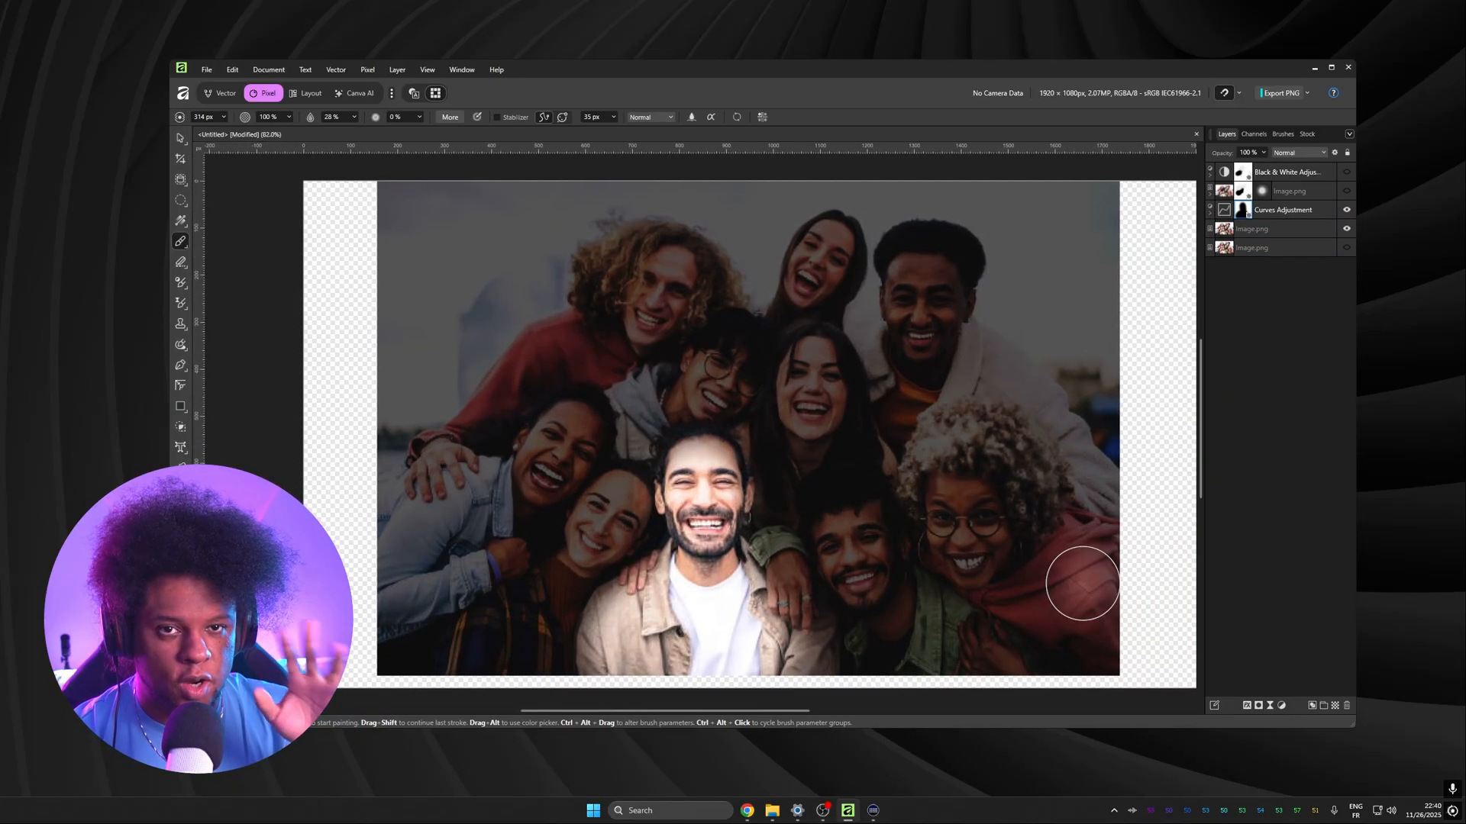
{"action": "mouse_move", "coordinate": [914, 559]}
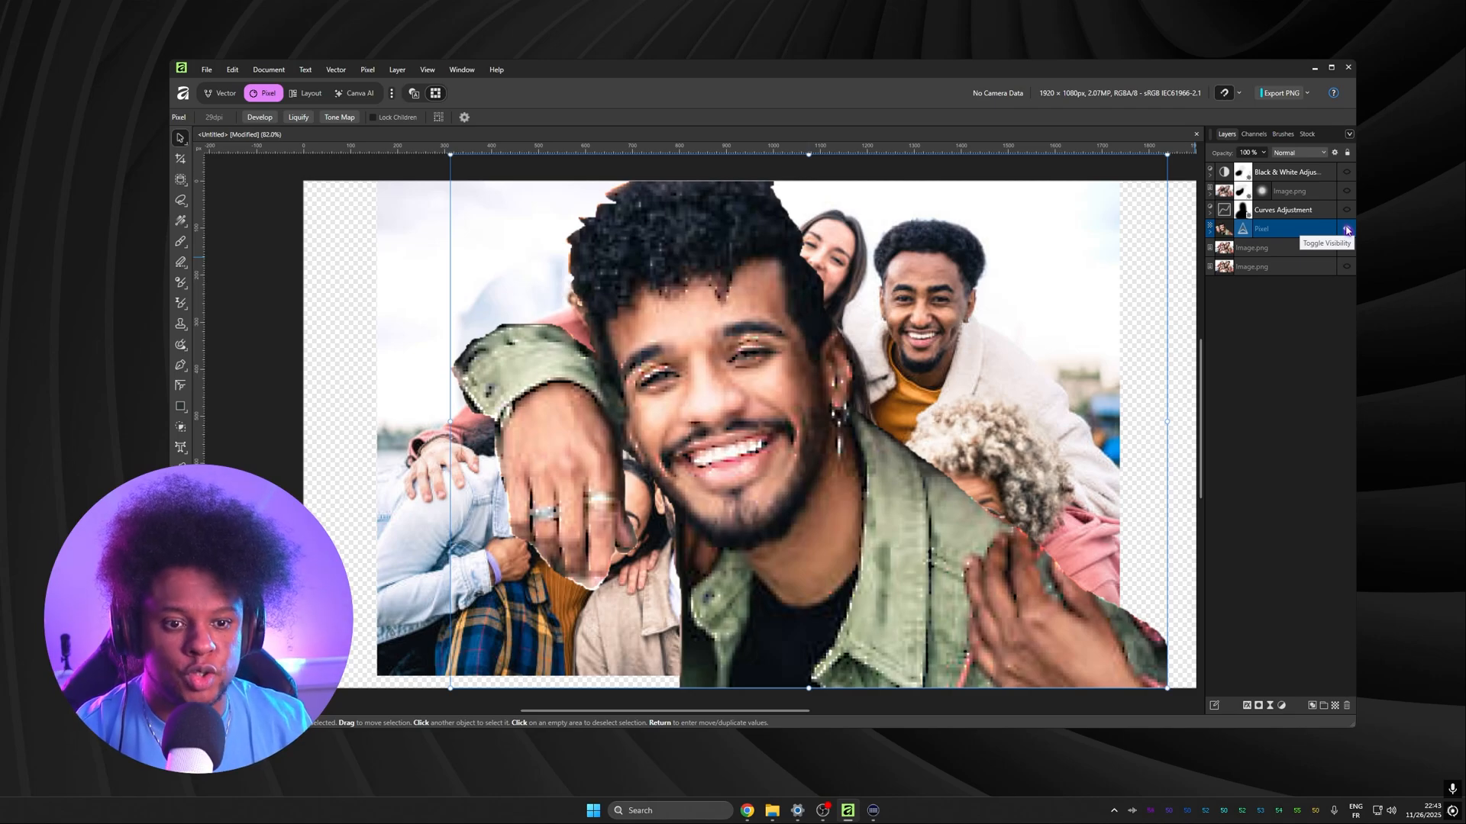
Delete all the old photo and adjustment layers, leaving an empty canvas.
{"action": "left_click", "coordinate": [1347, 229]}
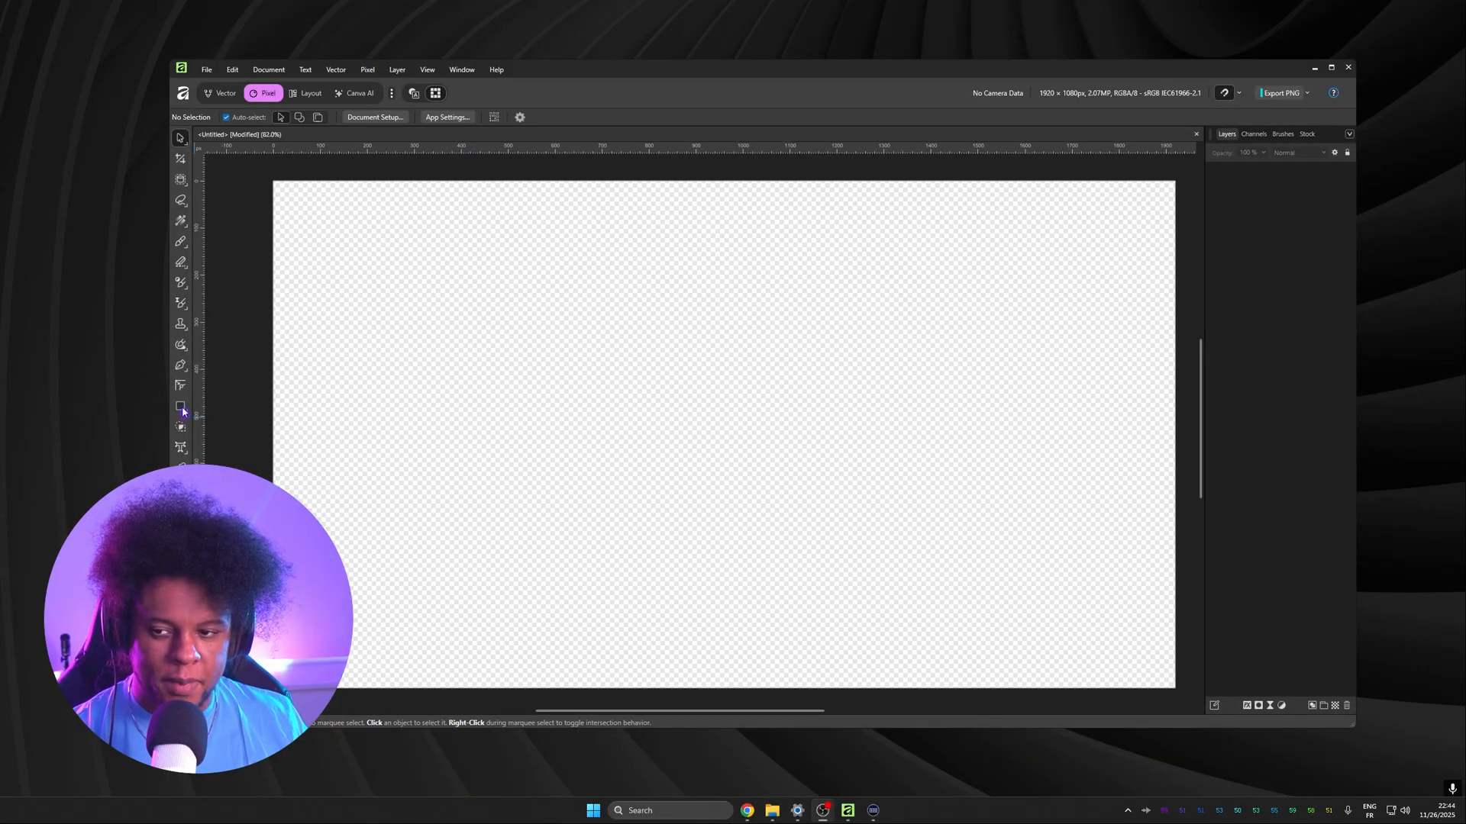
Draw a full-canvas rectangle and fill it solid black as the background.
{"action": "left_click", "coordinate": [180, 406]}
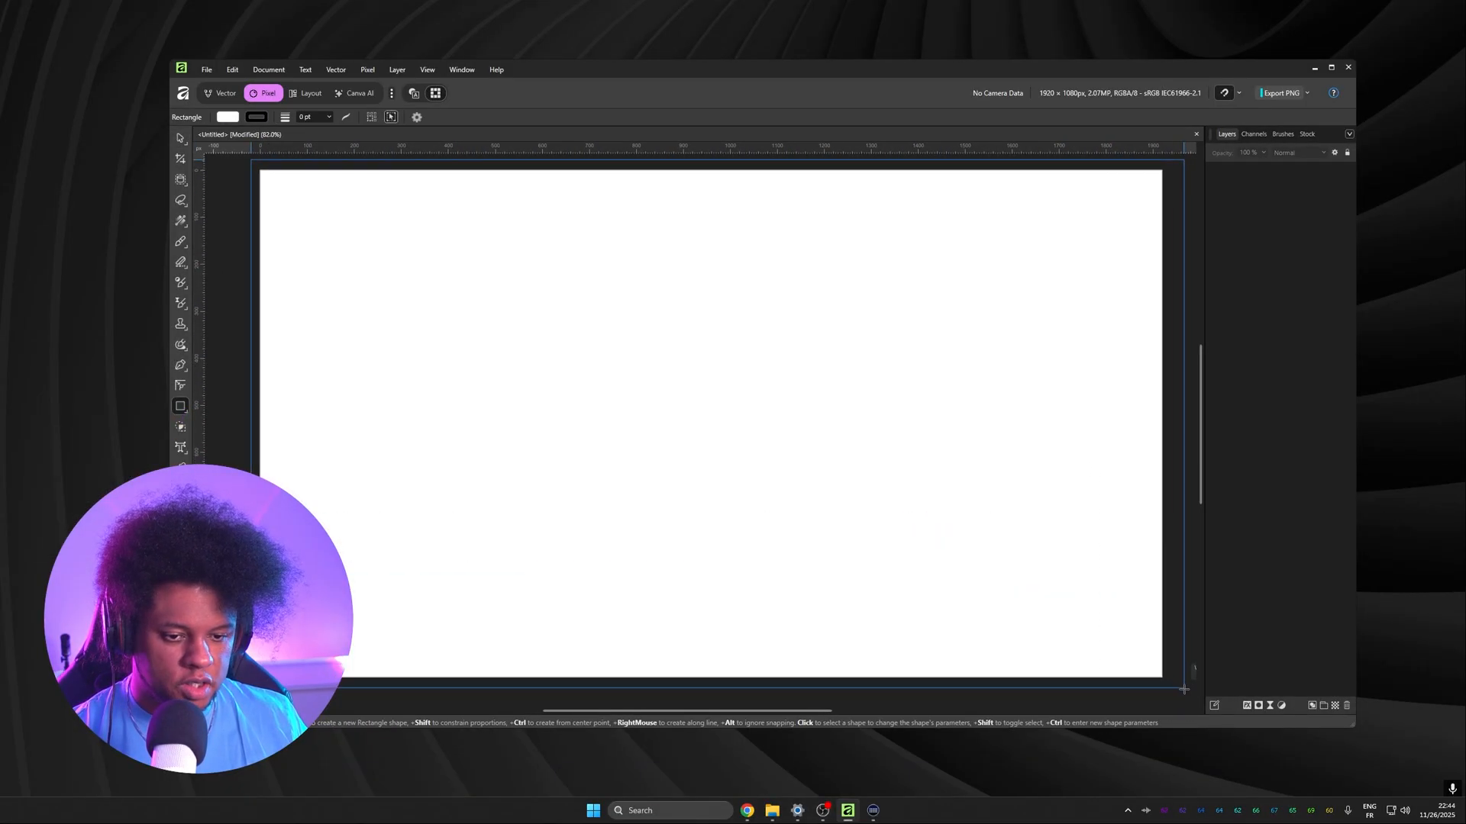
{"action": "left_click_drag", "start_coordinate": [261, 168], "coordinate": [1163, 673]}
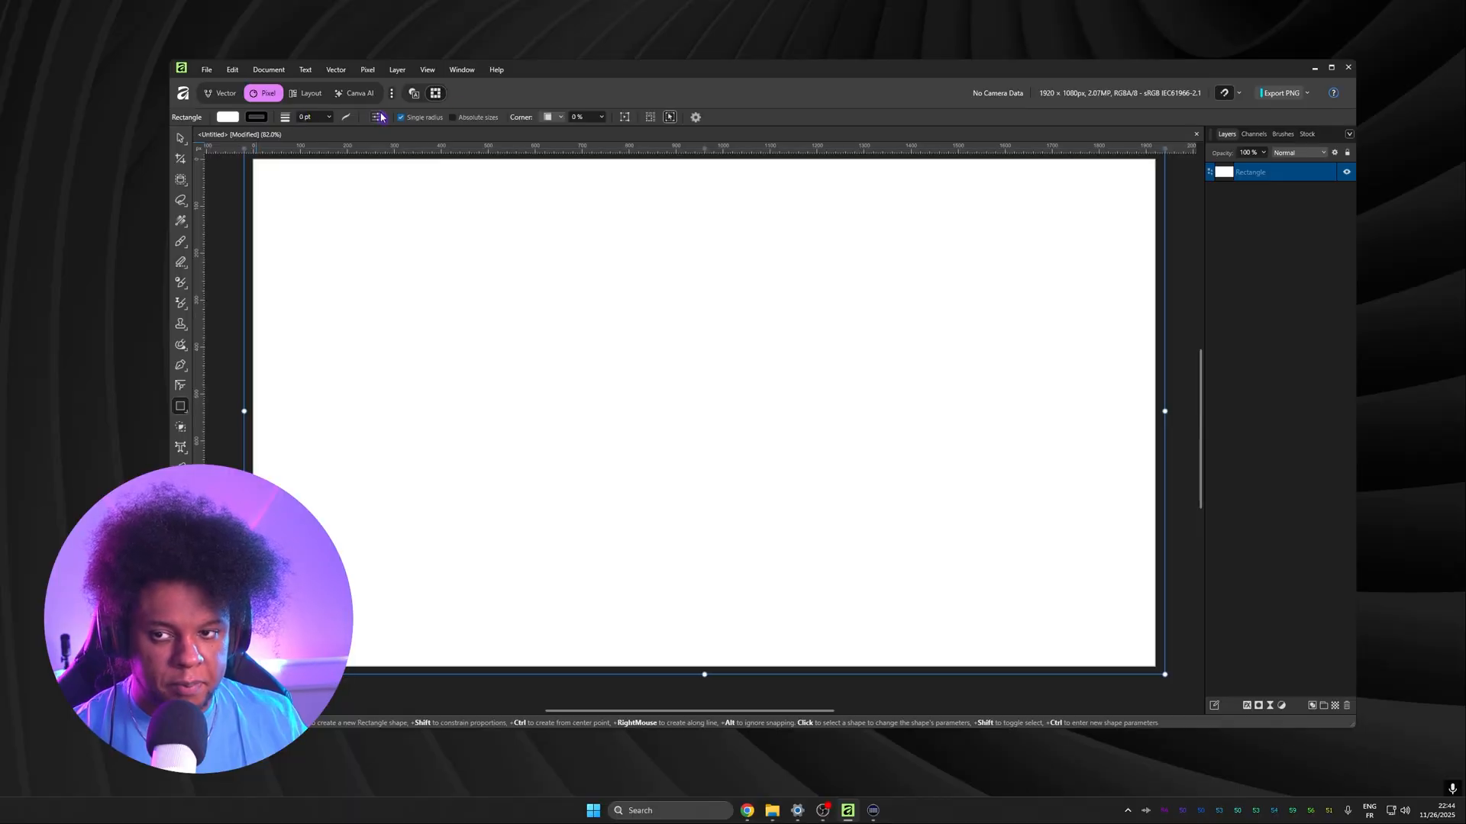
{"action": "left_click", "coordinate": [227, 116]}
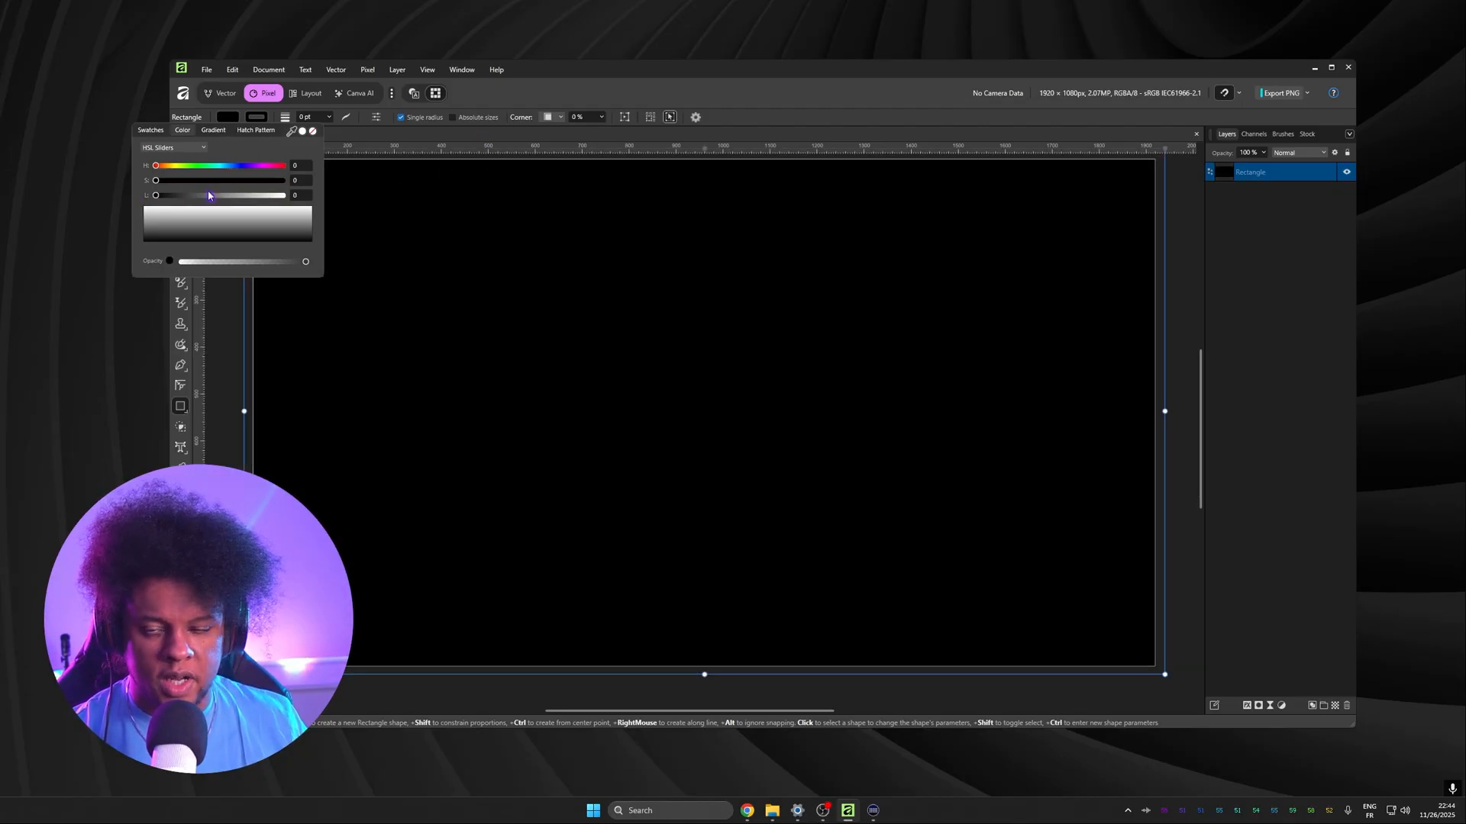
{"action": "left_click", "coordinate": [1197, 133]}
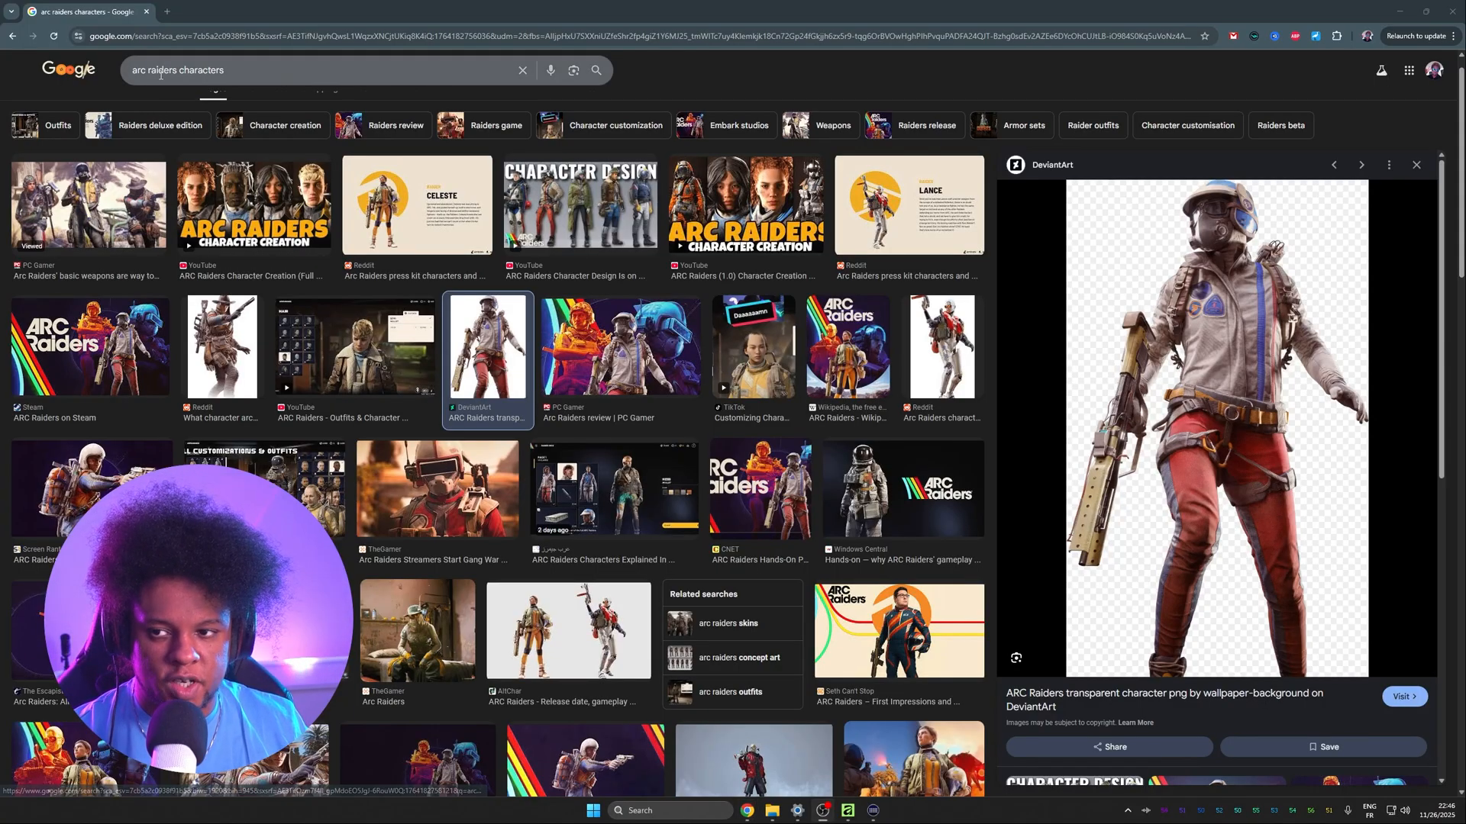
Preview the cowboy-hat and helmeted ARC Raiders character images in the results.
{"action": "left_click", "coordinate": [221, 345]}
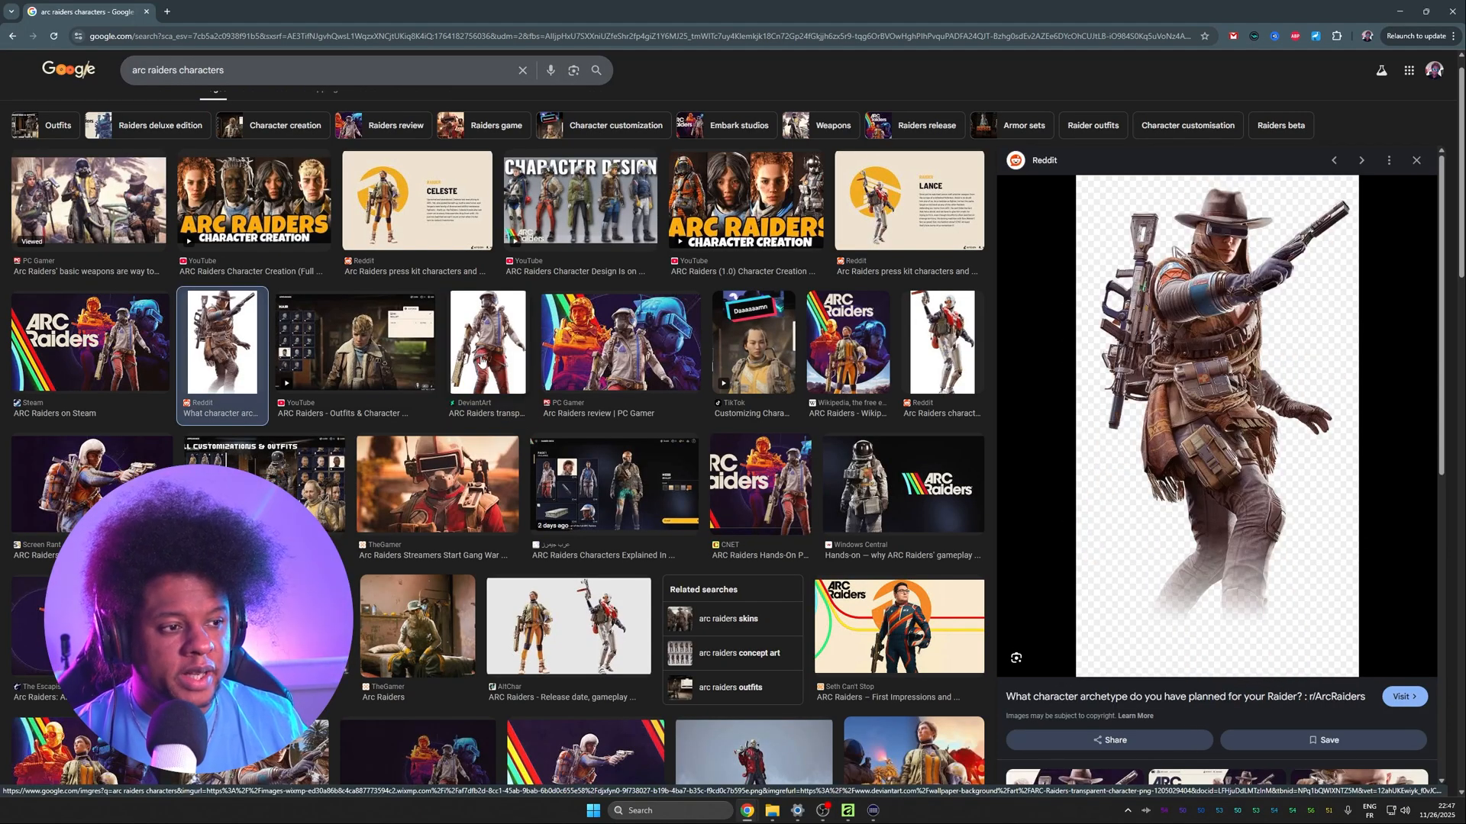
{"action": "left_click", "coordinate": [485, 339]}
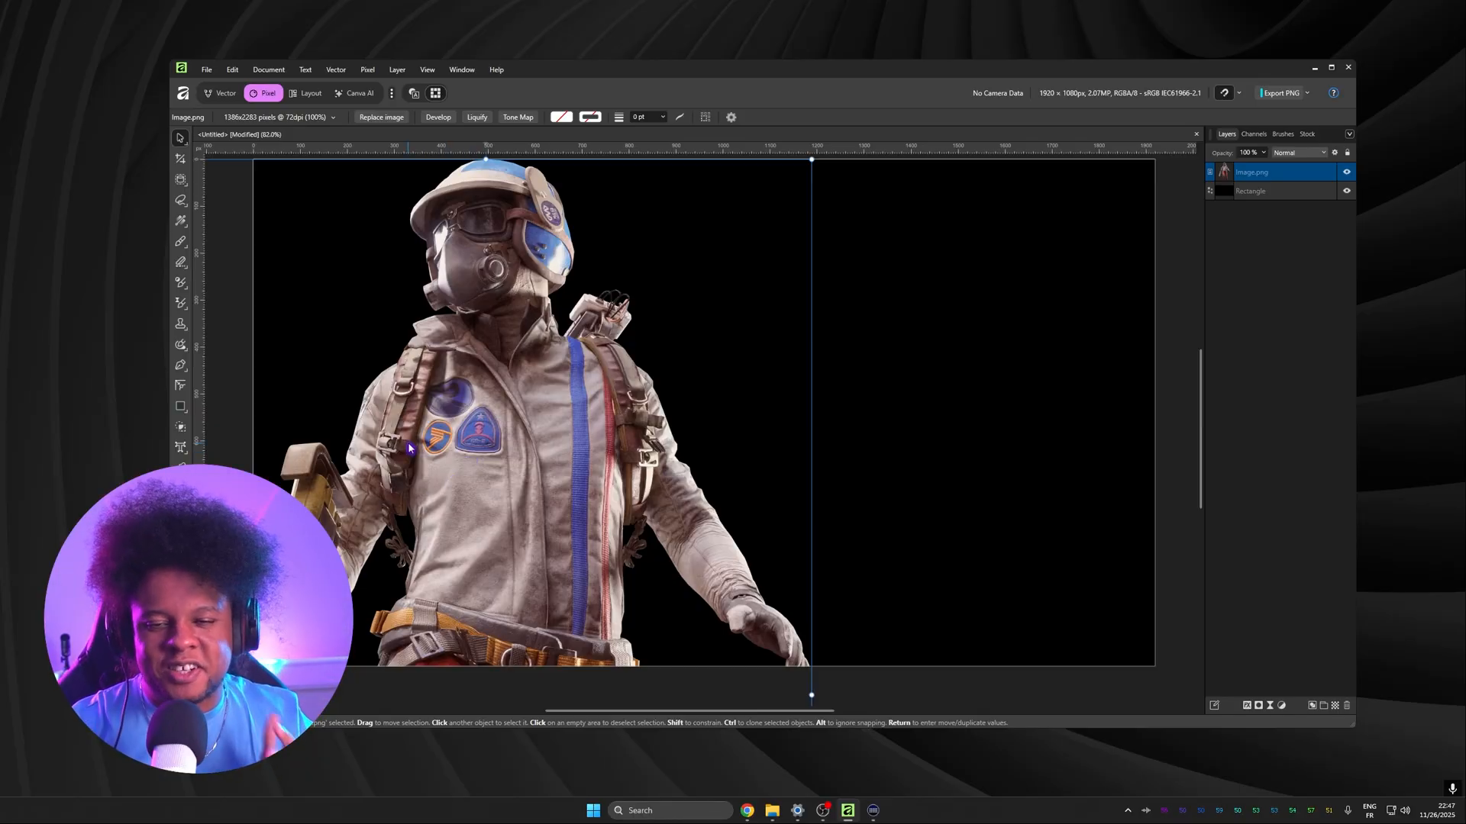
{"action": "mouse_move", "coordinate": [449, 245]}
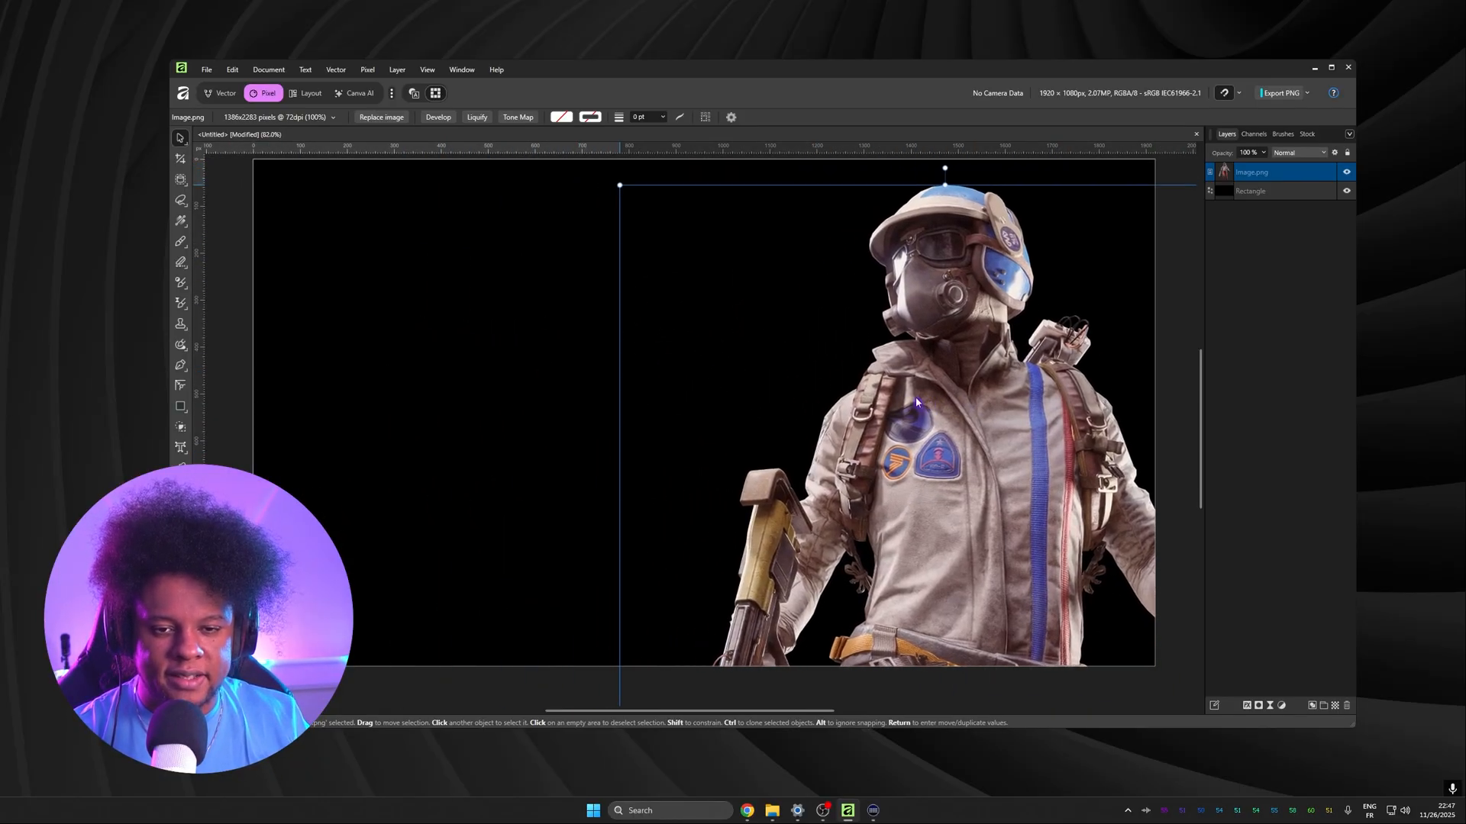
Move the pasted character to the left of the canvas and flip it horizontally.
{"action": "left_click_drag", "start_coordinate": [916, 401], "coordinate": [872, 409]}
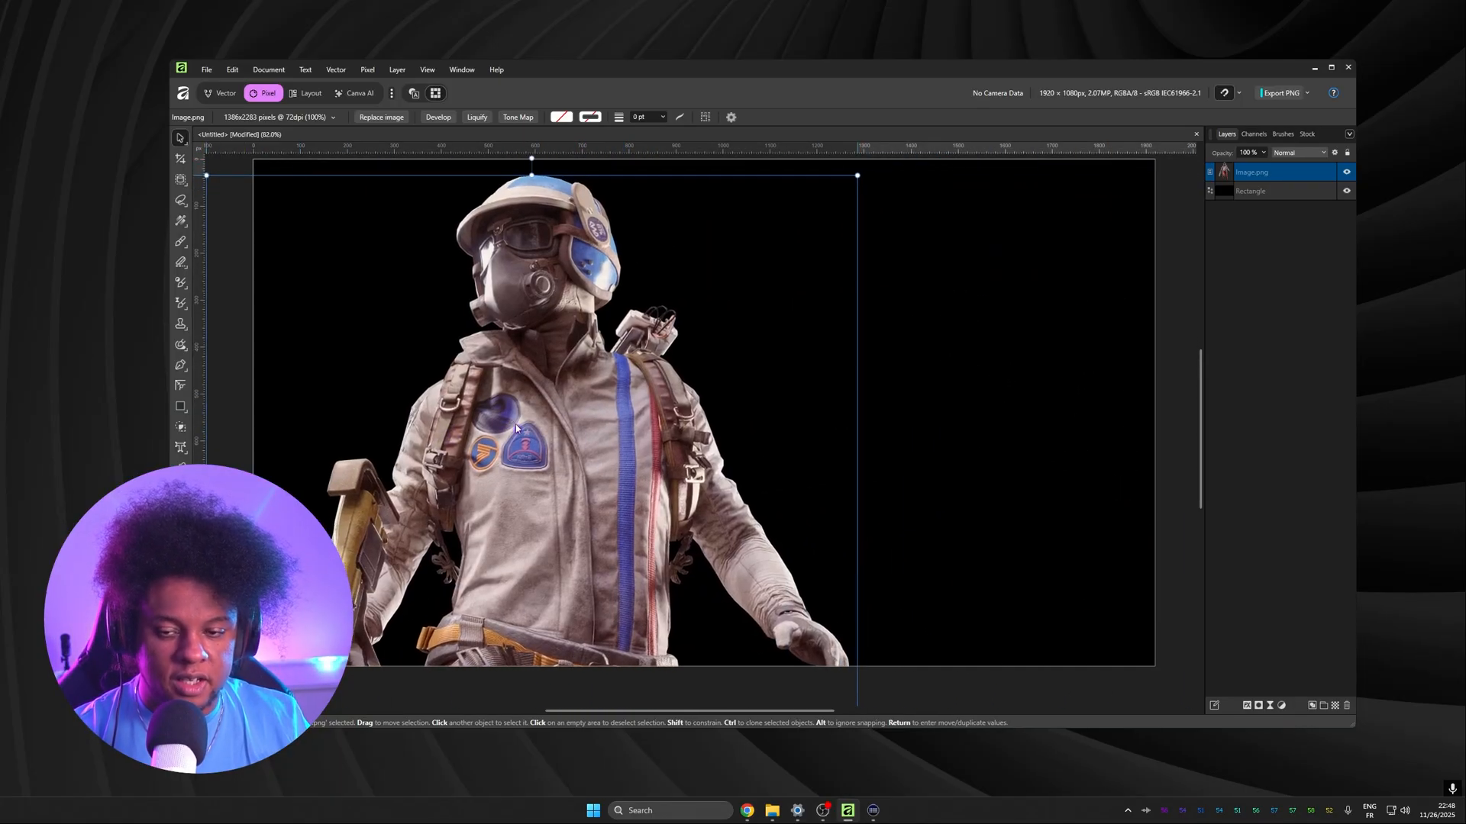
{"action": "right_click", "coordinate": [533, 421]}
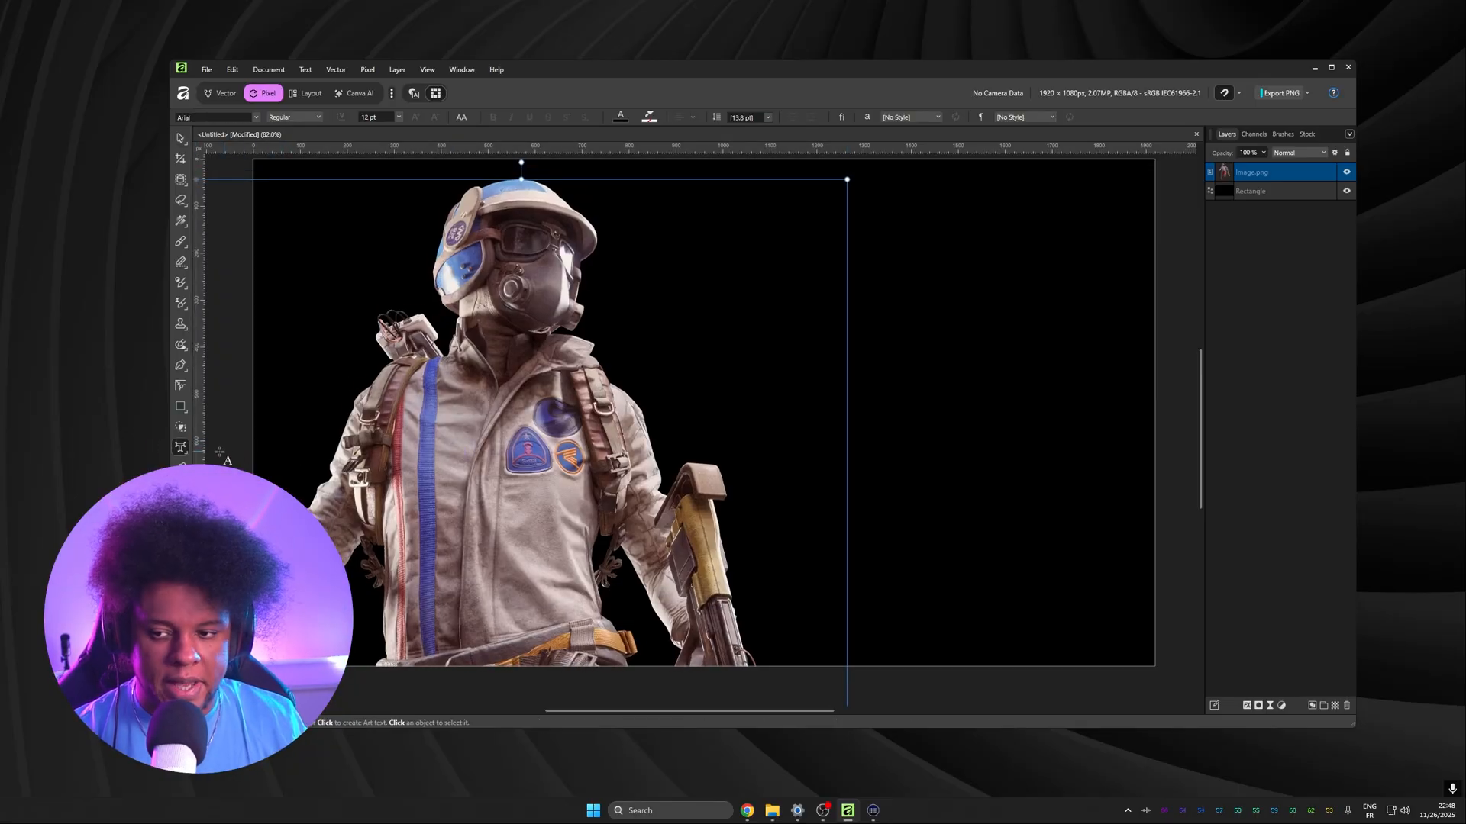
{"action": "mouse_move", "coordinate": [180, 448]}
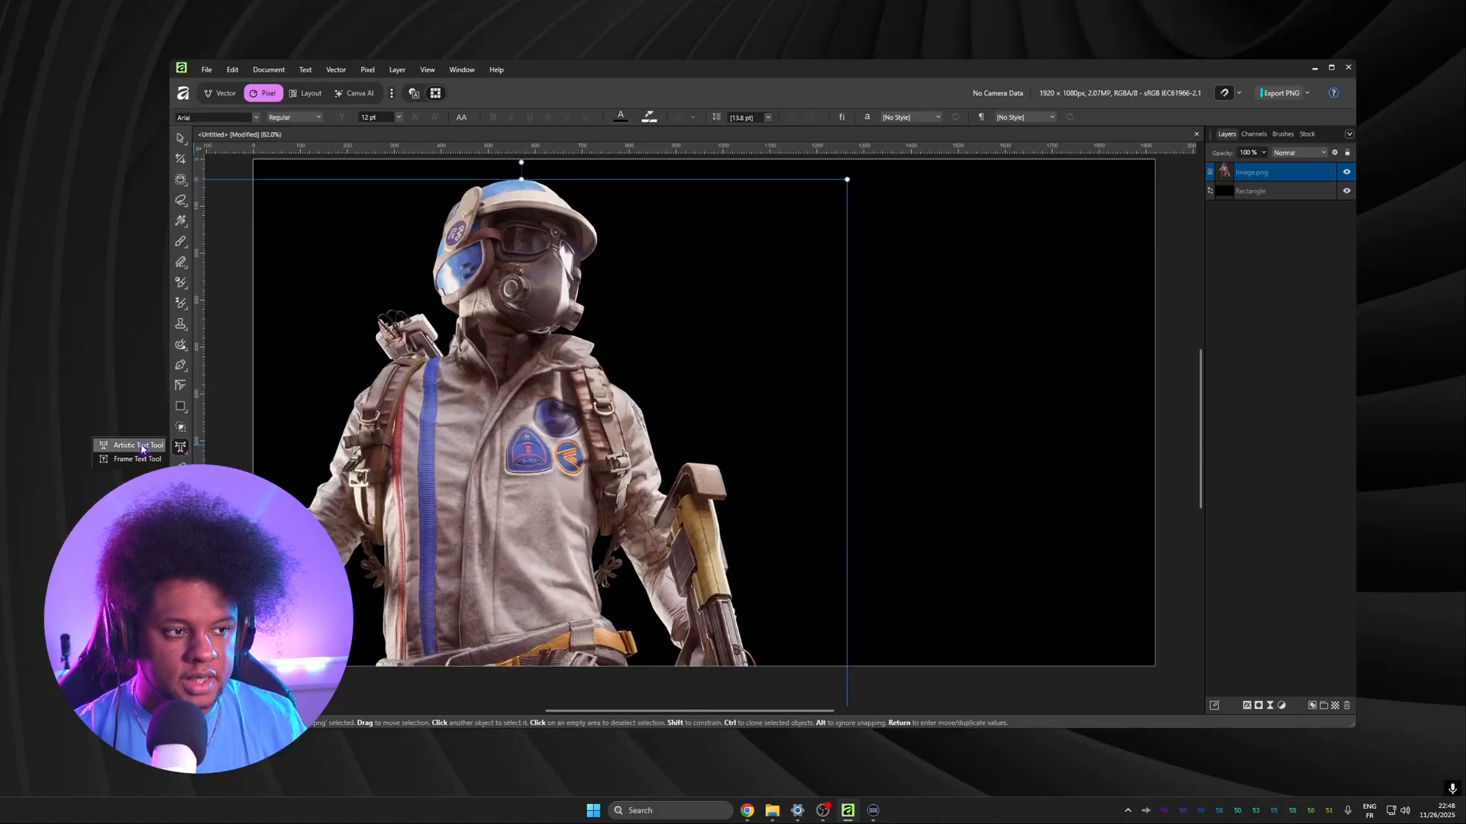
Add artistic text 'PATCHNOTES' on the right and set it to 144 pt.
{"action": "left_click", "coordinate": [129, 444]}
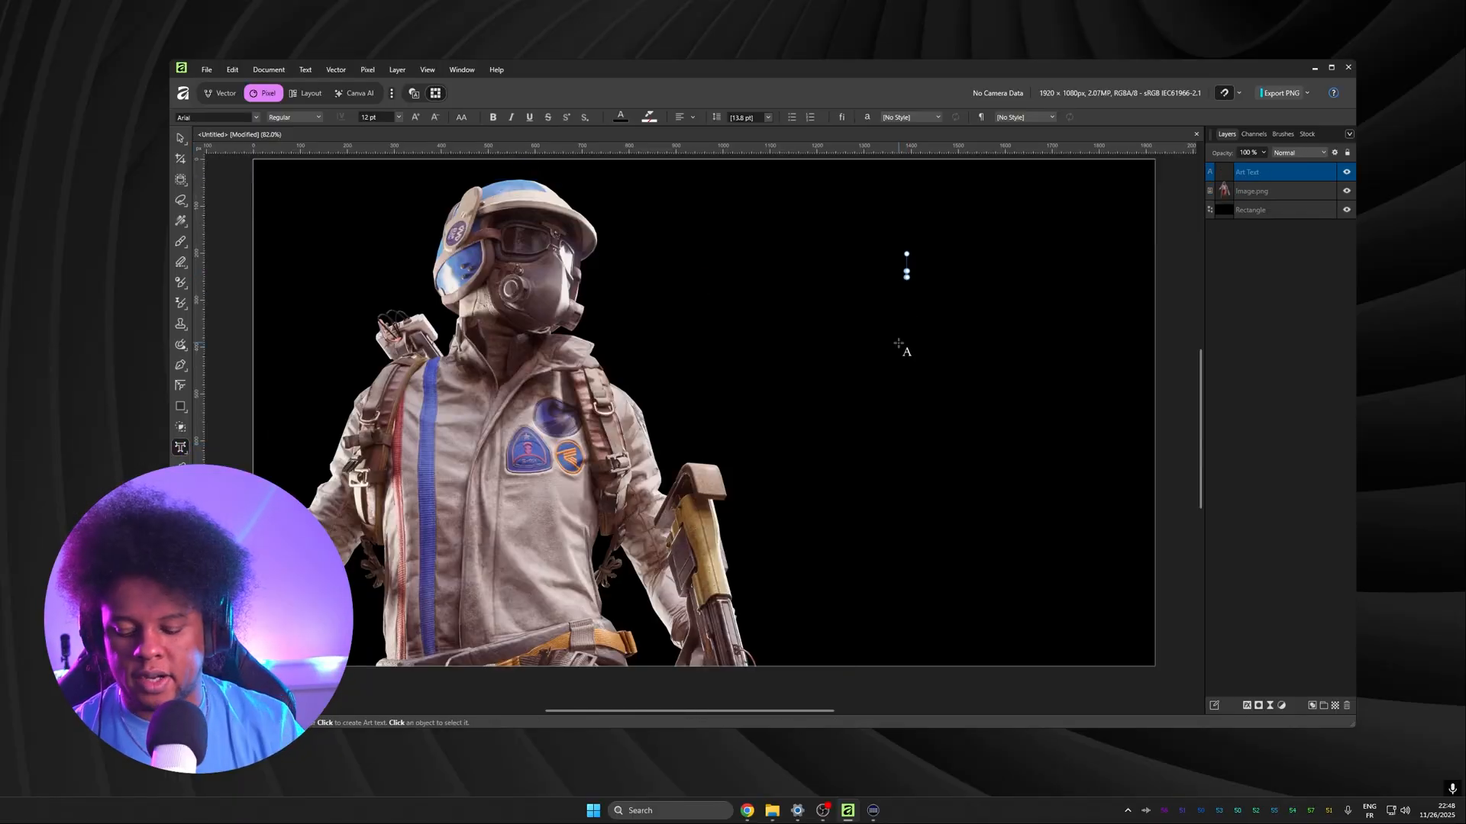
{"action": "type", "text": "PATCHNOTES"}
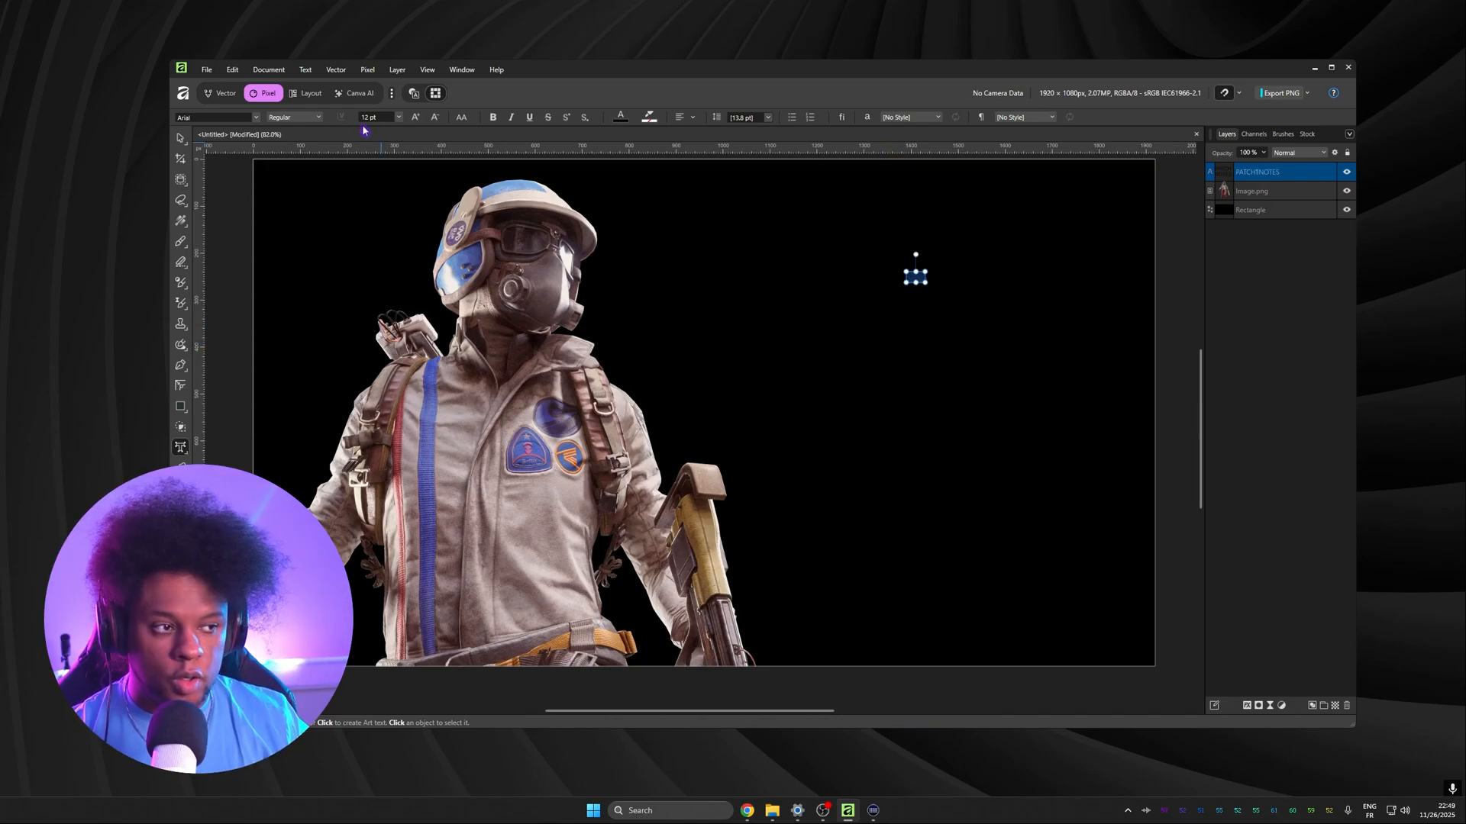
{"action": "left_click", "coordinate": [397, 118]}
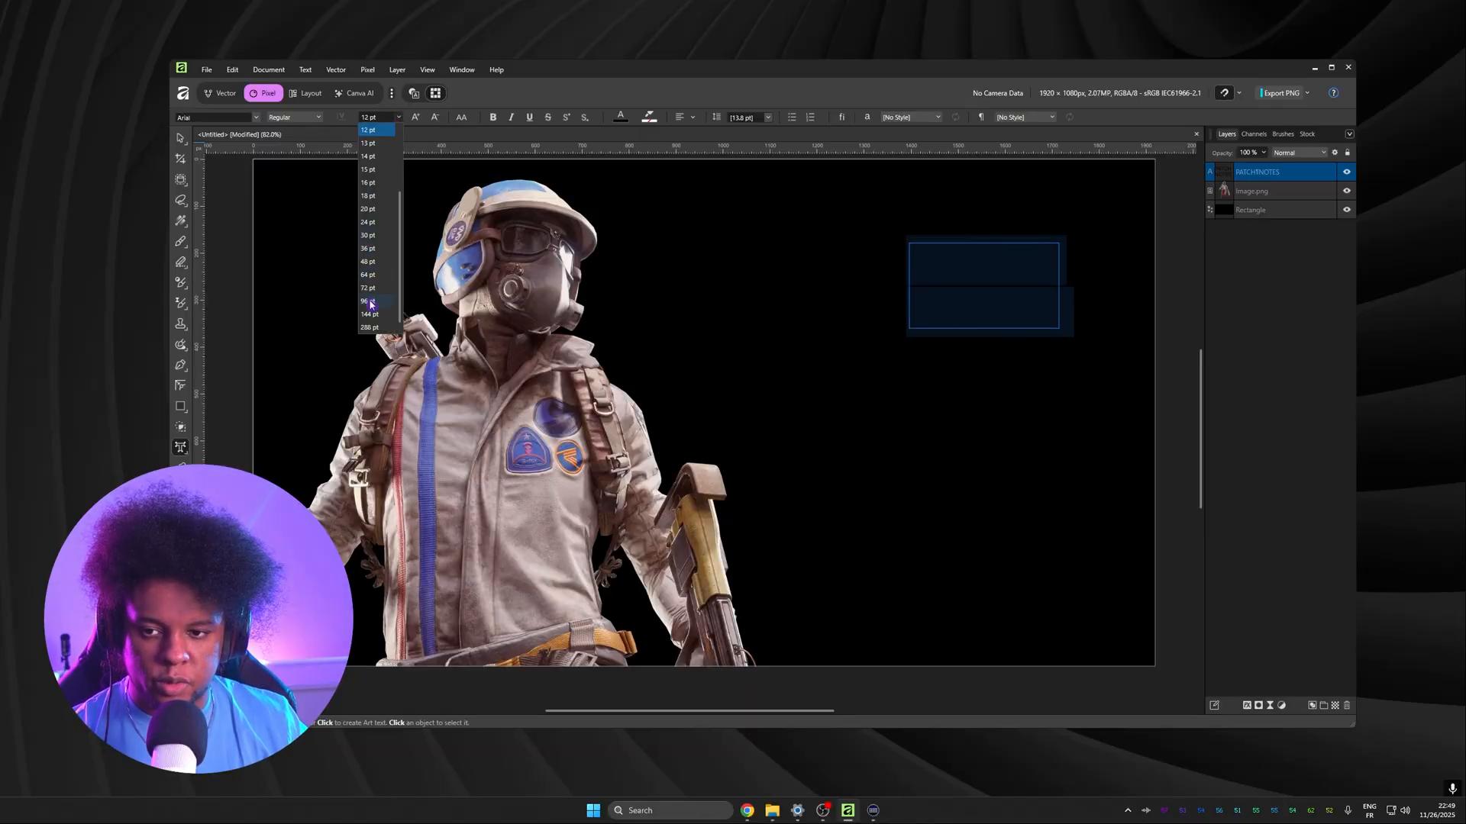
{"action": "left_click", "coordinate": [367, 314]}
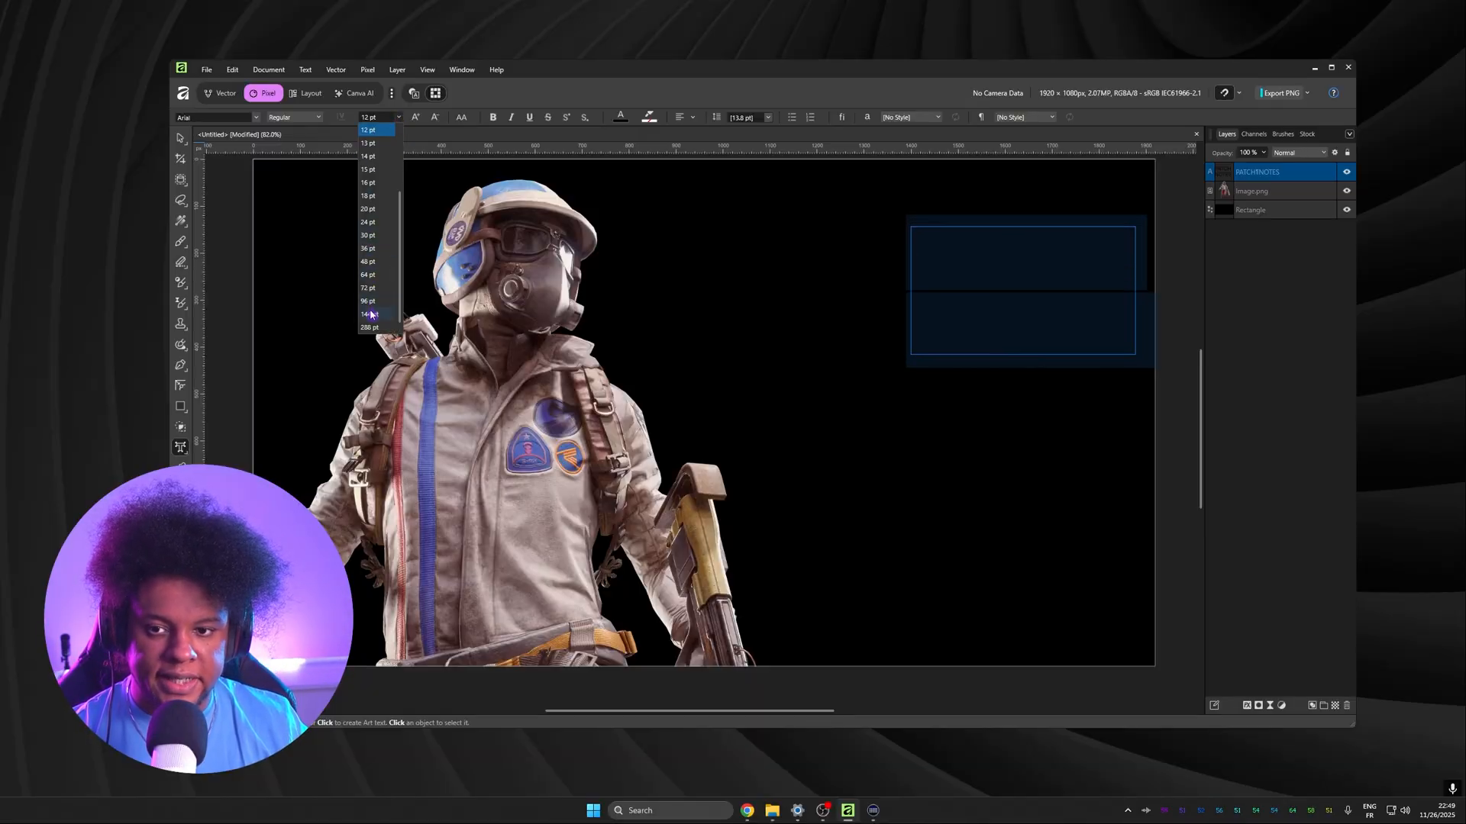
{"action": "left_click", "coordinate": [368, 315]}
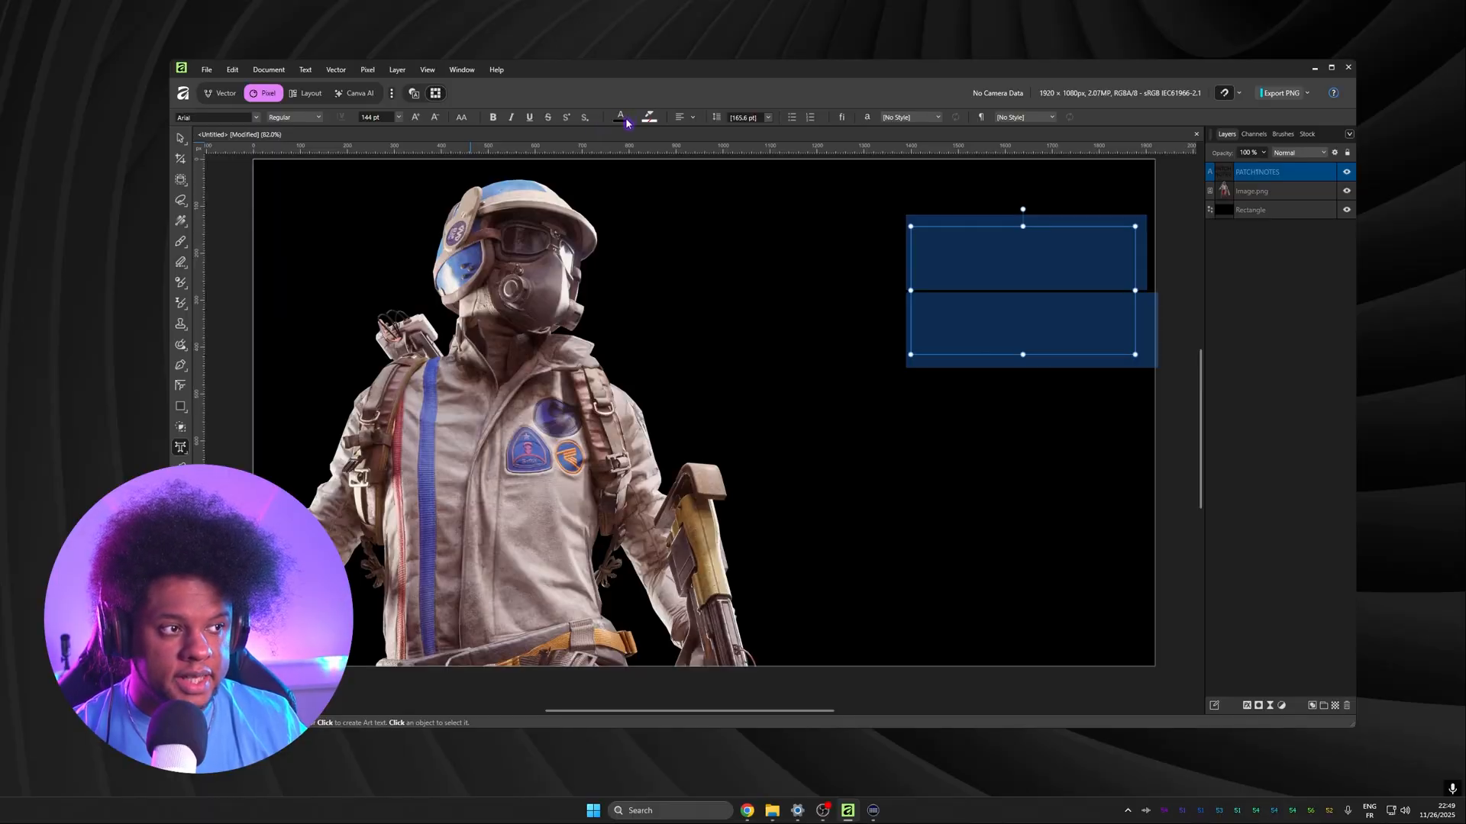
Make the title white in a bold display font and grab its layer for reordering.
{"action": "left_click", "coordinate": [619, 116]}
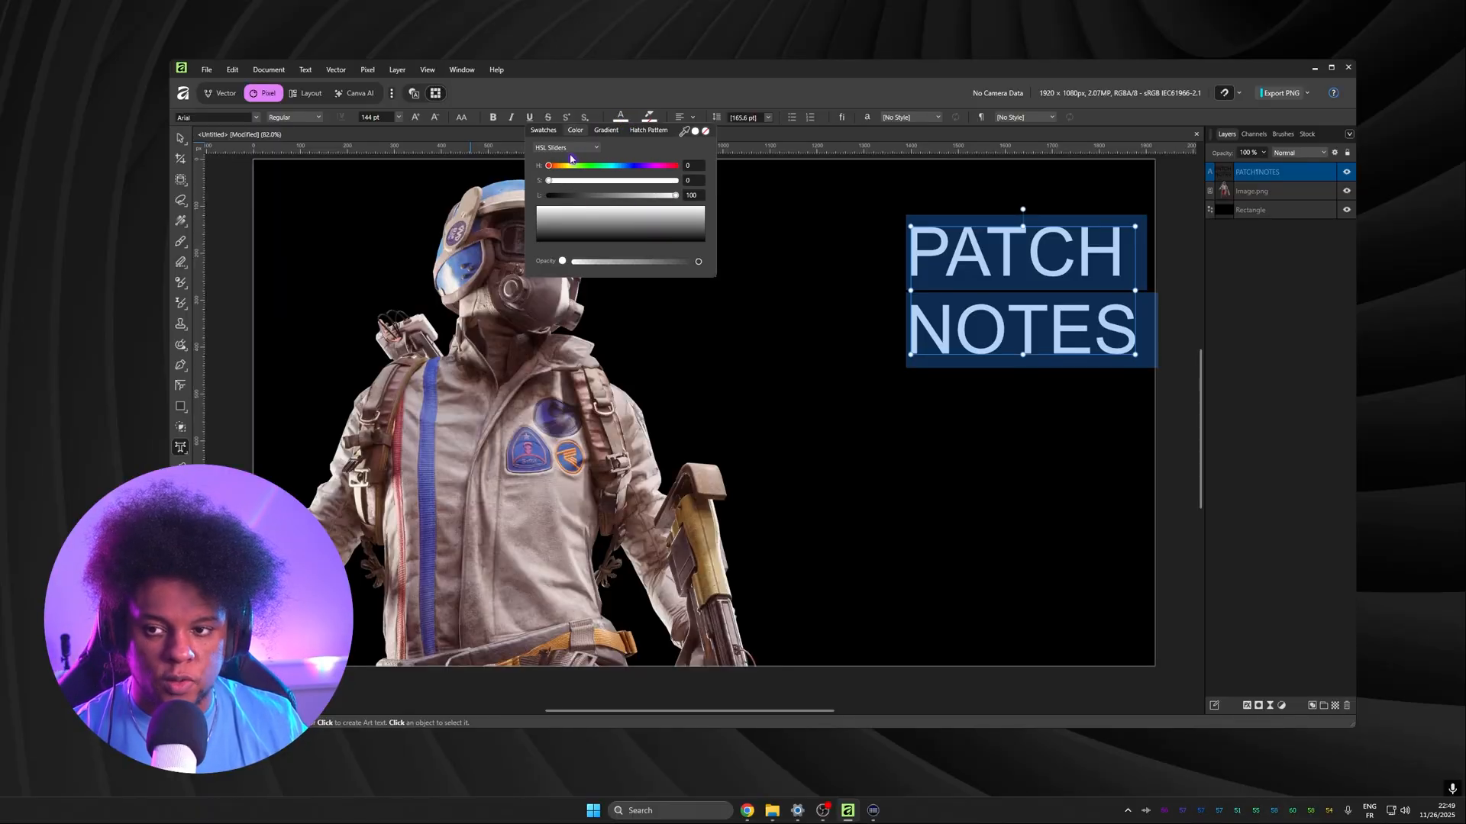
{"action": "left_click", "coordinate": [215, 118]}
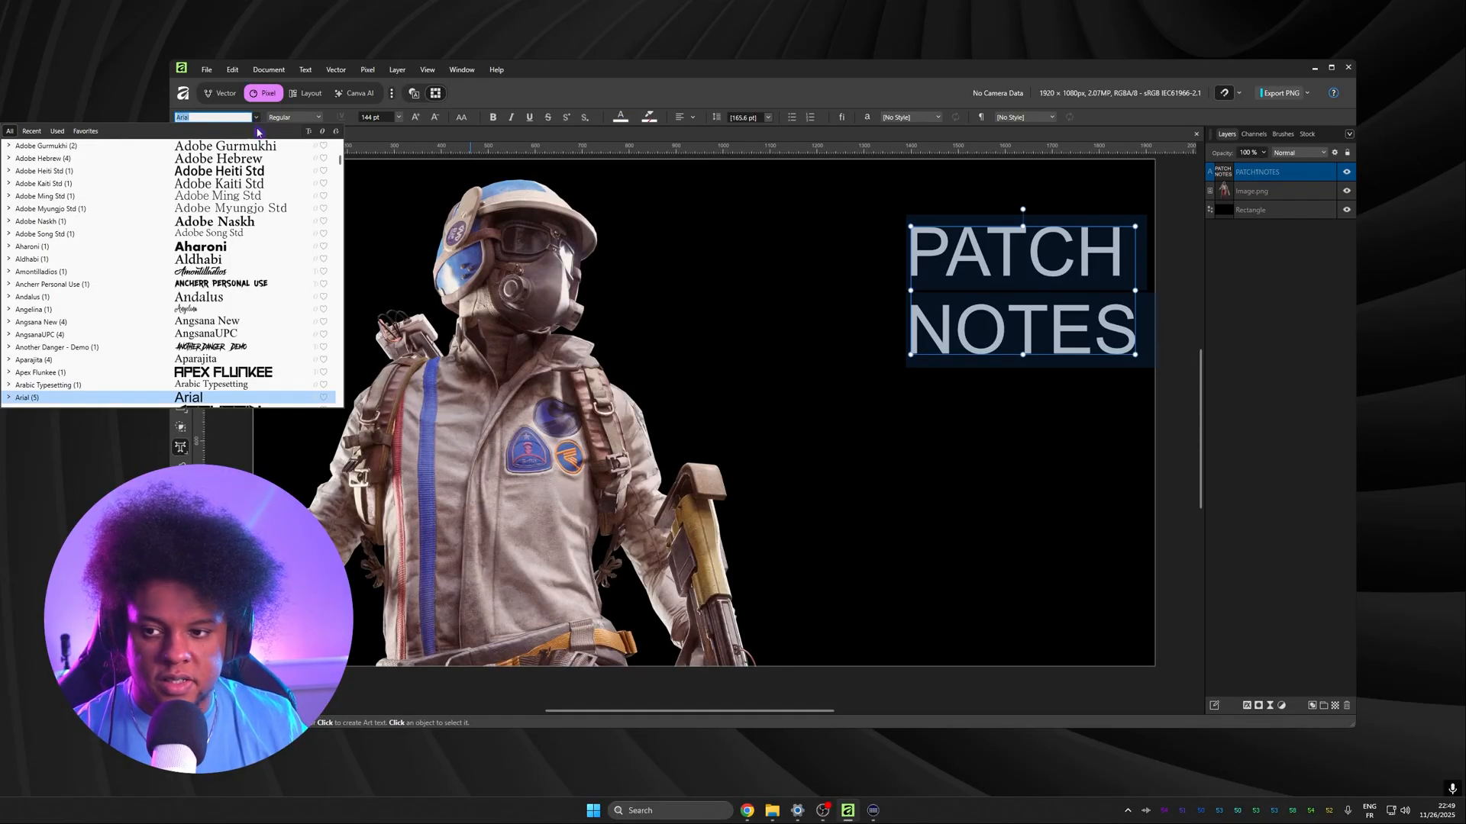
{"action": "left_click", "coordinate": [201, 246]}
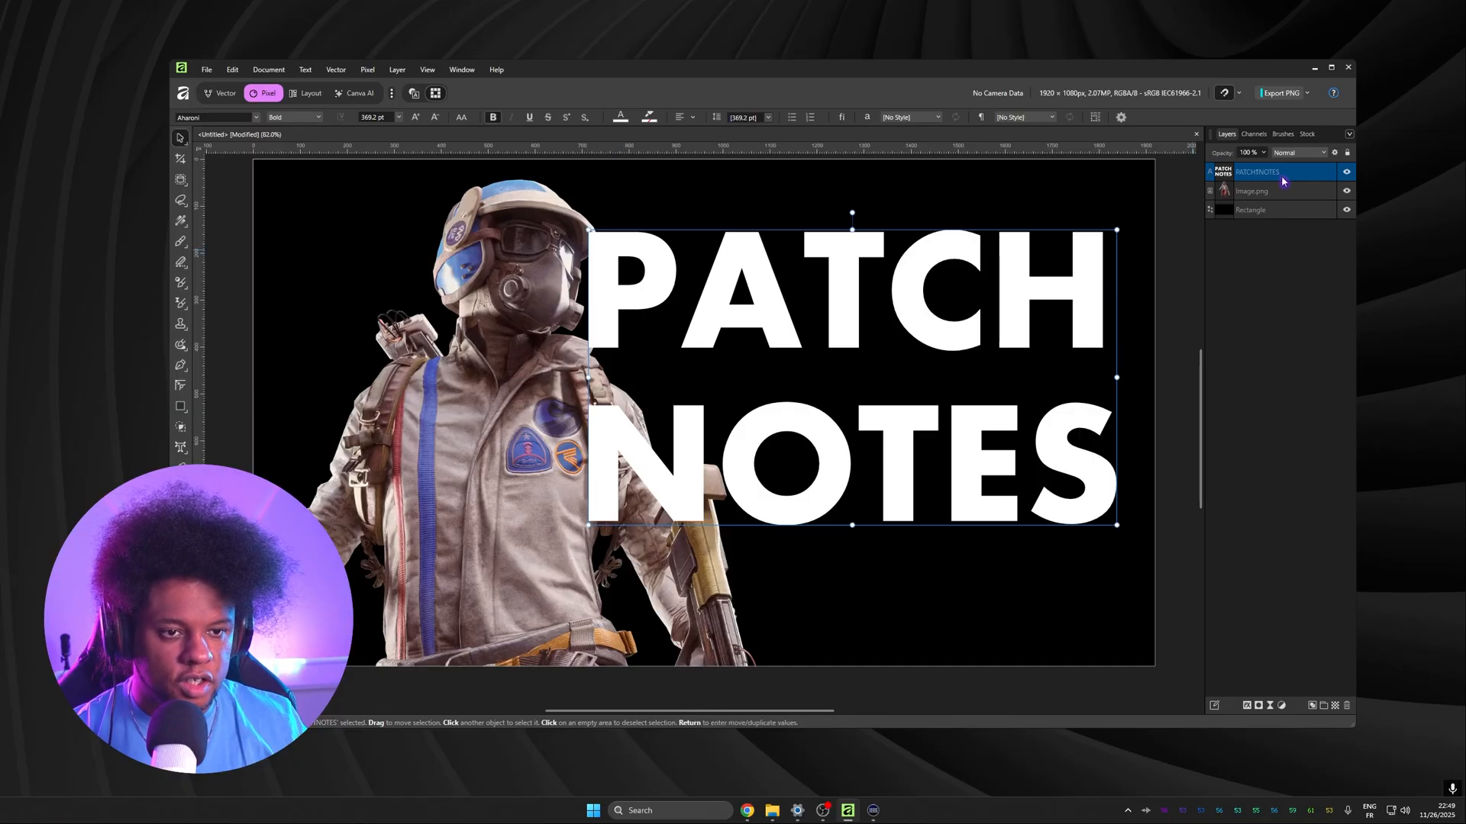
{"action": "left_click", "coordinate": [1280, 191]}
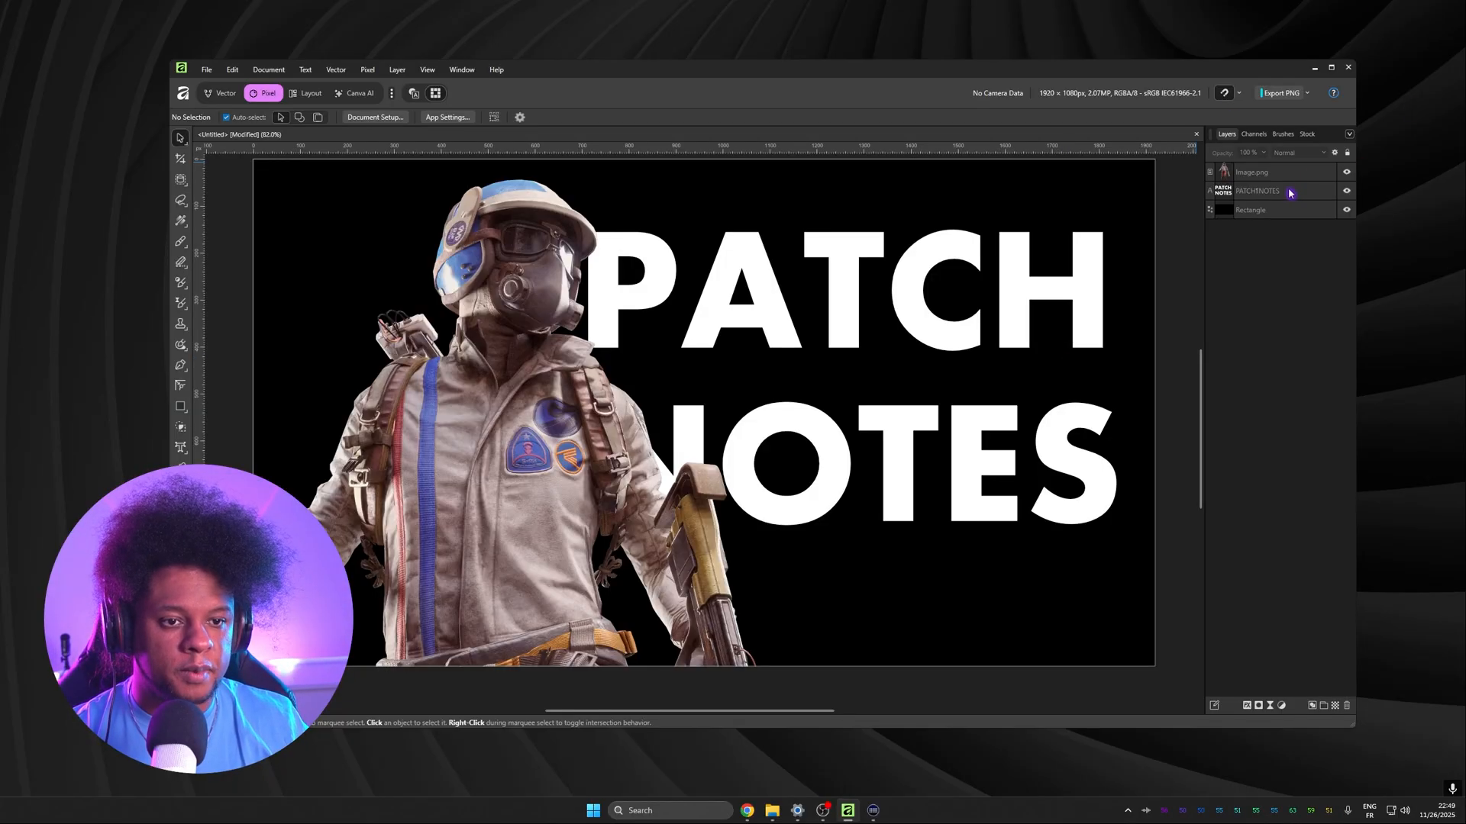
Move the Image.png character layer above the PATCHNOTES text layer.
{"action": "left_click", "coordinate": [1257, 191]}
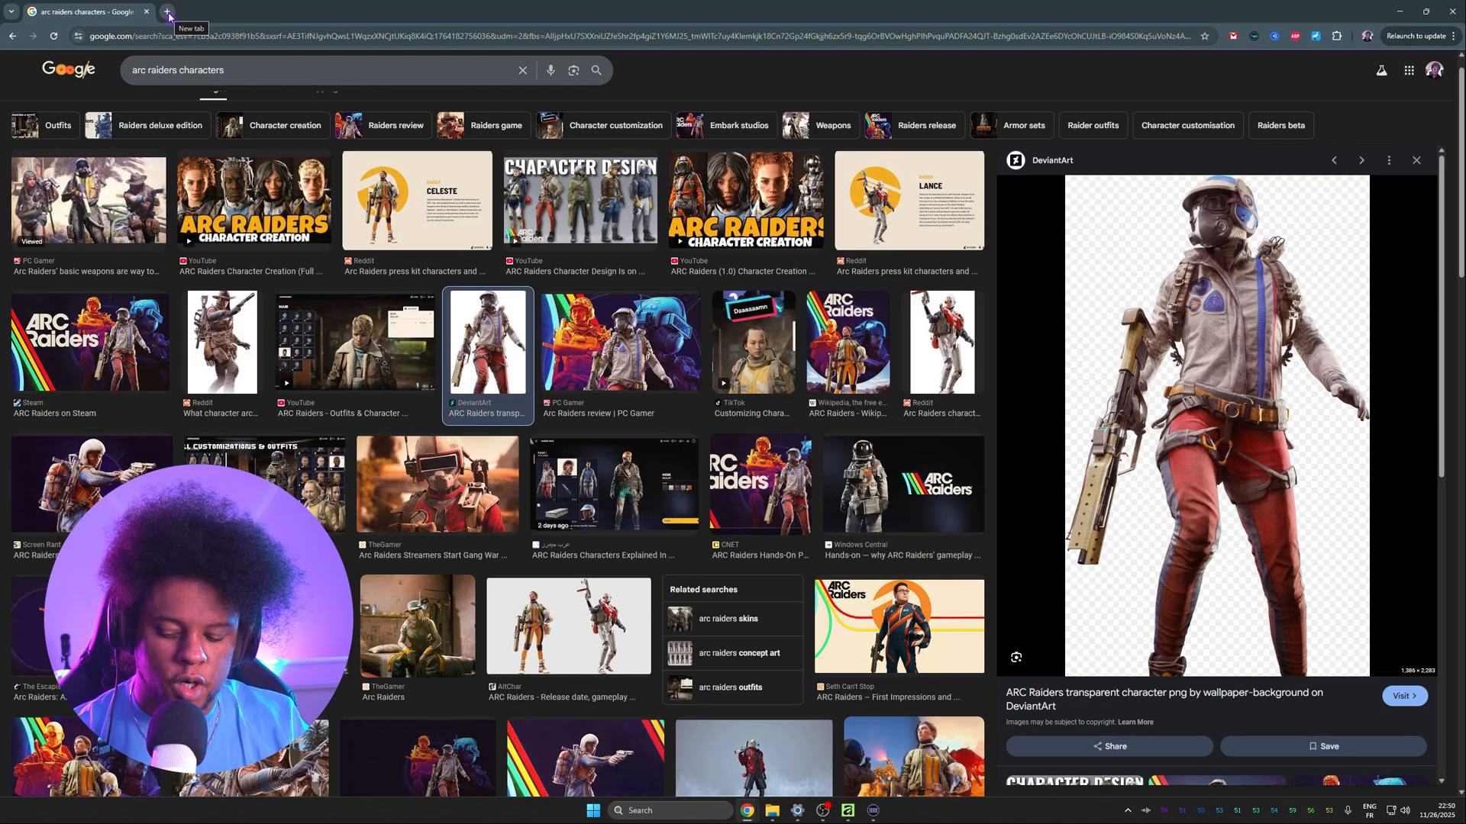
Open a new Chrome tab beside the ARC Raiders image search.
{"action": "left_click", "coordinate": [167, 11]}
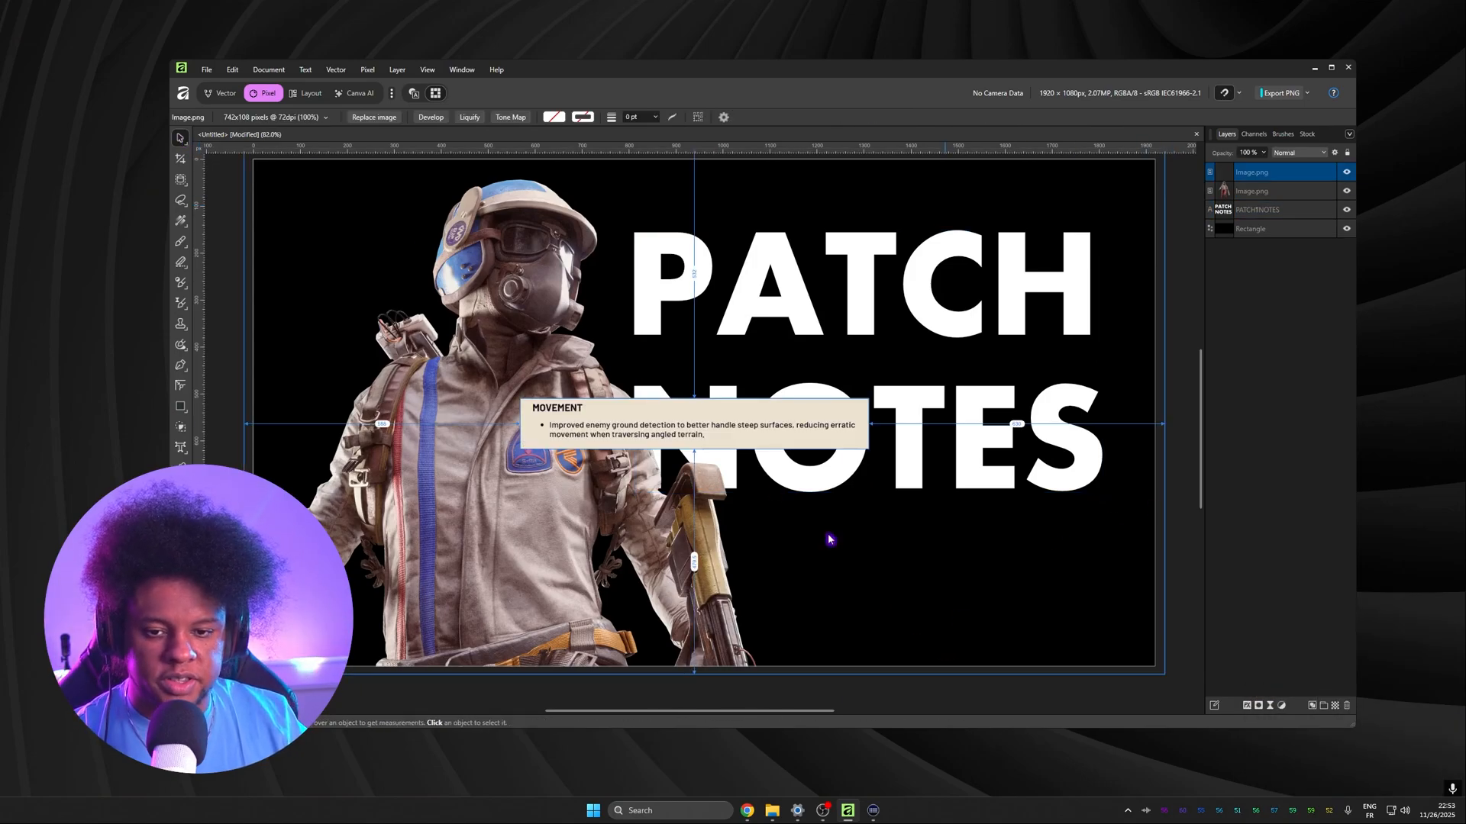
Position the pasted MOVEMENT patch note card along the bottom edge, overlapping the character.
{"action": "left_click_drag", "start_coordinate": [696, 426], "coordinate": [884, 546]}
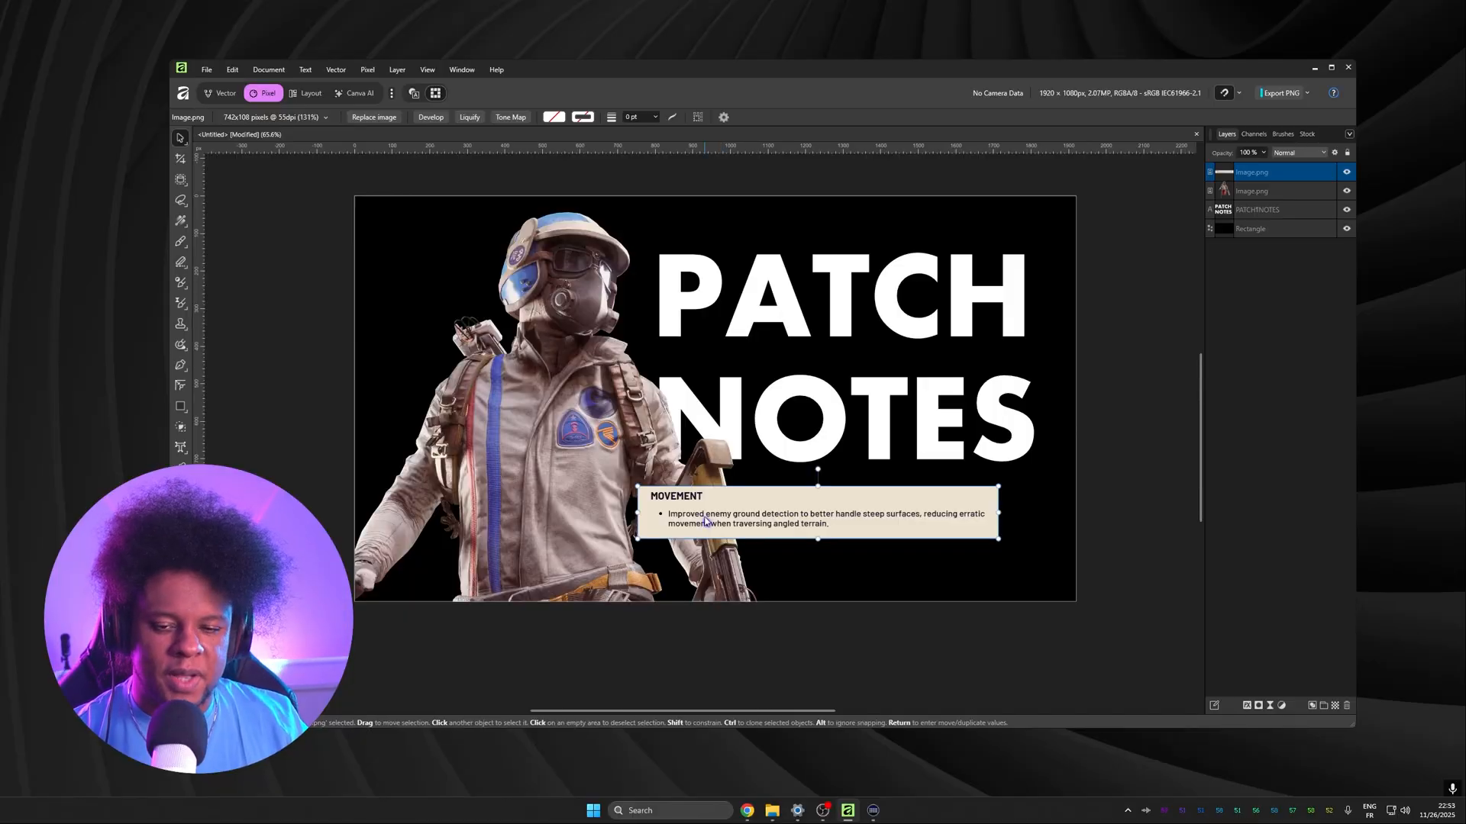
{"action": "left_click_drag", "start_coordinate": [818, 515], "coordinate": [798, 552]}
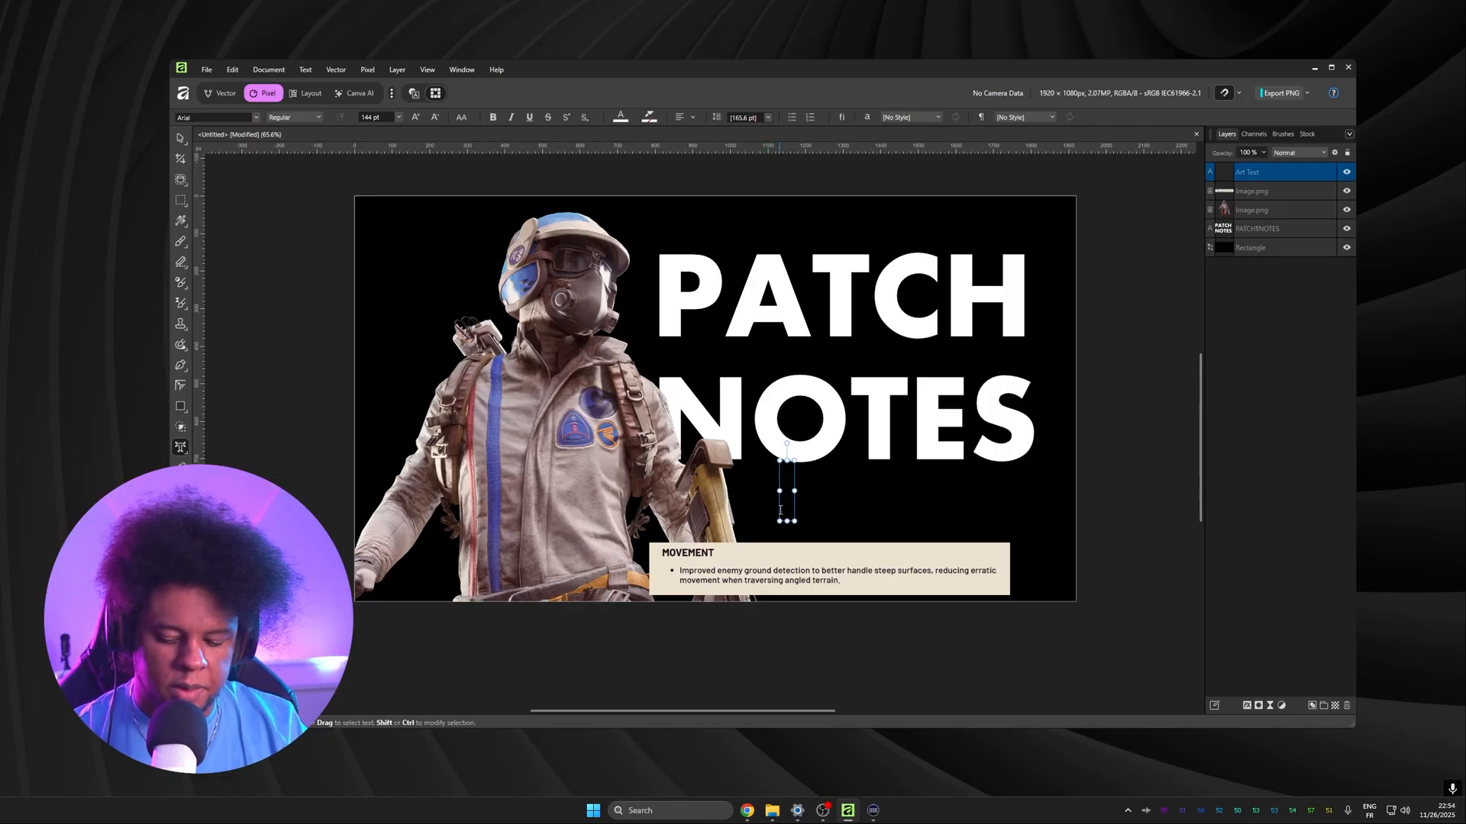
Add the MOVEMENT heading, fill the new card rectangle beige and rename its layer.
{"action": "type", "text": "MOVEMENT"}
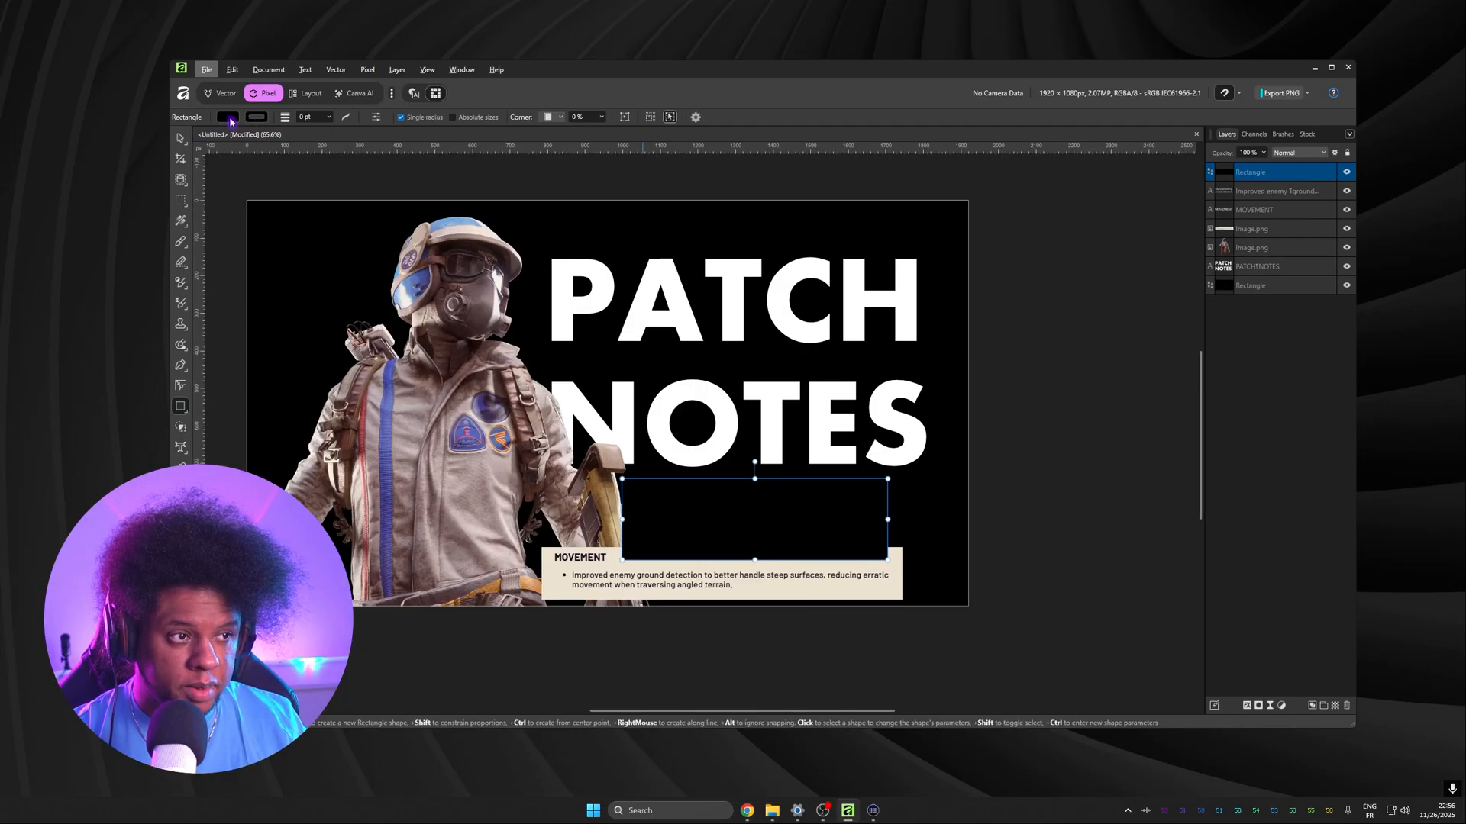
{"action": "left_click", "coordinate": [228, 118]}
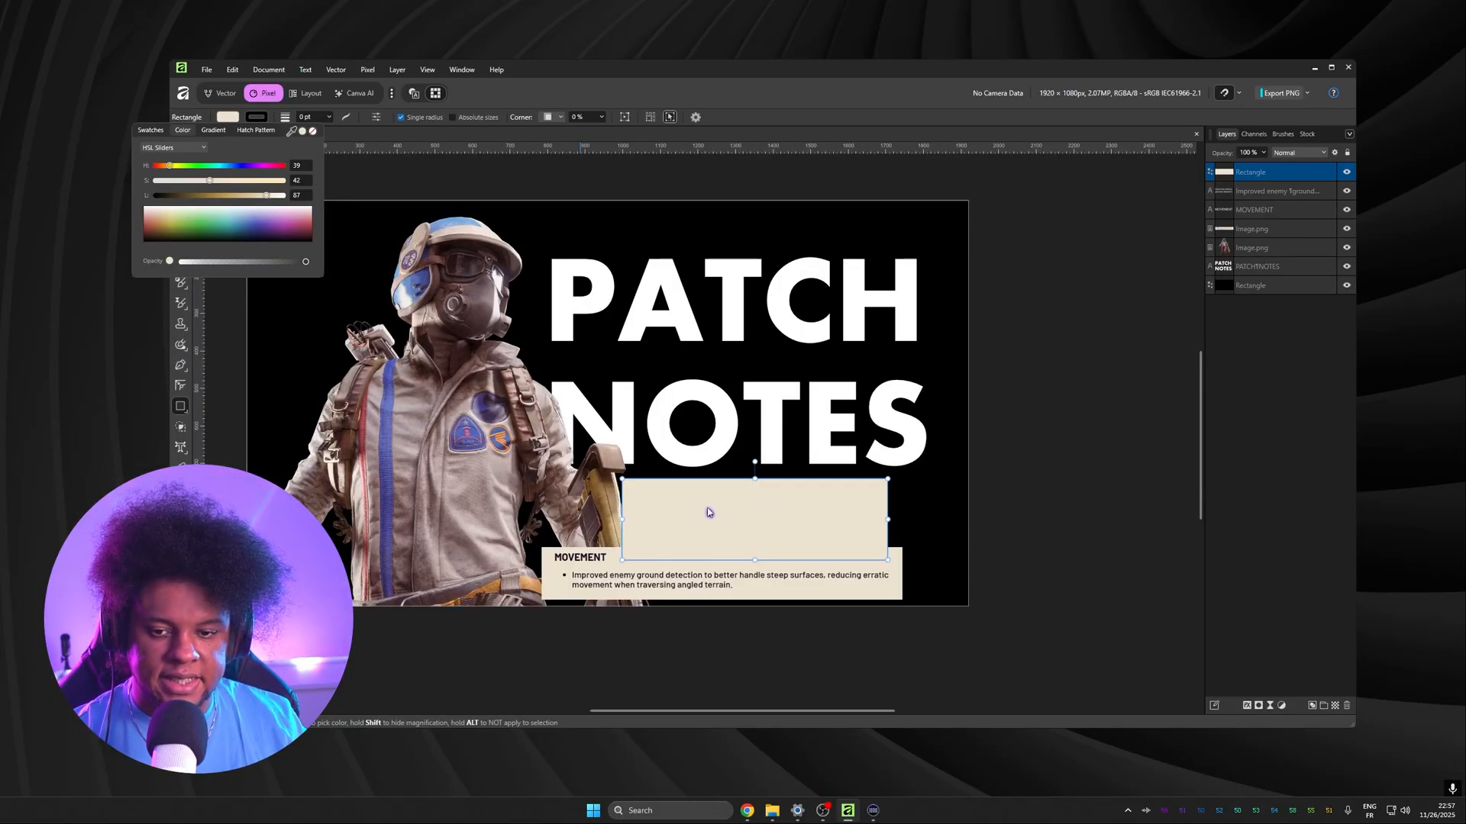
{"action": "double_click", "coordinate": [1256, 173]}
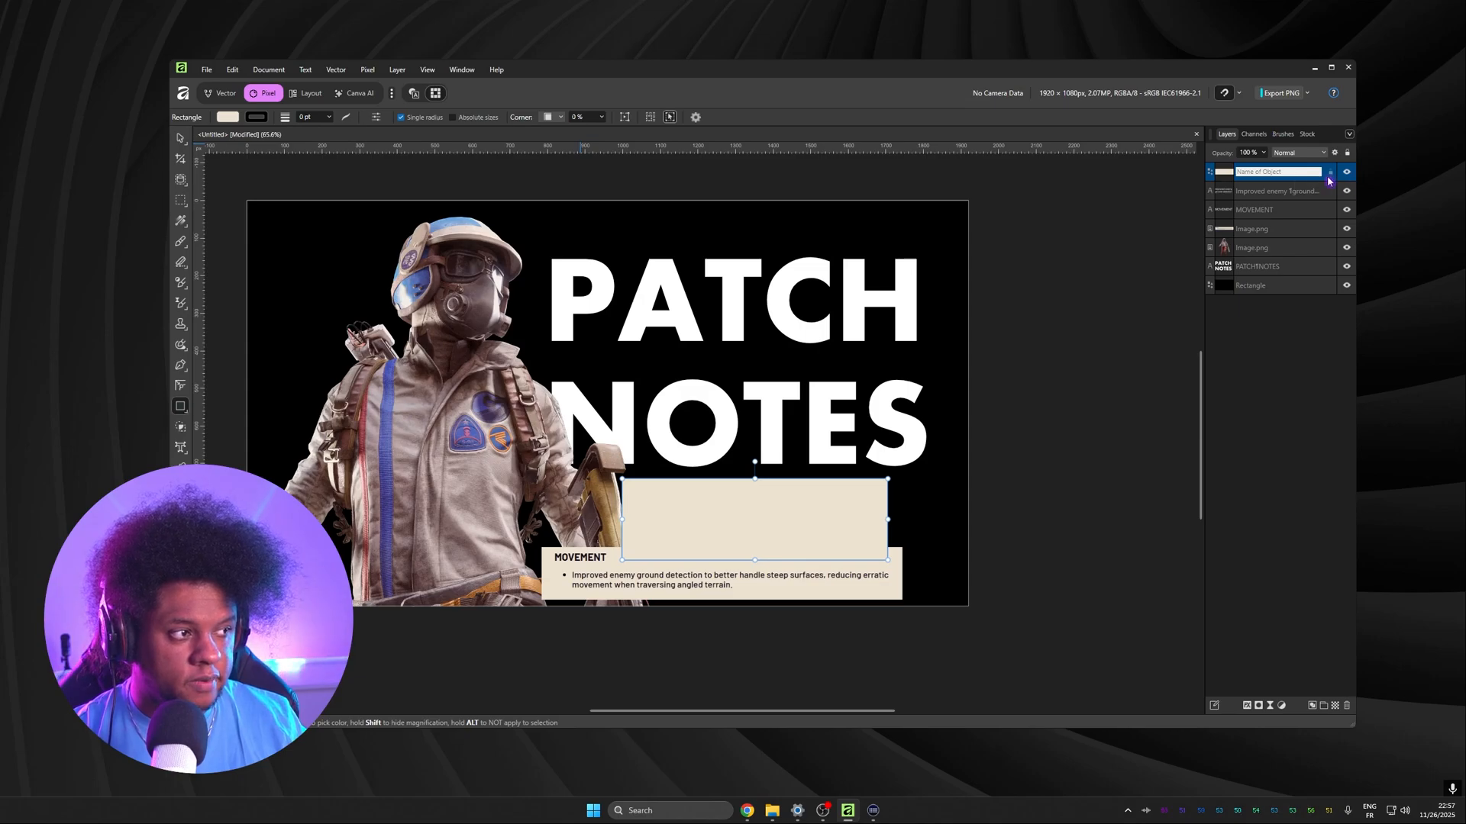
{"action": "left_click", "coordinate": [1272, 209]}
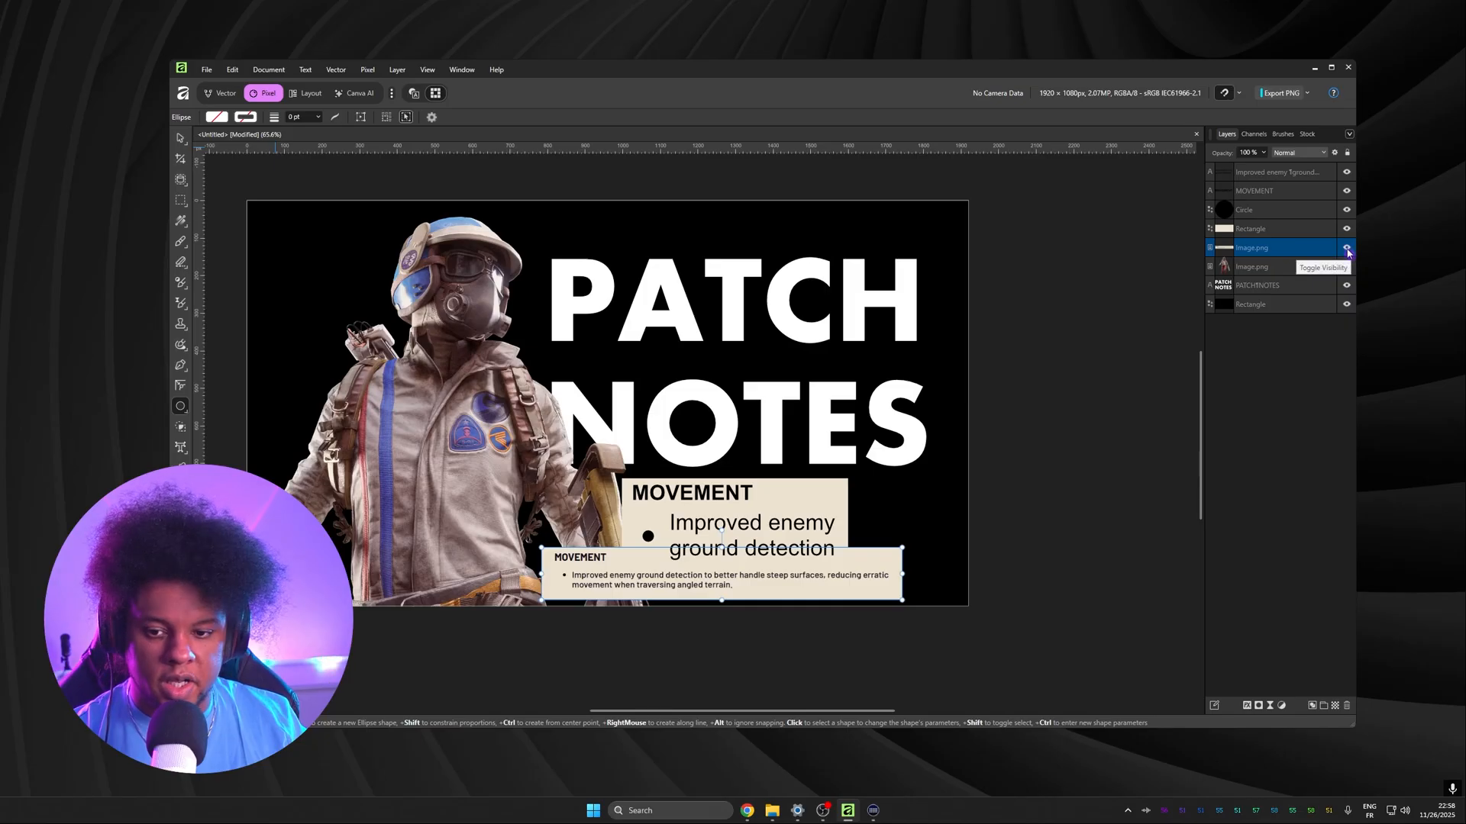
Hide the original card image and select the rebuilt card layers together.
{"action": "left_click", "coordinate": [1347, 247]}
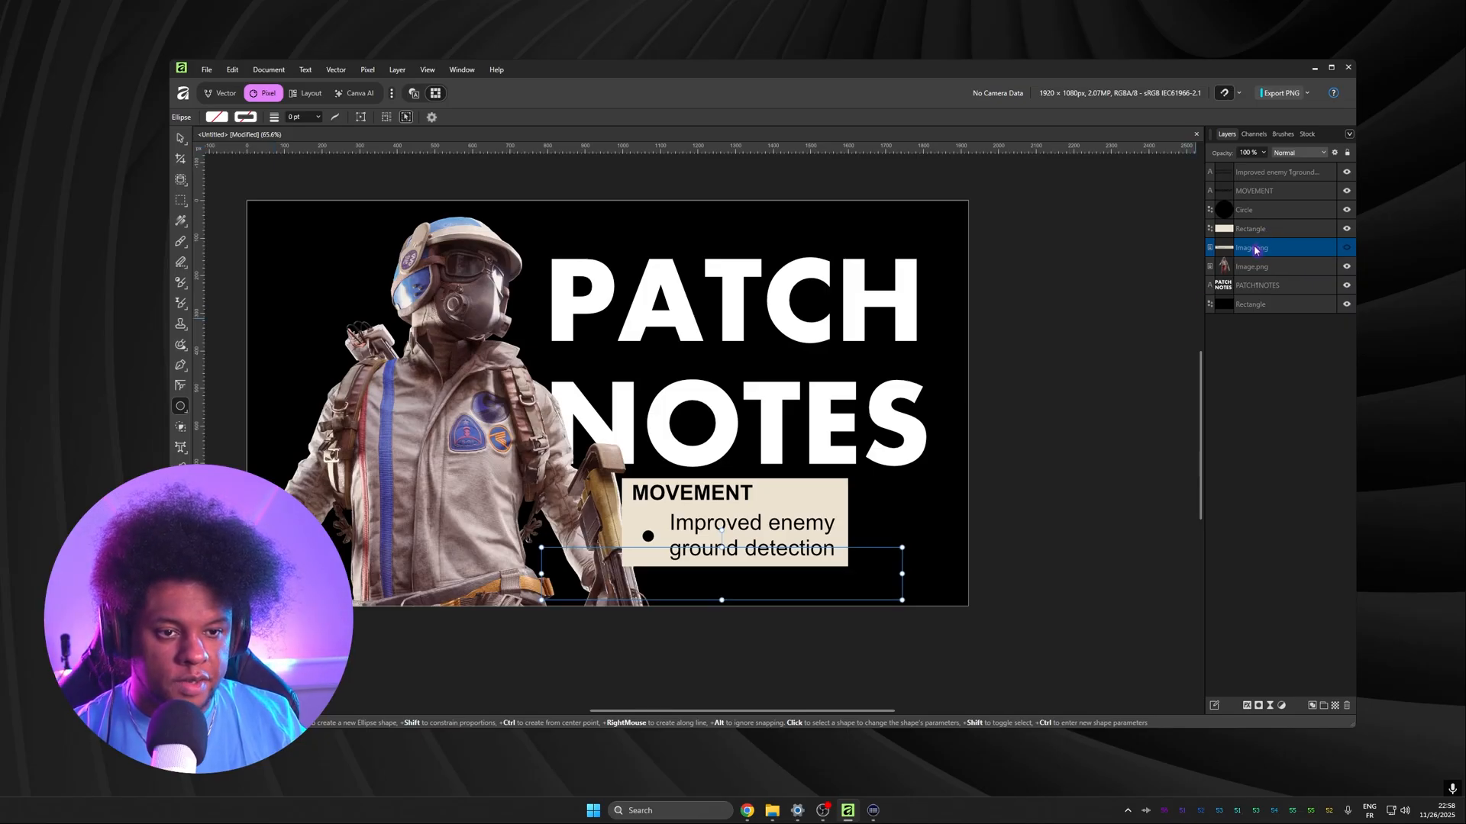
{"action": "left_click", "coordinate": [1271, 228]}
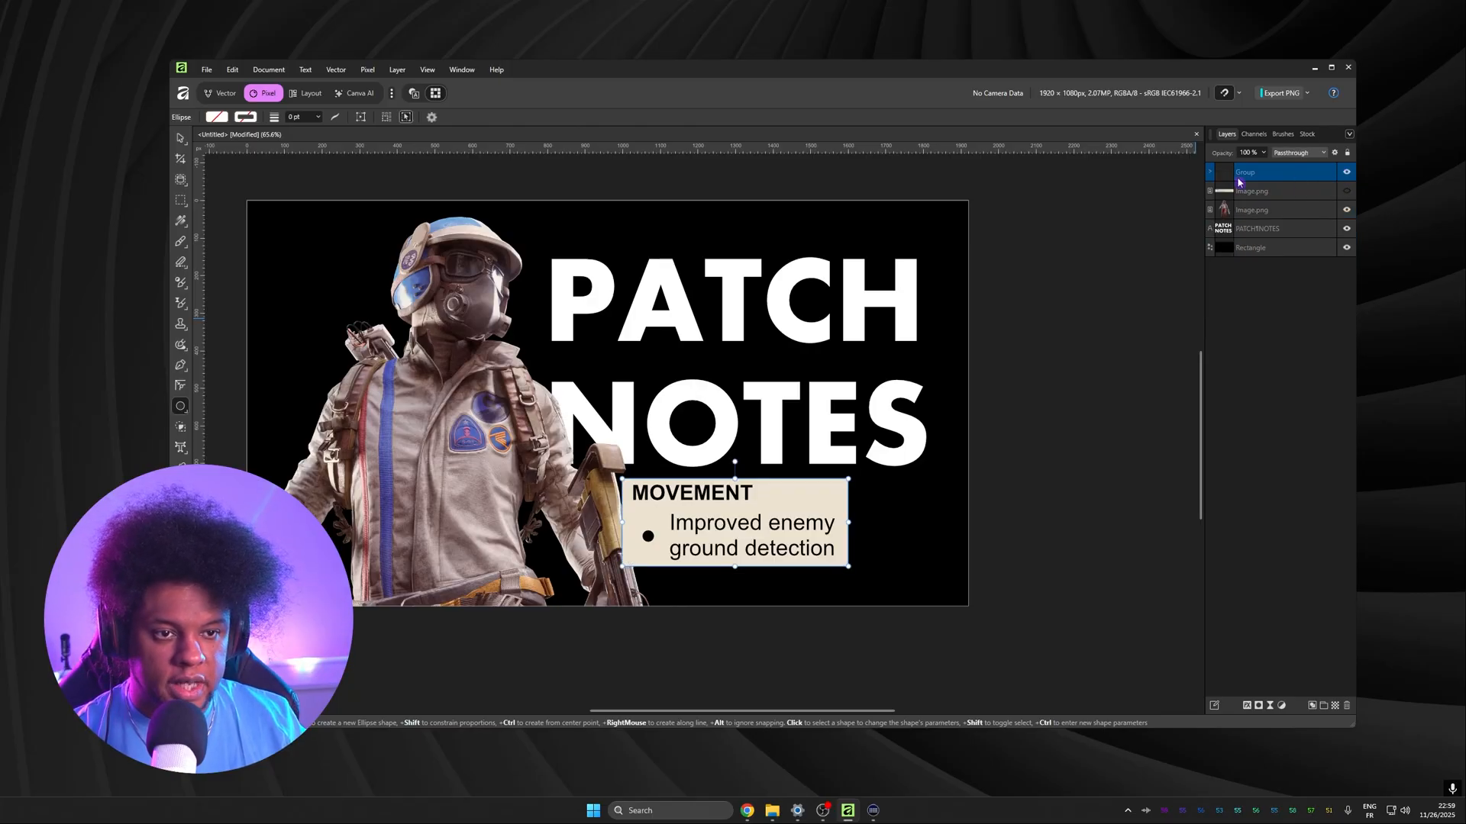
Rename the card group, move it below the NOTES lettering and enlarge it.
{"action": "double_click", "coordinate": [1272, 171]}
{"action": "type", "text": "v"}
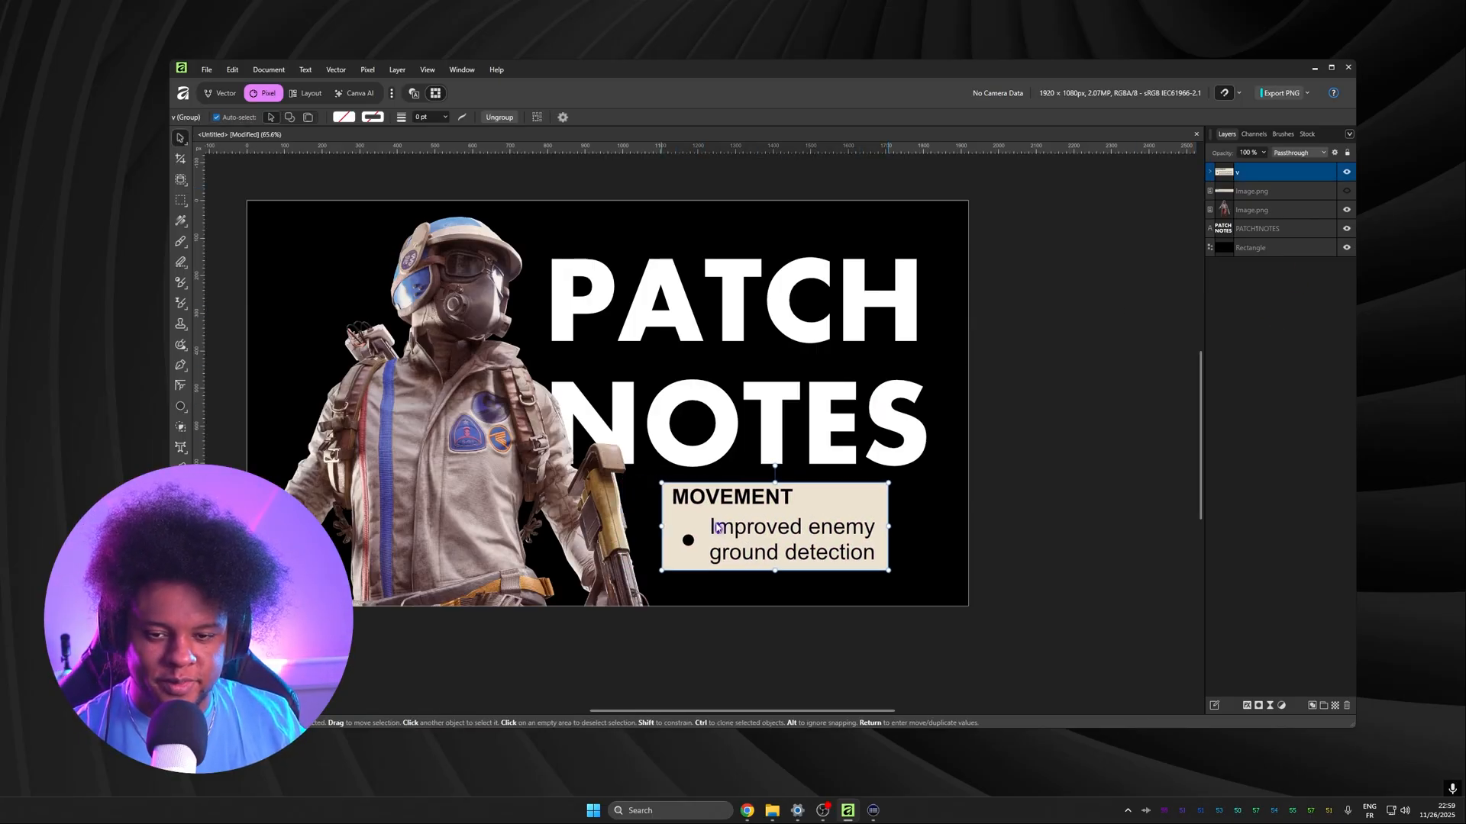
{"action": "left_click_drag", "start_coordinate": [774, 527], "coordinate": [766, 510]}
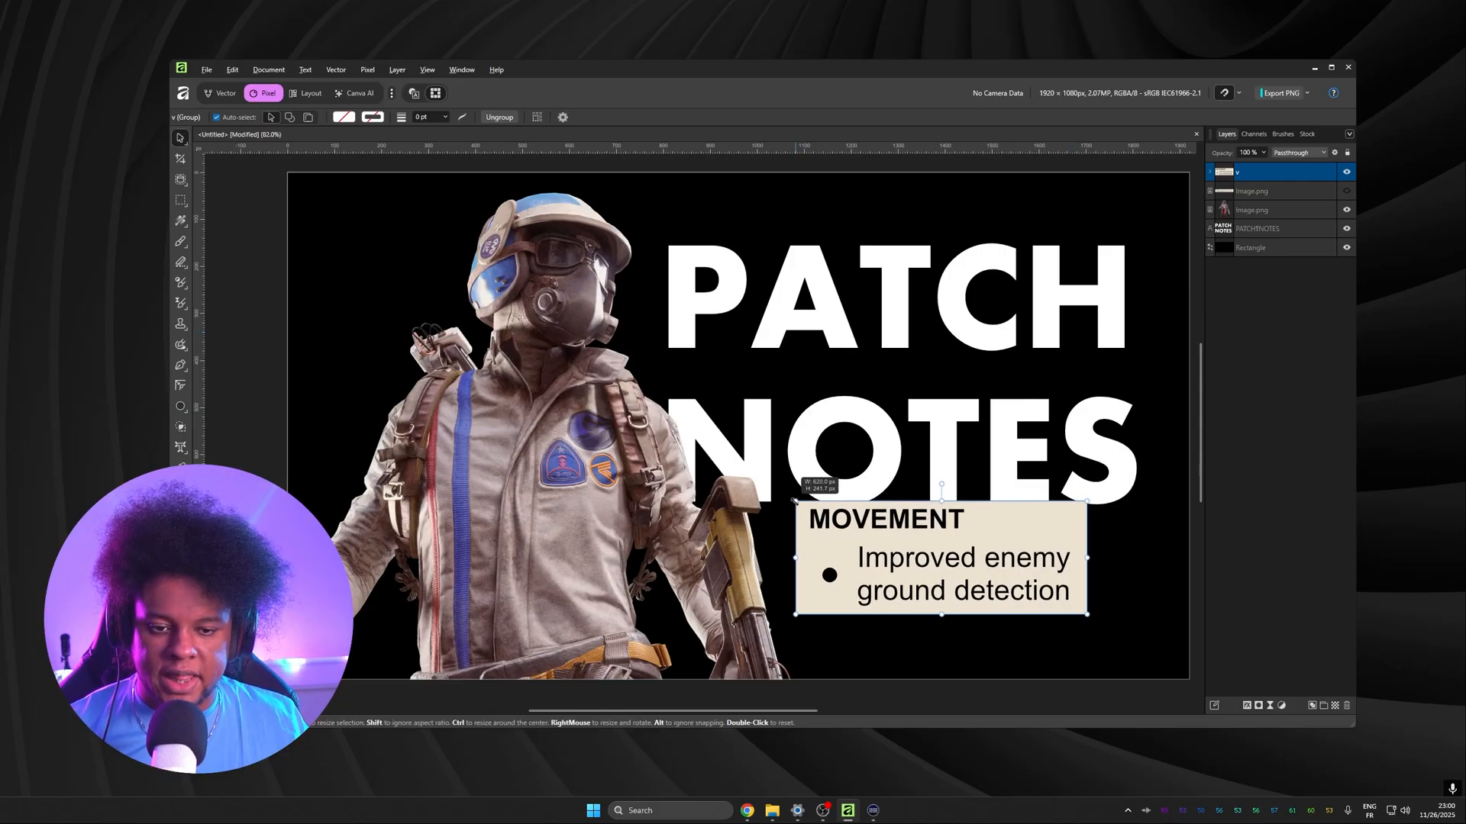
{"action": "left_click_drag", "start_coordinate": [934, 561], "coordinate": [934, 547]}
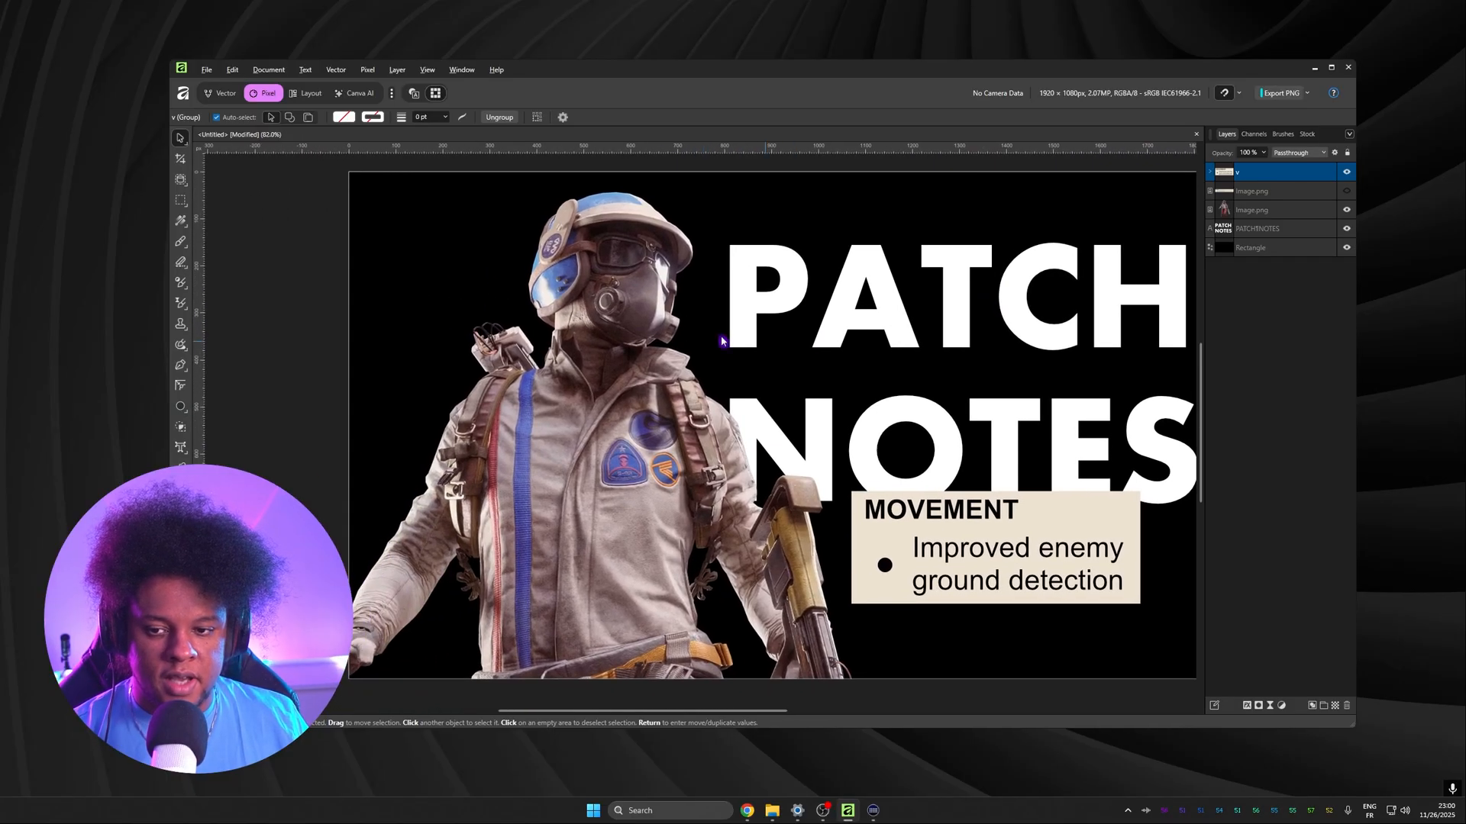
Select the PATCH NOTES title to reposition it above the MOVEMENT card, right of the character.
{"action": "left_click", "coordinate": [995, 547]}
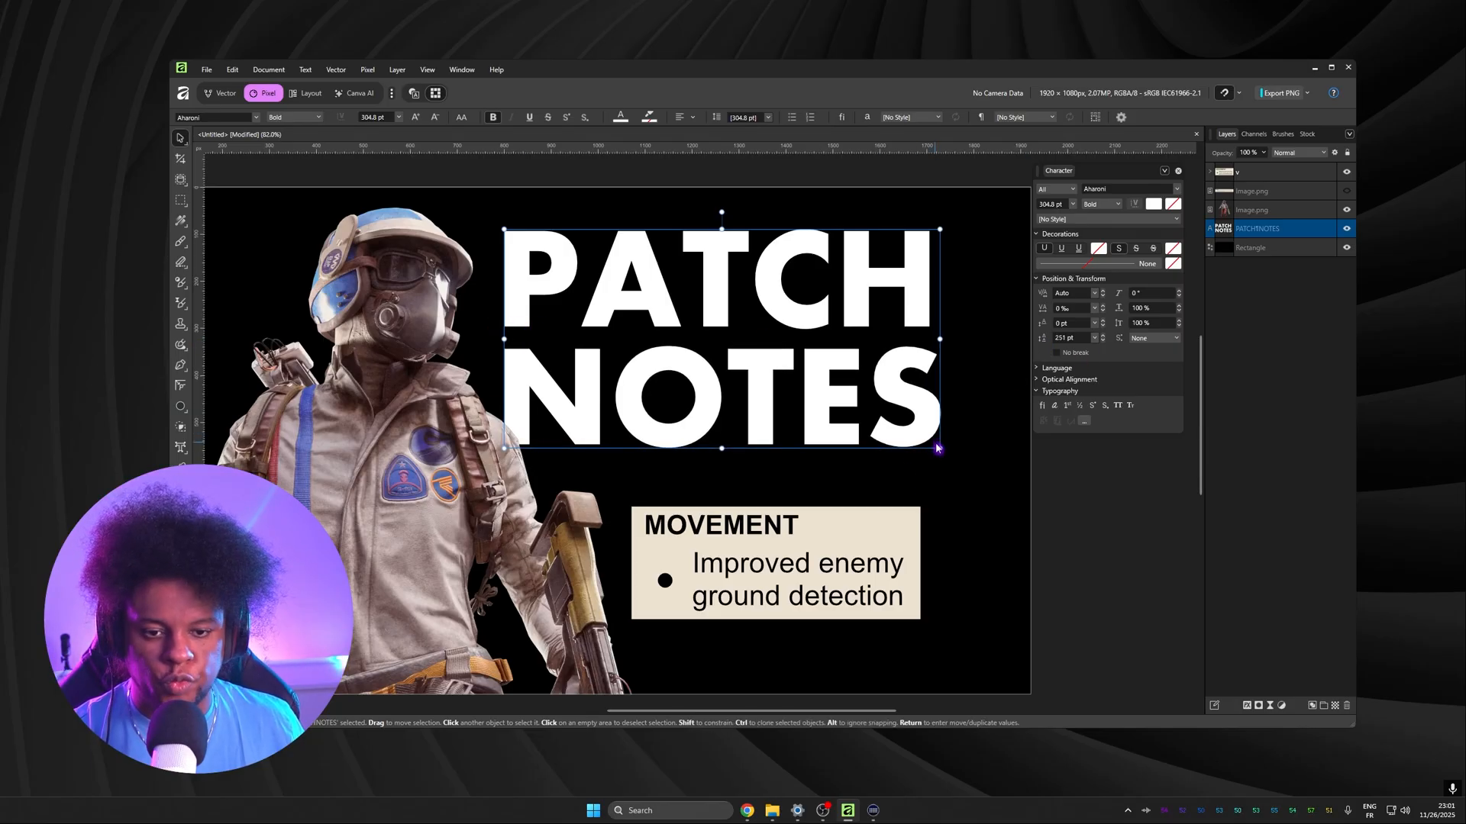
Scale the PATCH NOTES title larger by its corner handle before tilting the MOVEMENT card.
{"action": "left_click_drag", "start_coordinate": [937, 447], "coordinate": [972, 490]}
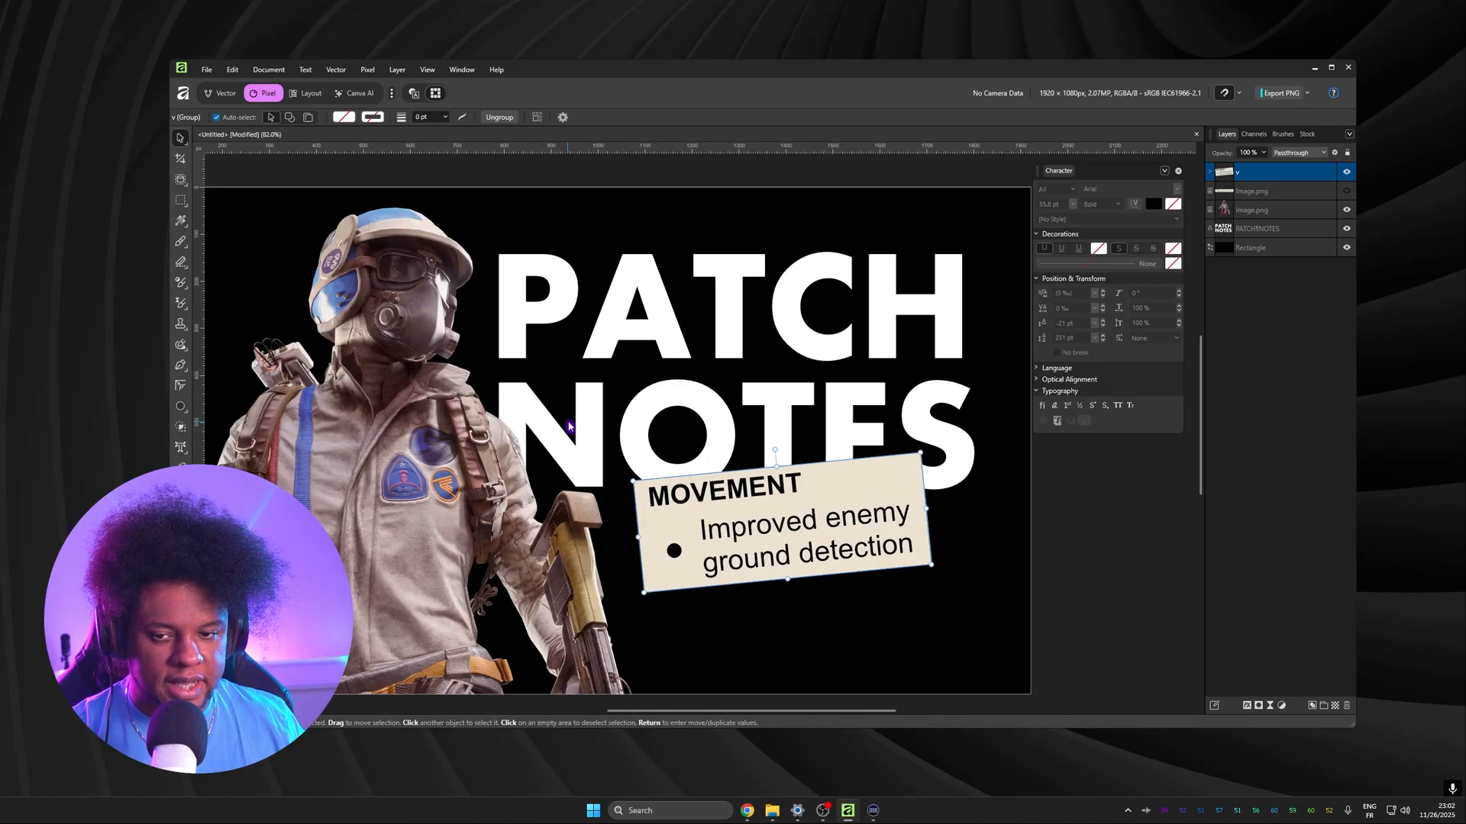
{"action": "mouse_move", "coordinate": [884, 421]}
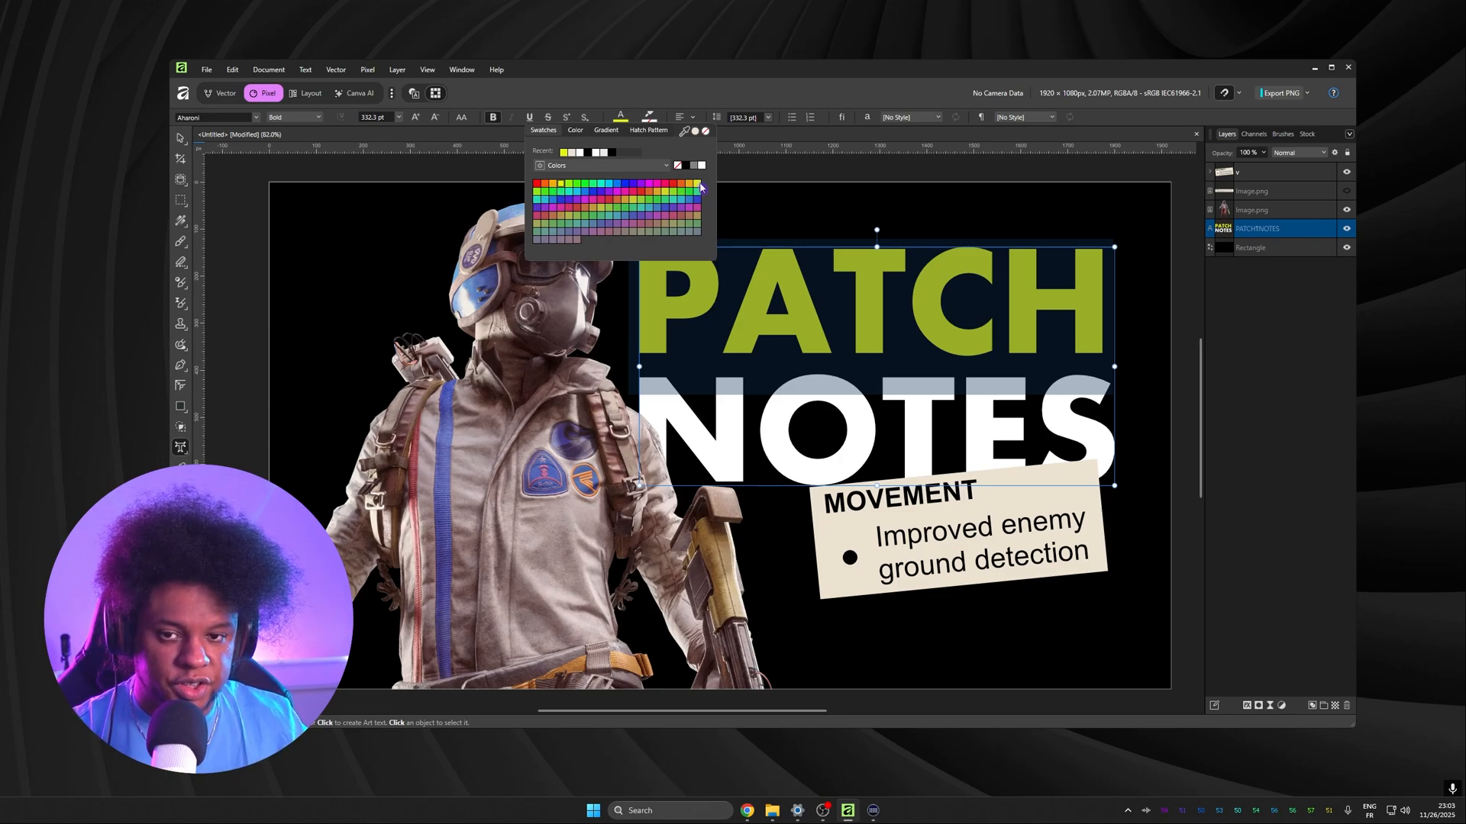
Set the PATCH text colour to a bright green swatch, leaving NOTES white.
{"action": "left_click", "coordinate": [584, 184]}
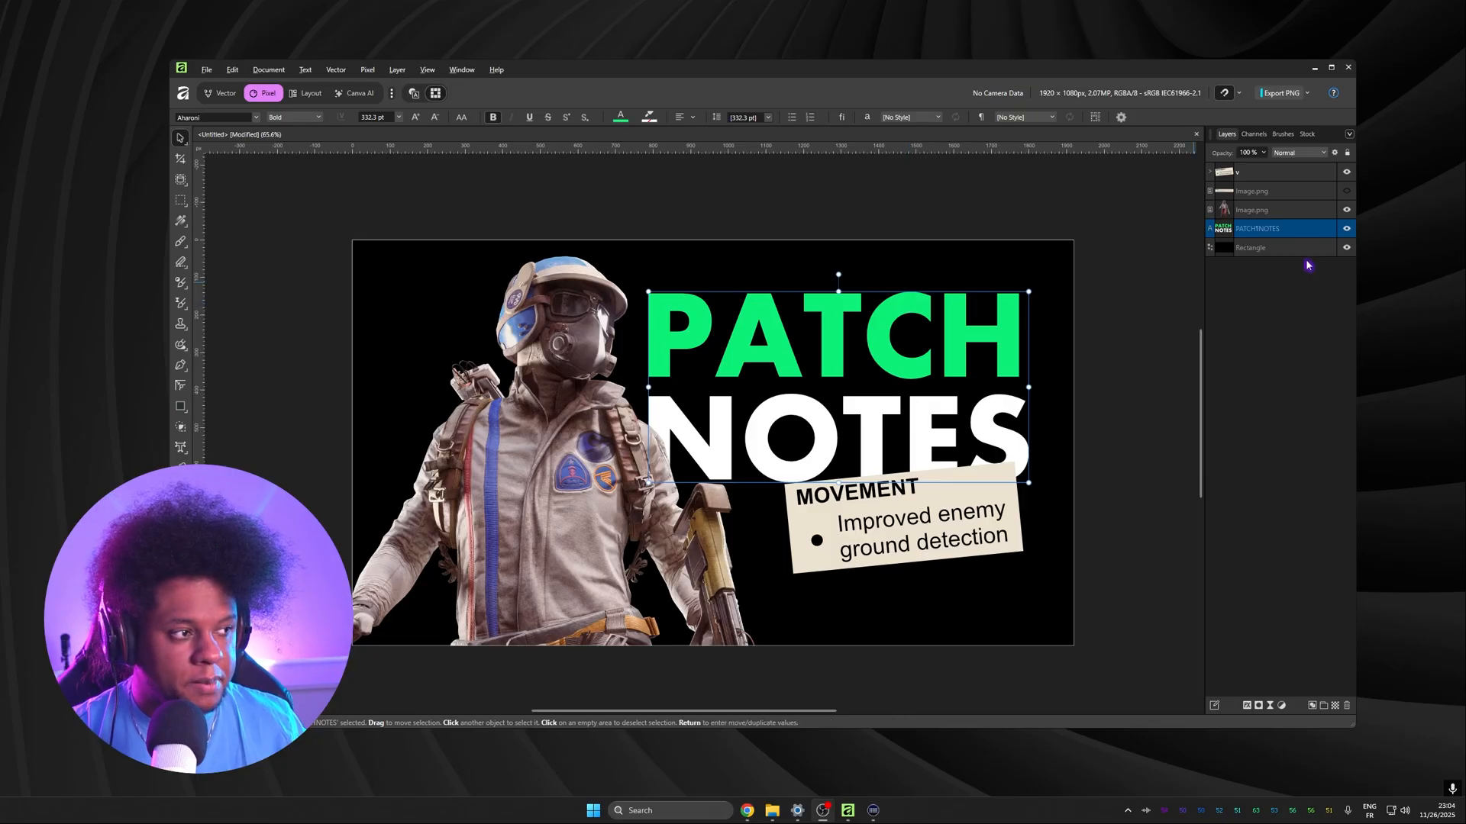
Paint a soft green glow behind the character with a large, low-opacity, low-flow brush above the background.
{"action": "left_click", "coordinate": [1256, 247]}
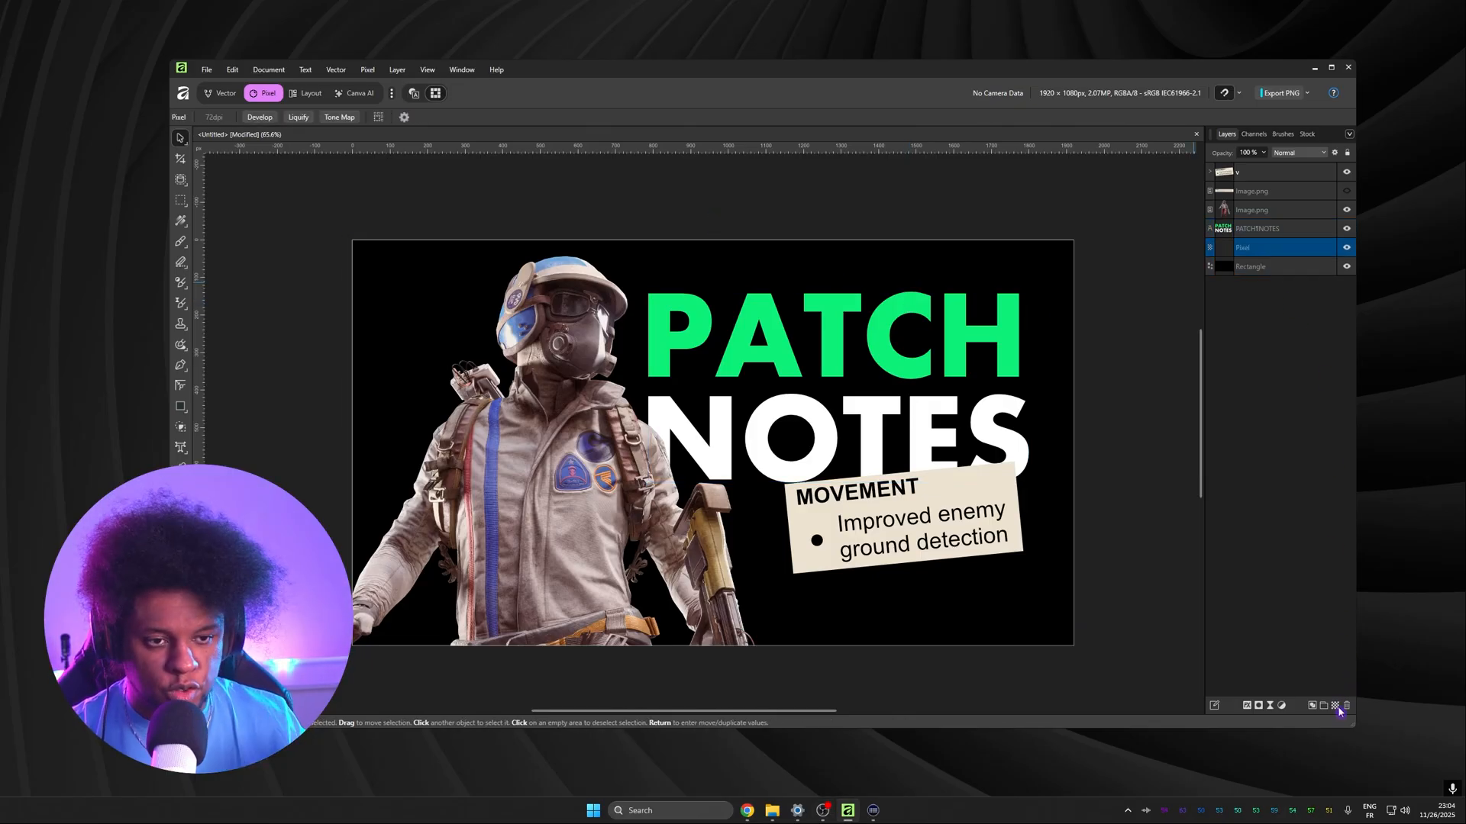
{"action": "mouse_move", "coordinate": [809, 406]}
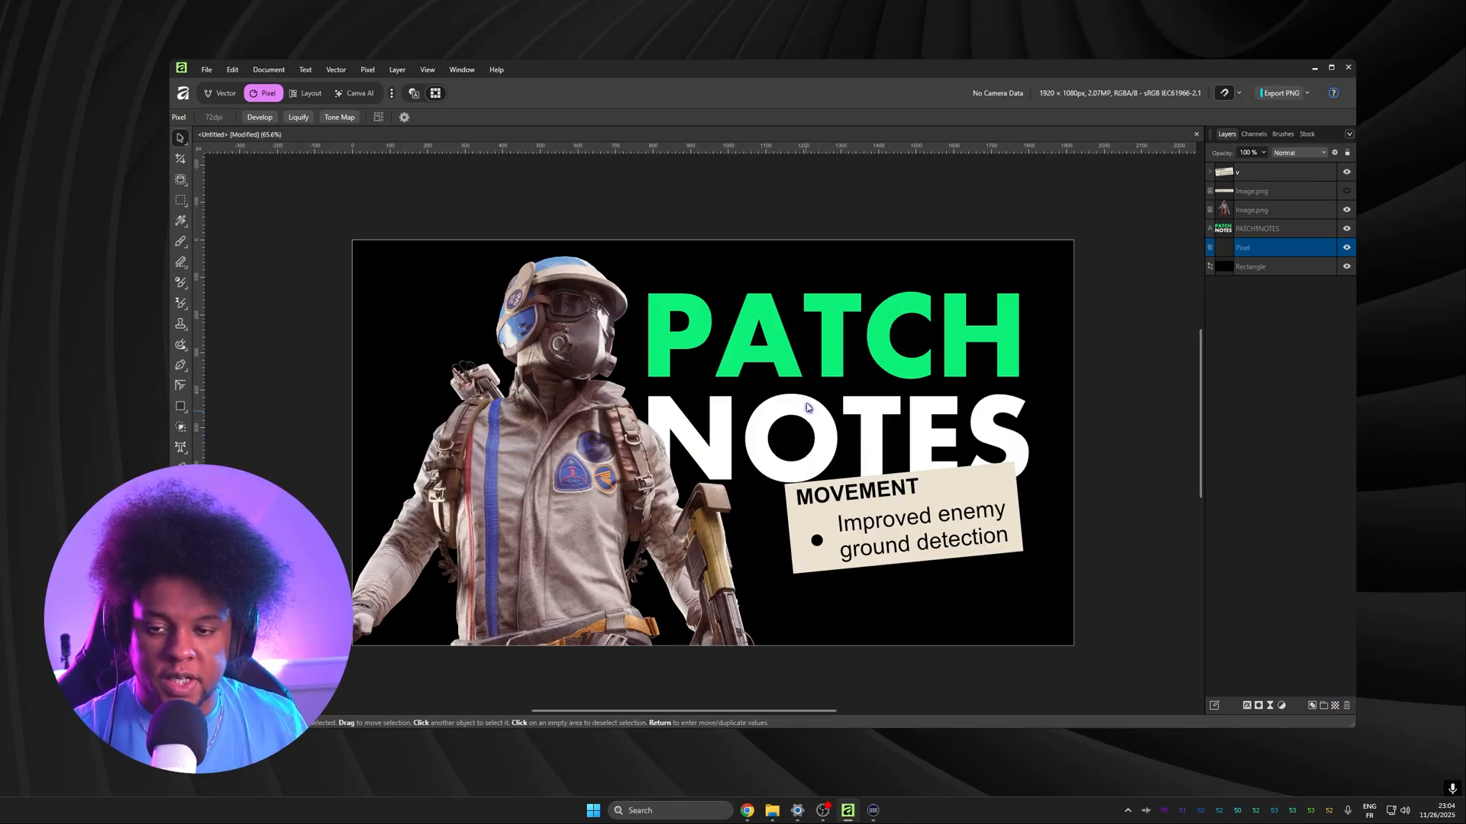
{"action": "left_click", "coordinate": [182, 241]}
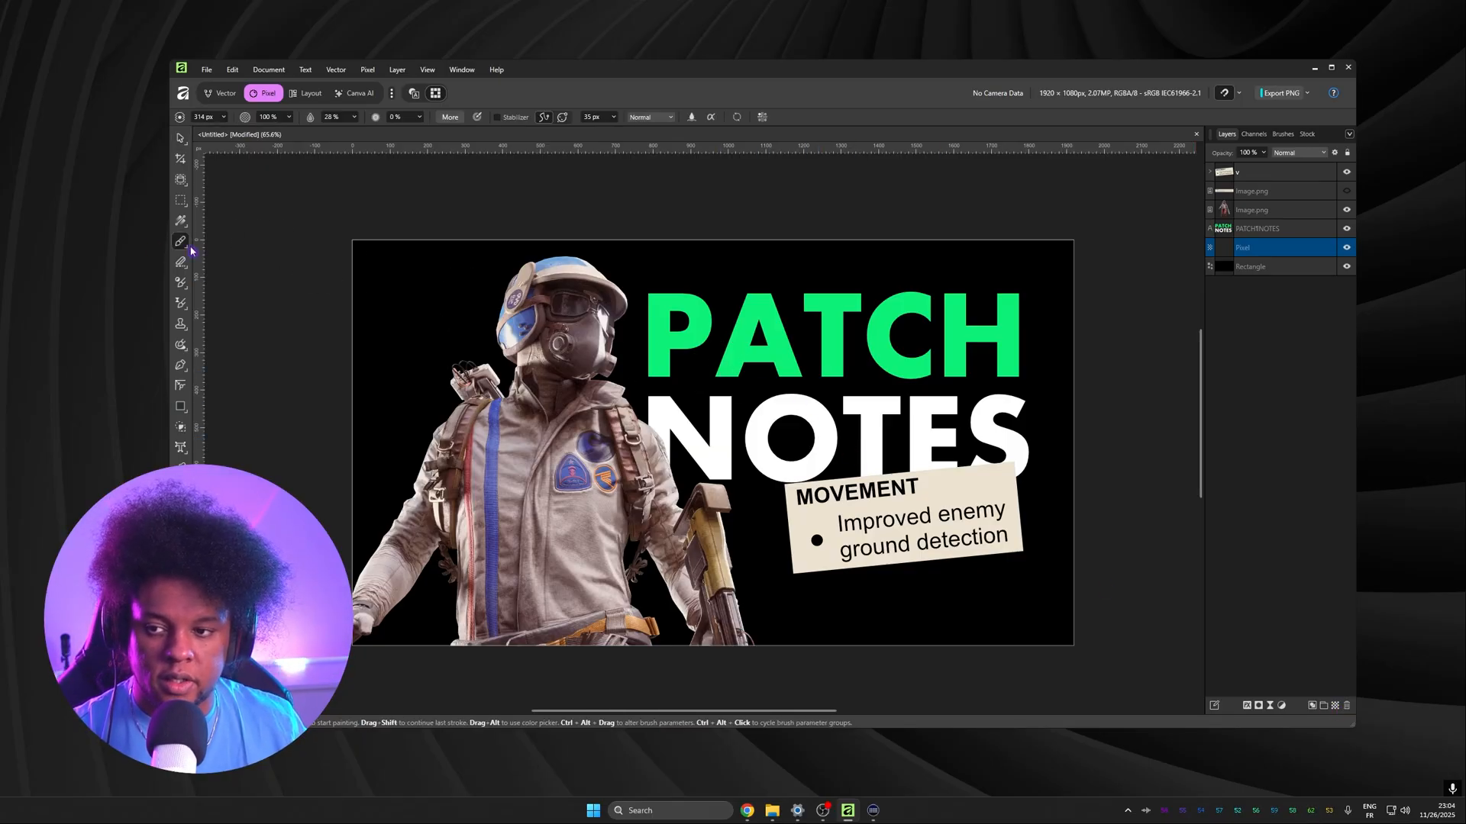
{"action": "left_click_drag", "start_coordinate": [182, 135], "coordinate": [233, 134]}
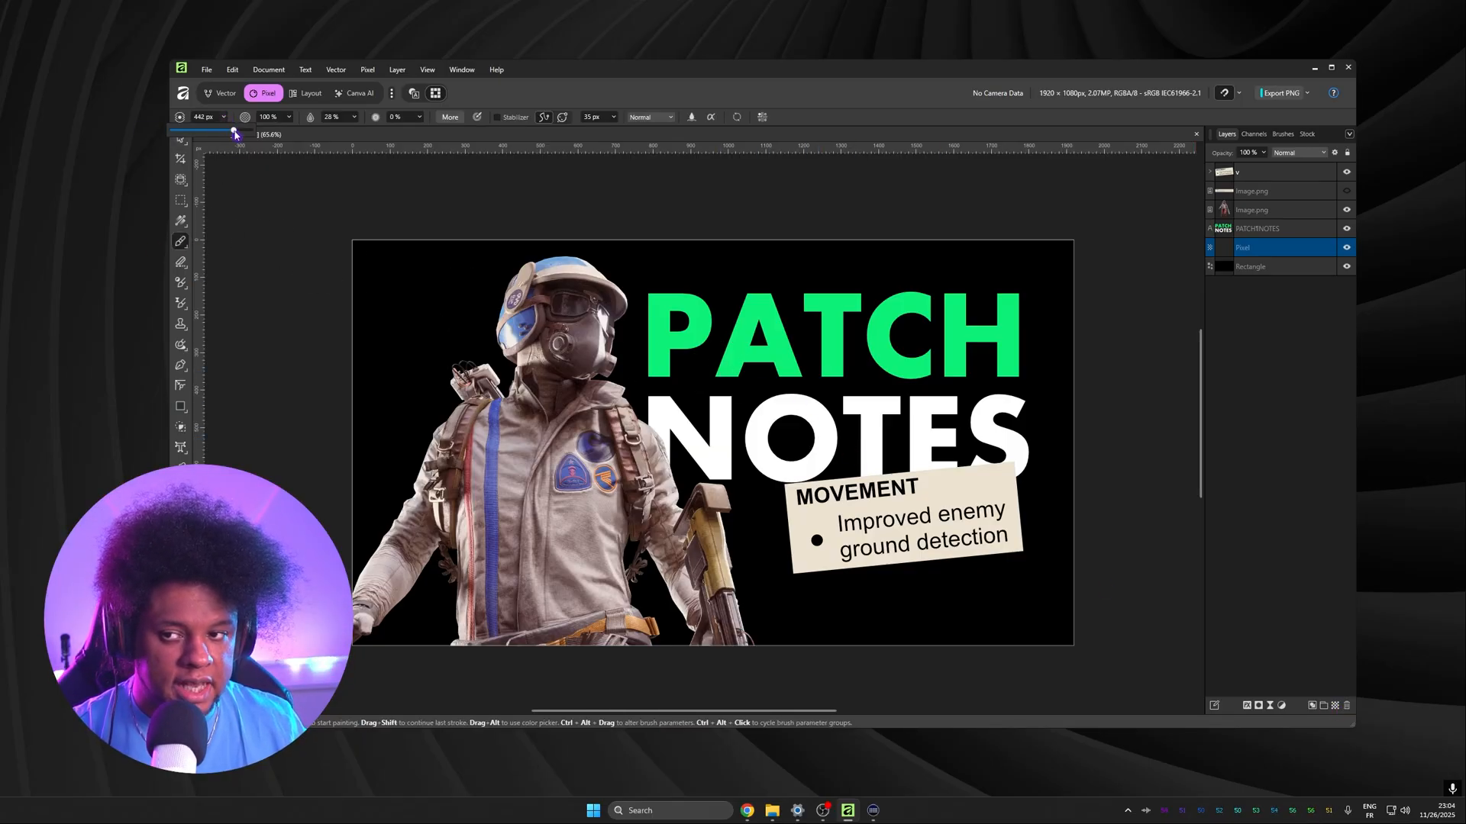
{"action": "left_click_drag", "start_coordinate": [234, 135], "coordinate": [290, 135]}
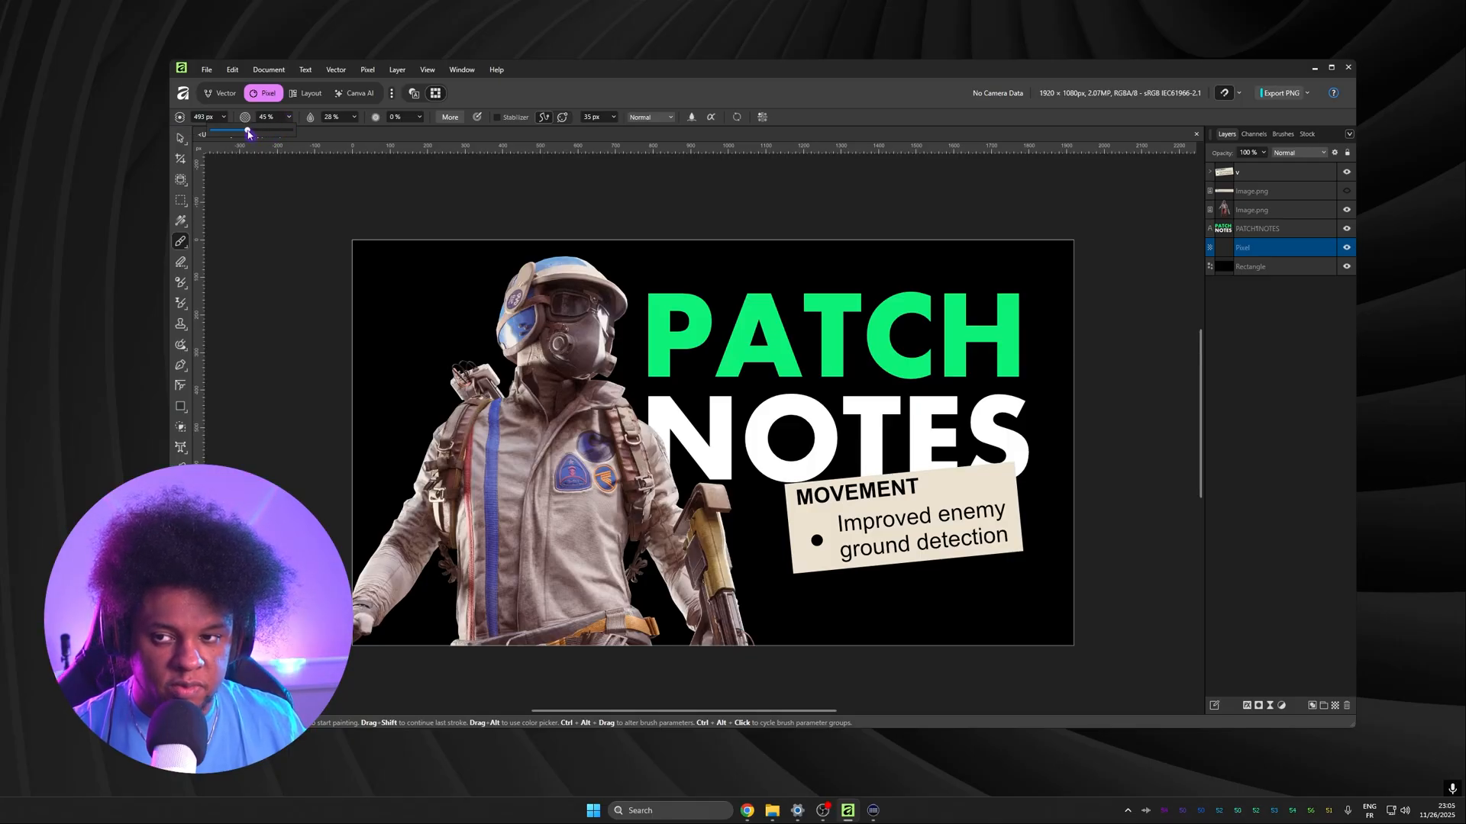
{"action": "left_click_drag", "start_coordinate": [249, 131], "coordinate": [352, 131]}
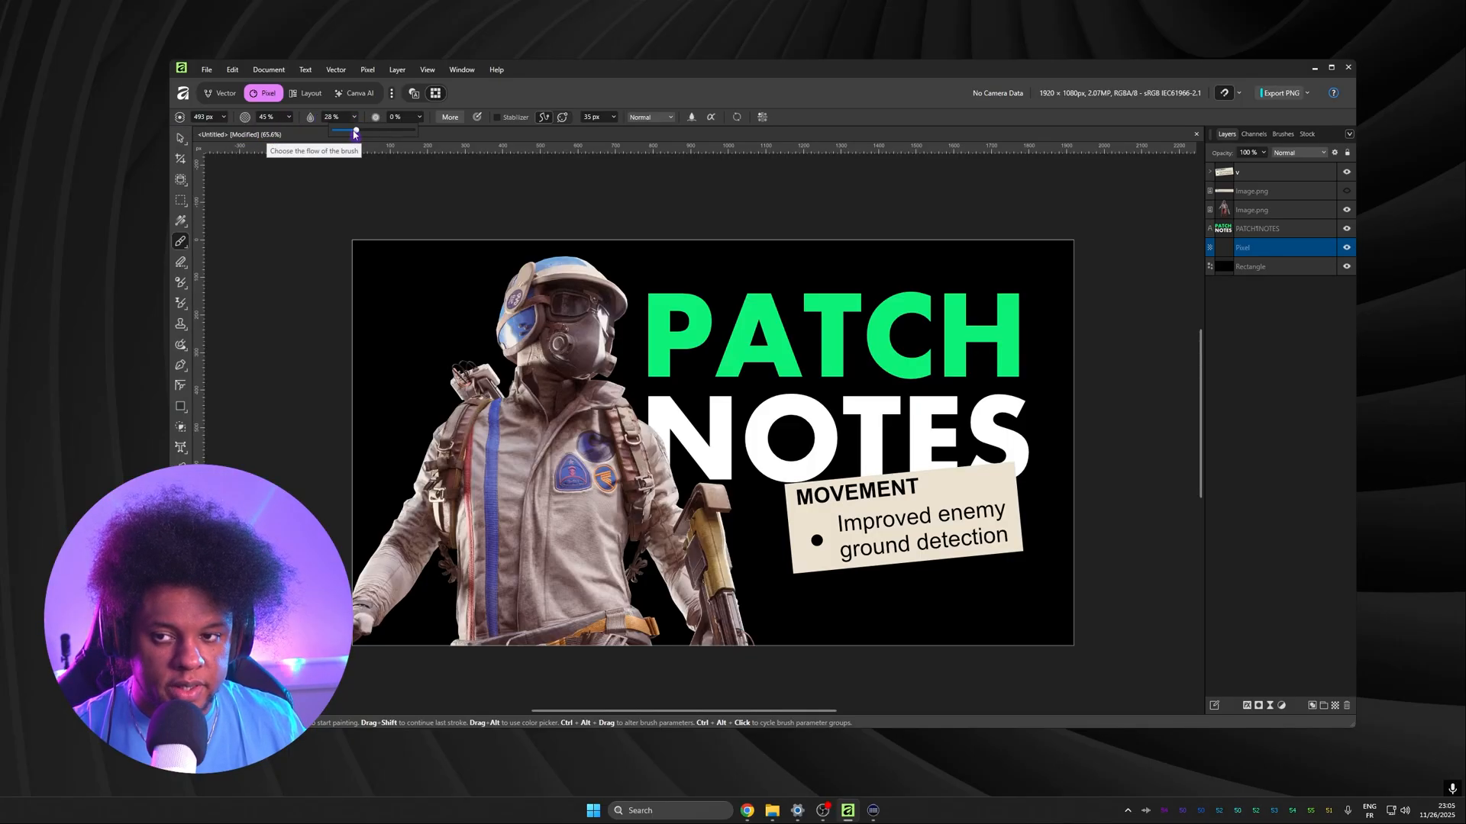
{"action": "left_click_drag", "start_coordinate": [353, 131], "coordinate": [334, 132]}
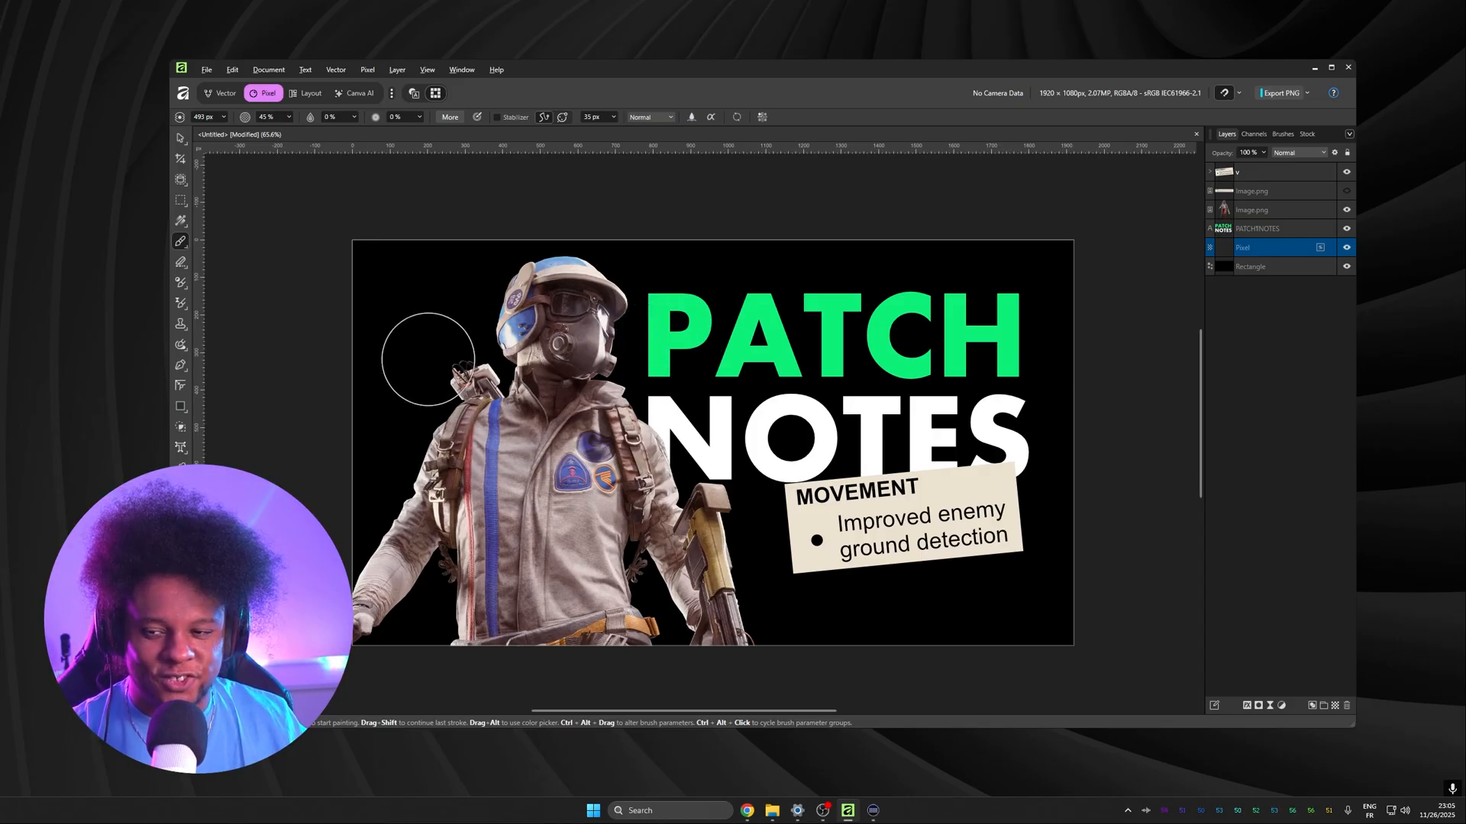
{"action": "mouse_move", "coordinate": [310, 117]}
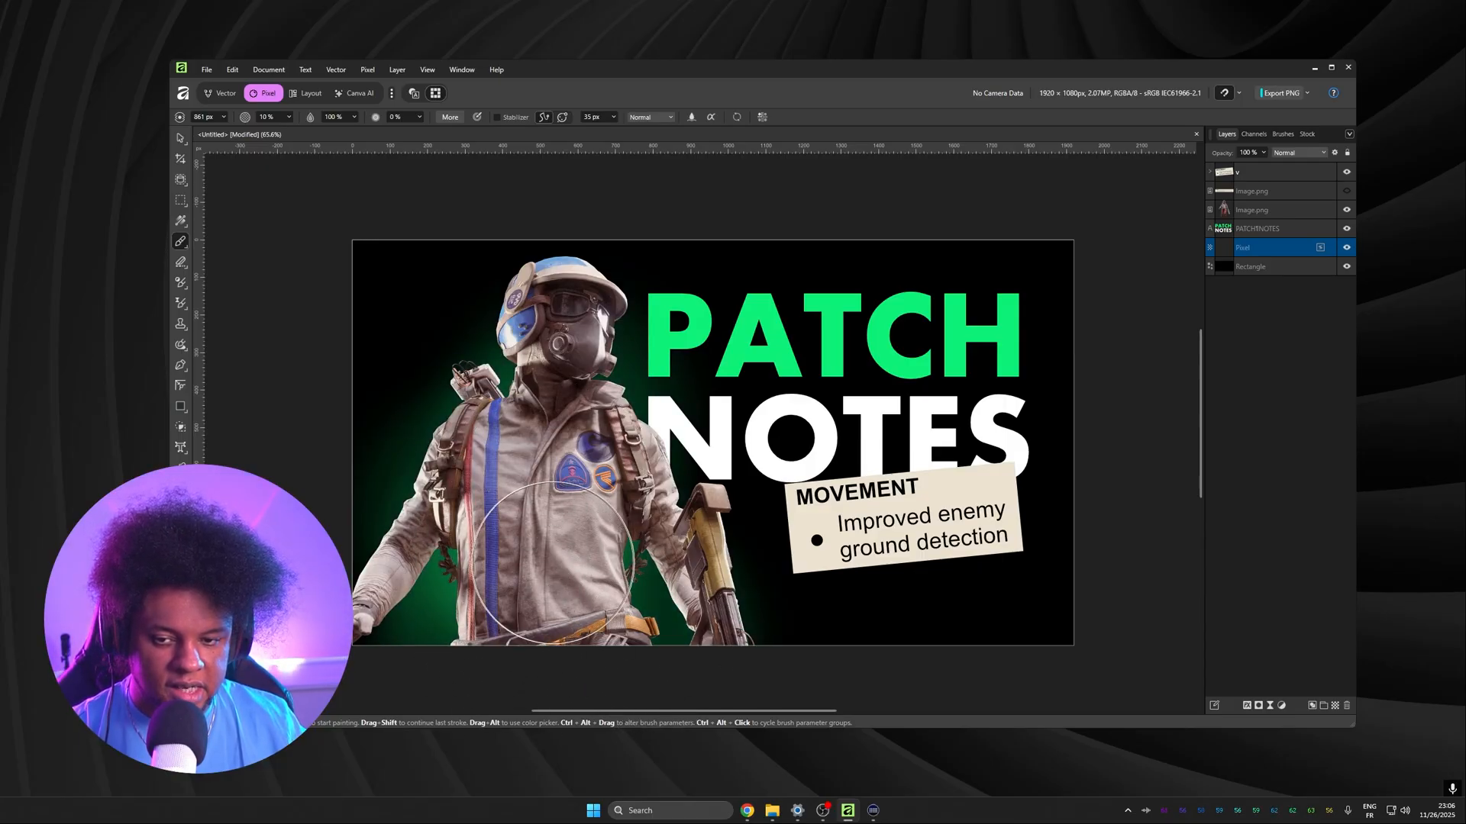
{"action": "left_click_drag", "start_coordinate": [598, 561], "coordinate": [481, 556]}
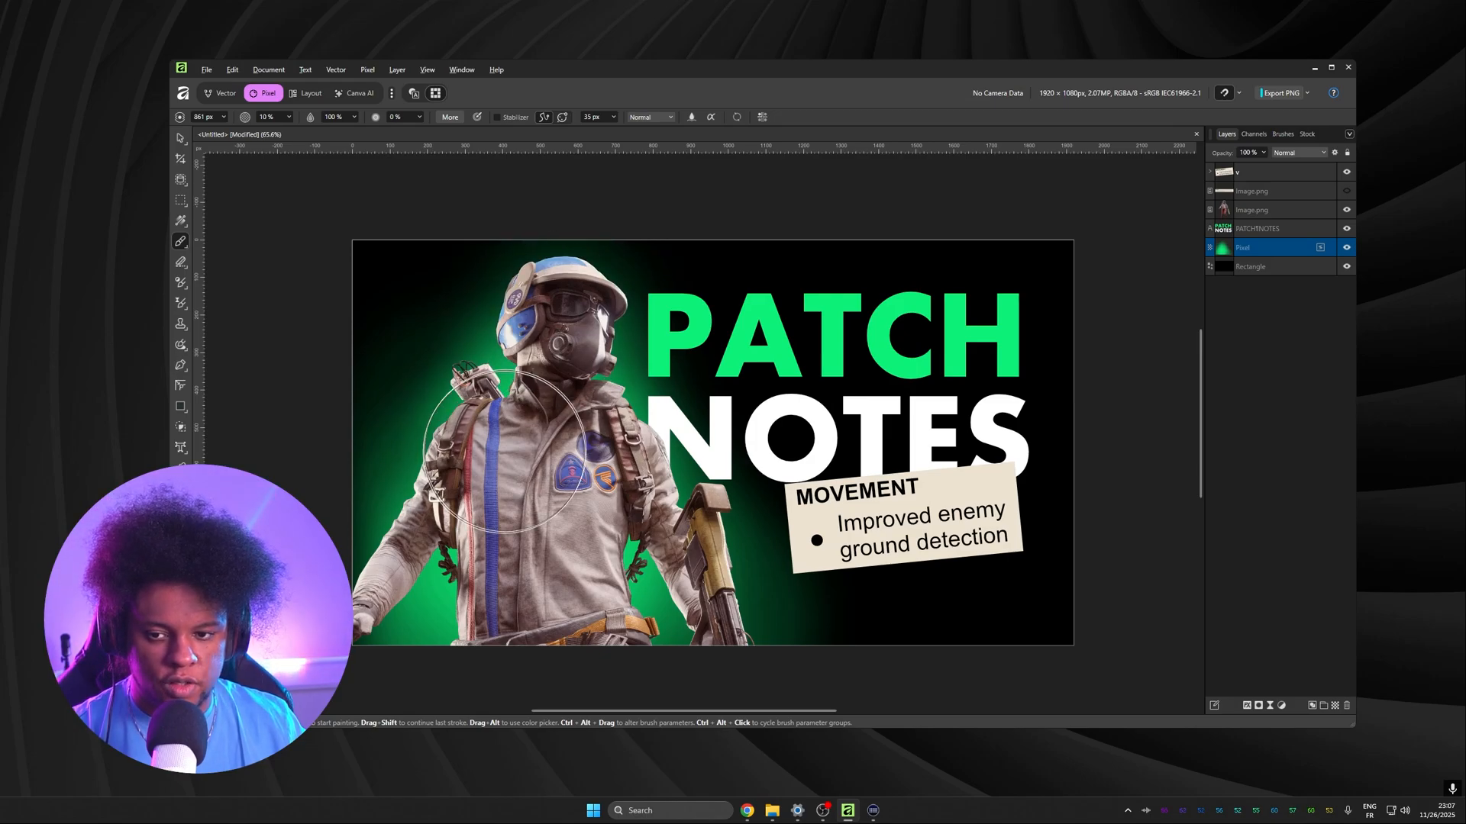
{"action": "mouse_move", "coordinate": [537, 476]}
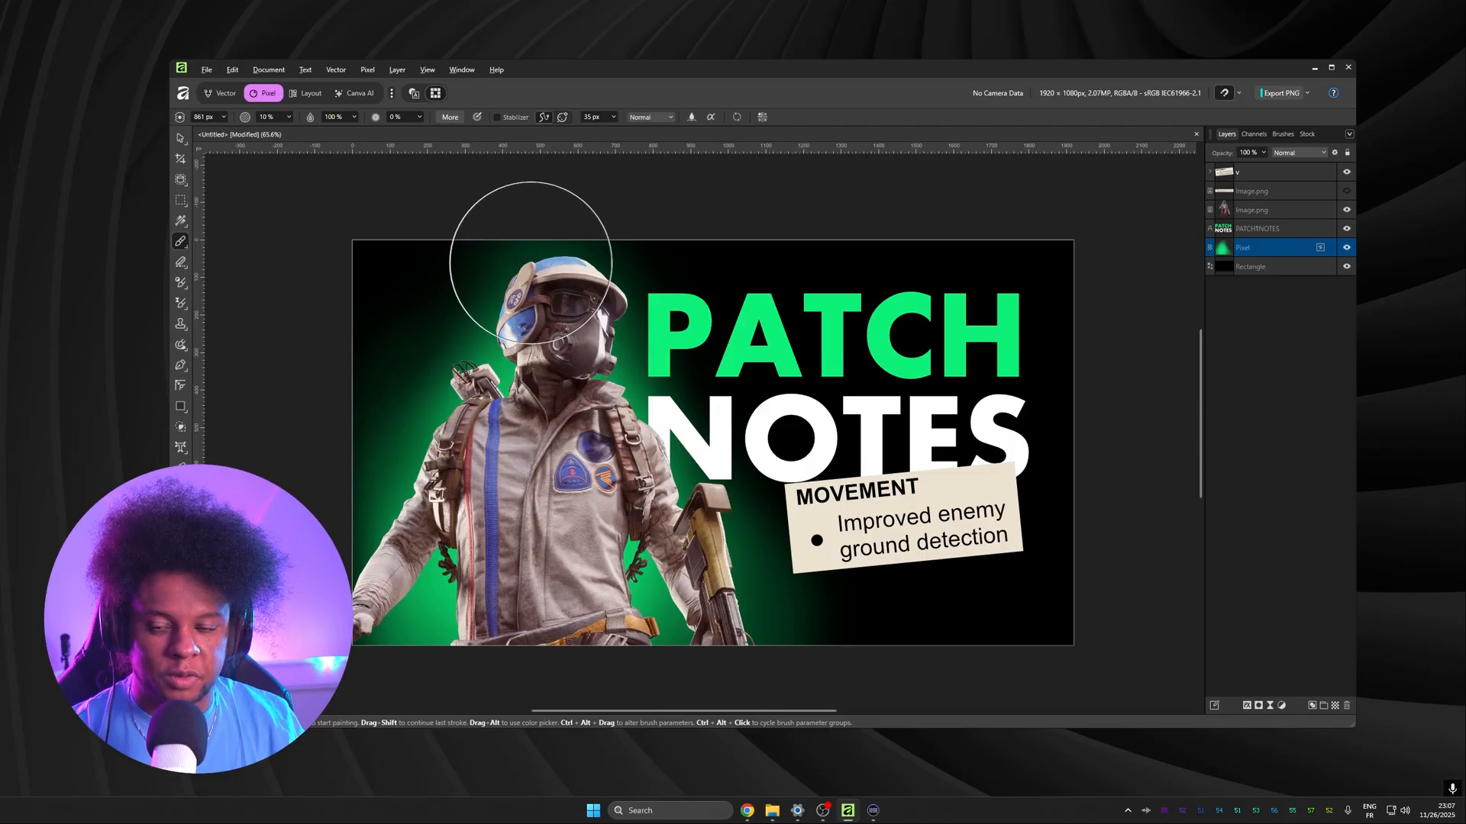
{"action": "mouse_move", "coordinate": [616, 308]}
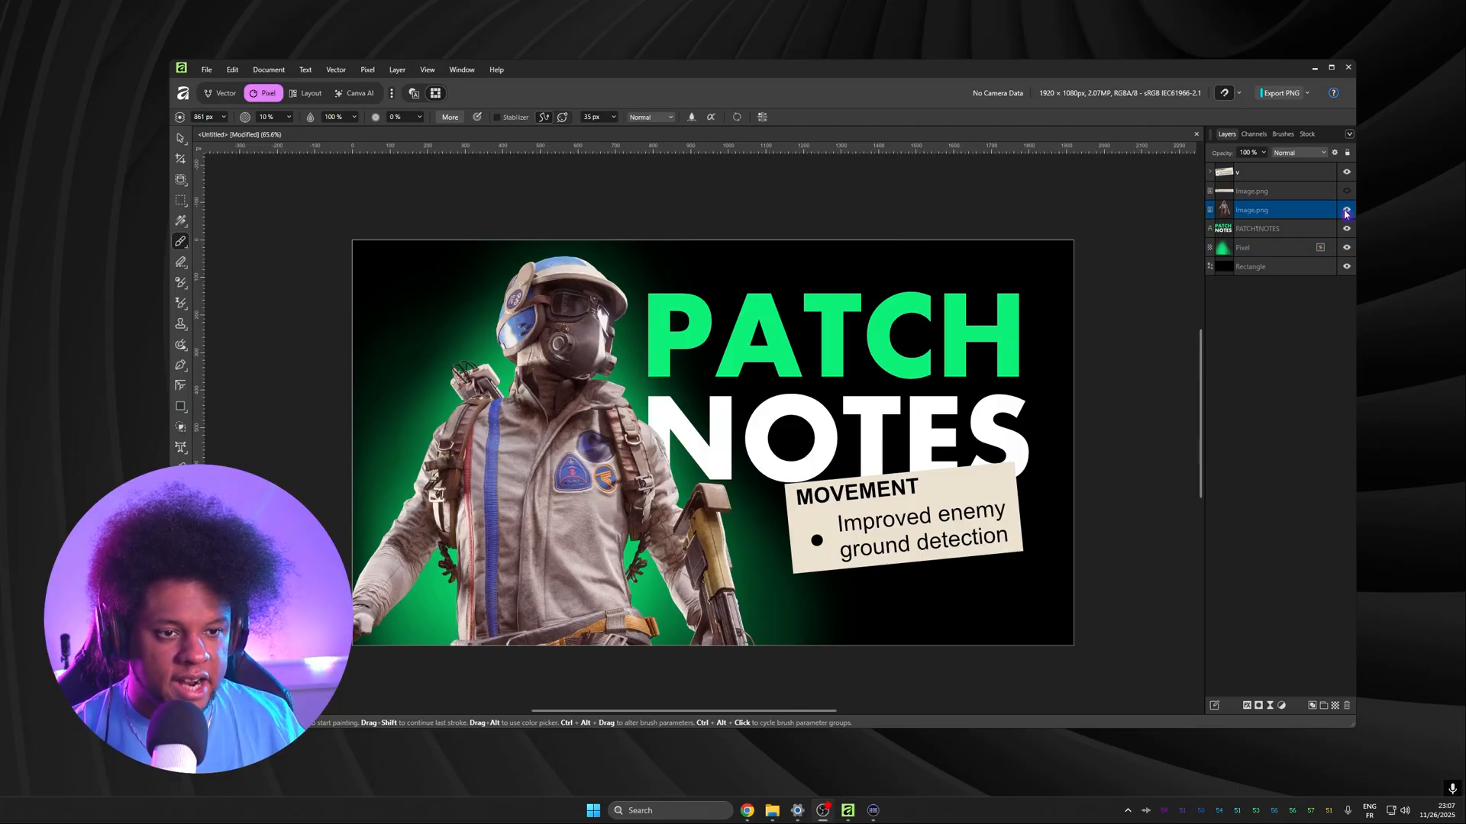
Give the character's Inner Glow a green colour, Add blending and a radius of about 39 px.
{"action": "left_click", "coordinate": [1346, 209]}
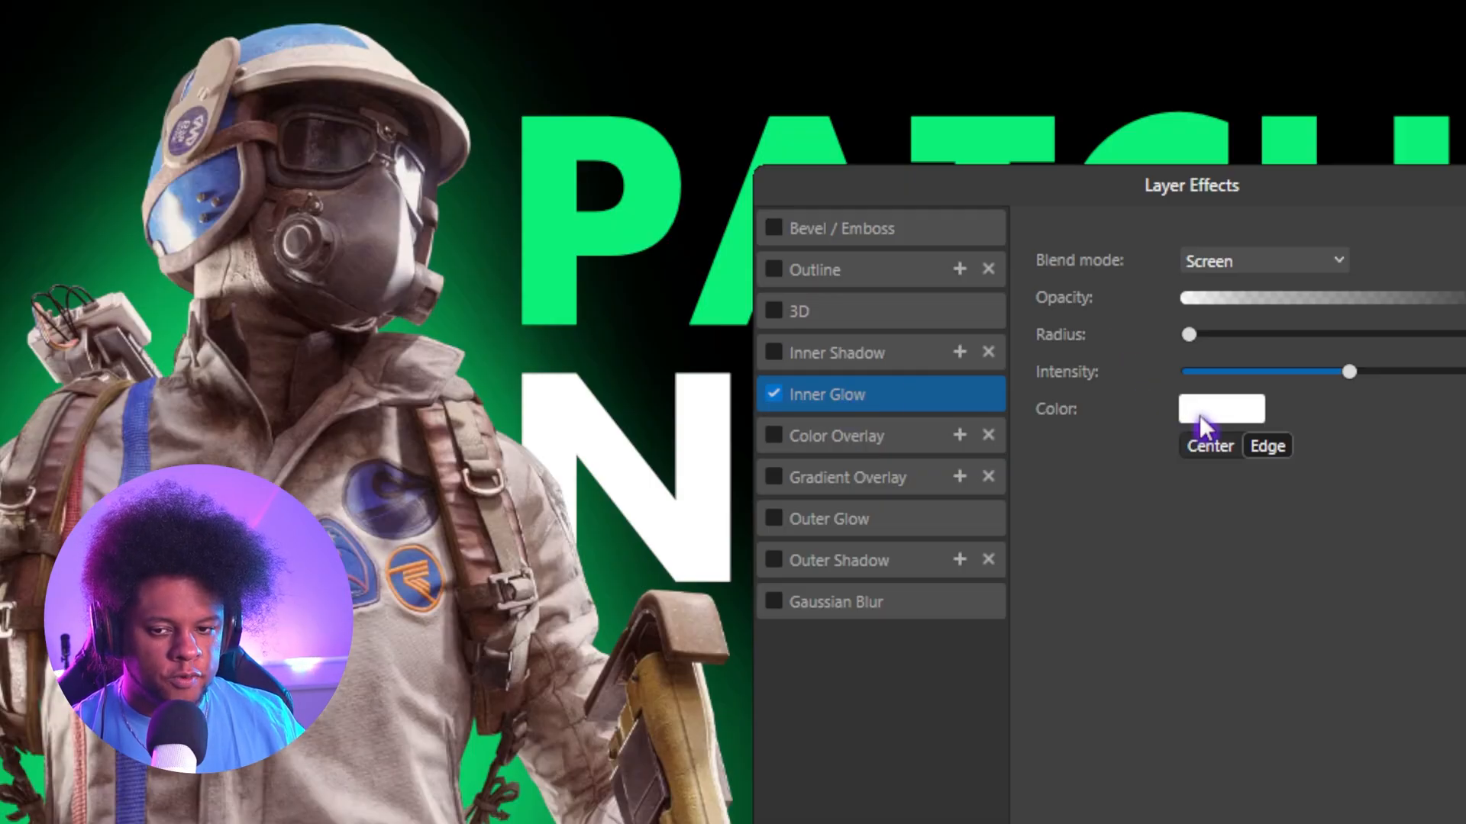
{"action": "left_click", "coordinate": [1220, 409]}
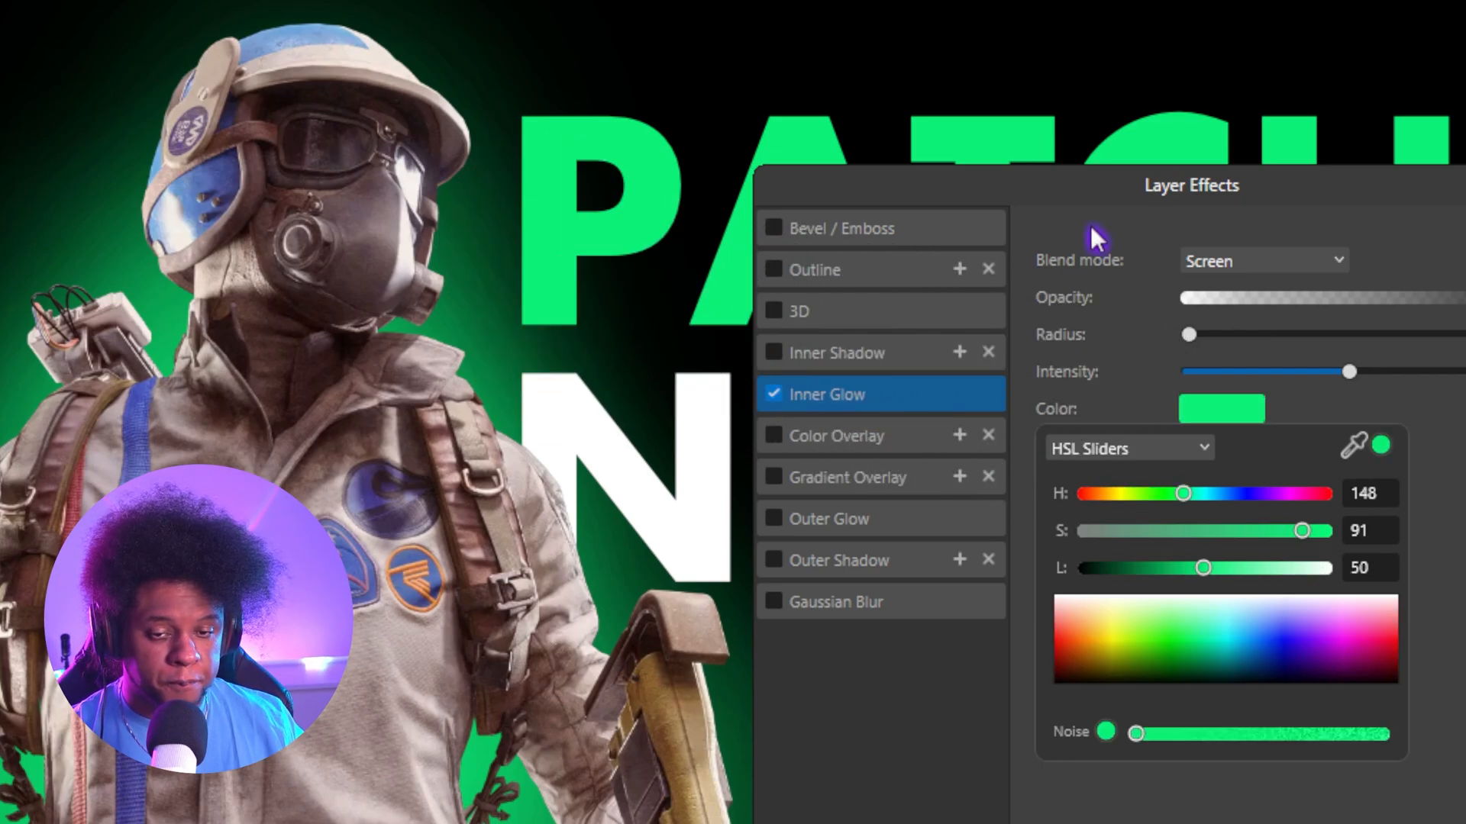
{"action": "left_click", "coordinate": [1263, 260]}
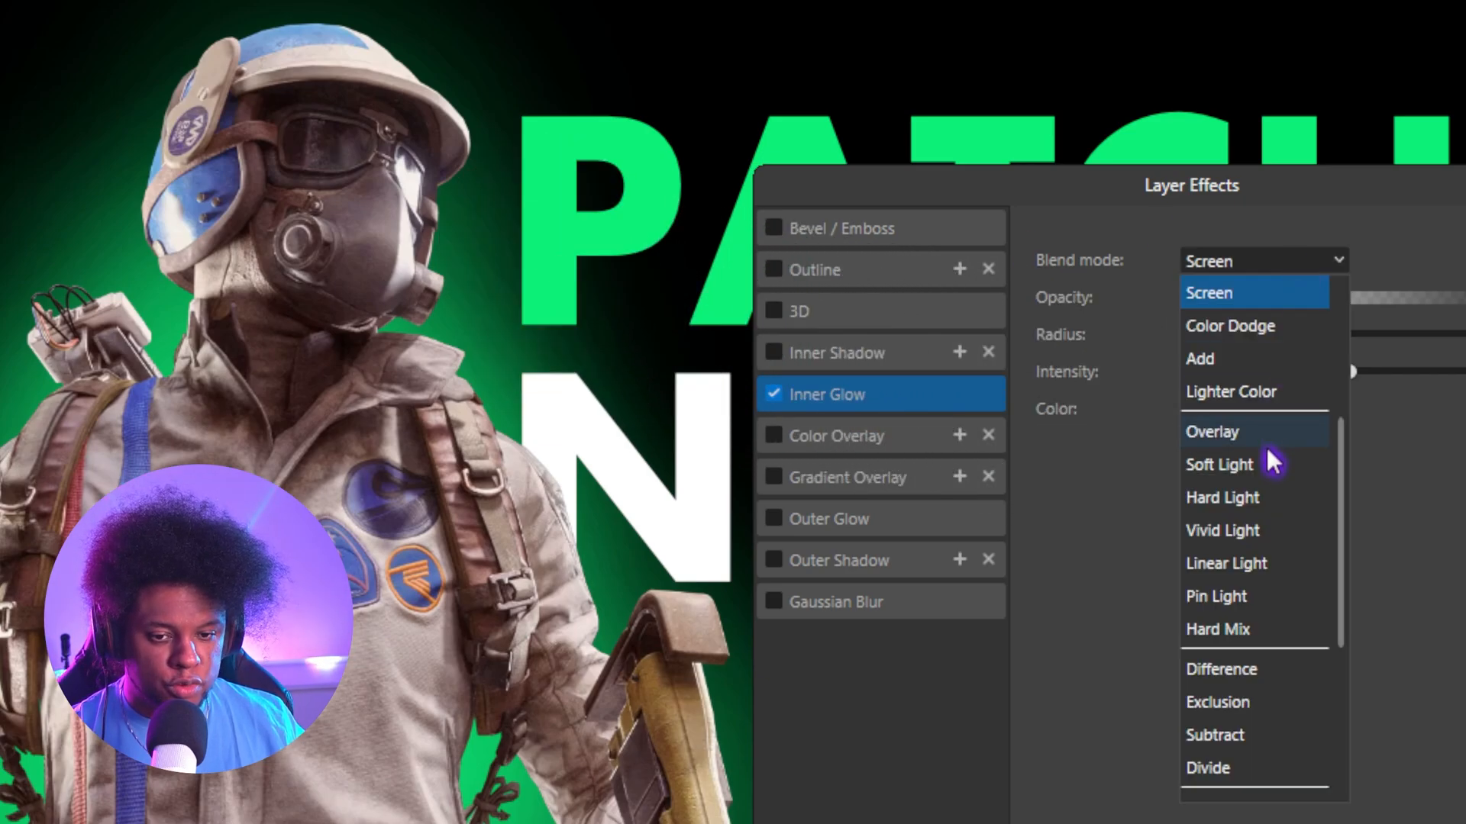
{"action": "left_click", "coordinate": [1200, 357]}
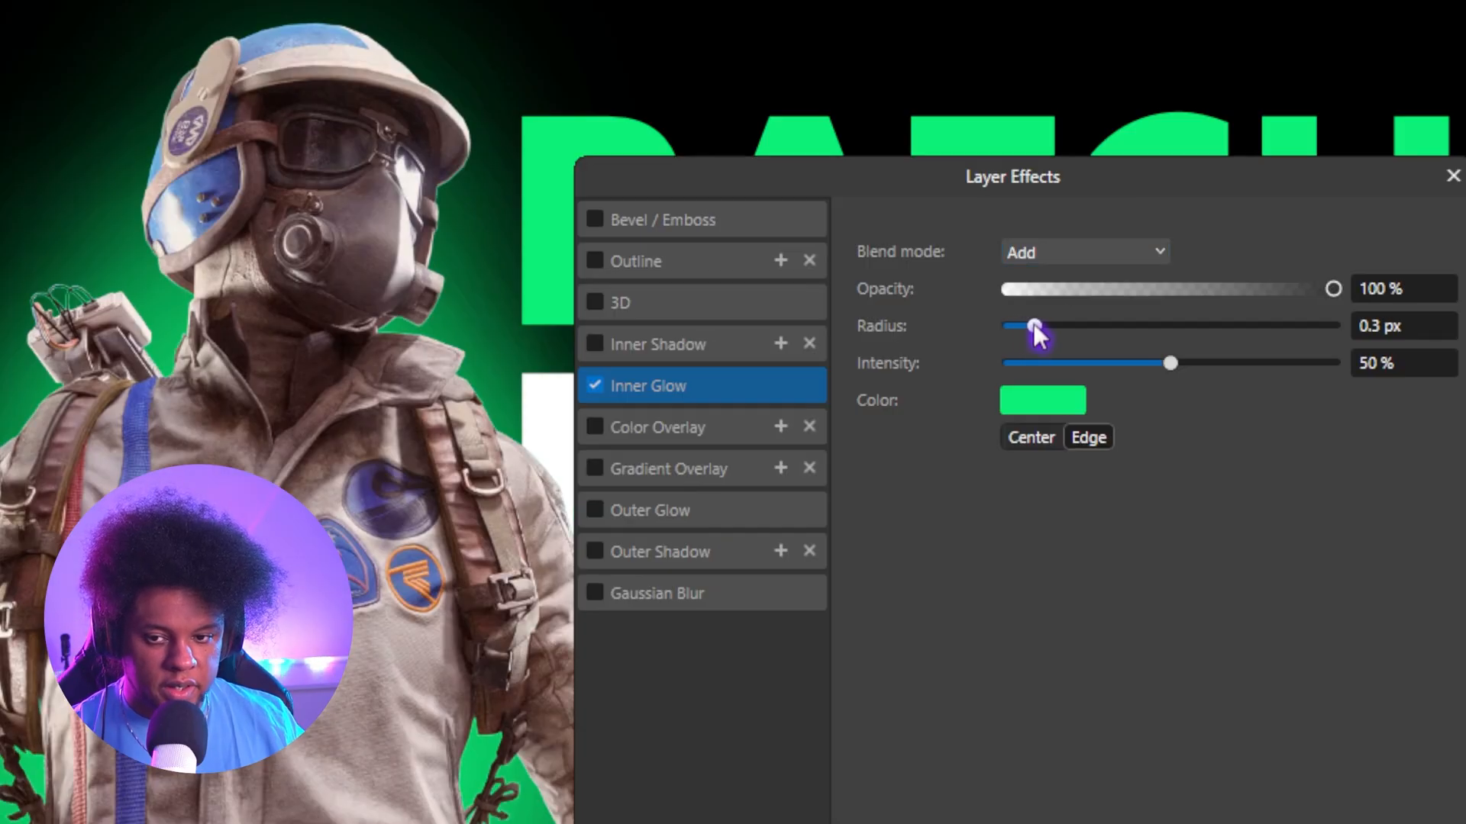
{"action": "left_click_drag", "start_coordinate": [1023, 325], "coordinate": [1218, 326]}
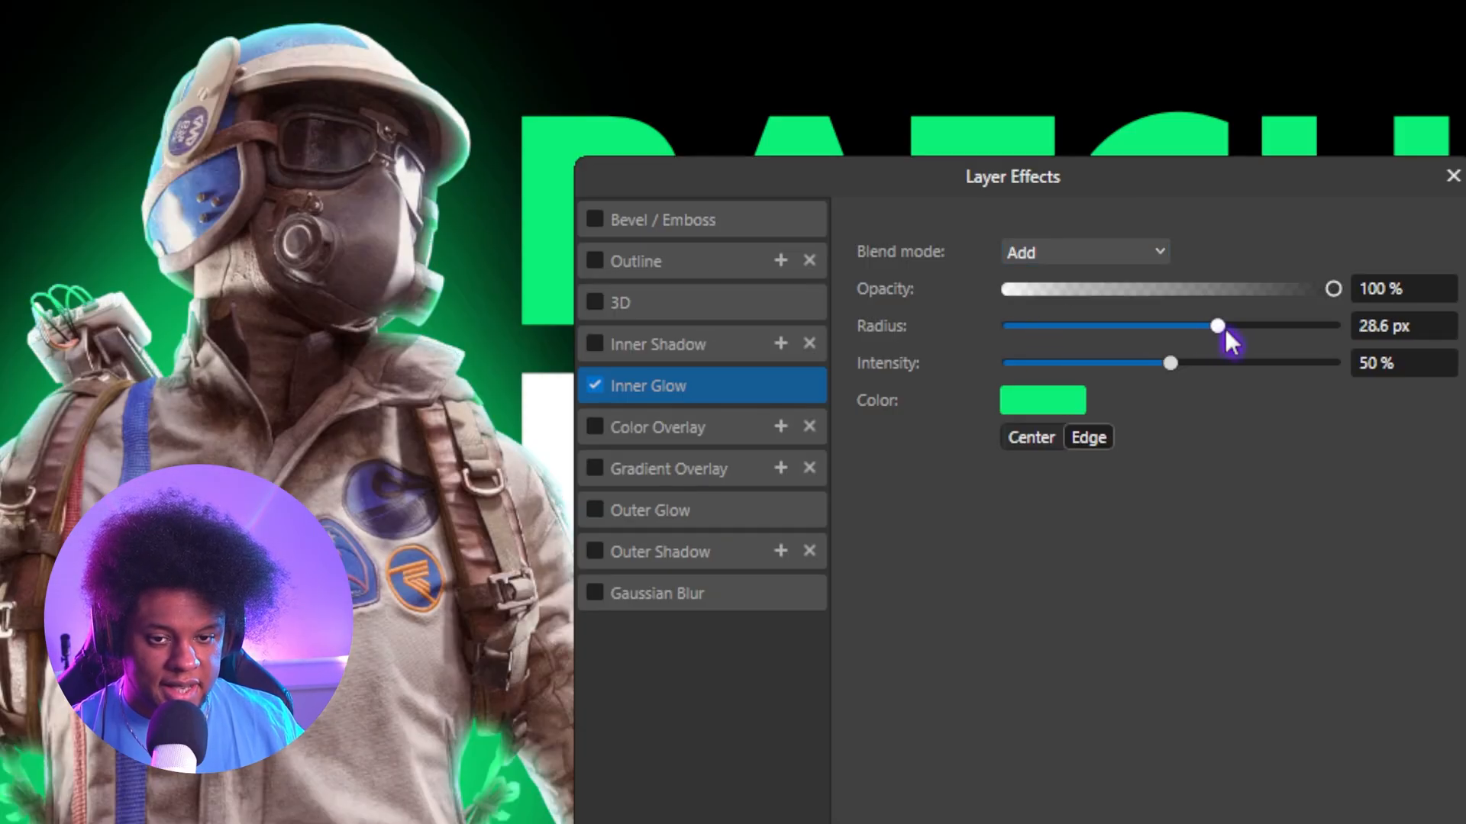
{"action": "left_click_drag", "start_coordinate": [1218, 325], "coordinate": [1255, 325]}
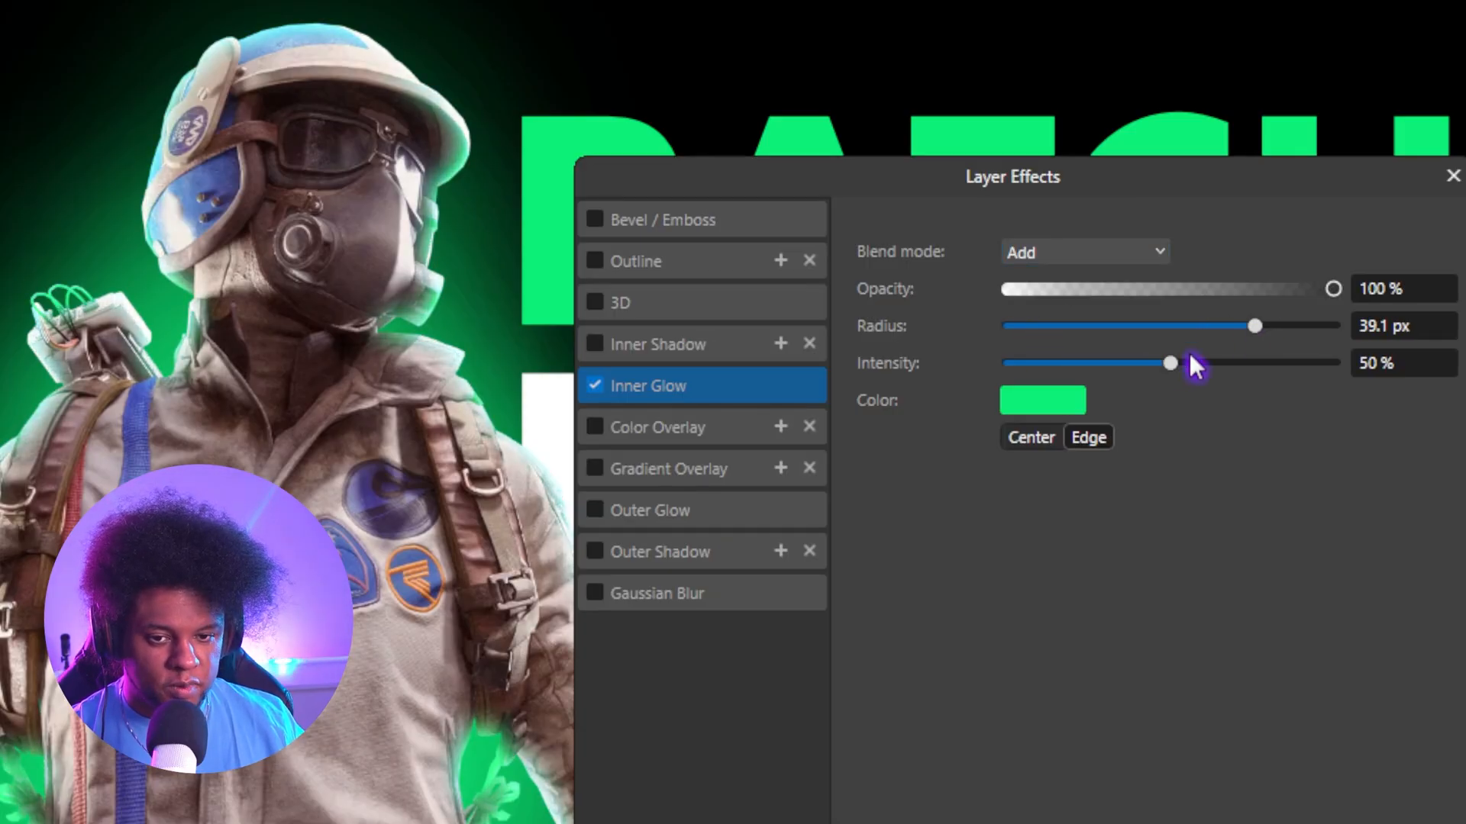
Lower the inner glow to 73% opacity, Color blend mode and about 33% intensity.
{"action": "left_click_drag", "start_coordinate": [1170, 364], "coordinate": [1318, 363]}
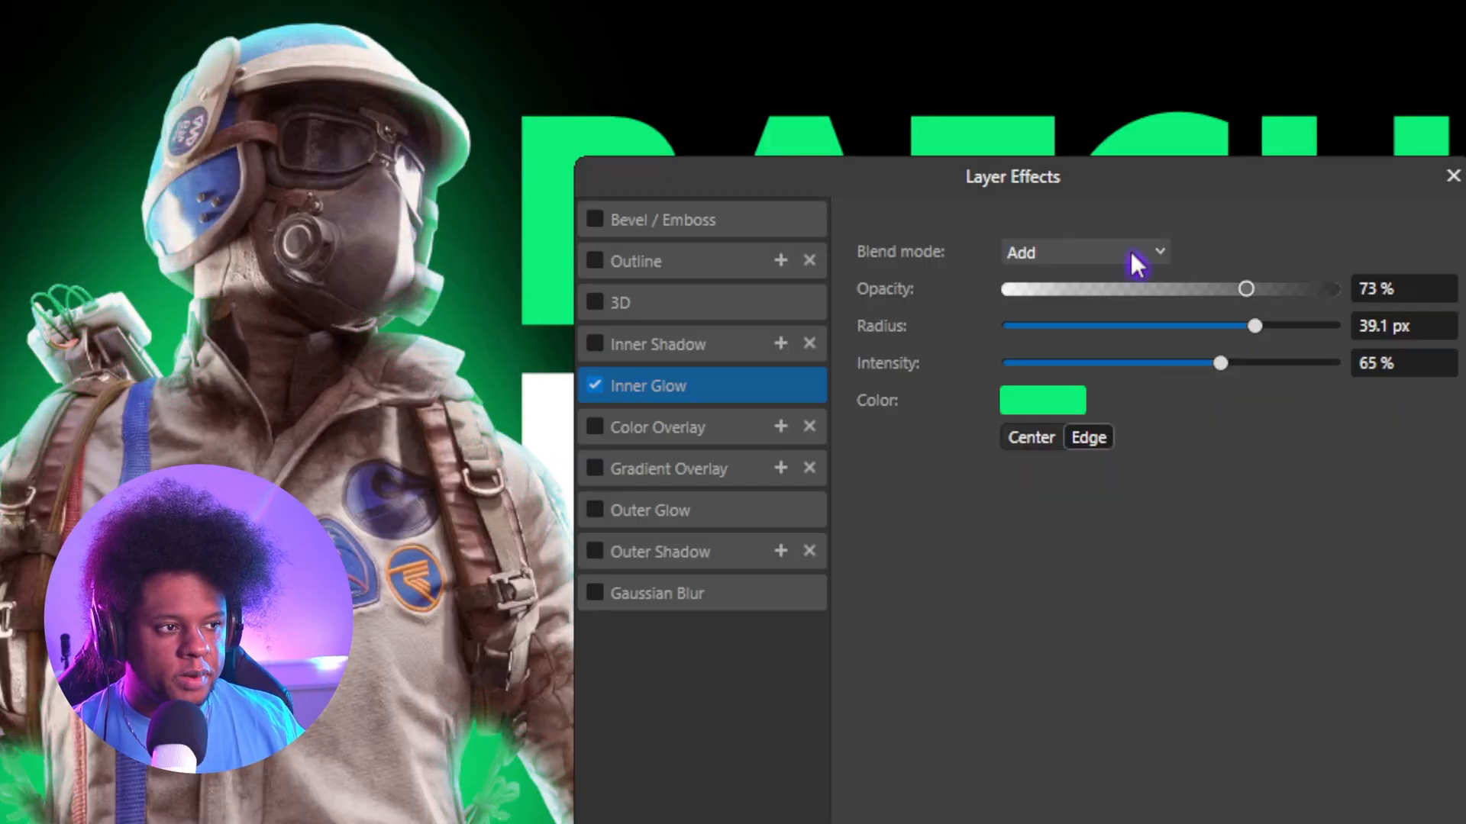
{"action": "left_click", "coordinate": [1084, 251]}
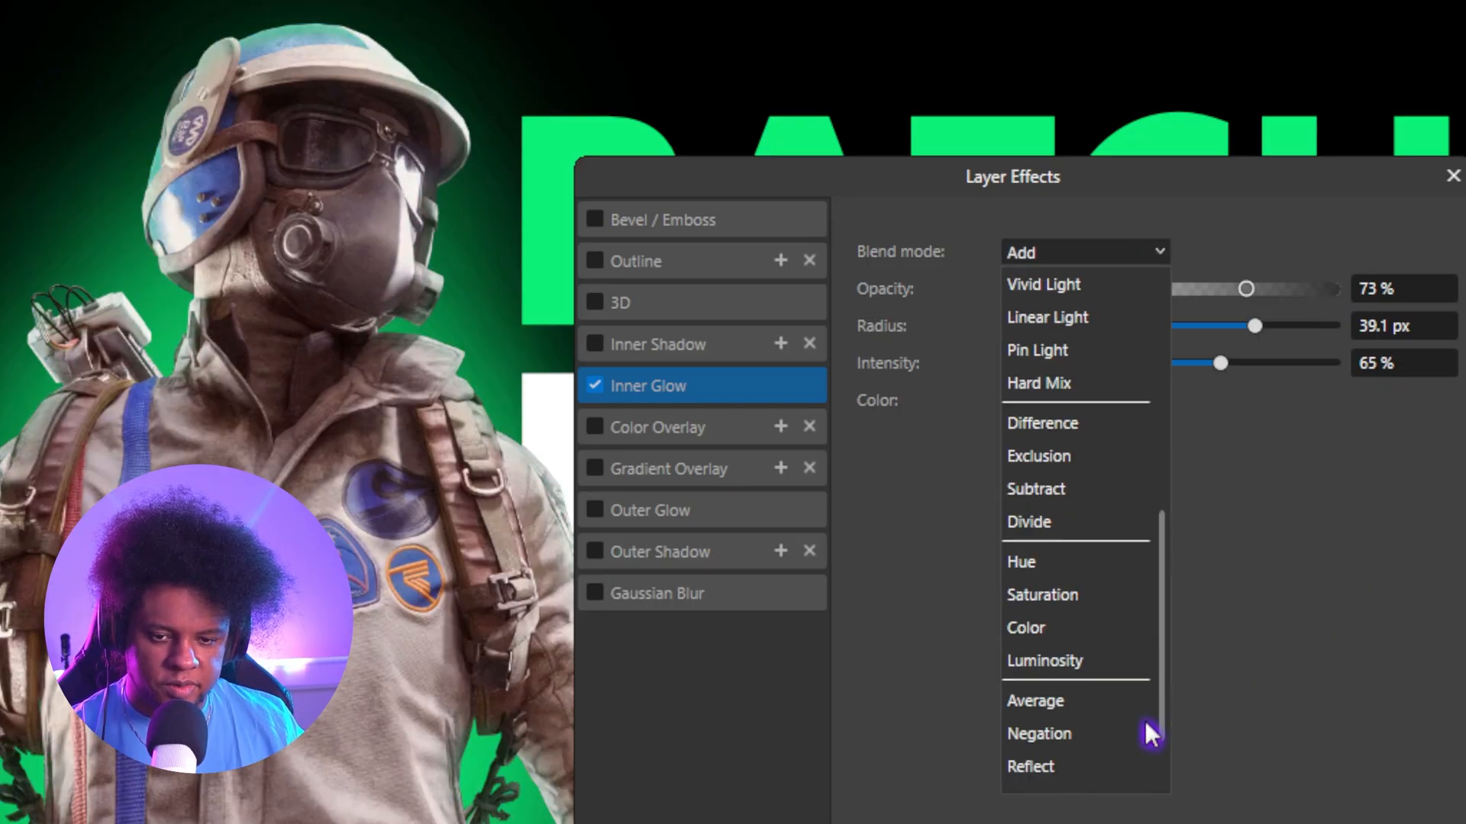
{"action": "left_click", "coordinate": [1024, 627]}
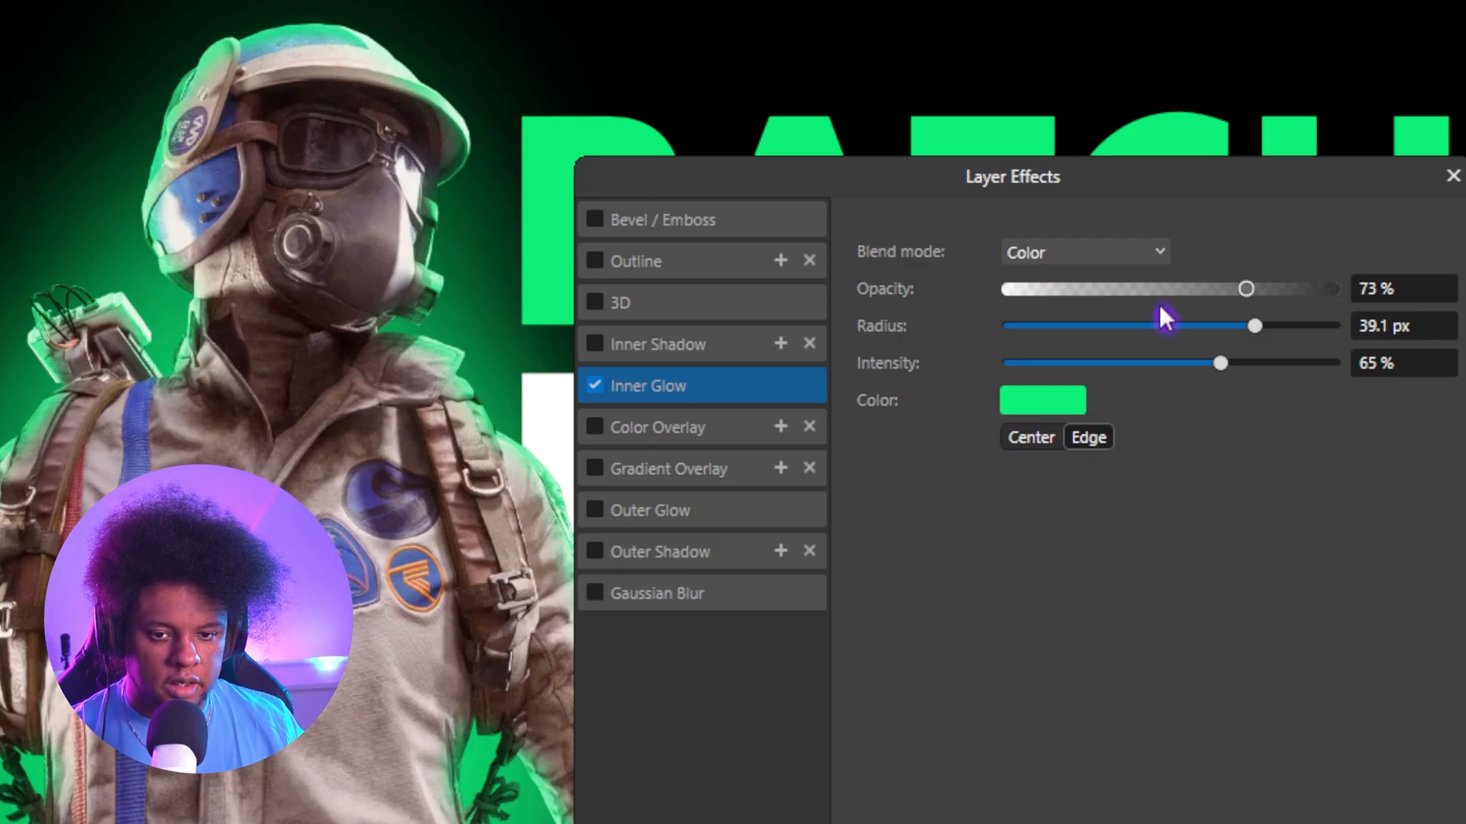
{"action": "left_click_drag", "start_coordinate": [1220, 364], "coordinate": [1117, 363]}
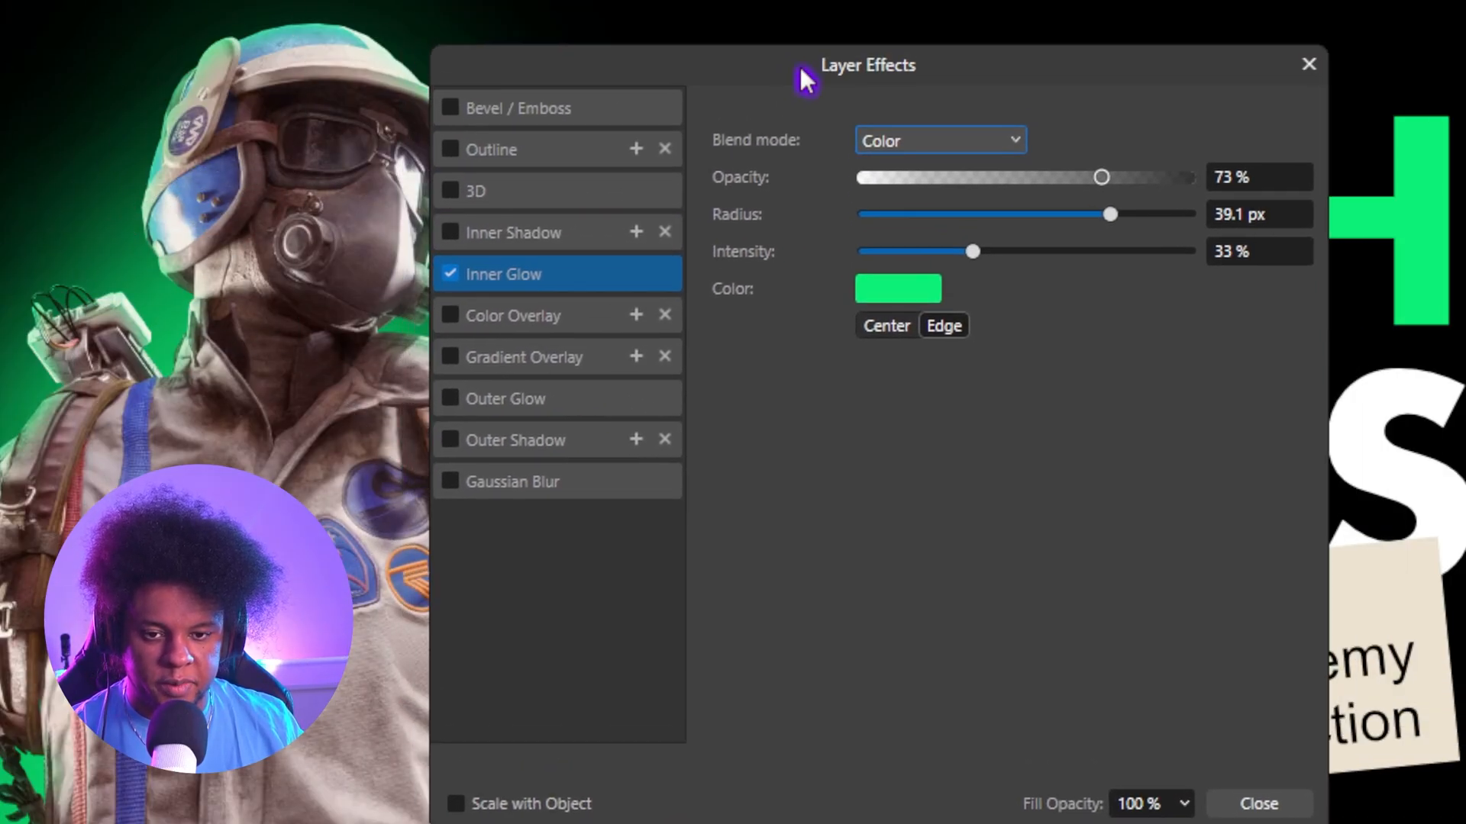
Give the MOVEMENT card a 5 px black outline and a green Screen-mode outer glow.
{"action": "left_click", "coordinate": [1256, 805]}
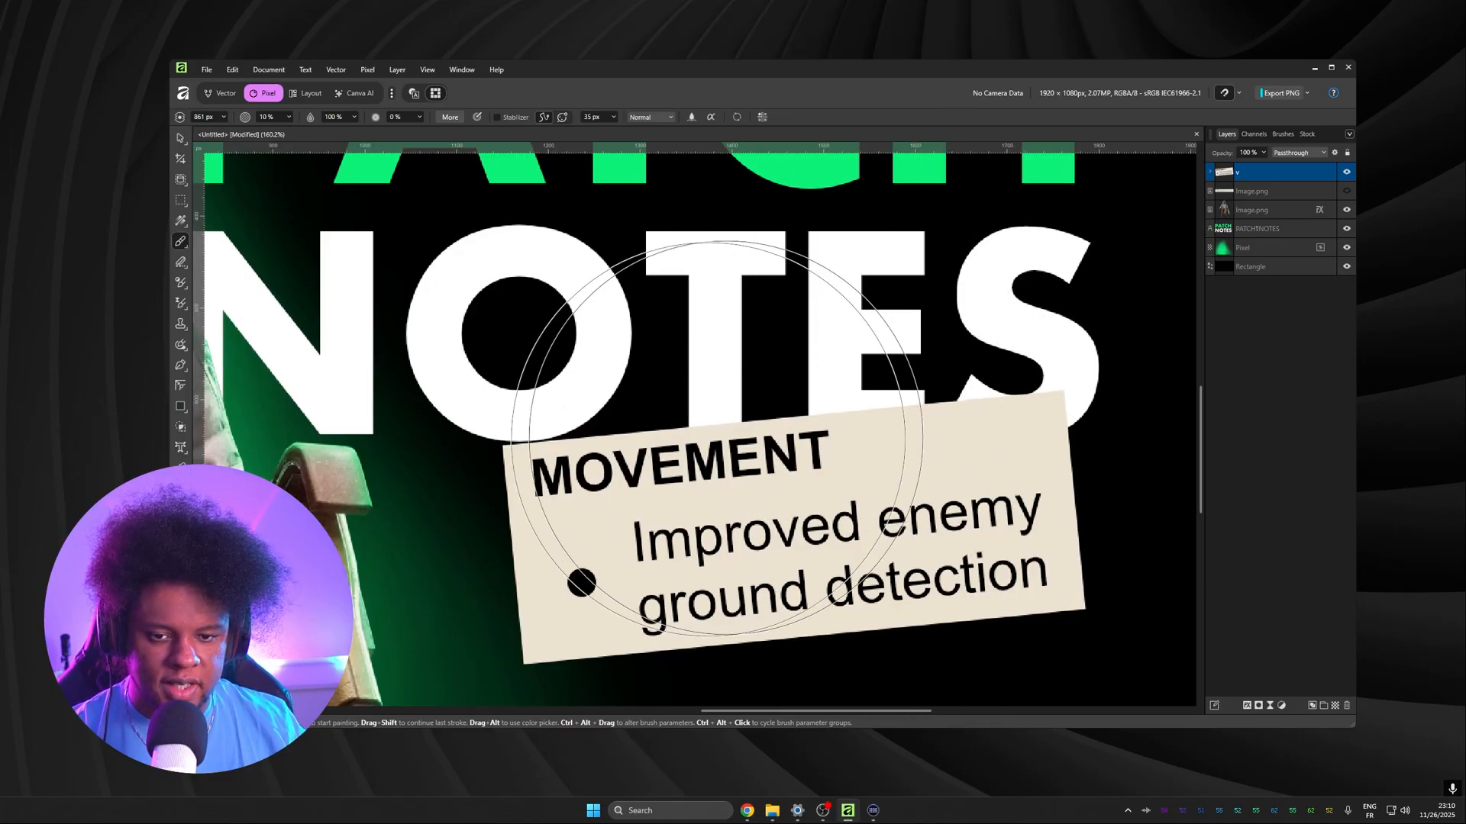
{"action": "mouse_move", "coordinate": [1246, 705]}
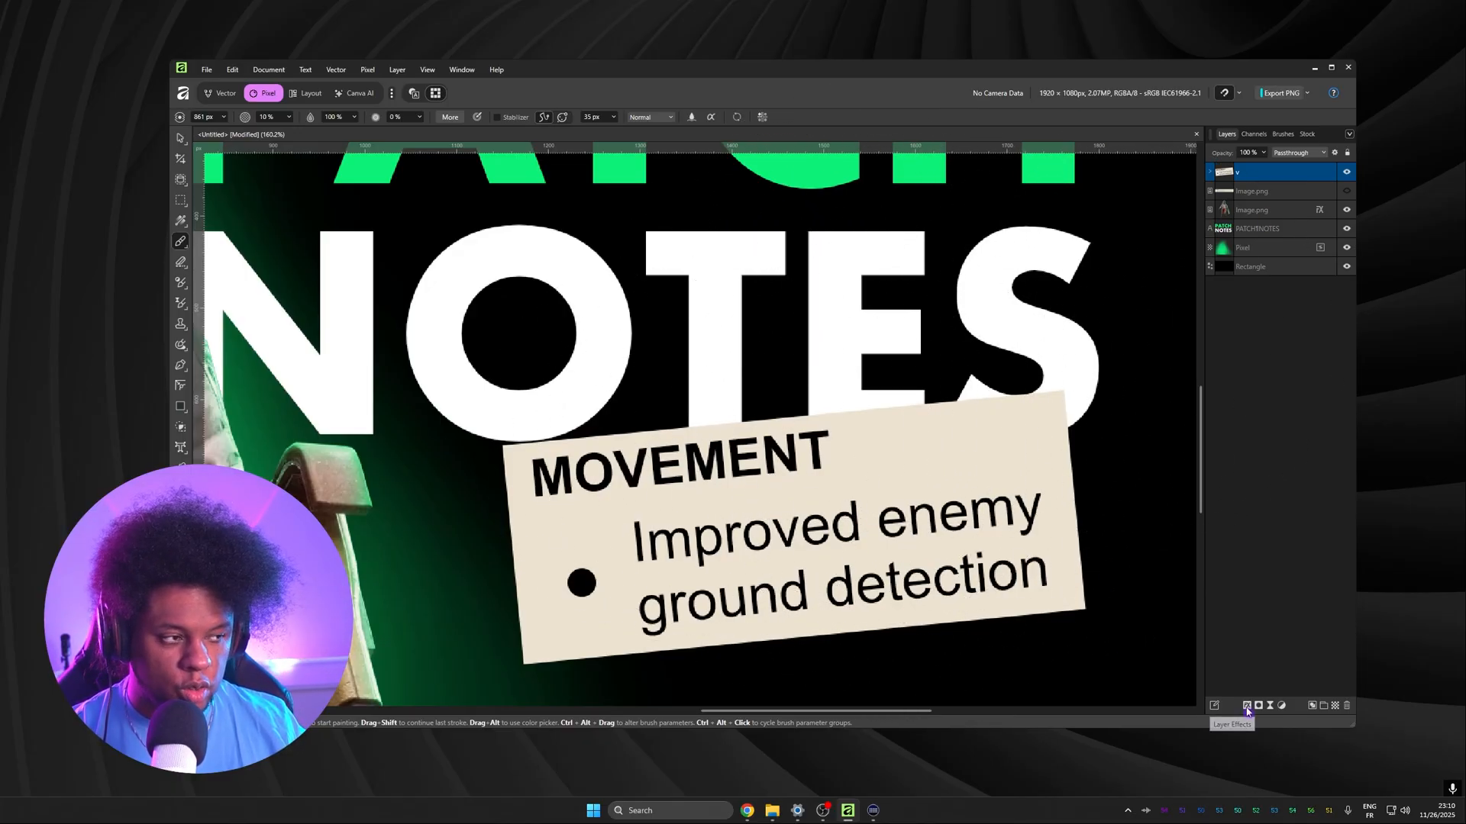
{"action": "left_click", "coordinate": [1246, 706]}
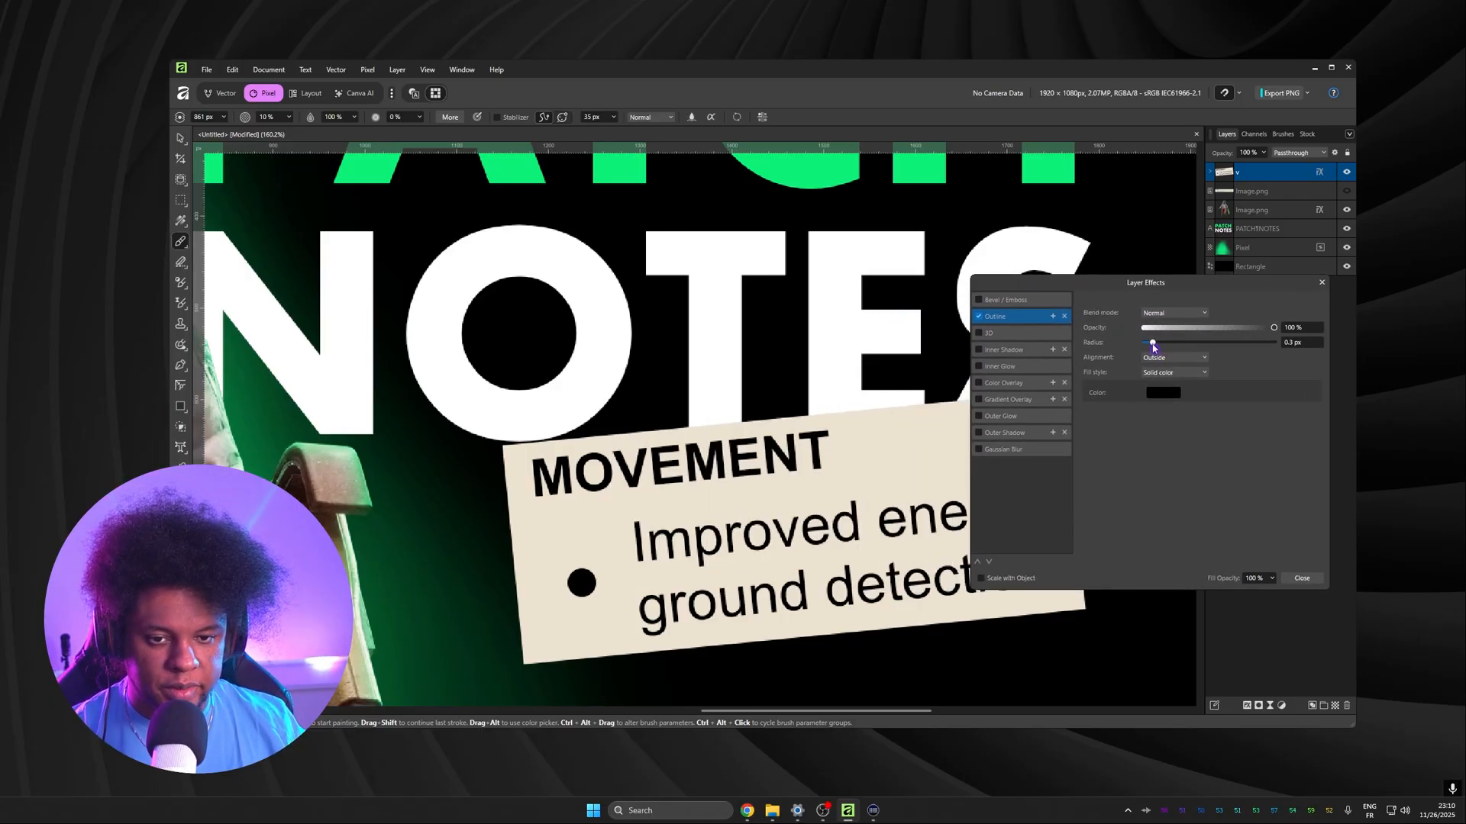
{"action": "left_click_drag", "start_coordinate": [1151, 342], "coordinate": [1184, 342]}
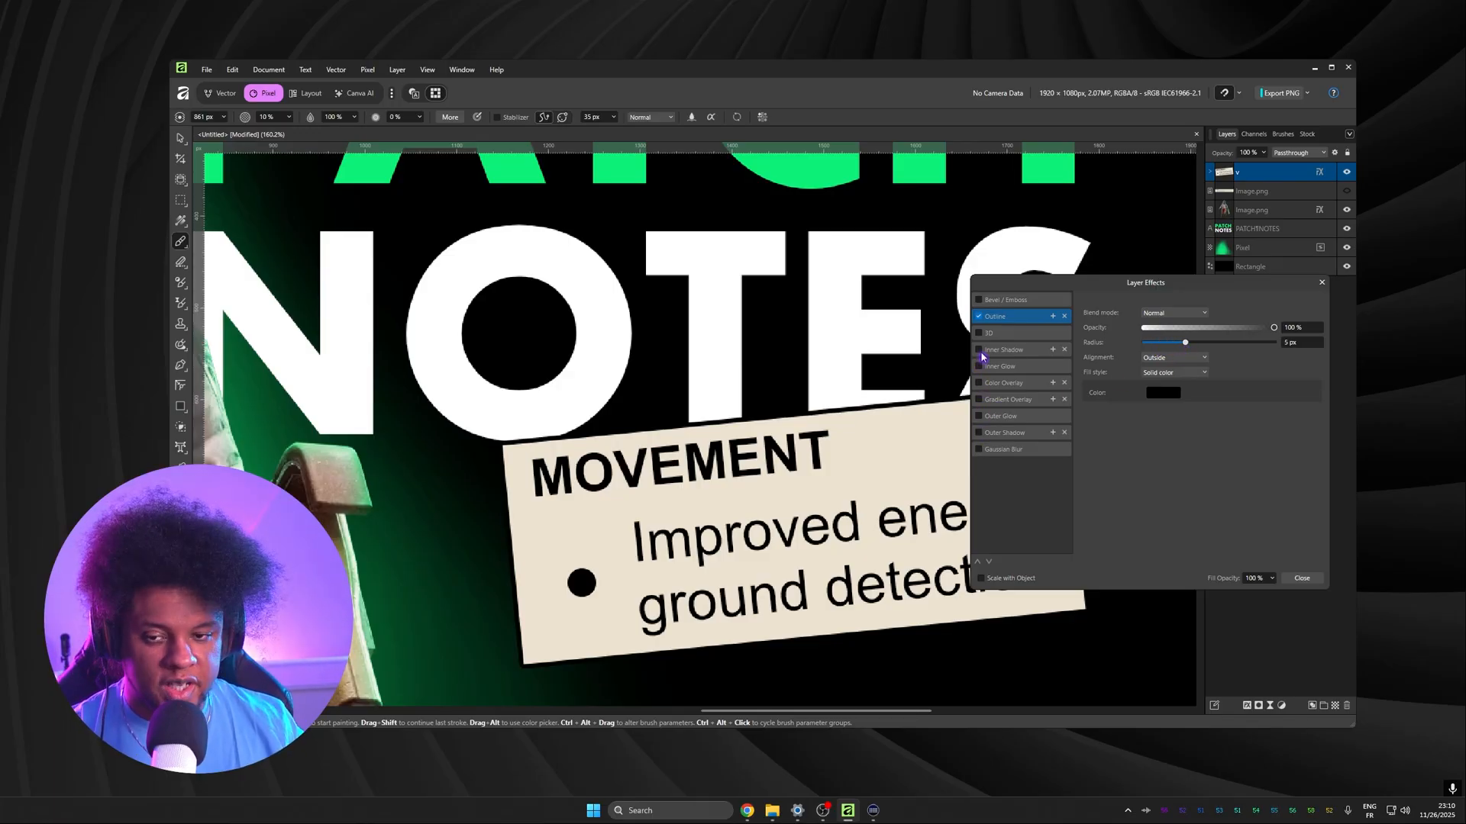
{"action": "left_click", "coordinate": [979, 415]}
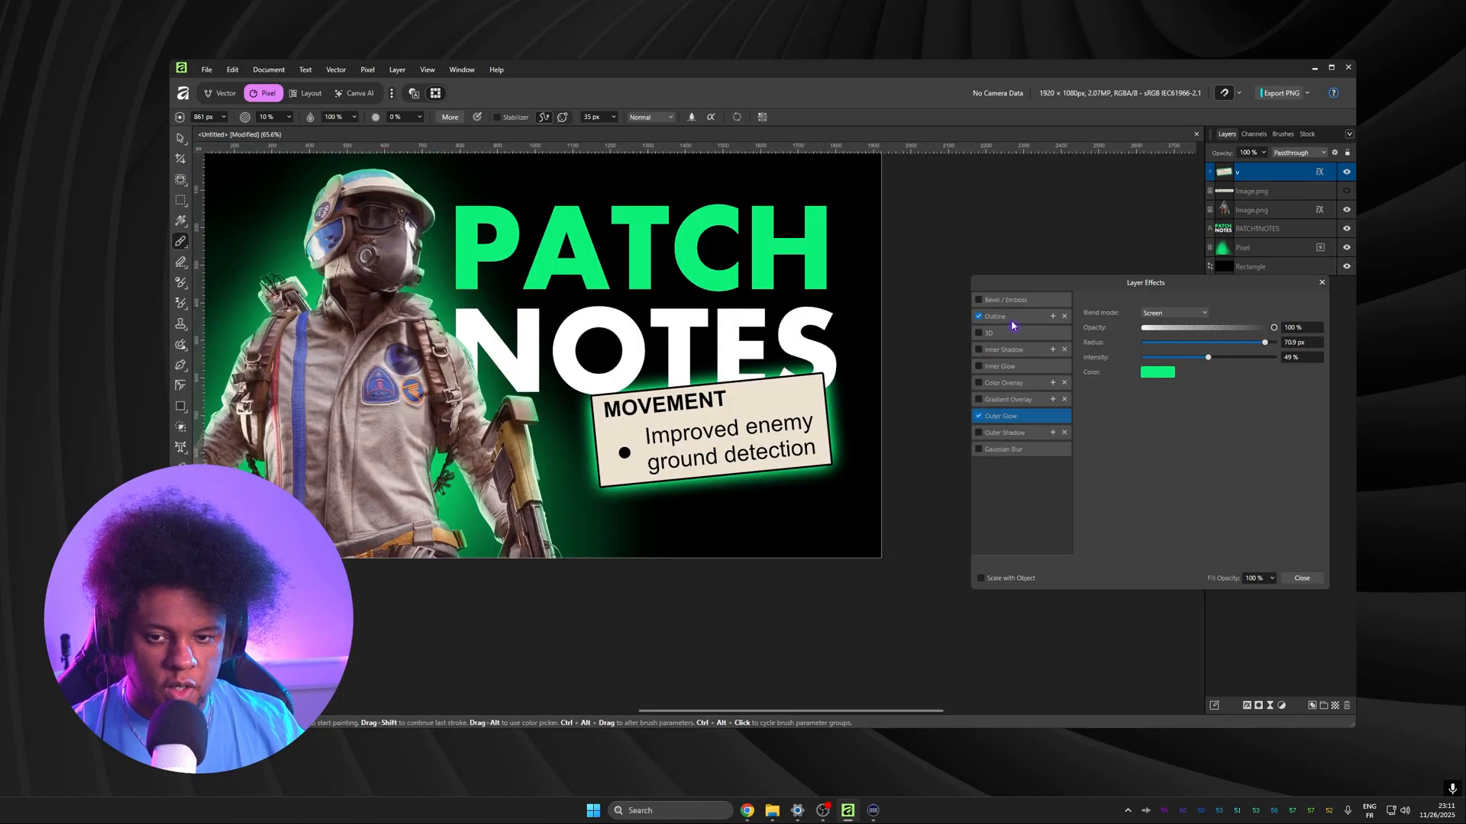
{"action": "left_click", "coordinate": [994, 316]}
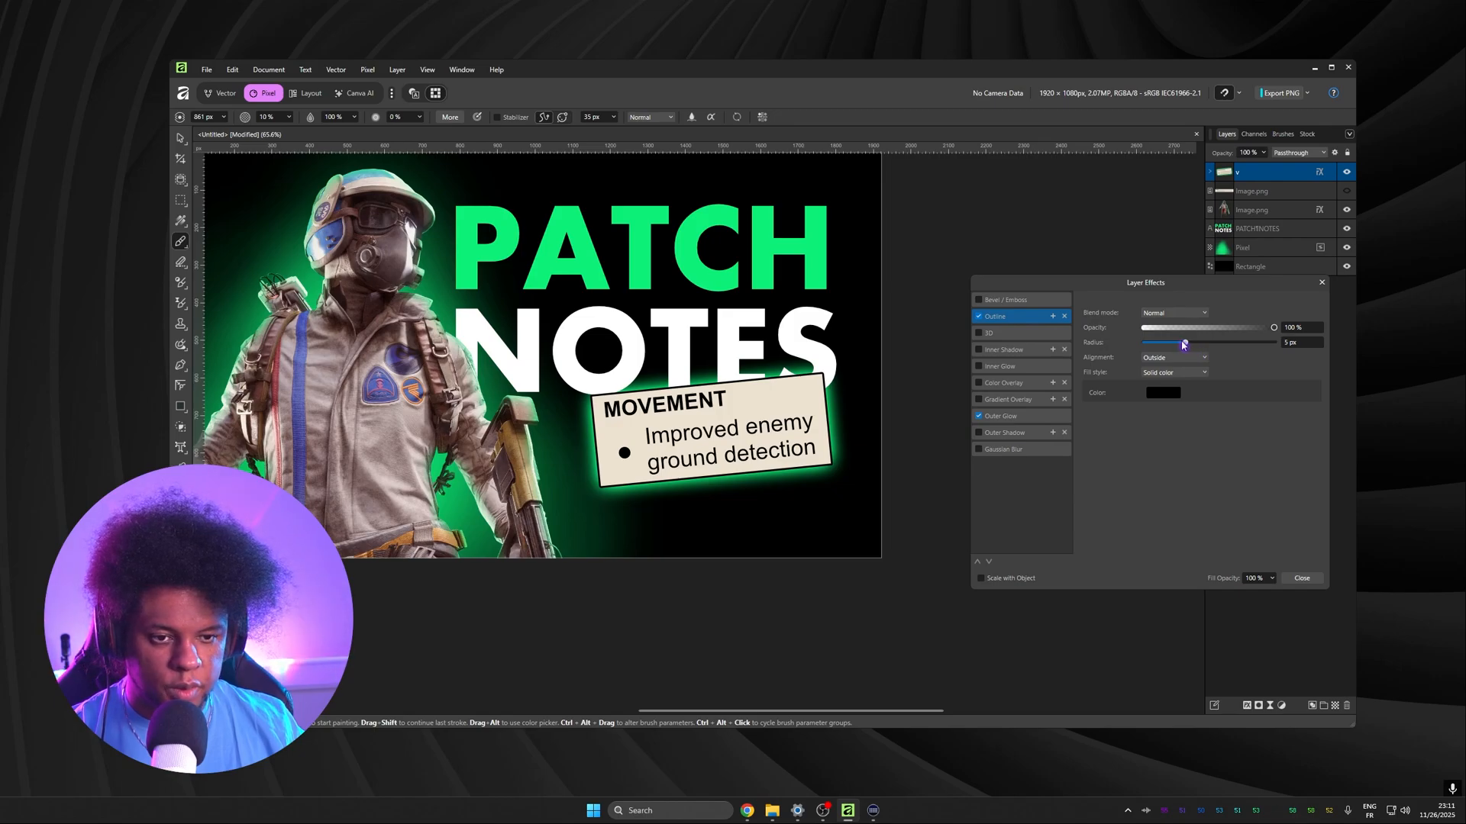
{"action": "left_click", "coordinate": [1299, 577]}
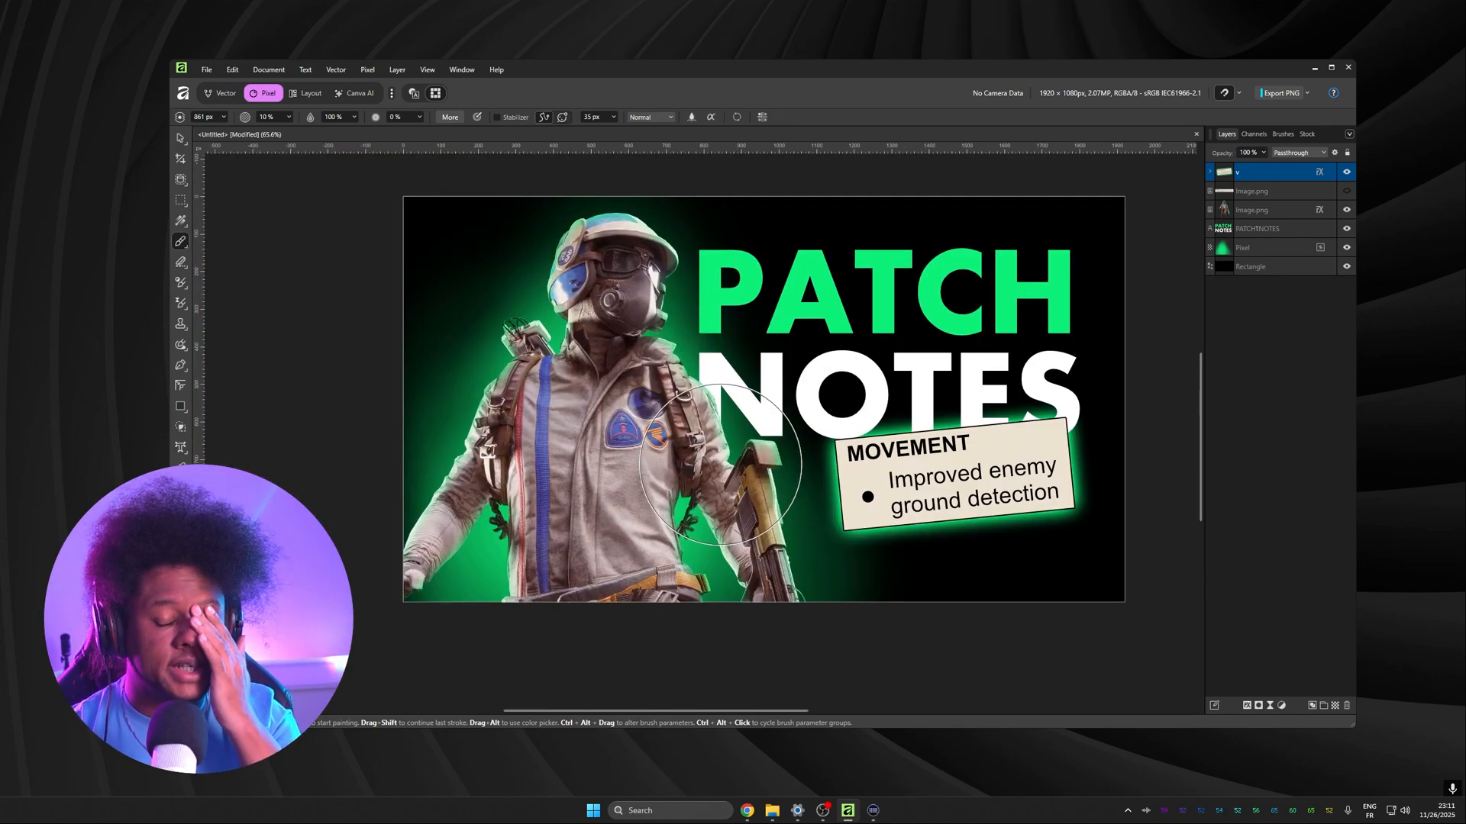
{"action": "mouse_move", "coordinate": [755, 287]}
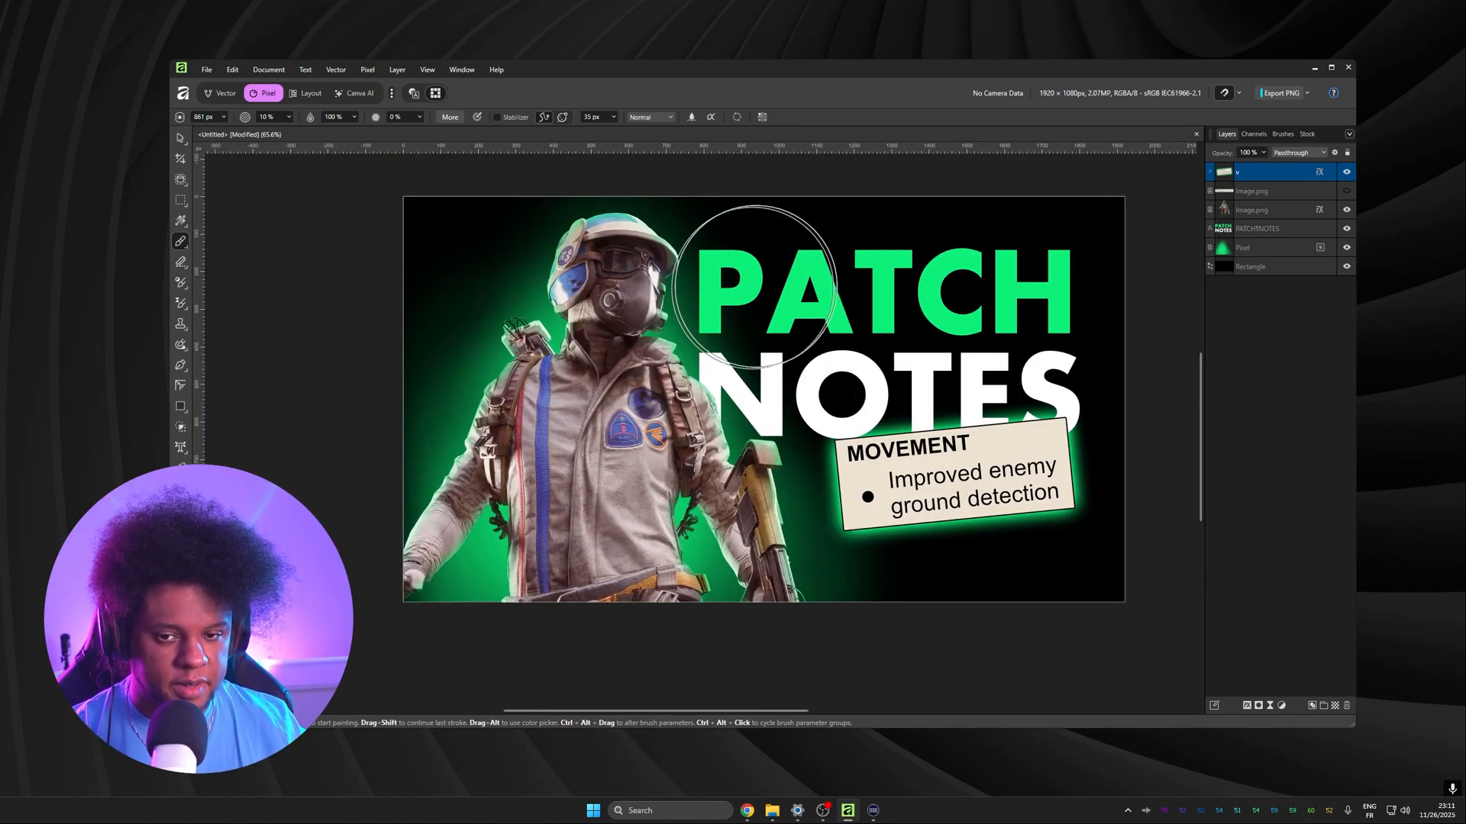
{"action": "left_click", "coordinate": [1256, 228]}
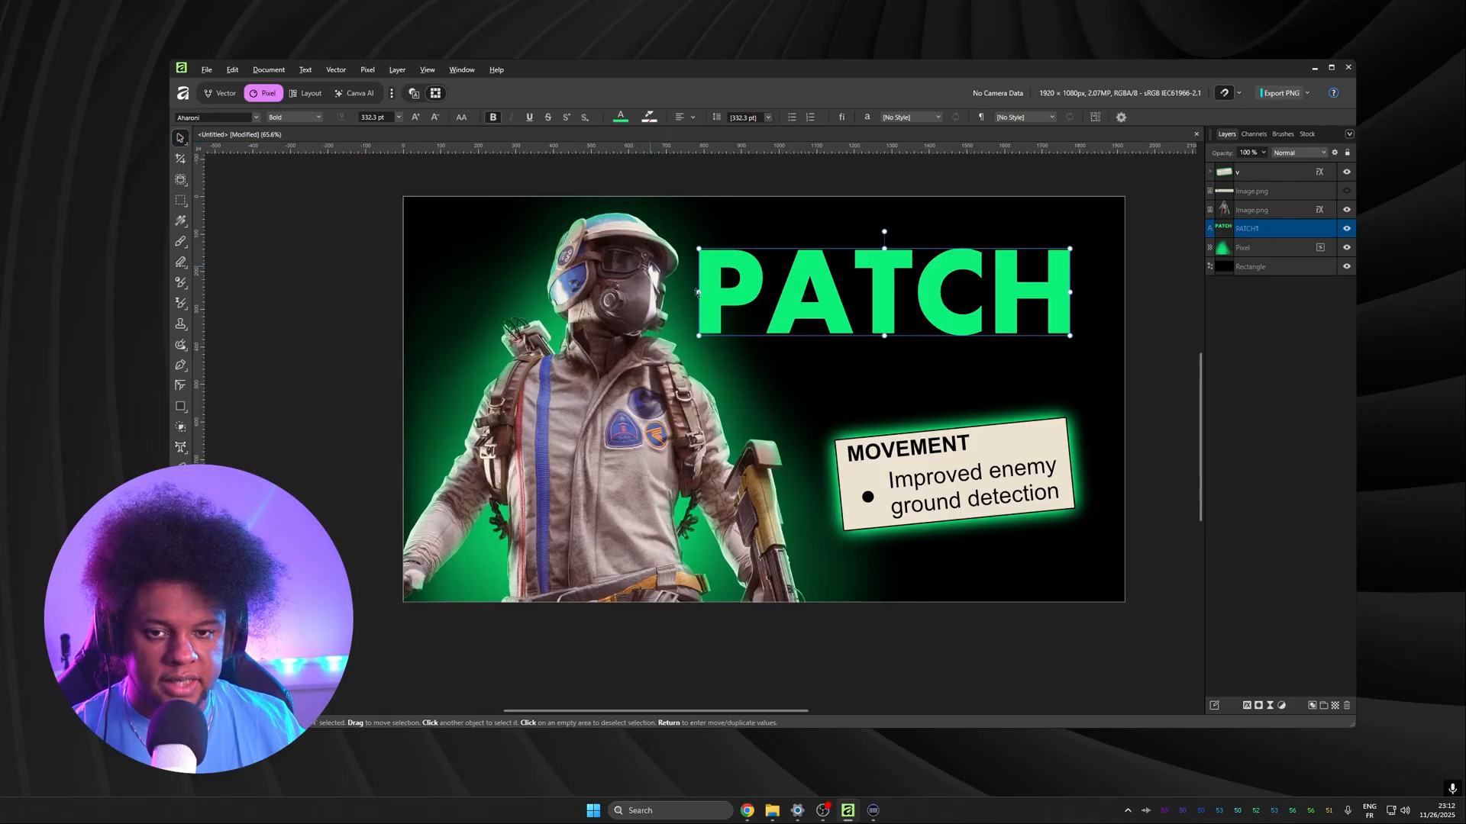
Alt-drag a copy of PATCH downward and retype it as NOTES, making two separate text layers.
{"action": "left_click_drag", "start_coordinate": [884, 290], "coordinate": [884, 384]}
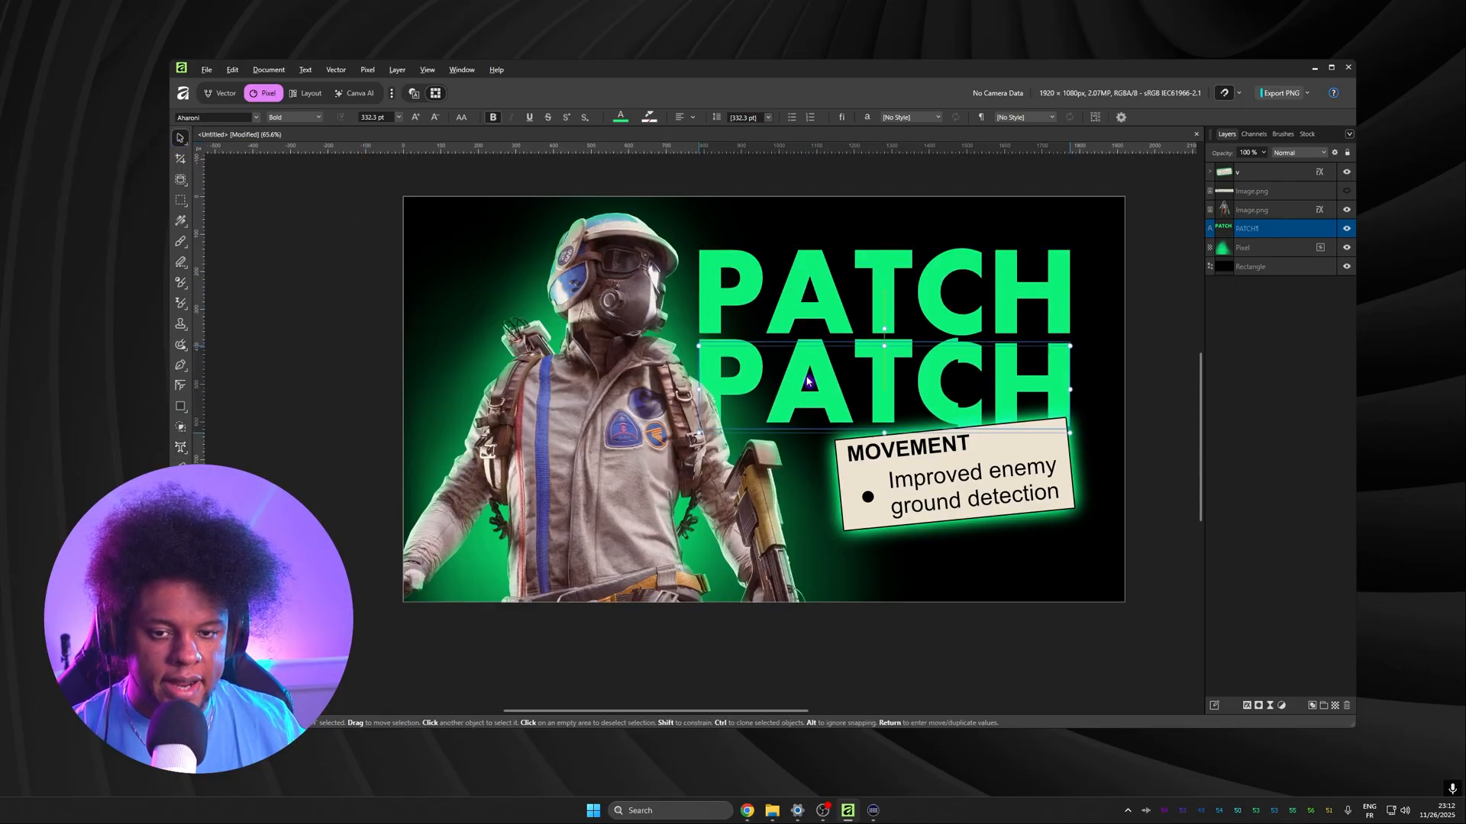
{"action": "double_click", "coordinate": [888, 383]}
{"action": "type", "text": "NOTES"}
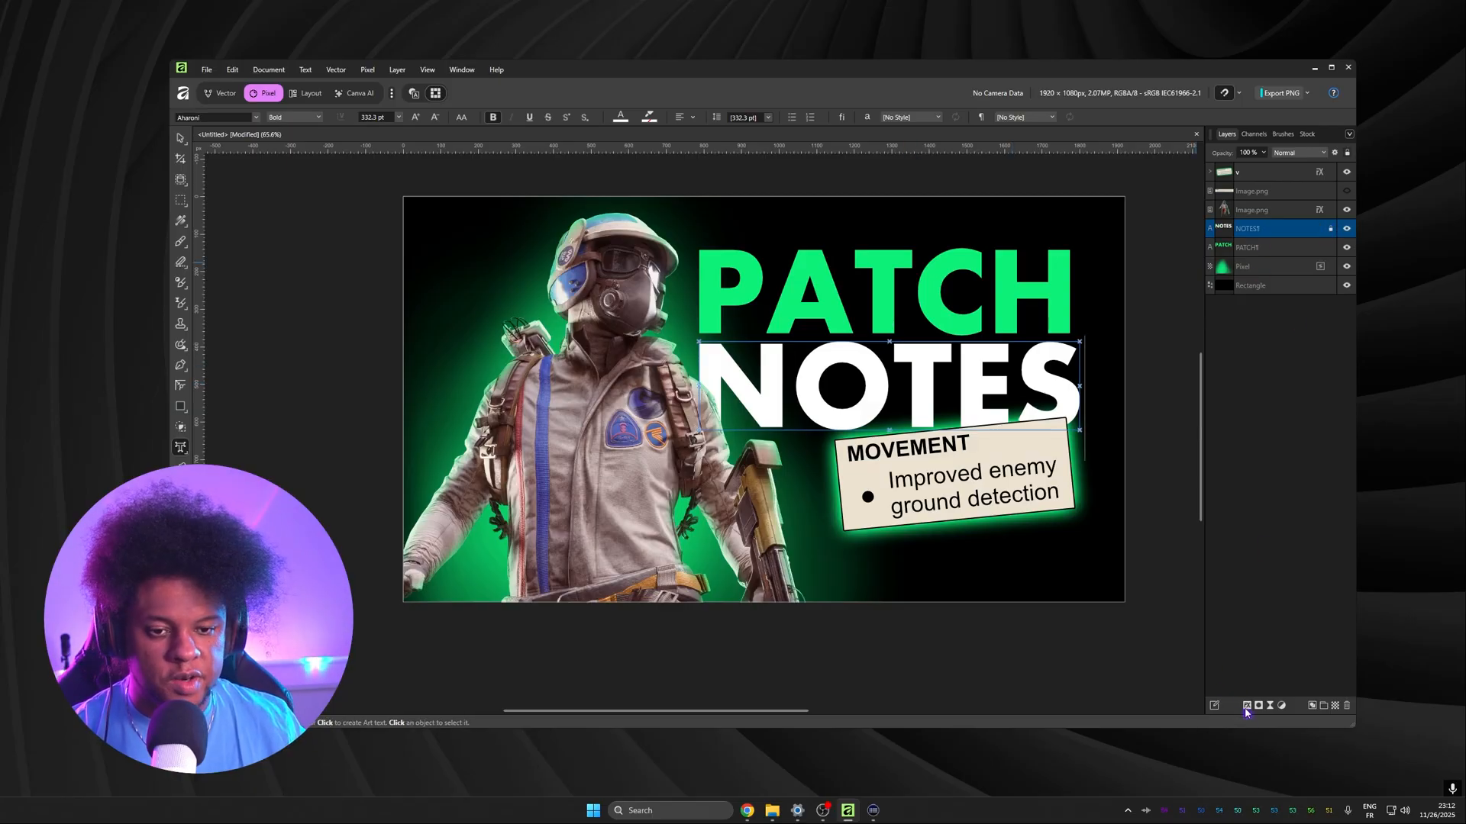
Enable a green 3 px outline, green inner glow, vertical 90° gradient overlay and a bevel on NOTES.
{"action": "left_click", "coordinate": [1268, 705]}
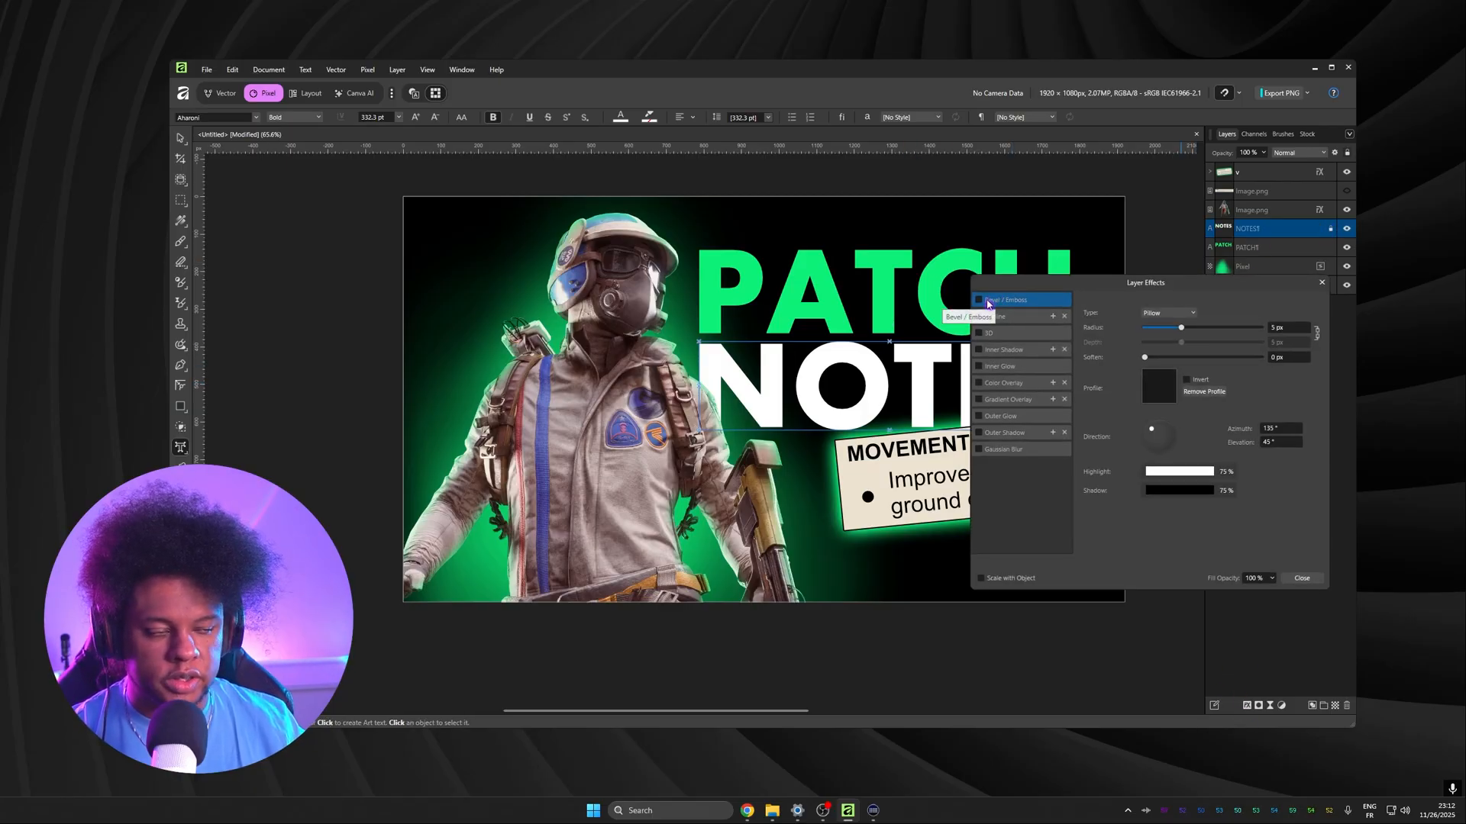
{"action": "left_click", "coordinate": [994, 316]}
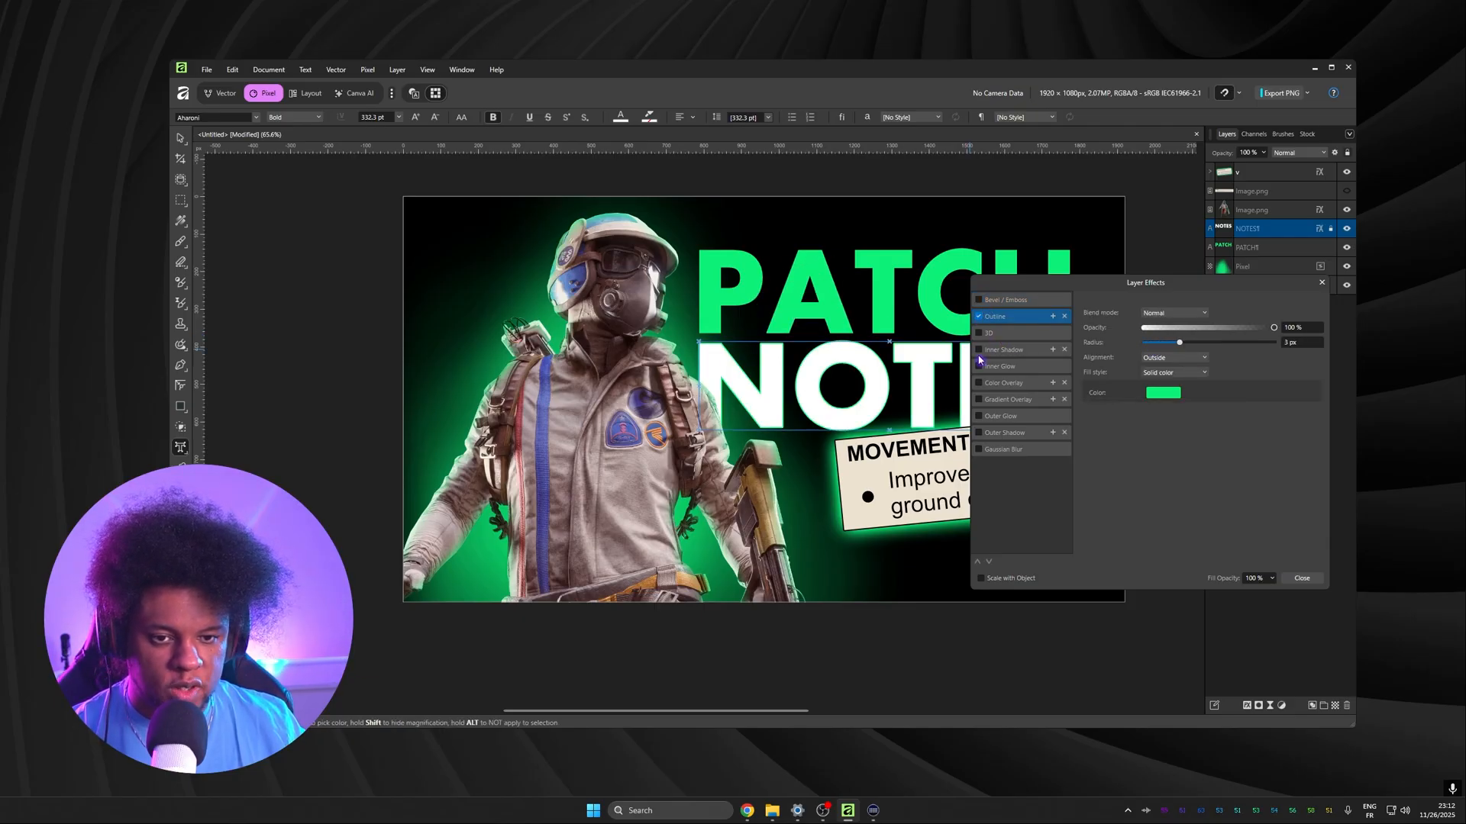
{"action": "left_click", "coordinate": [999, 365]}
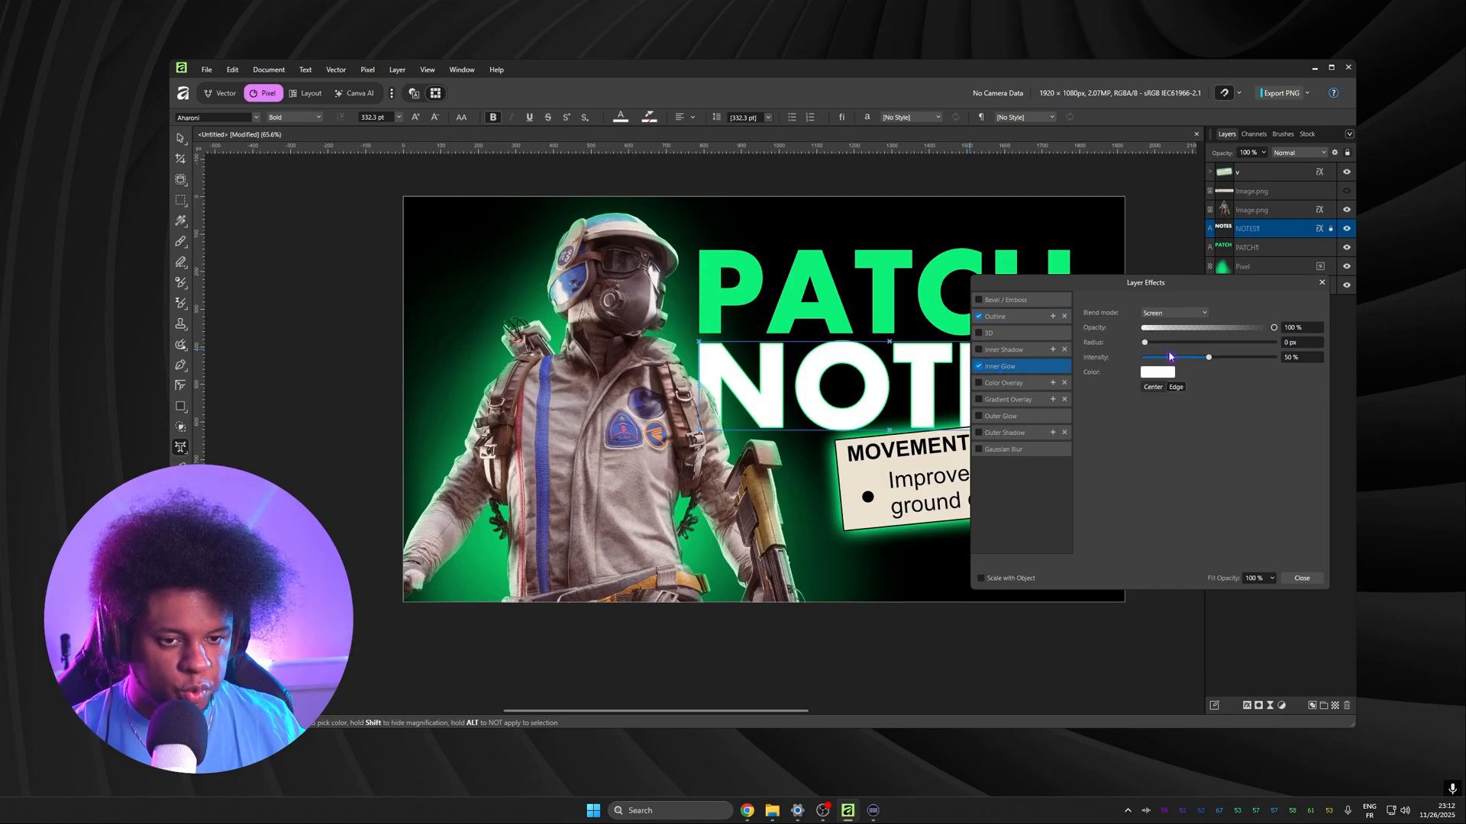
{"action": "left_click", "coordinate": [1156, 373]}
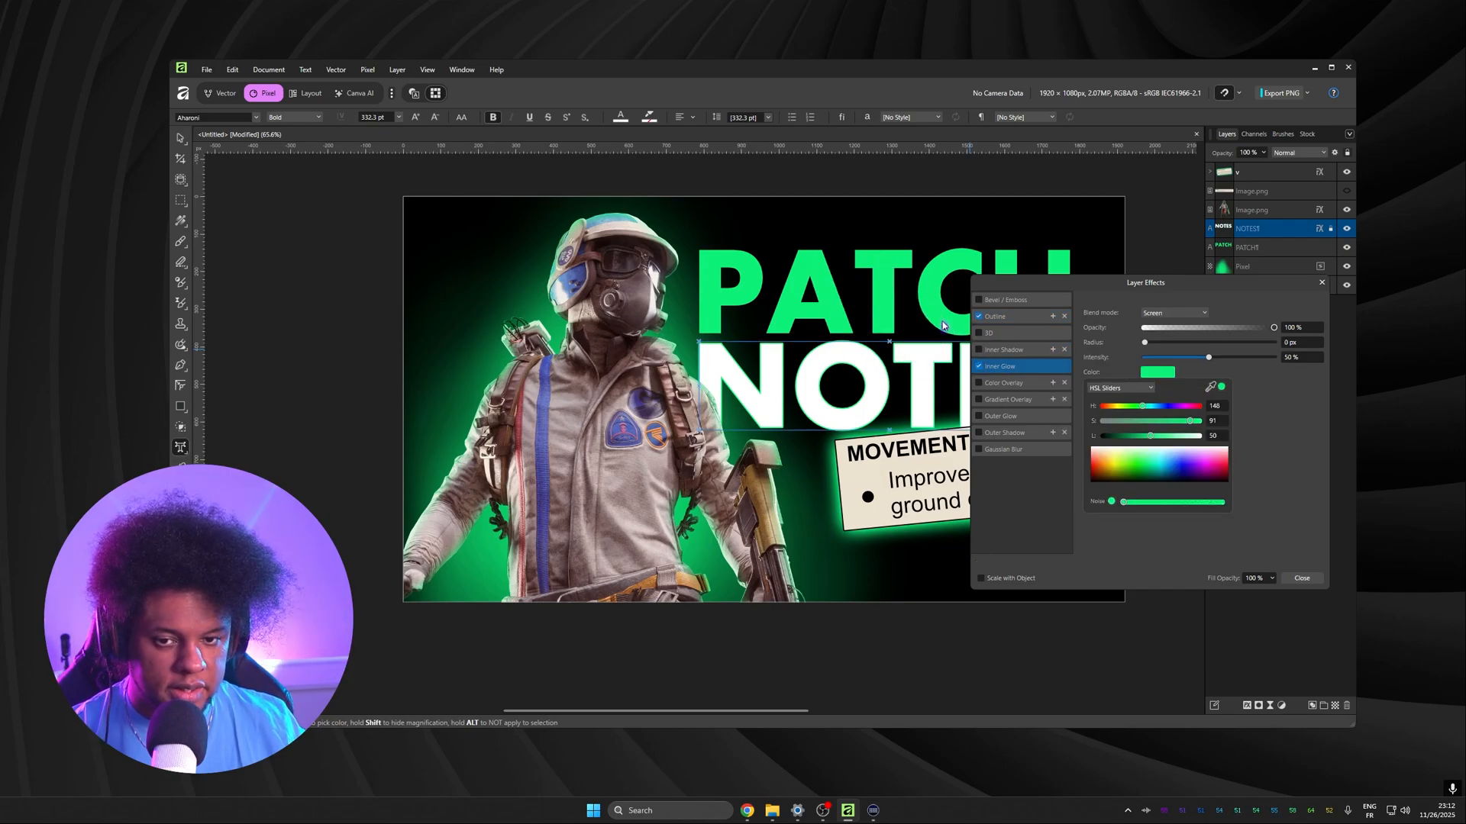
{"action": "left_click", "coordinate": [1005, 398]}
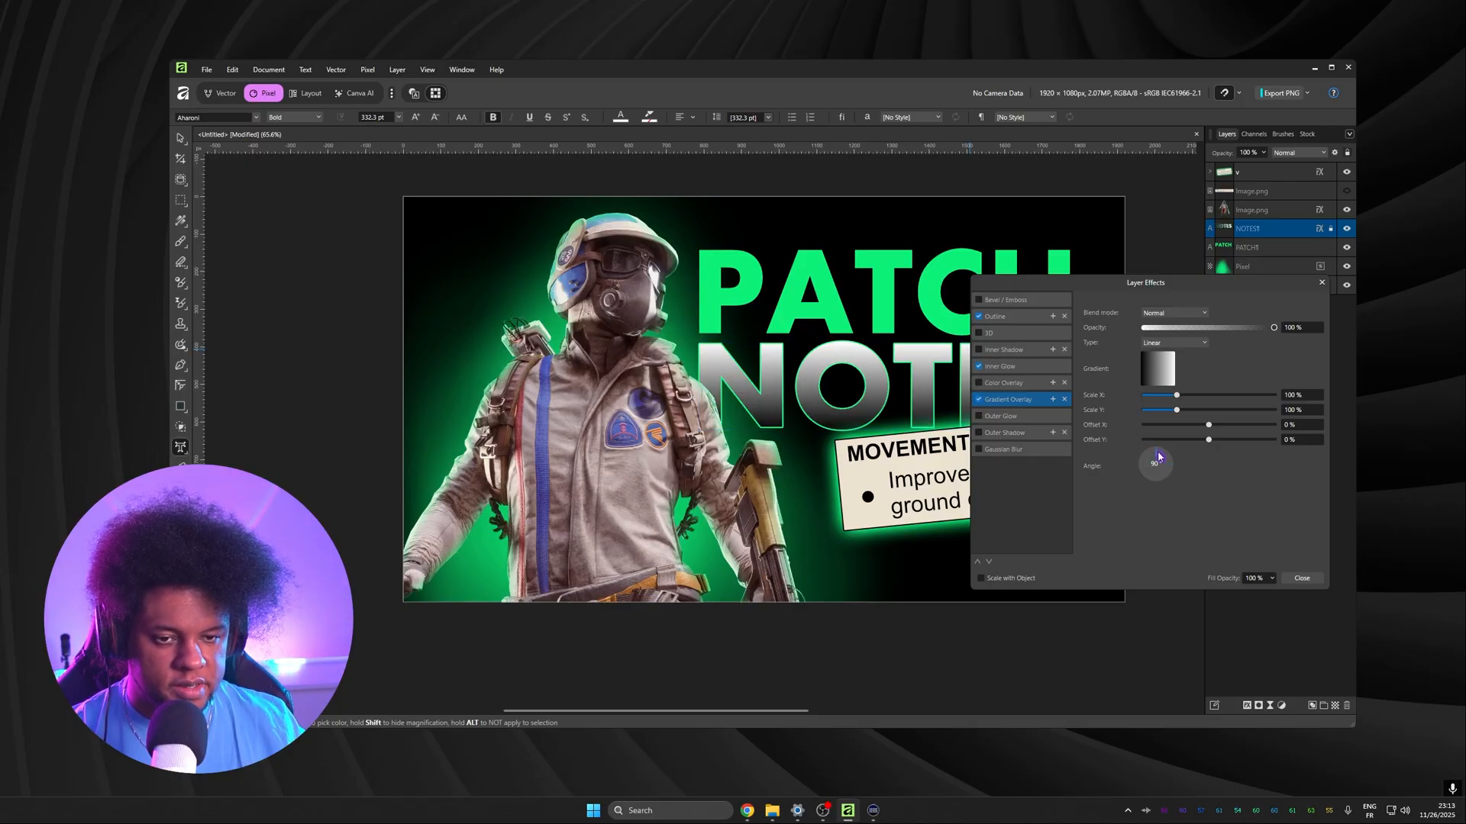
{"action": "left_click", "coordinate": [1173, 311]}
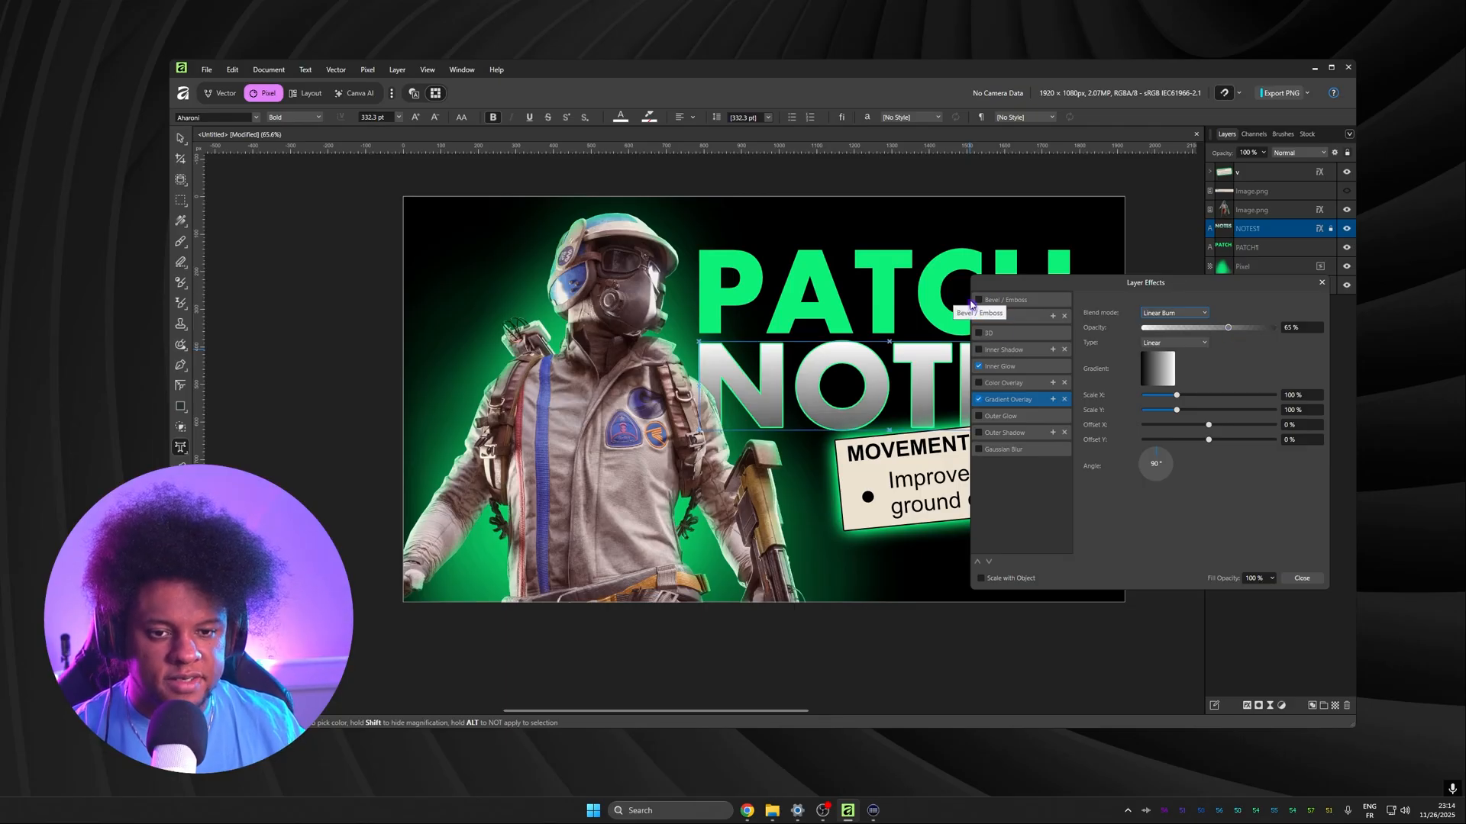
{"action": "left_click", "coordinate": [1006, 300]}
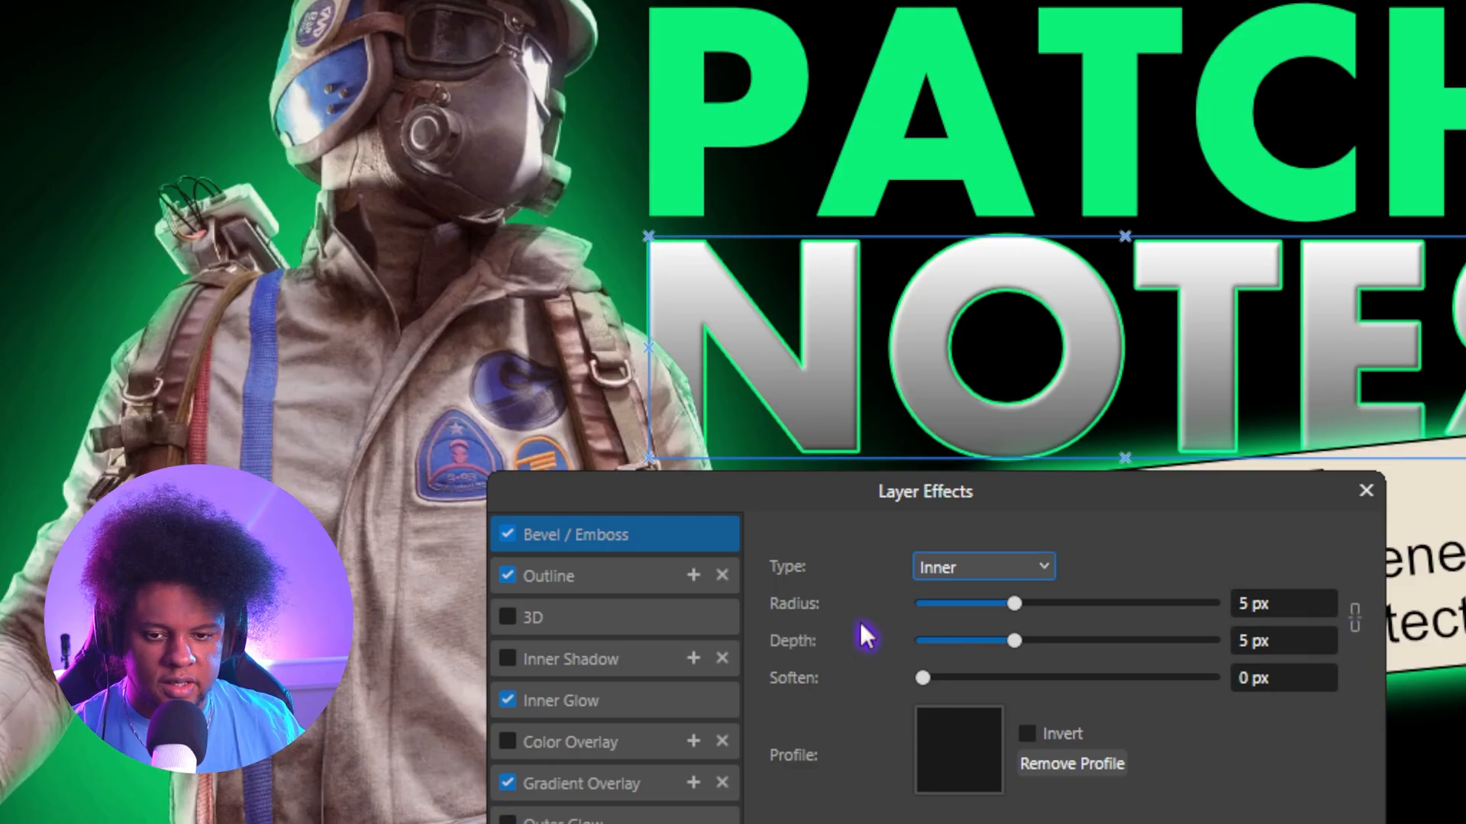
Adjust the NOTES bevel radius down to a very fine edge.
{"action": "left_click_drag", "start_coordinate": [1009, 603], "coordinate": [1127, 603]}
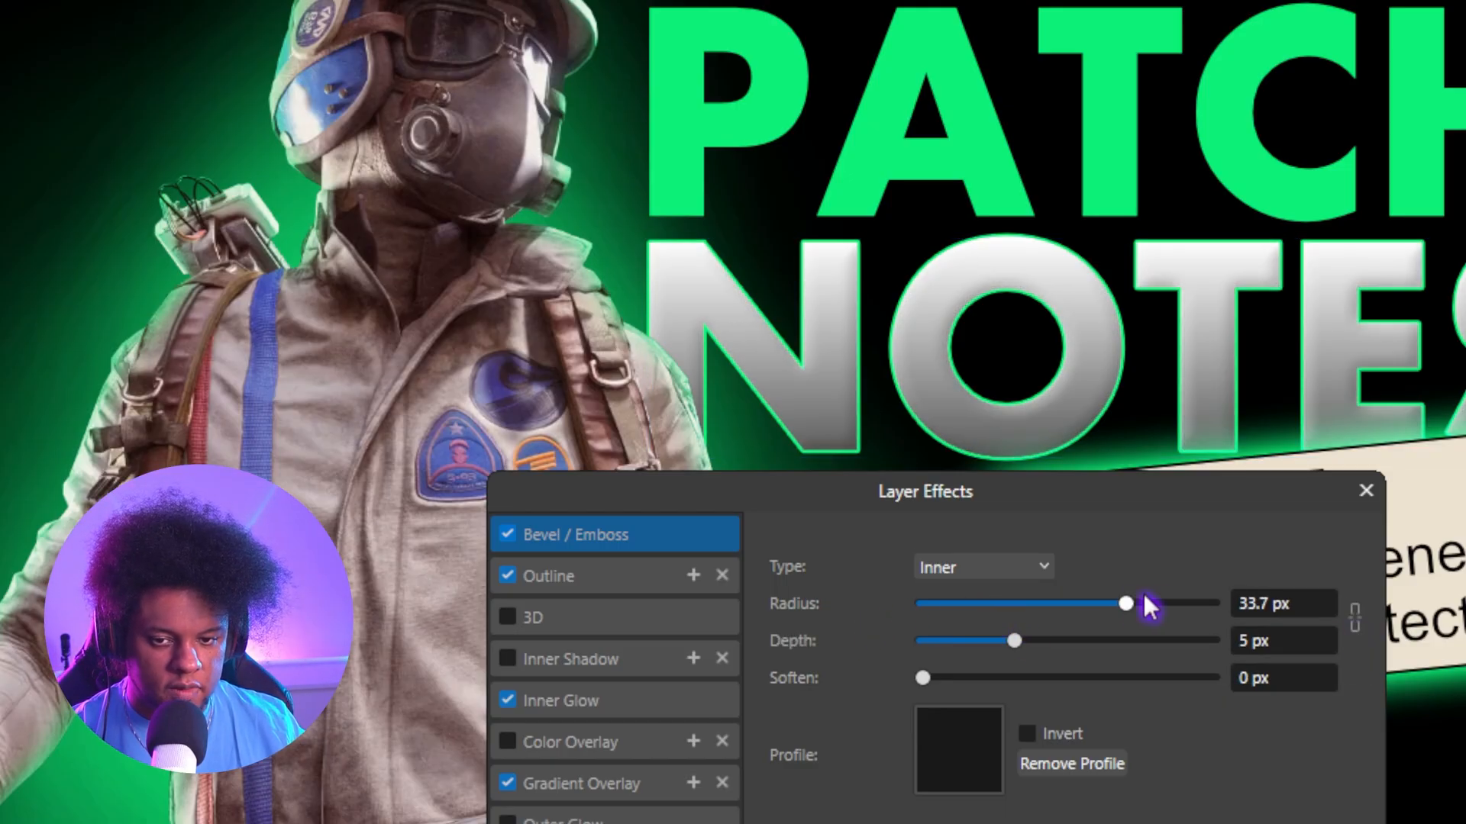
{"action": "left_click_drag", "start_coordinate": [1125, 603], "coordinate": [991, 603]}
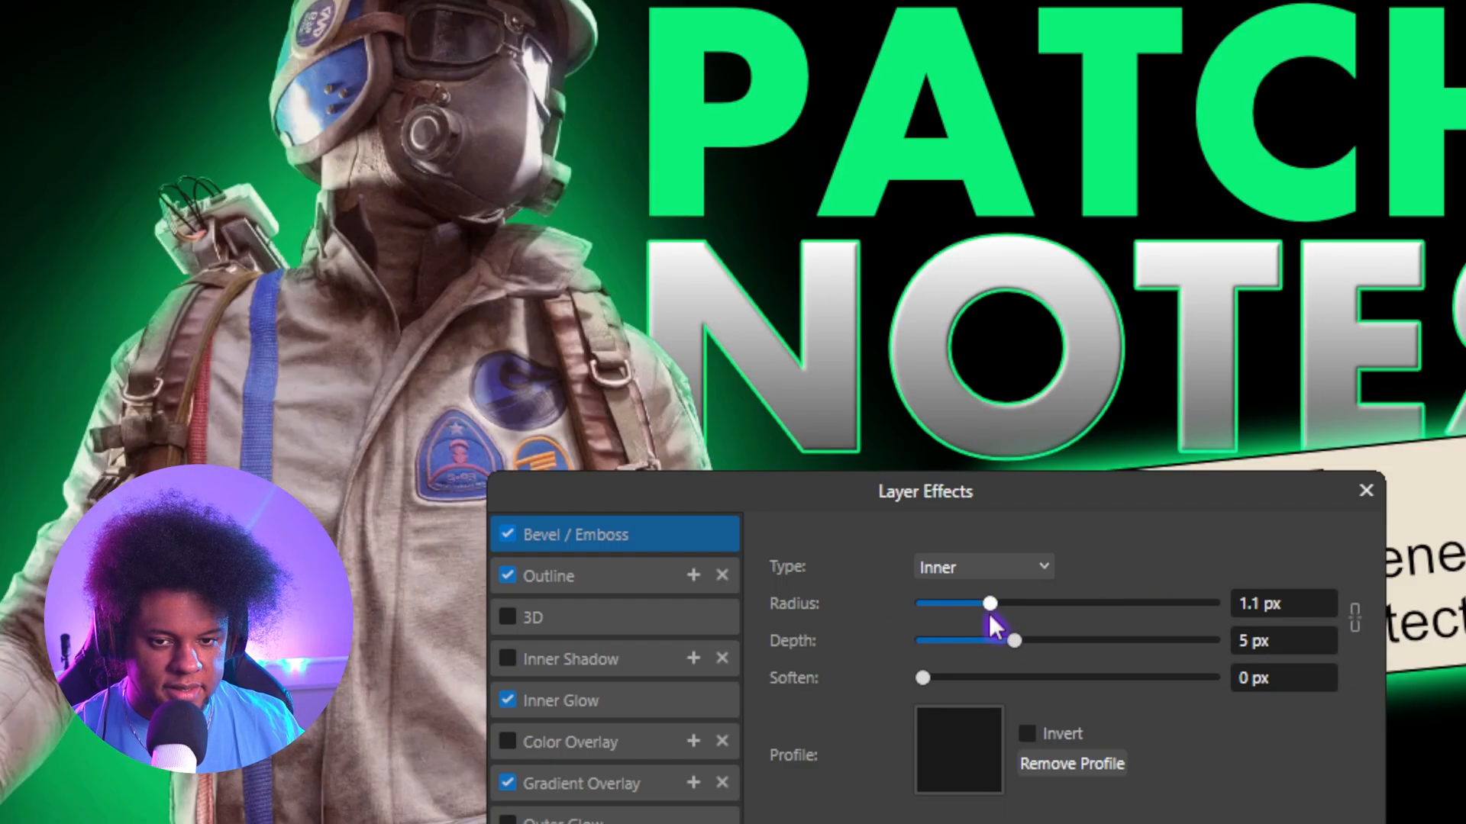
{"action": "left_click_drag", "start_coordinate": [990, 603], "coordinate": [943, 603]}
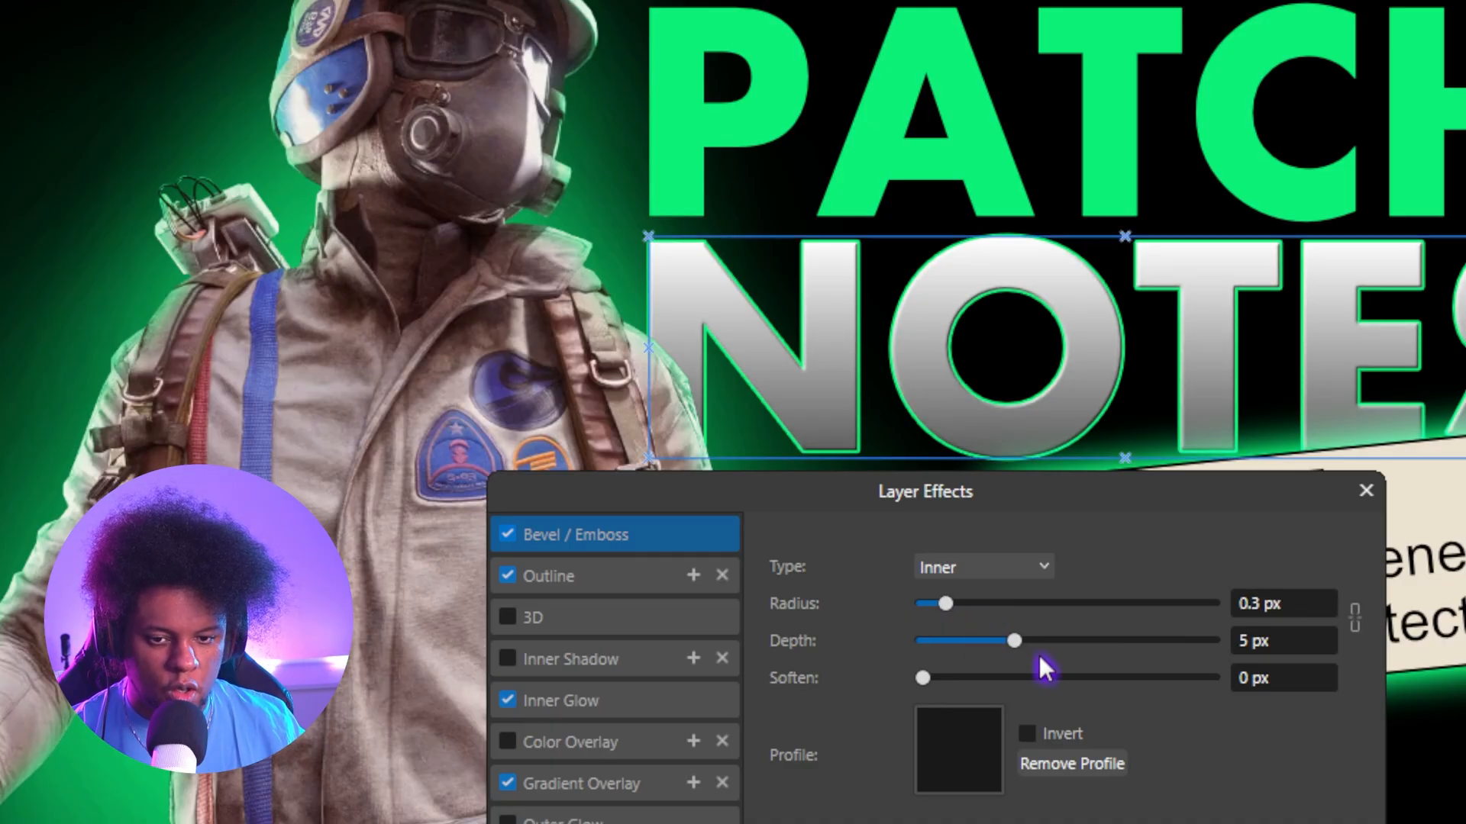
{"action": "left_click_drag", "start_coordinate": [1013, 640], "coordinate": [1175, 640]}
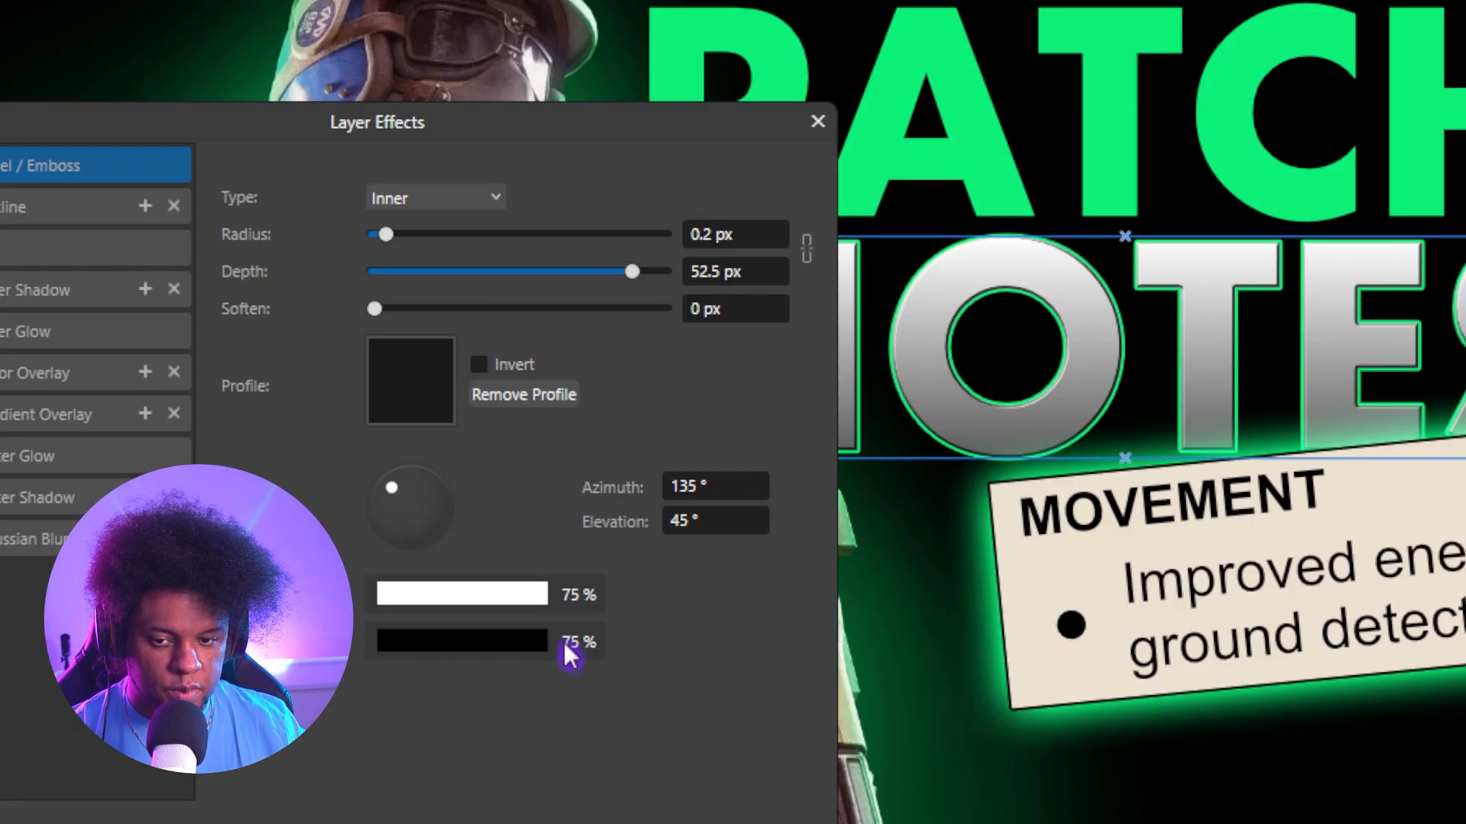
Fade the bevel shadow to about 26% opacity and raise the highlight to 100%.
{"action": "left_click_drag", "start_coordinate": [569, 644], "coordinate": [322, 765]}
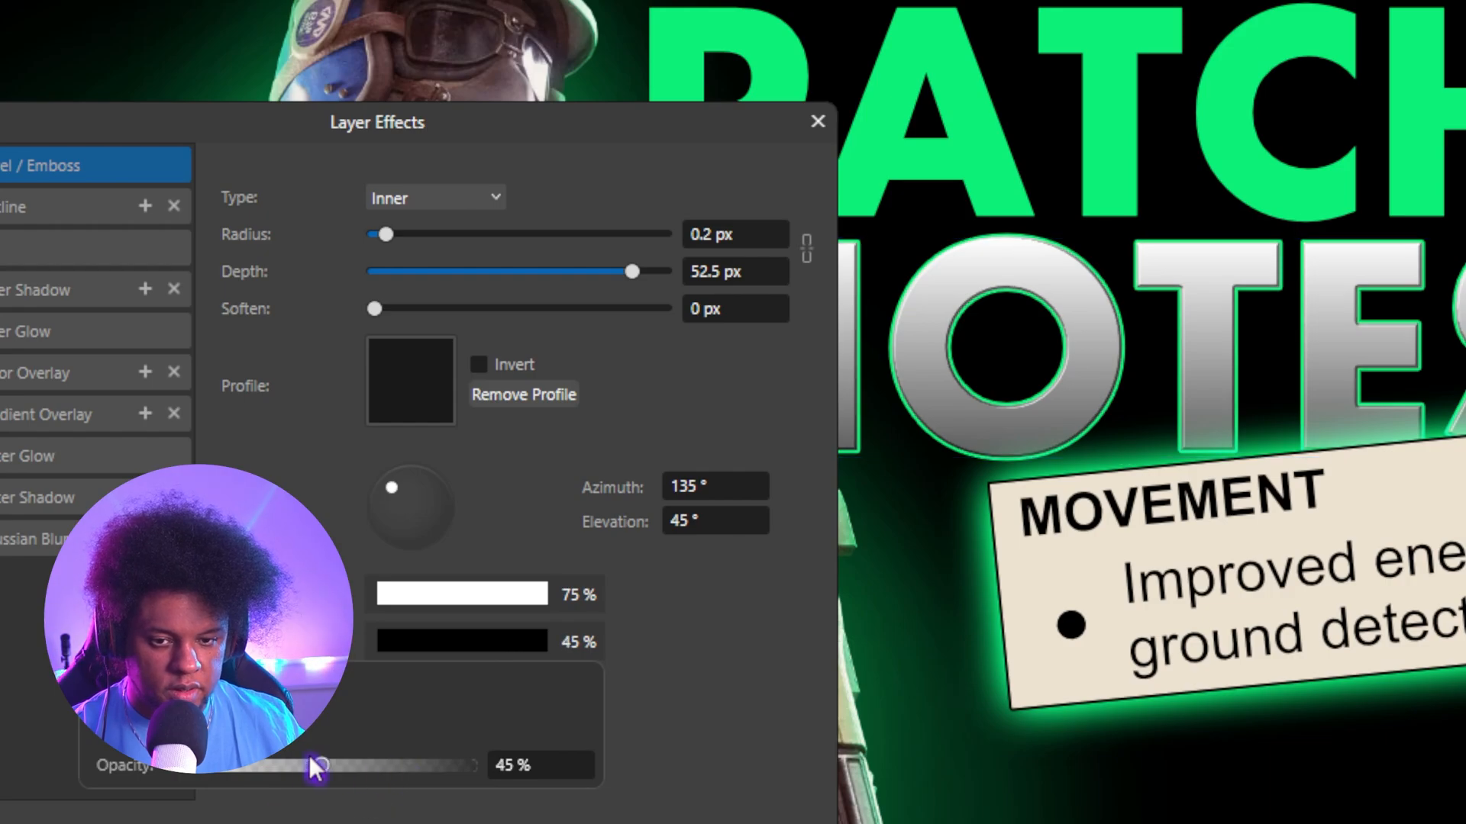
{"action": "left_click_drag", "start_coordinate": [322, 765], "coordinate": [281, 767]}
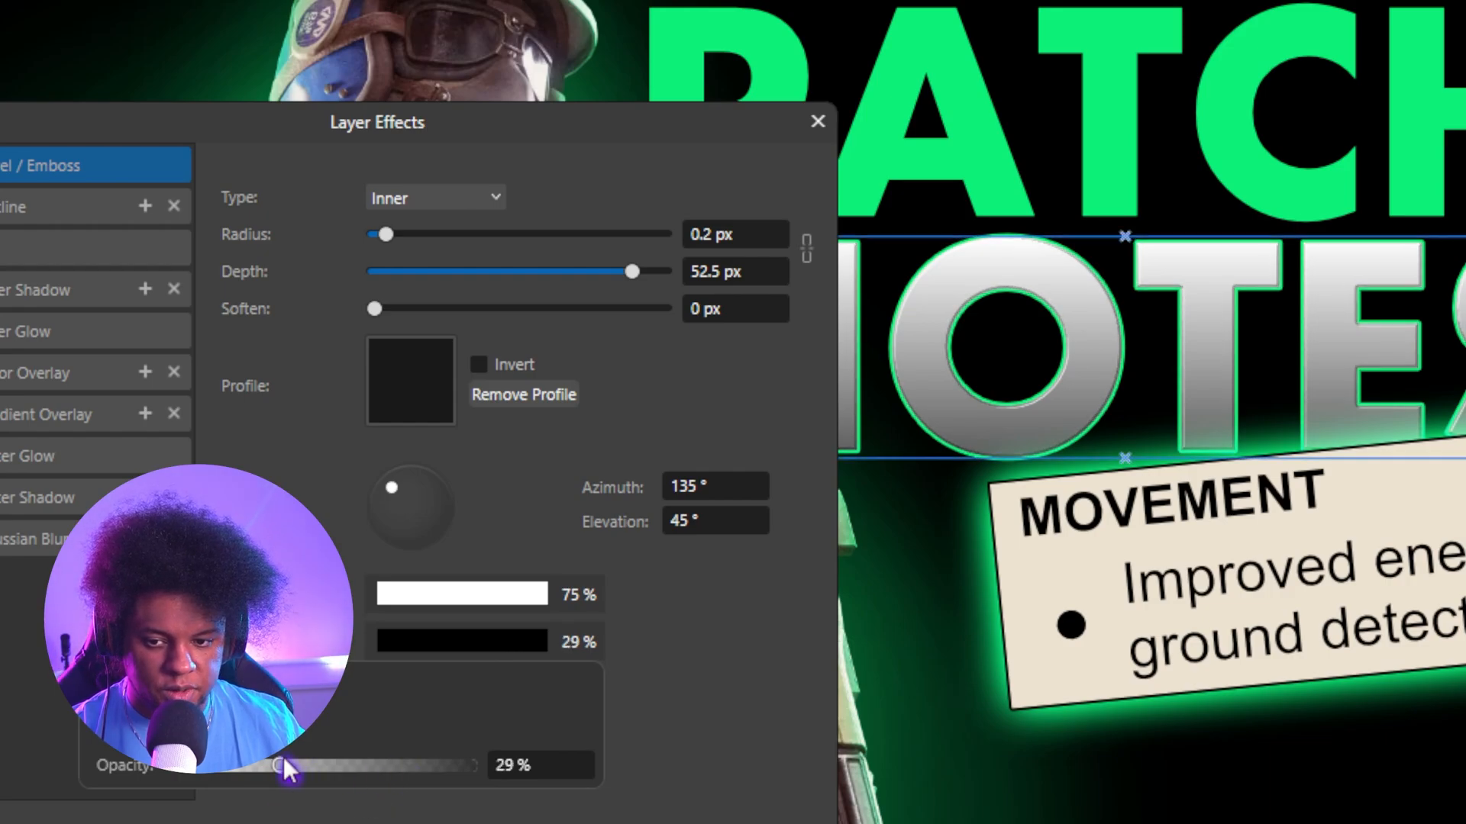
{"action": "left_click_drag", "start_coordinate": [285, 765], "coordinate": [276, 765]}
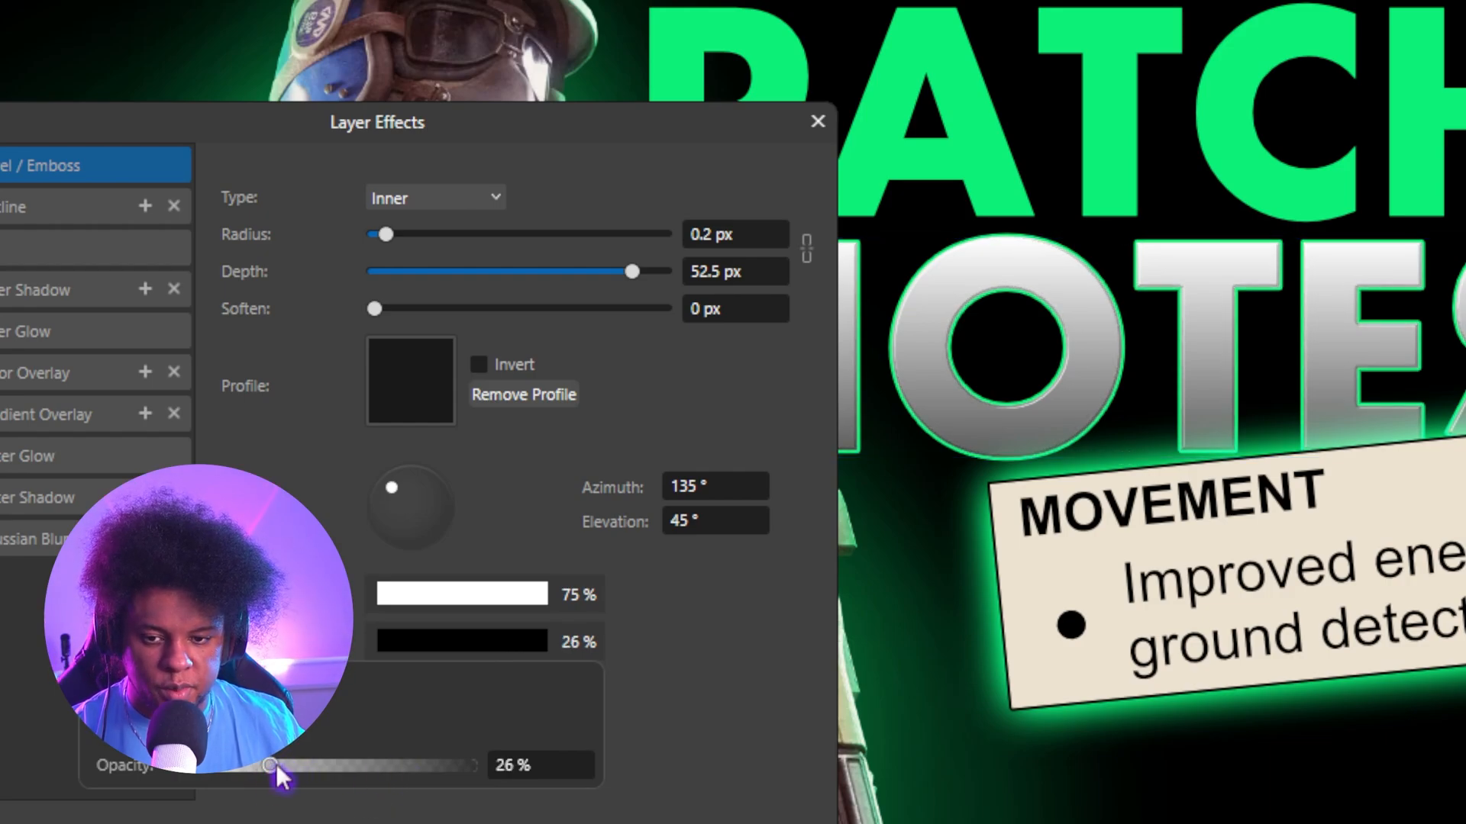
{"action": "left_click_drag", "start_coordinate": [277, 765], "coordinate": [471, 717]}
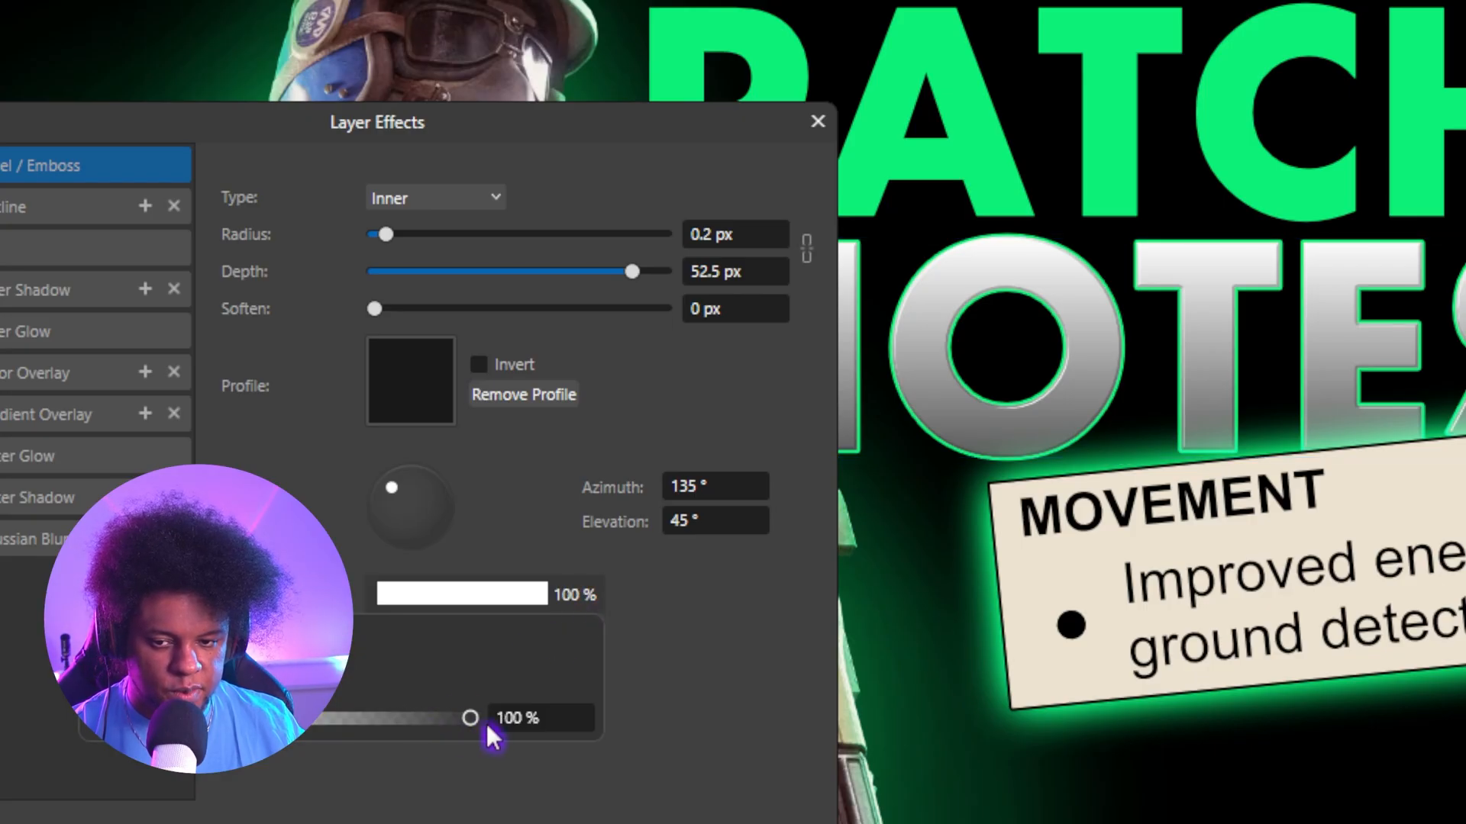
{"action": "left_click", "coordinate": [817, 122]}
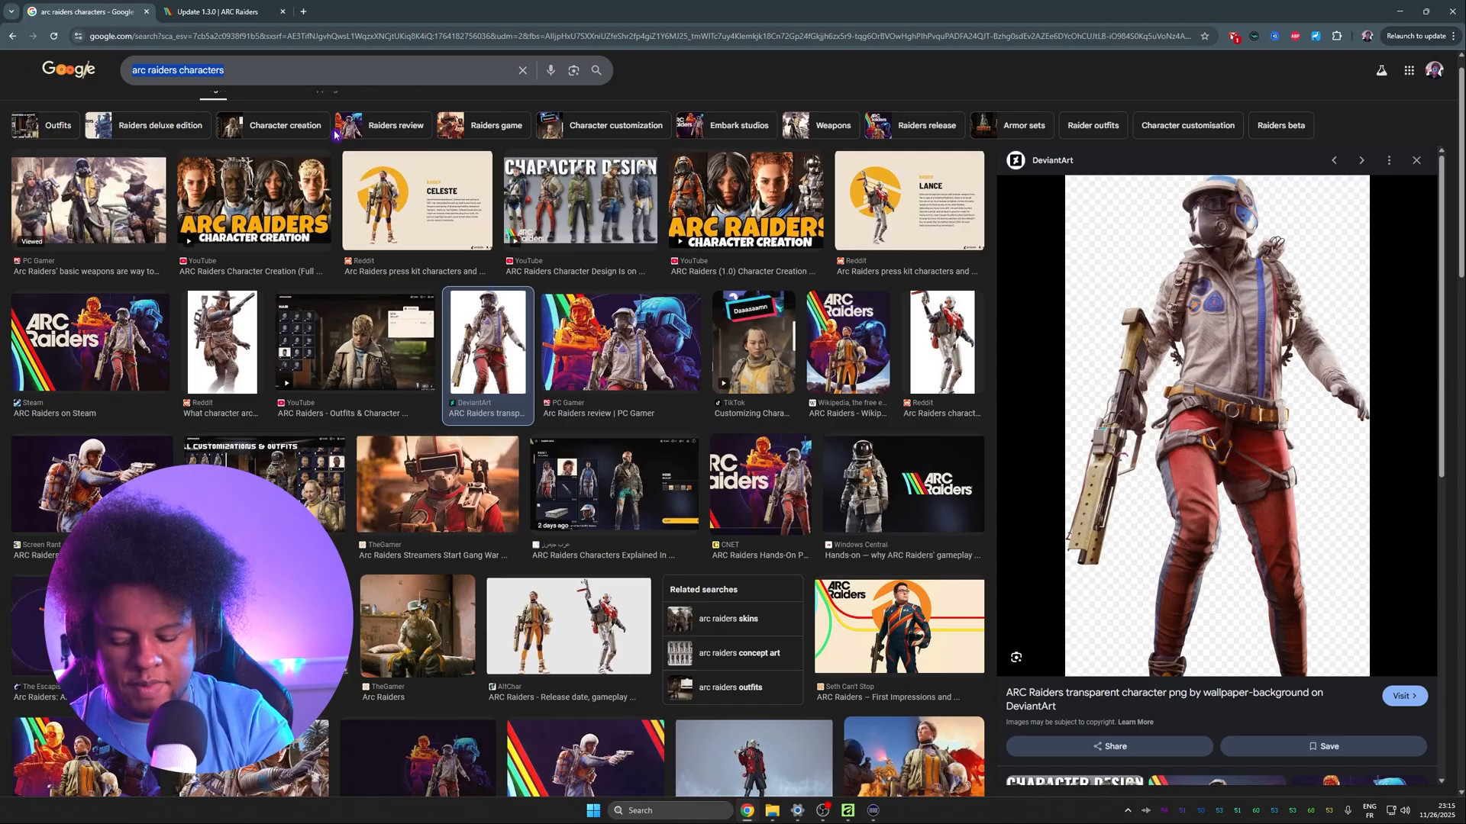
Search Google Images for "abstract particle background" and open the green particle wave result.
{"action": "type", "text": "abstract particle background"}
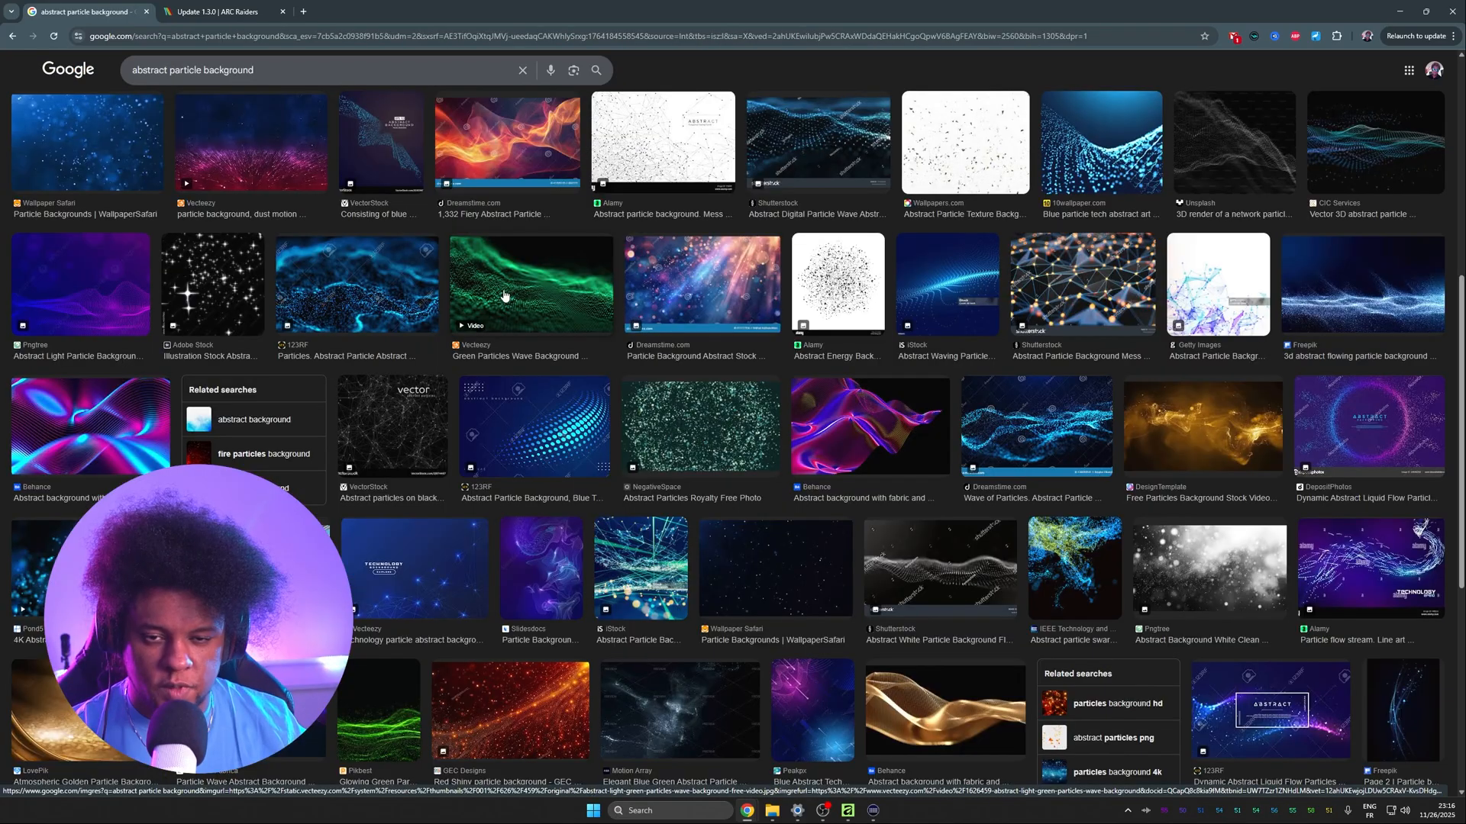
{"action": "left_click", "coordinate": [530, 285]}
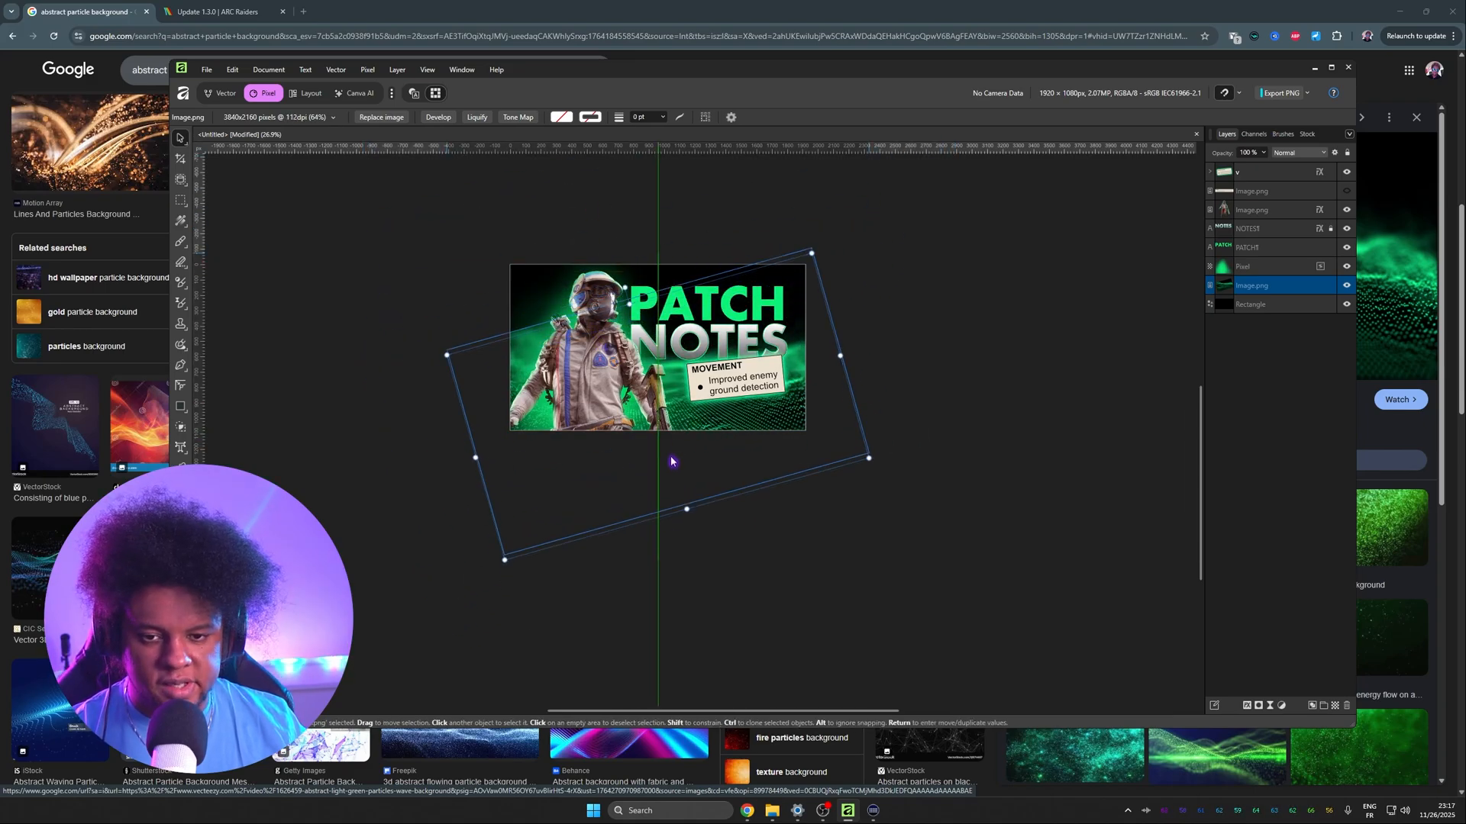
Rotate the pasted particle picture into place and ready the Erase Brush on the green glow layer.
{"action": "left_click_drag", "start_coordinate": [670, 462], "coordinate": [678, 487]}
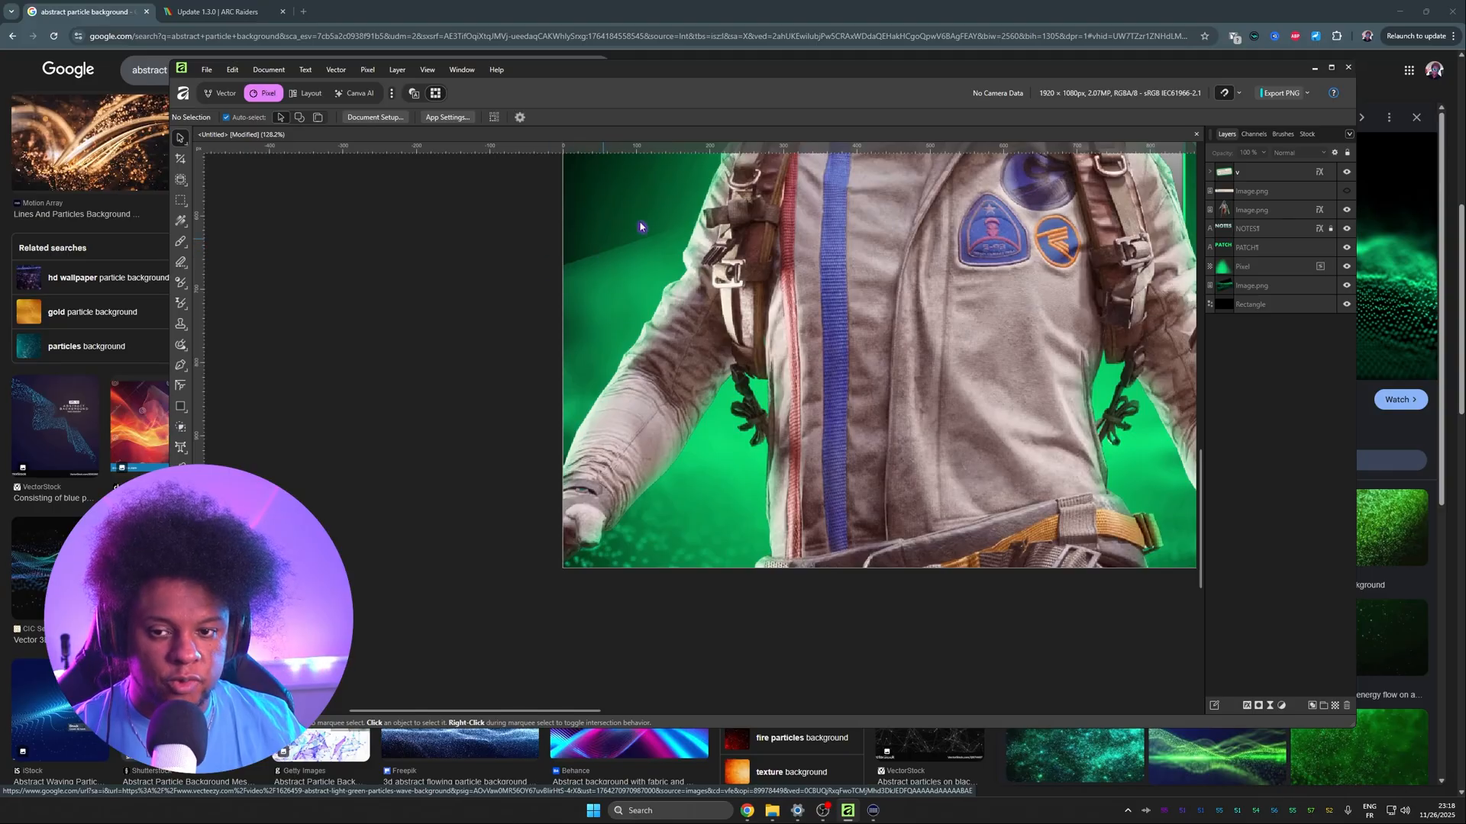
{"action": "left_click", "coordinate": [1271, 285]}
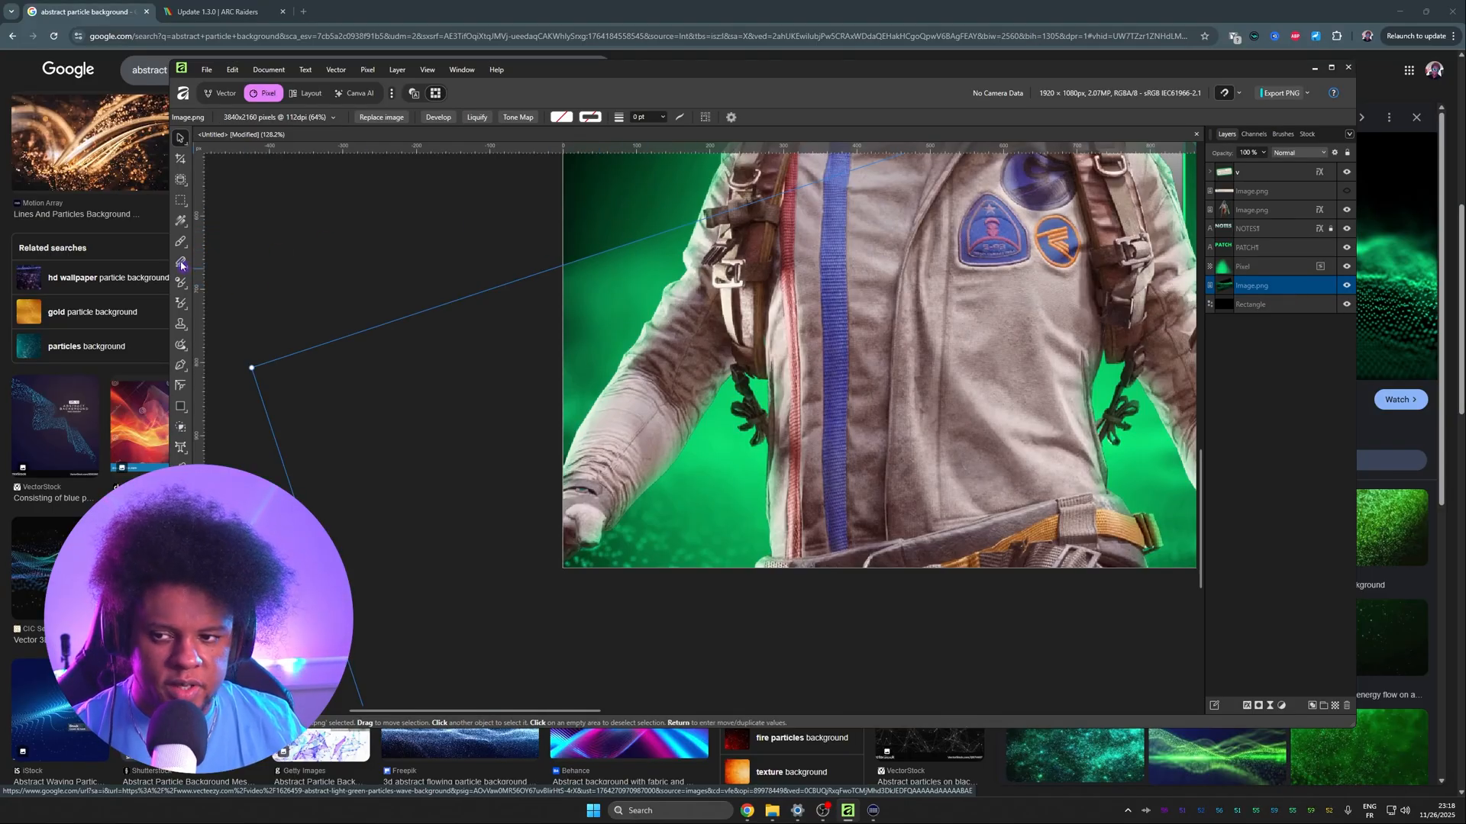
{"action": "left_click", "coordinate": [182, 261]}
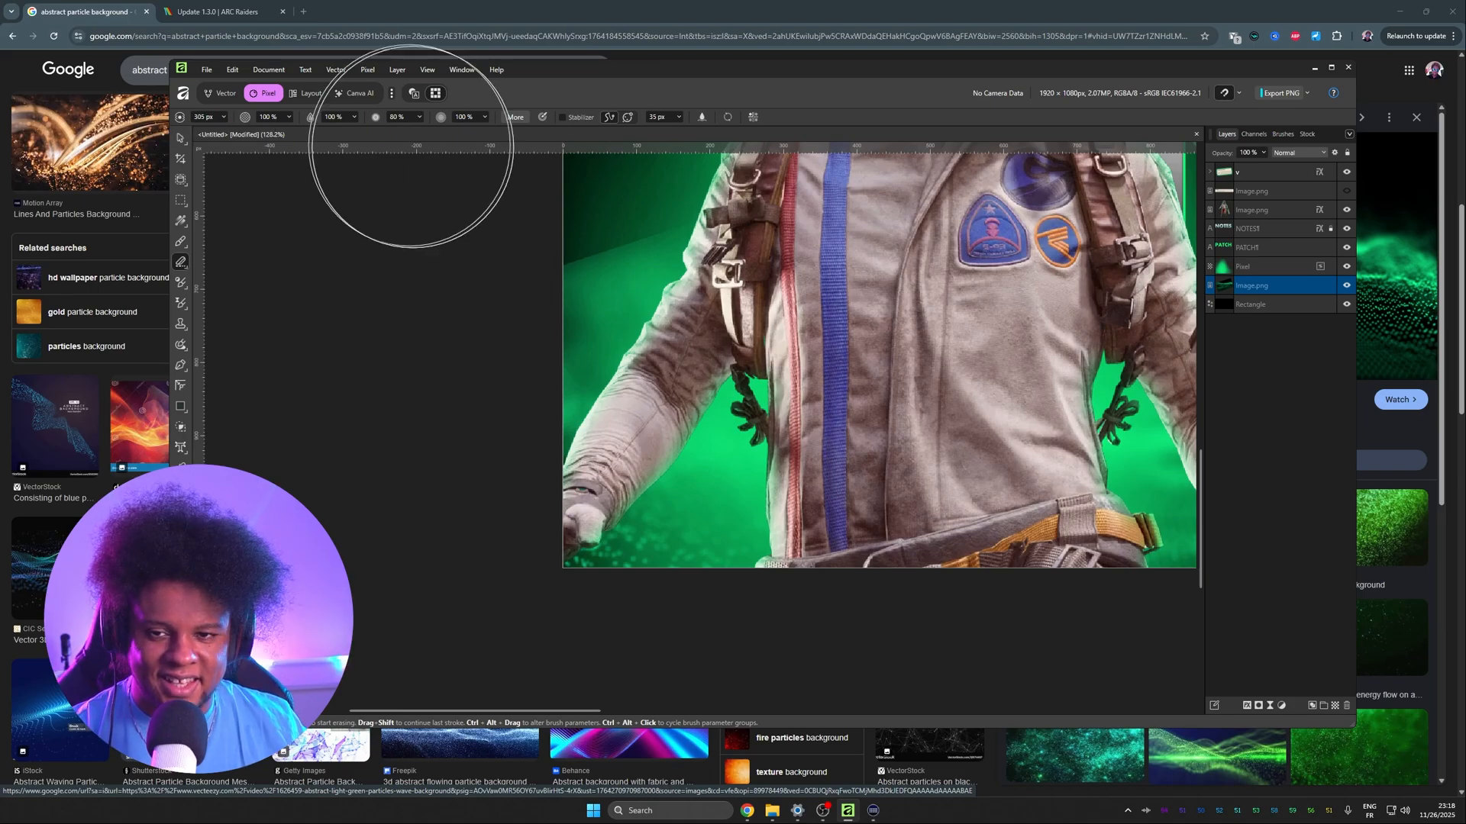
{"action": "mouse_move", "coordinate": [363, 124]}
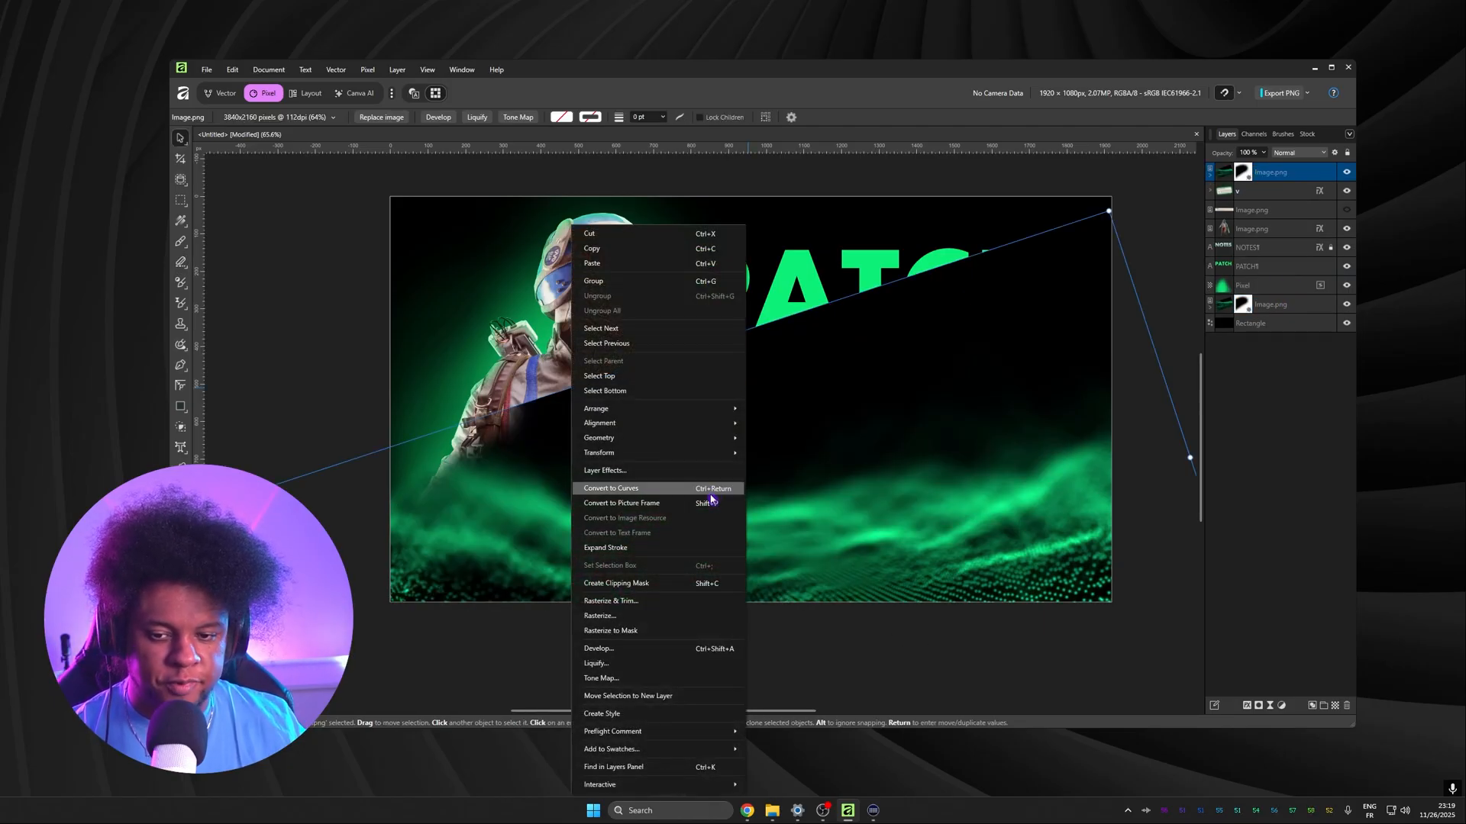
{"action": "mouse_move", "coordinate": [599, 452]}
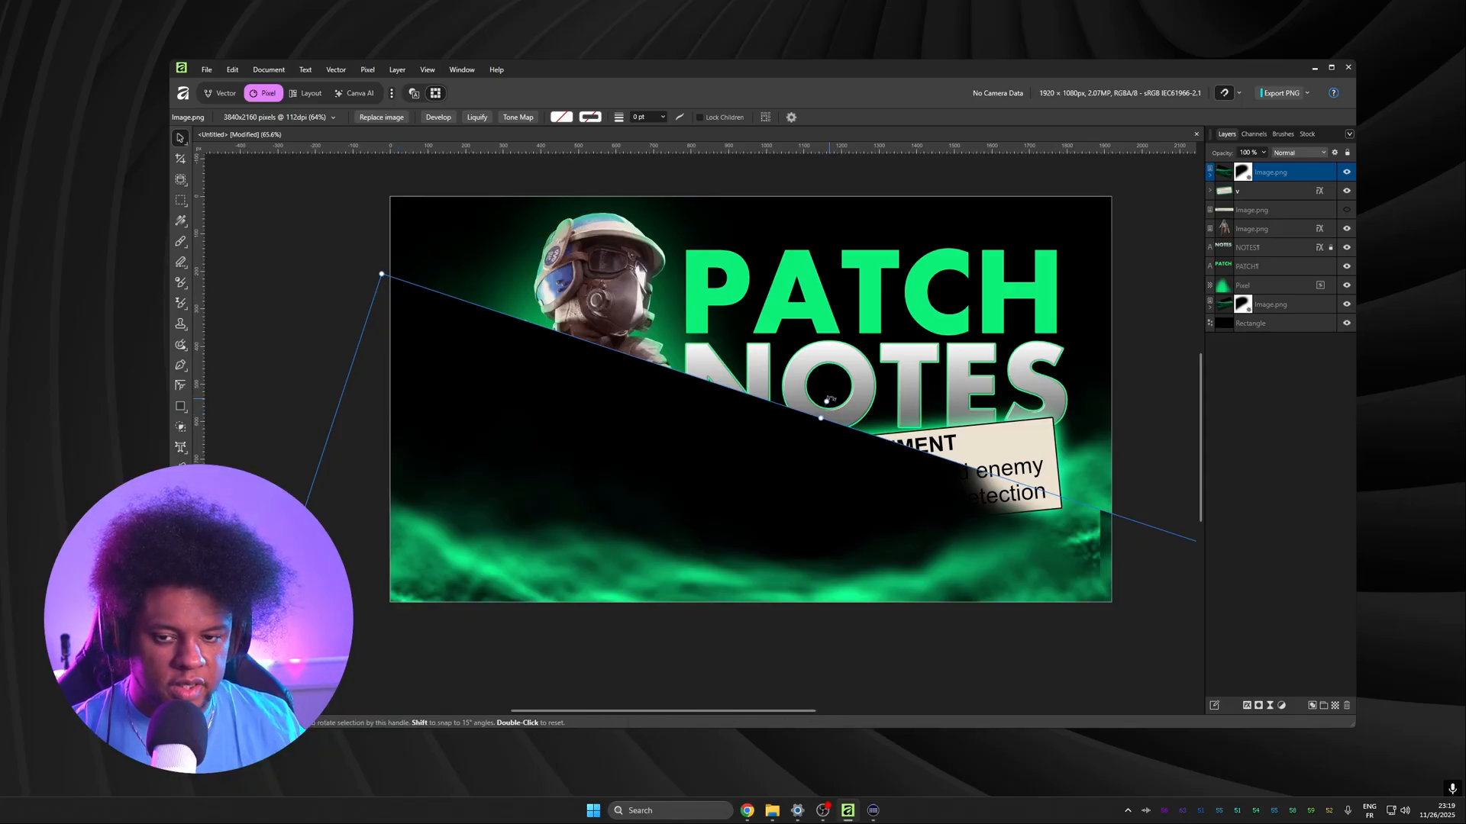
Tilt the particle wave picture, set its blend mode to Screen and lower its opacity.
{"action": "left_click_drag", "start_coordinate": [383, 273], "coordinate": [421, 243]}
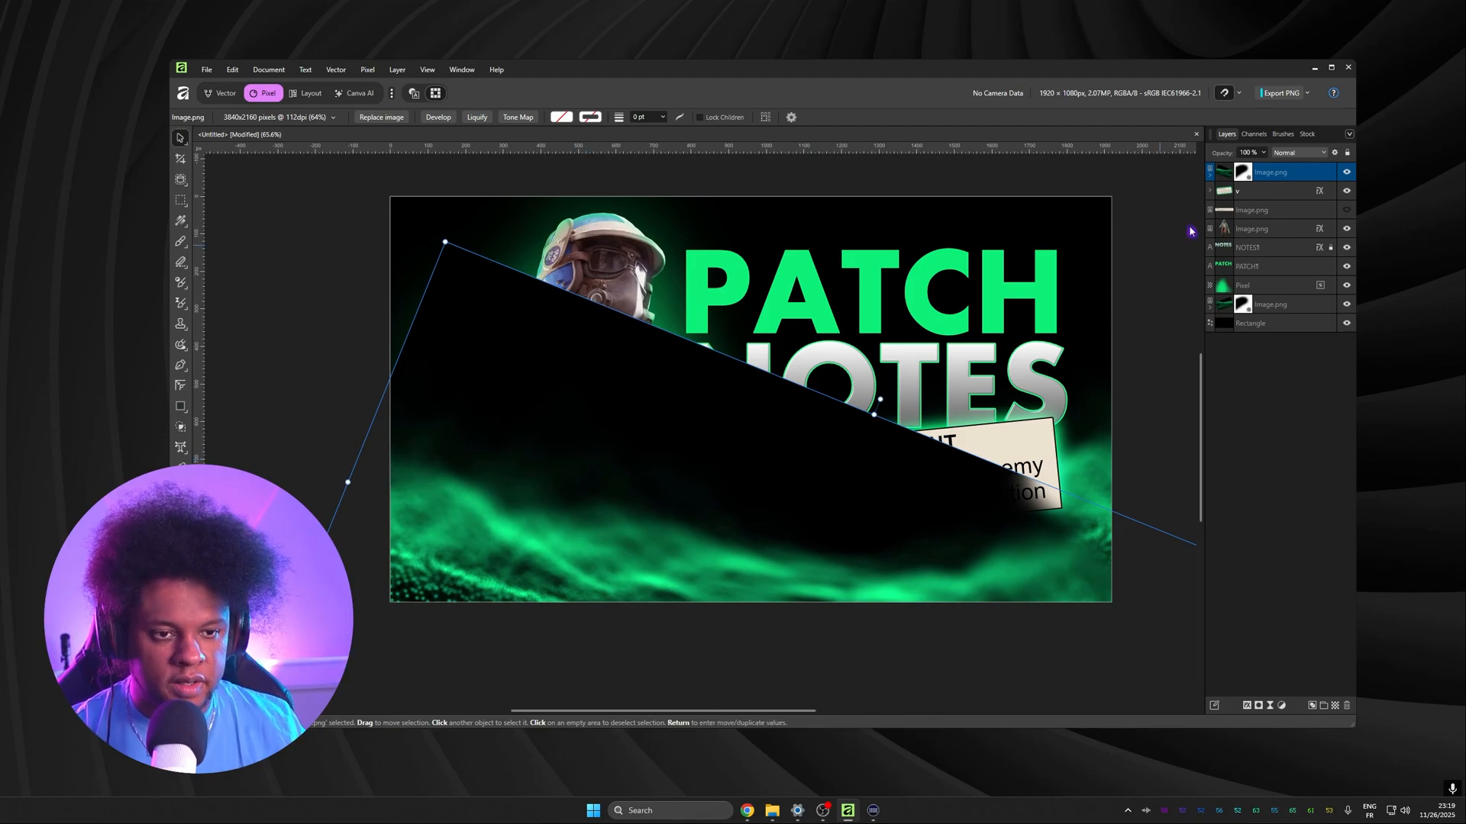
{"action": "left_click", "coordinate": [1298, 153]}
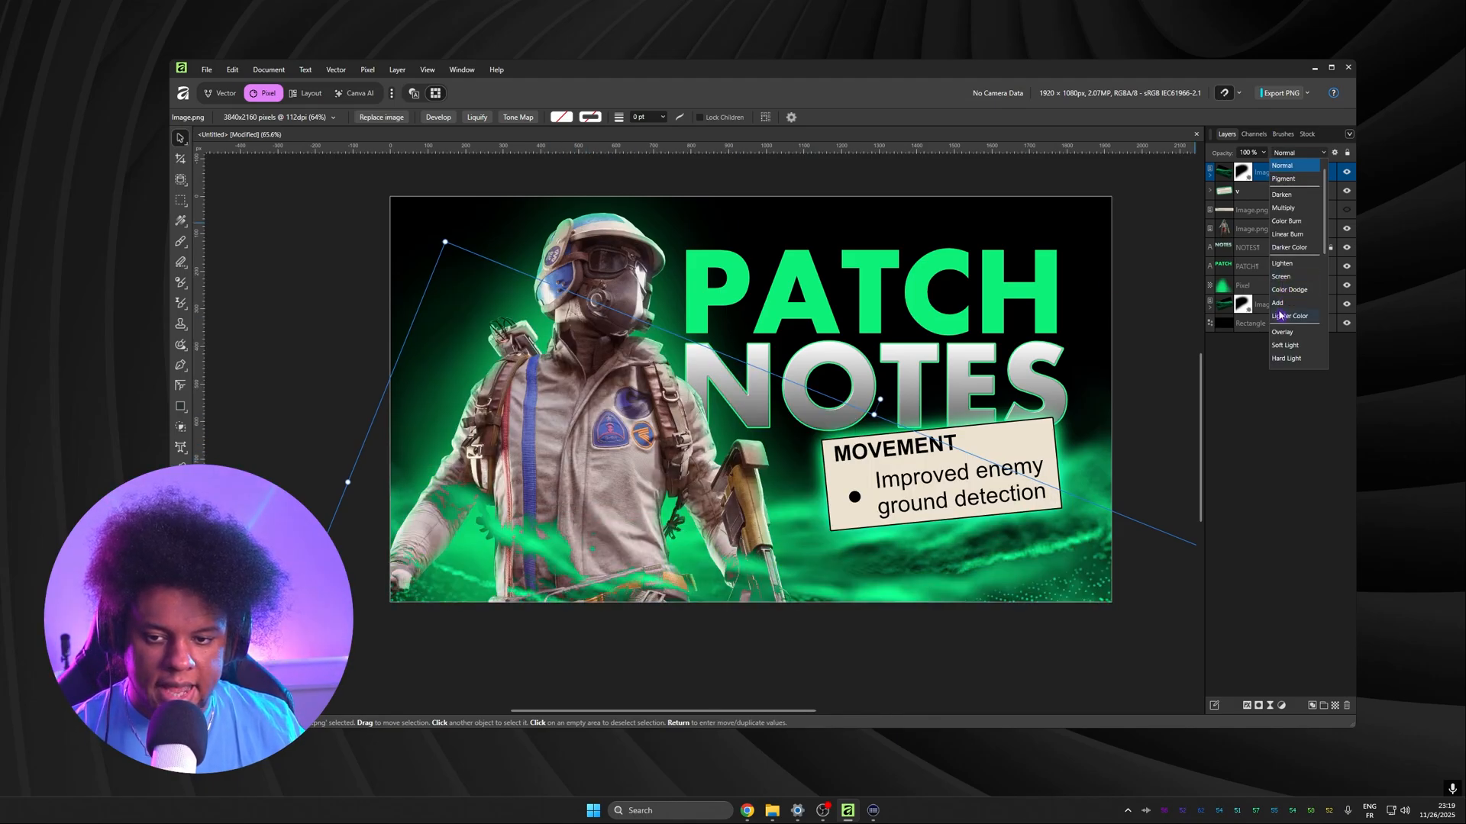
{"action": "left_click", "coordinate": [1281, 276]}
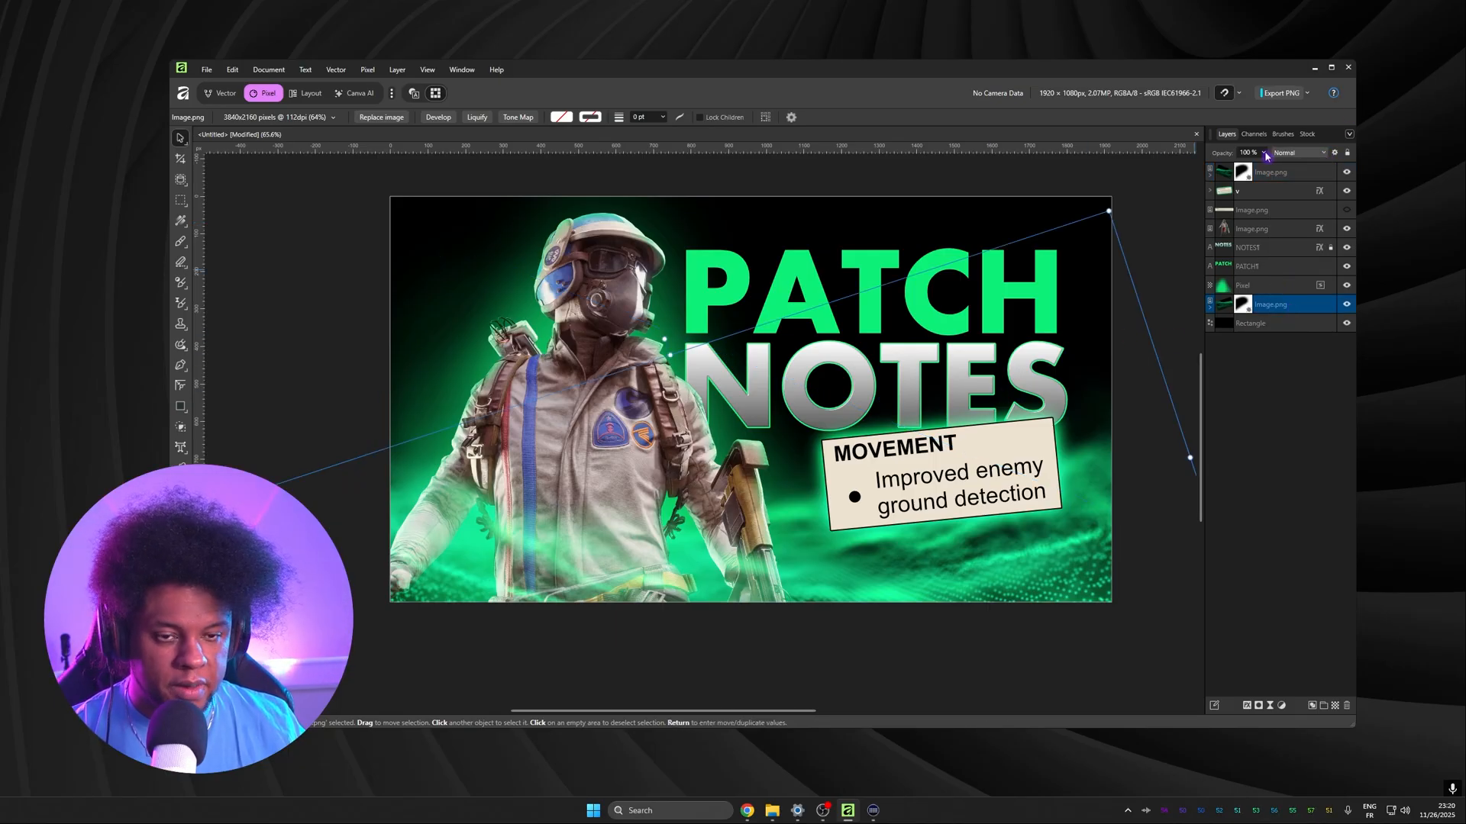
{"action": "left_click_drag", "start_coordinate": [1267, 153], "coordinate": [1252, 168]}
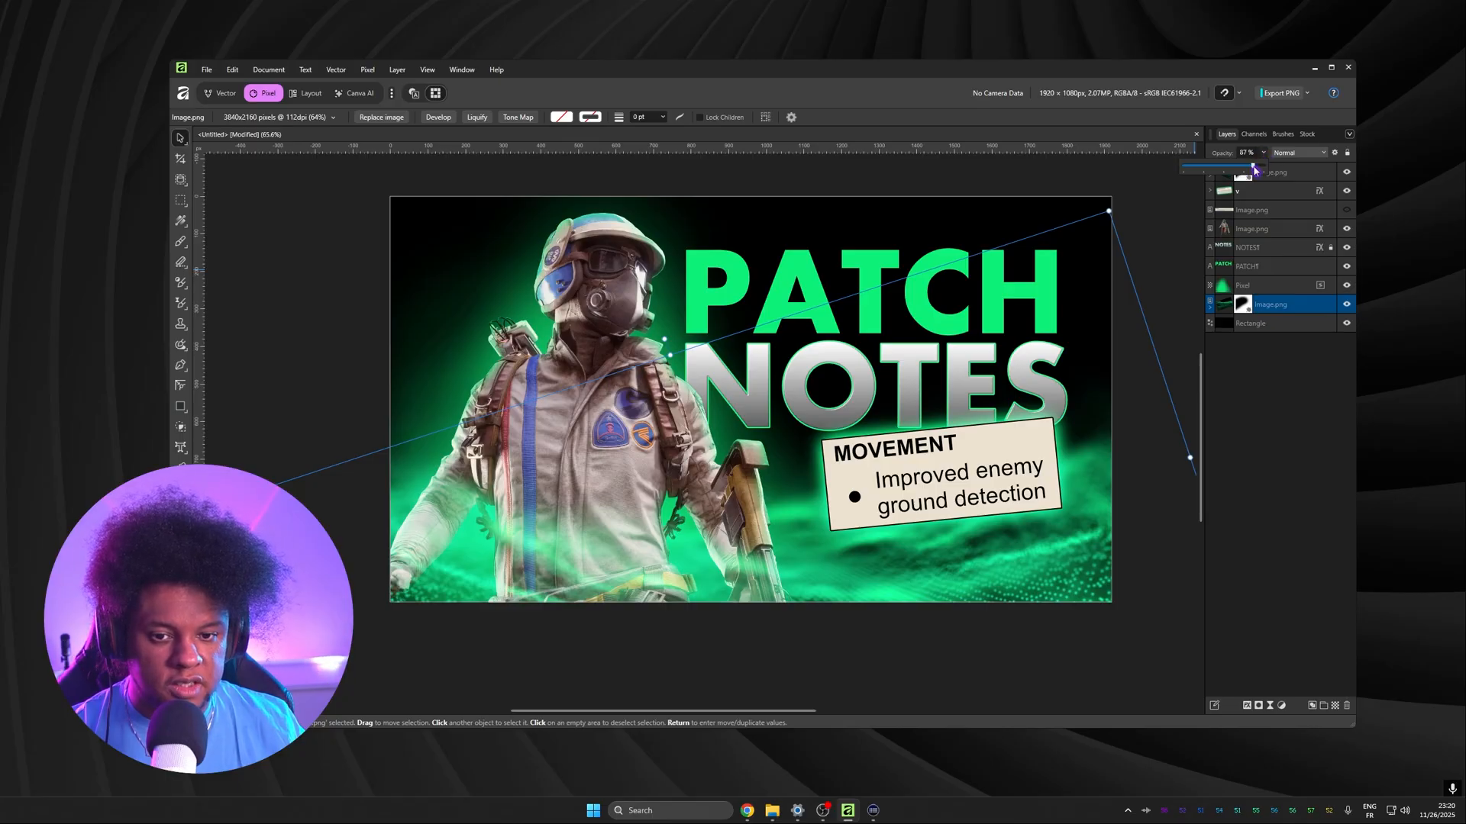
{"action": "left_click_drag", "start_coordinate": [1252, 167], "coordinate": [1194, 167]}
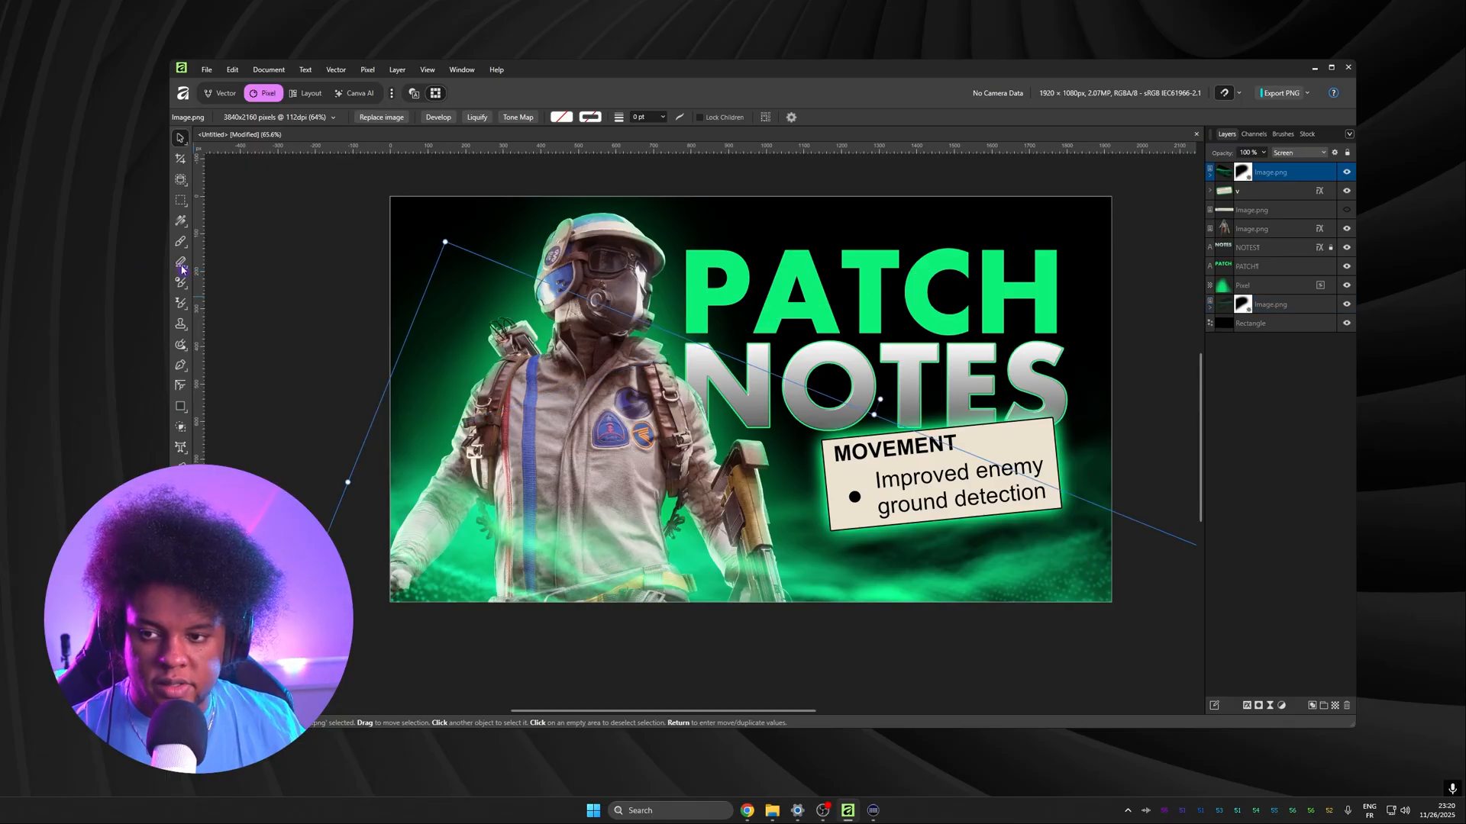
Erase stray particles, then reposition the particle wave around the character's lower body.
{"action": "left_click", "coordinate": [181, 263]}
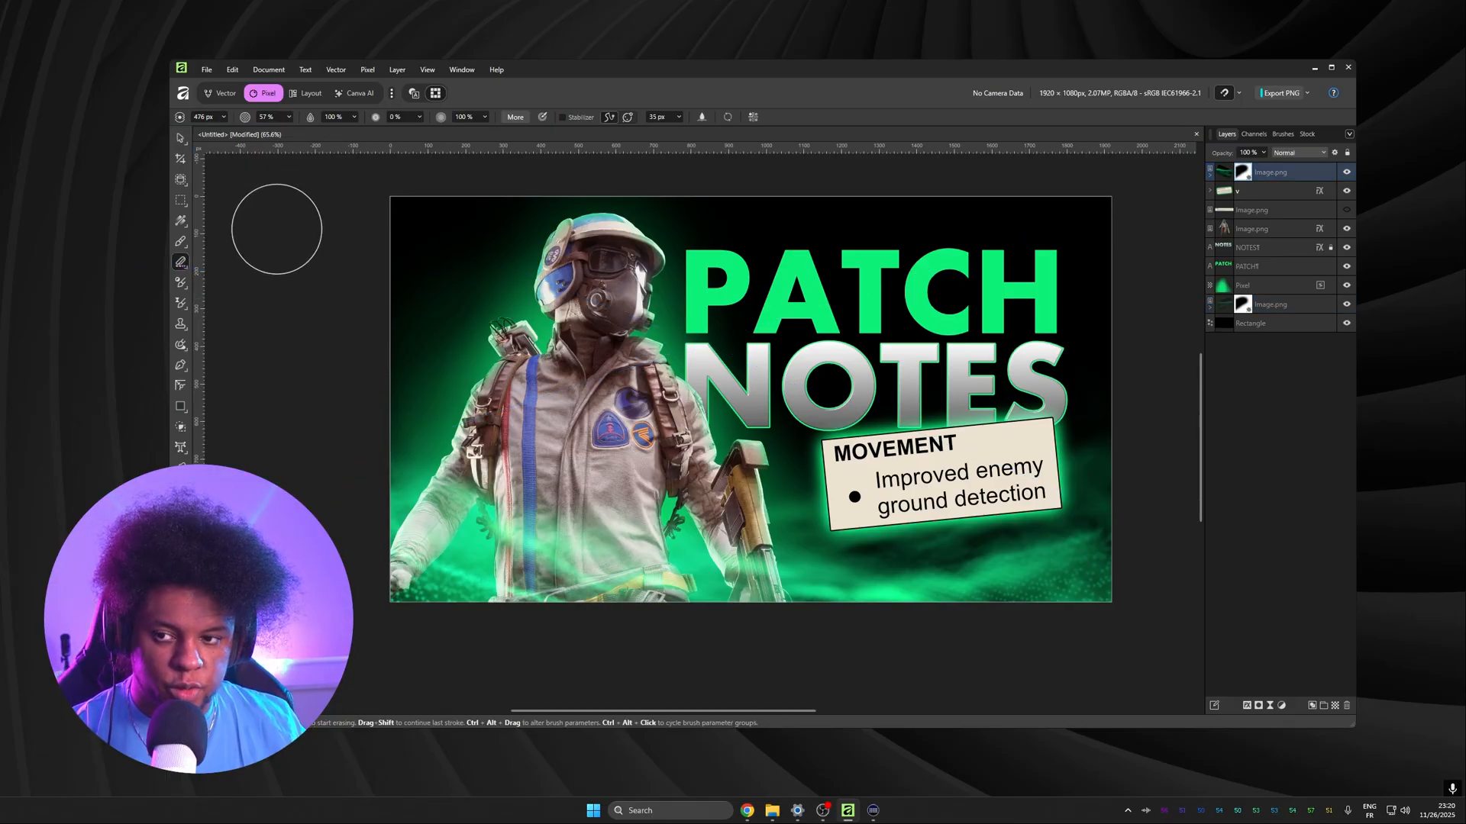
{"action": "mouse_move", "coordinate": [180, 263]}
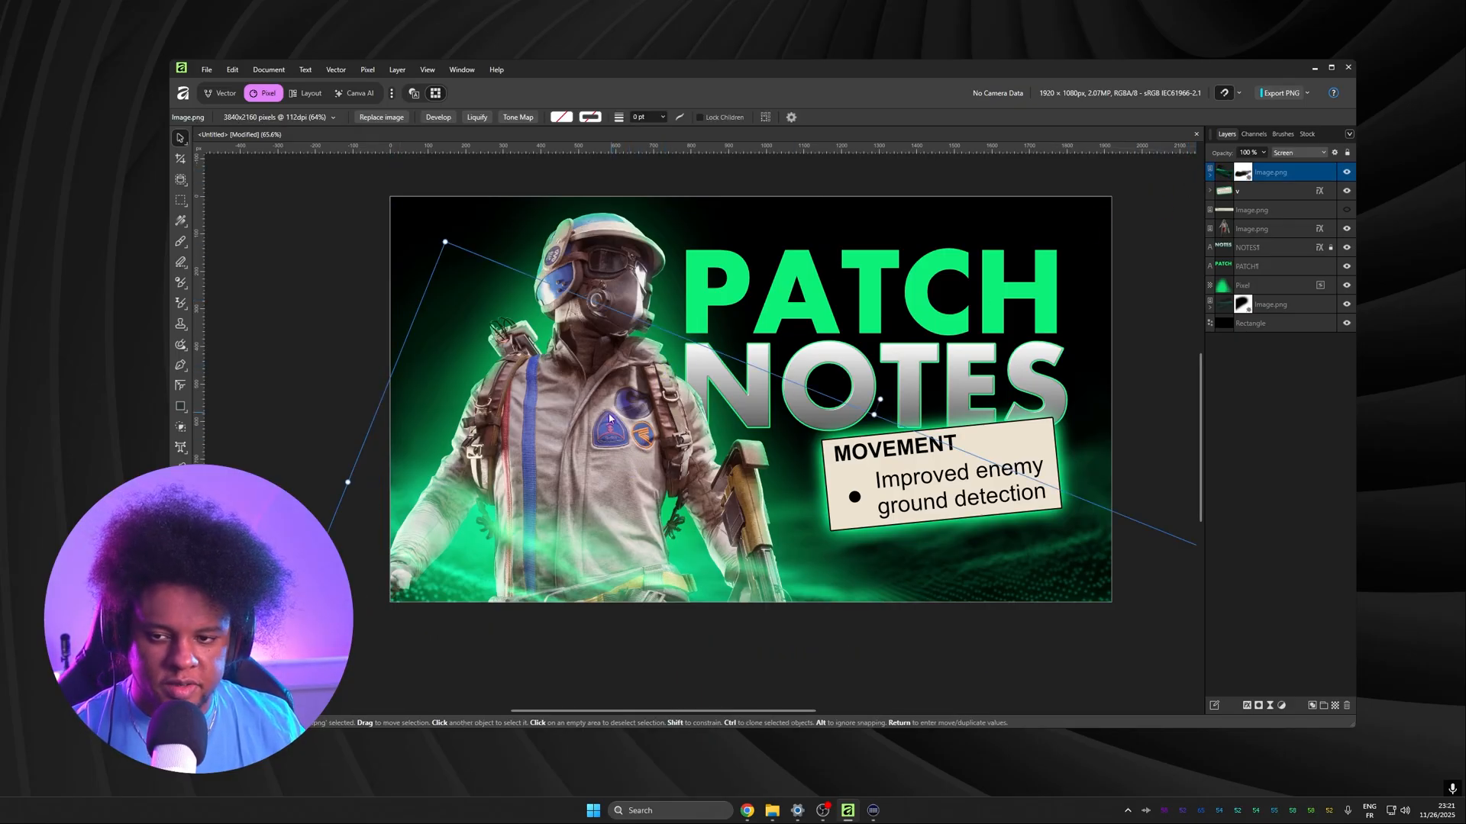
{"action": "left_click_drag", "start_coordinate": [611, 418], "coordinate": [582, 454]}
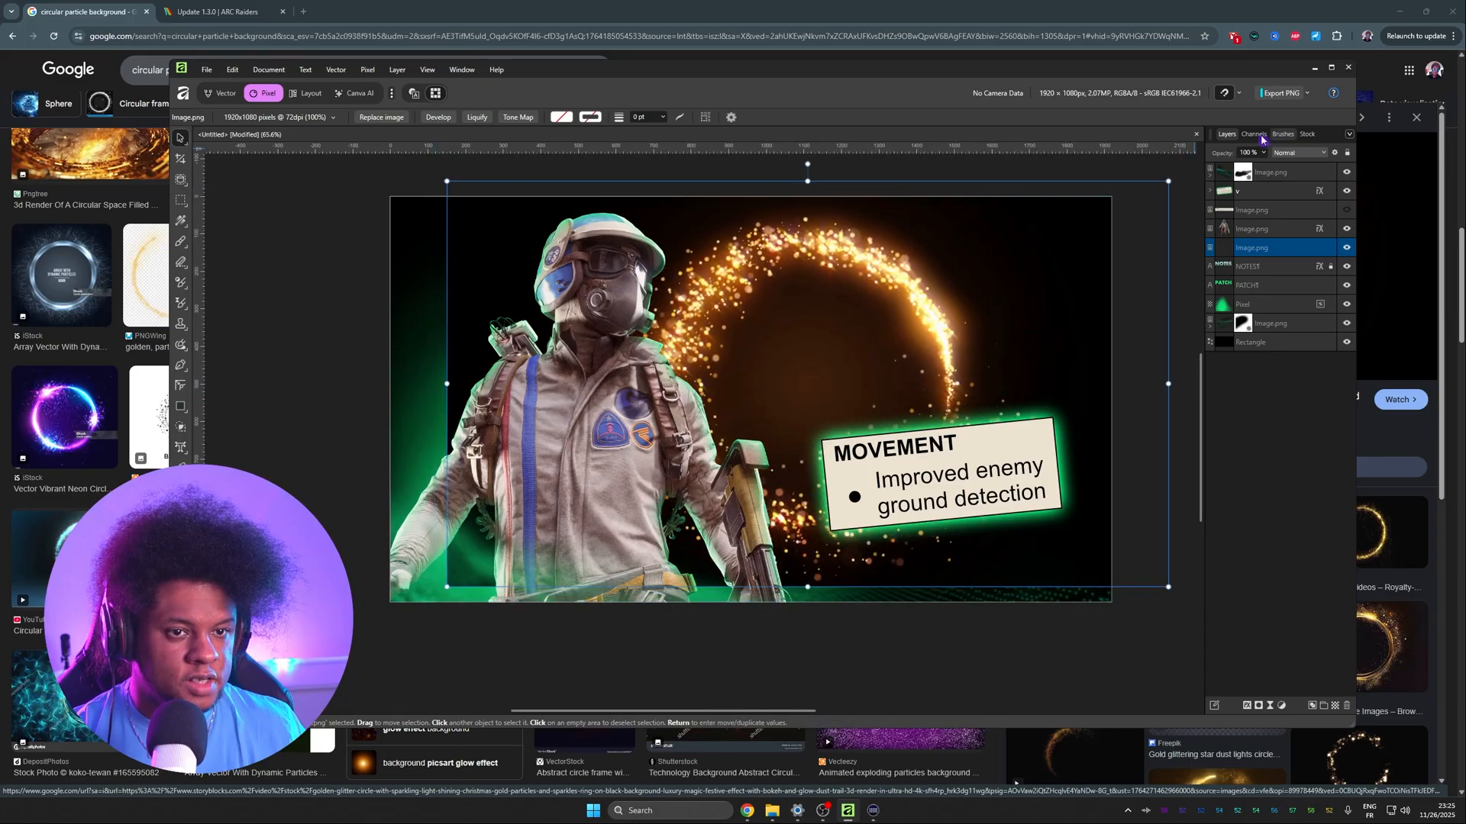
Adjust the pasted golden particle ring layer's settings in the Layers panel.
{"action": "left_click", "coordinate": [1297, 152]}
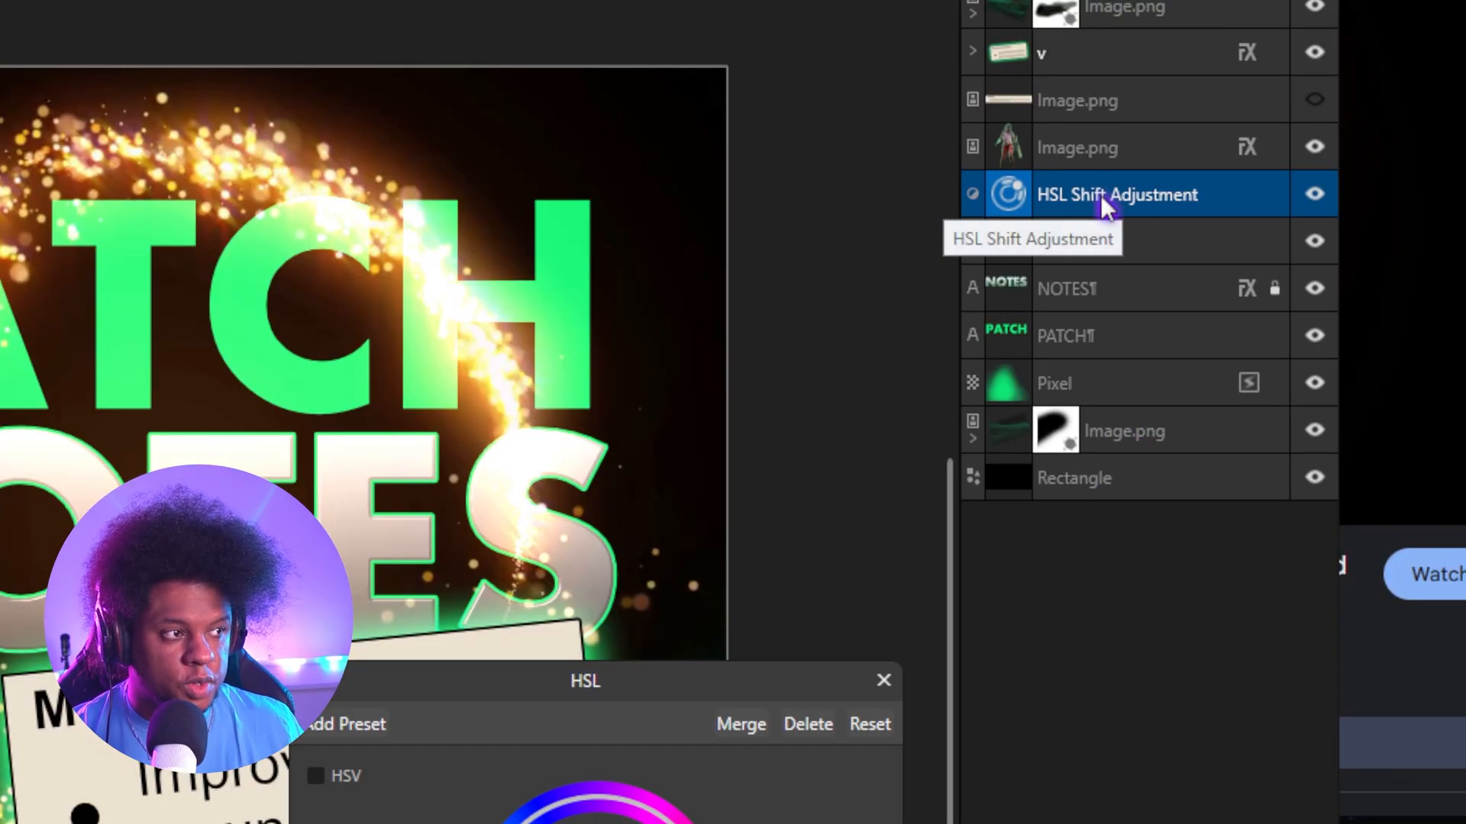
Clip the HSL Shift adjustment to the particle ring picture via Create Clipping Mask.
{"action": "right_click", "coordinate": [1118, 194]}
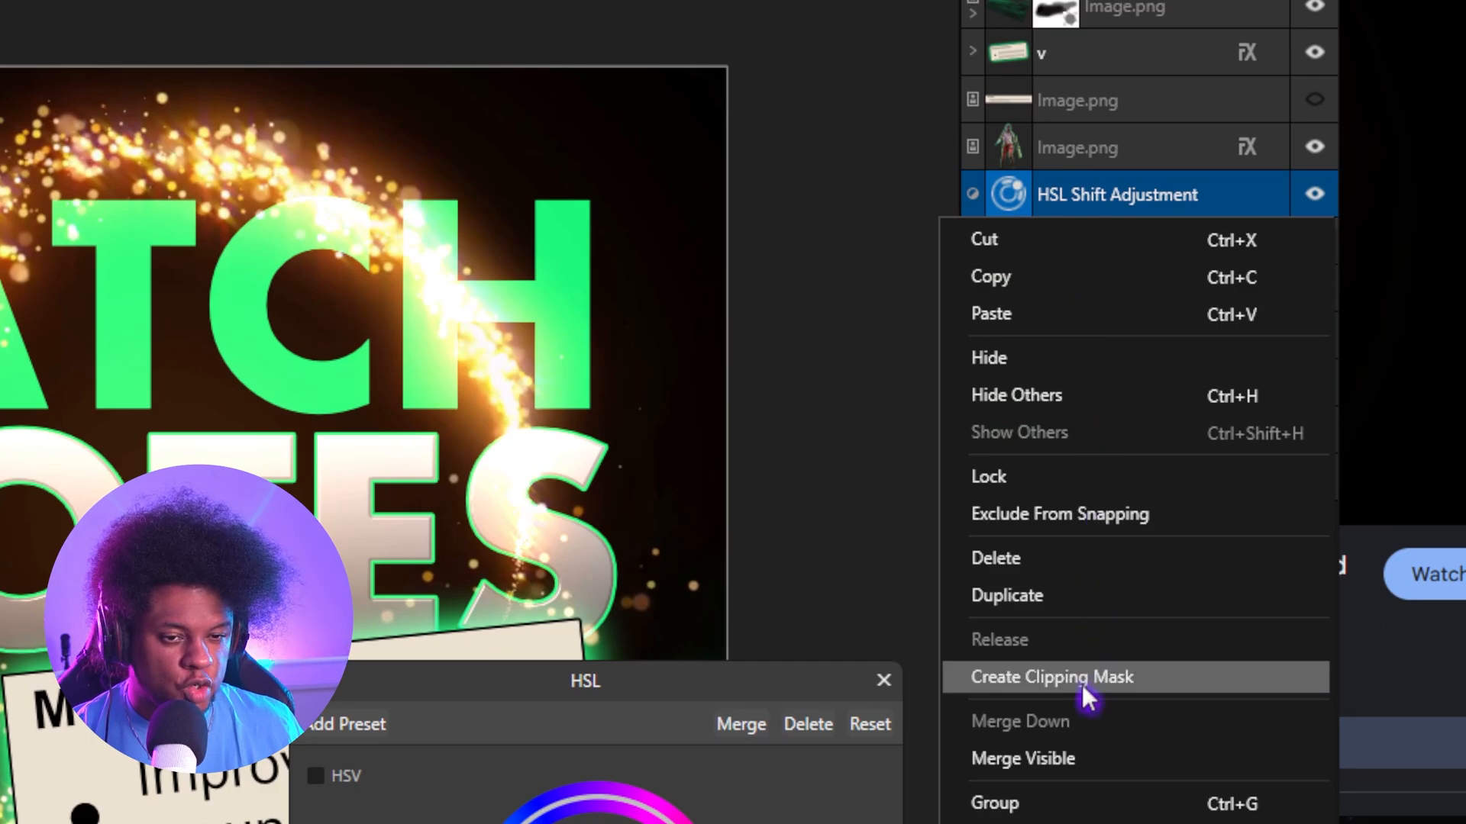
{"action": "left_click", "coordinate": [1050, 677]}
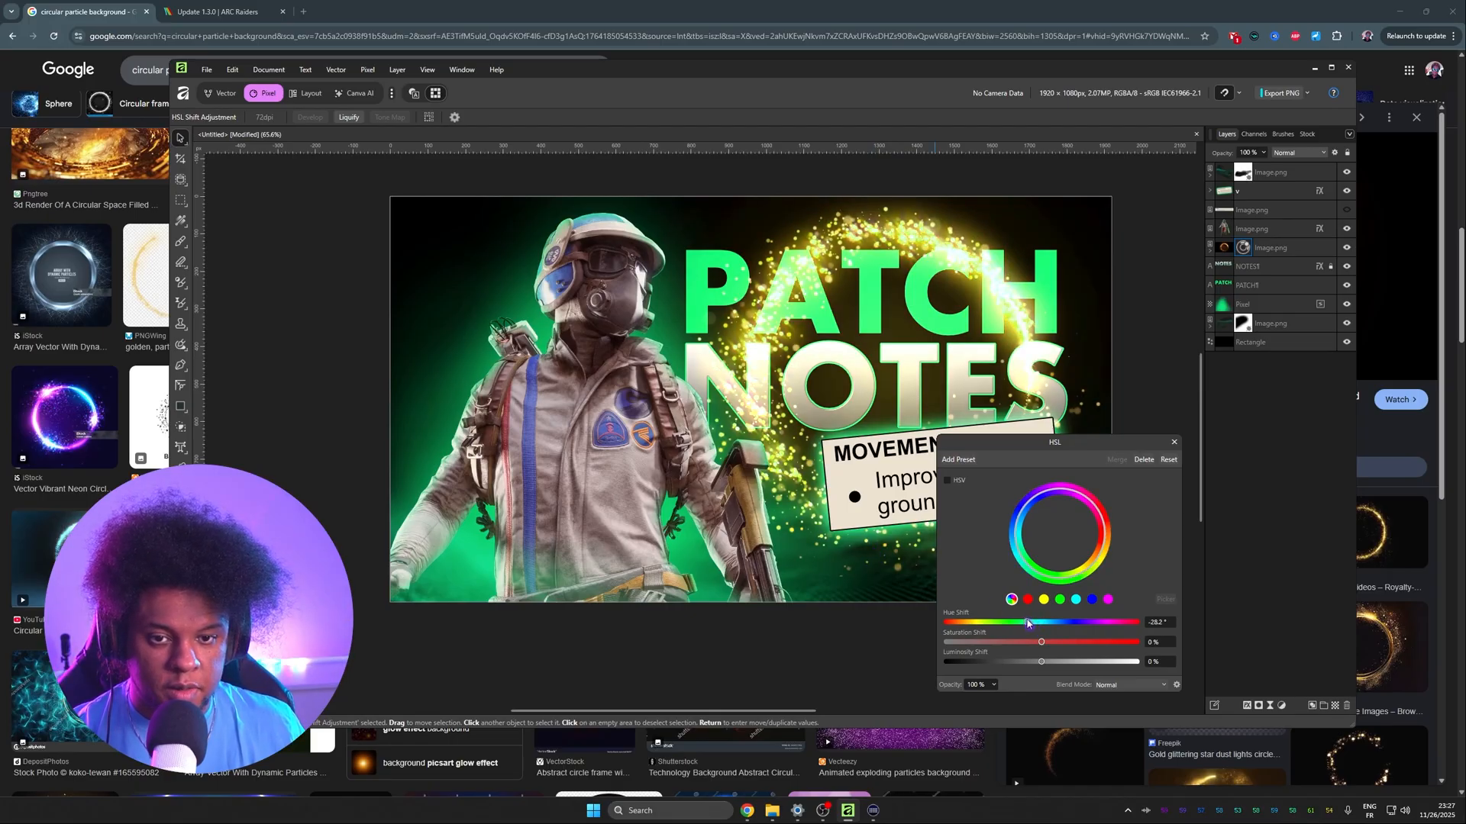
Drag the Hue Shift to about -105° so the golden ring turns green.
{"action": "left_click_drag", "start_coordinate": [1028, 623], "coordinate": [991, 622]}
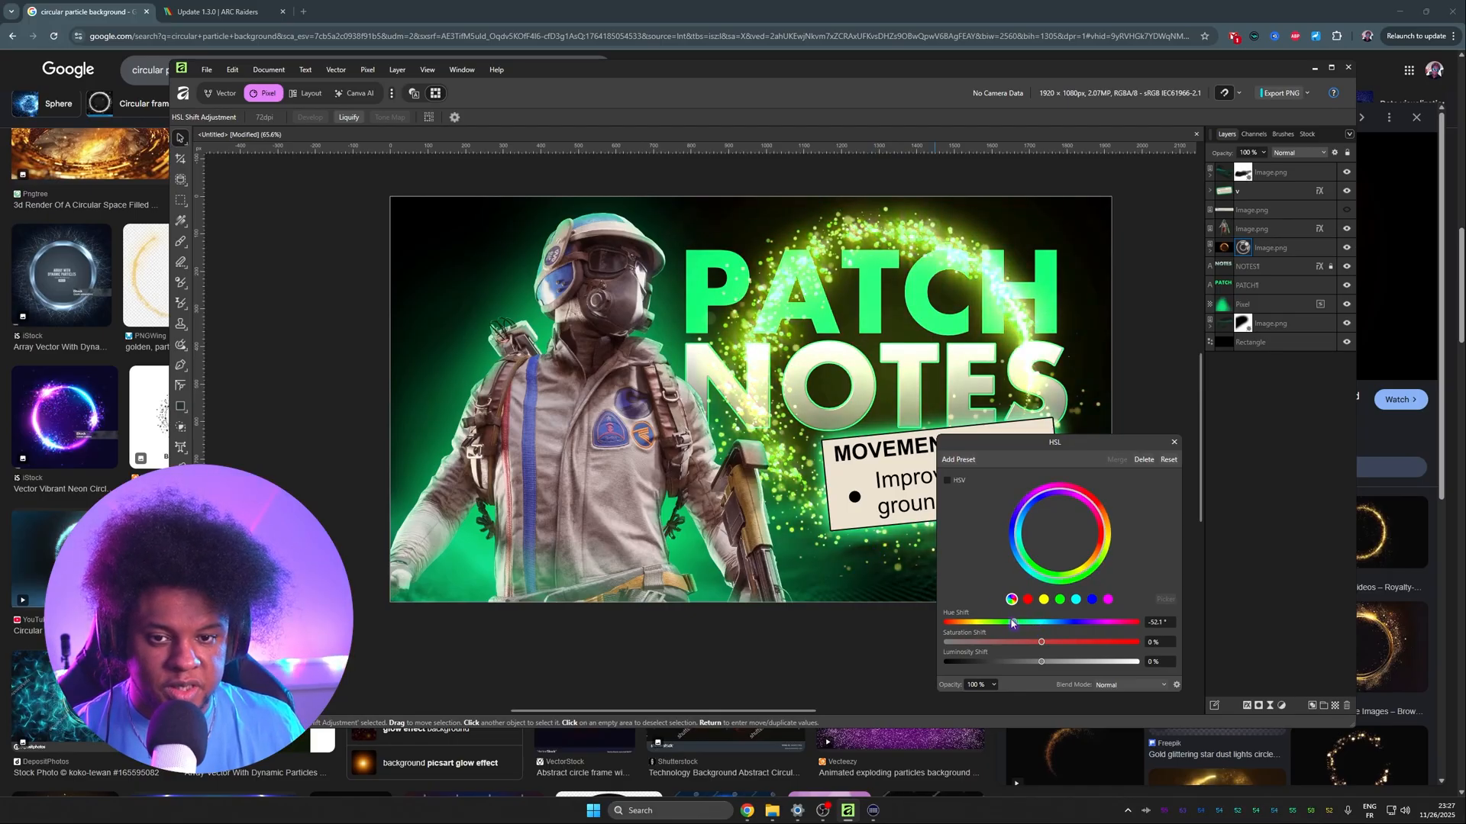
{"action": "left_click_drag", "start_coordinate": [1009, 623], "coordinate": [985, 623]}
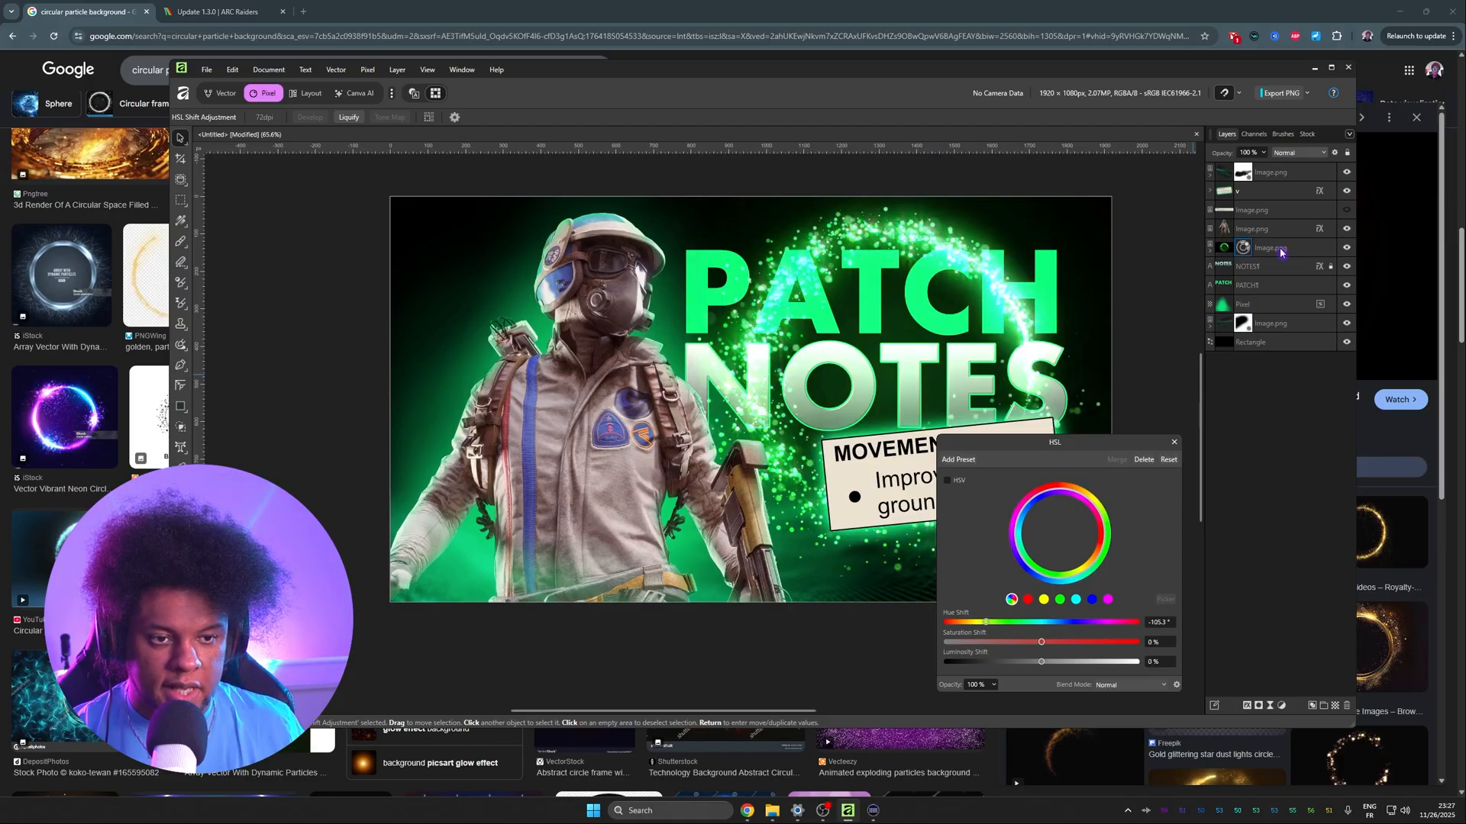
{"action": "left_click", "coordinate": [1272, 247]}
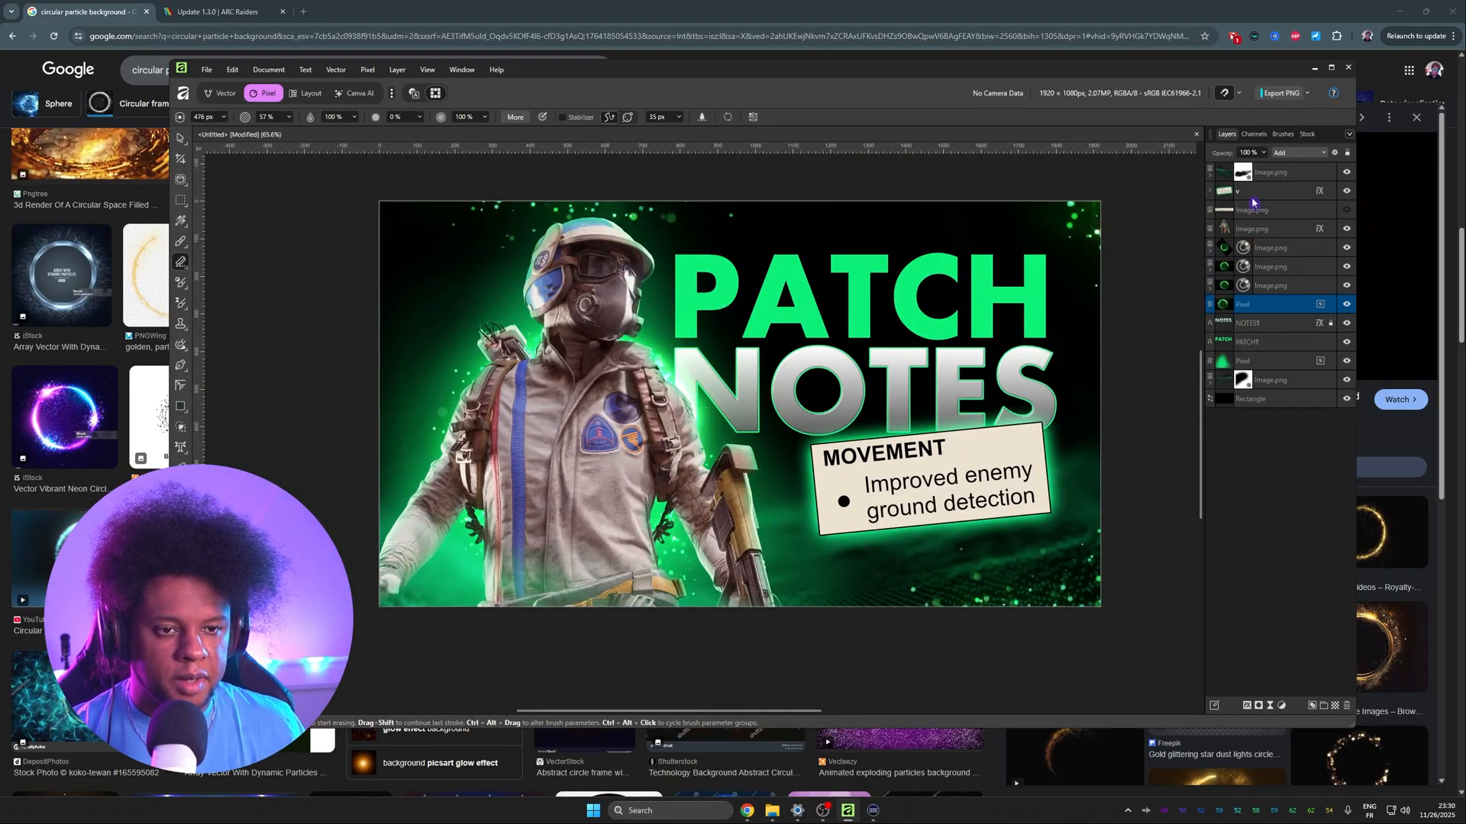
Give the MOVEMENT card a Gradient Overlay blended as Linear Burn at 31%, angle 135°.
{"action": "left_click", "coordinate": [1281, 190]}
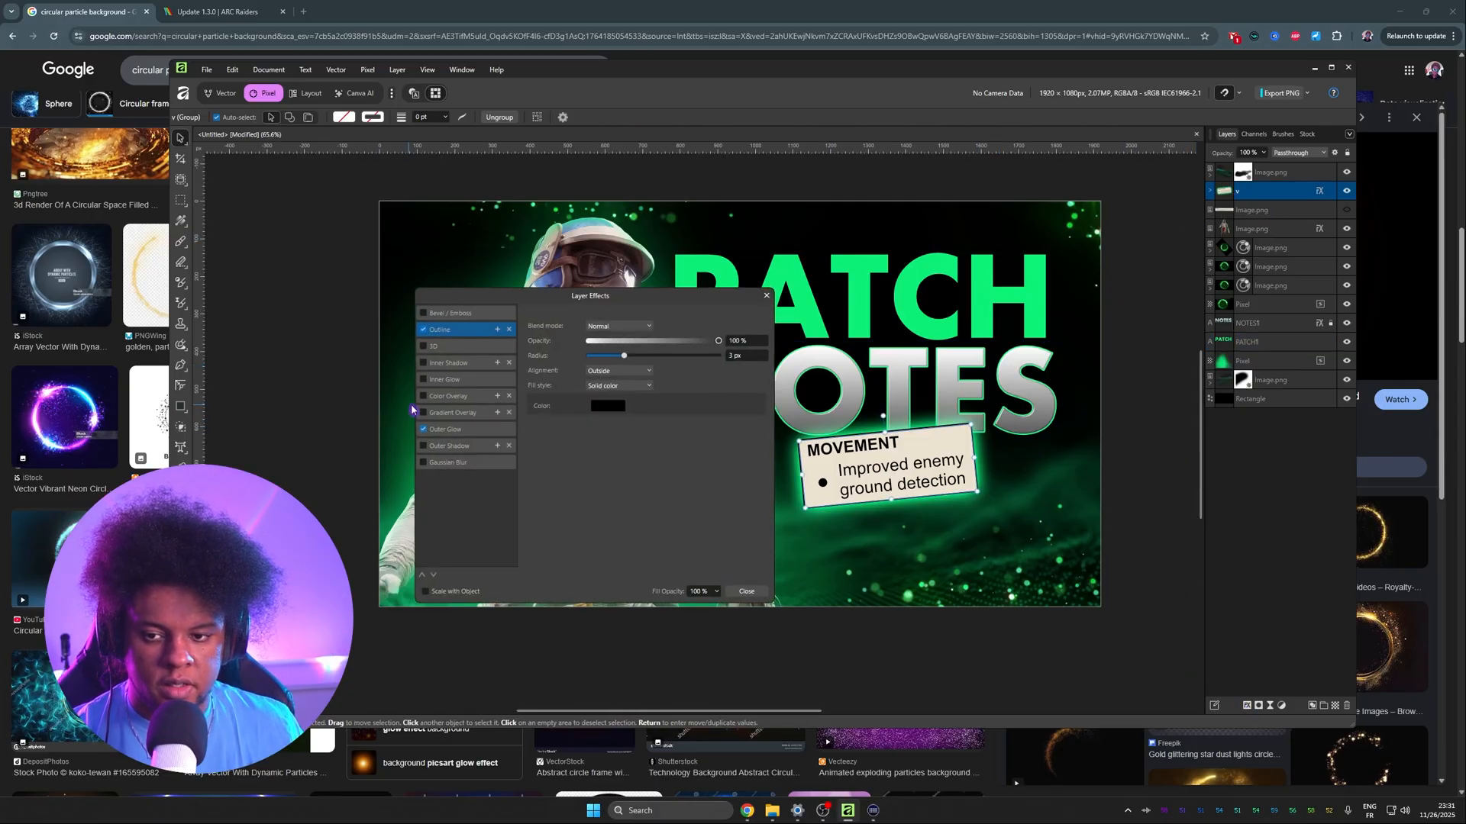
{"action": "left_click", "coordinate": [423, 412]}
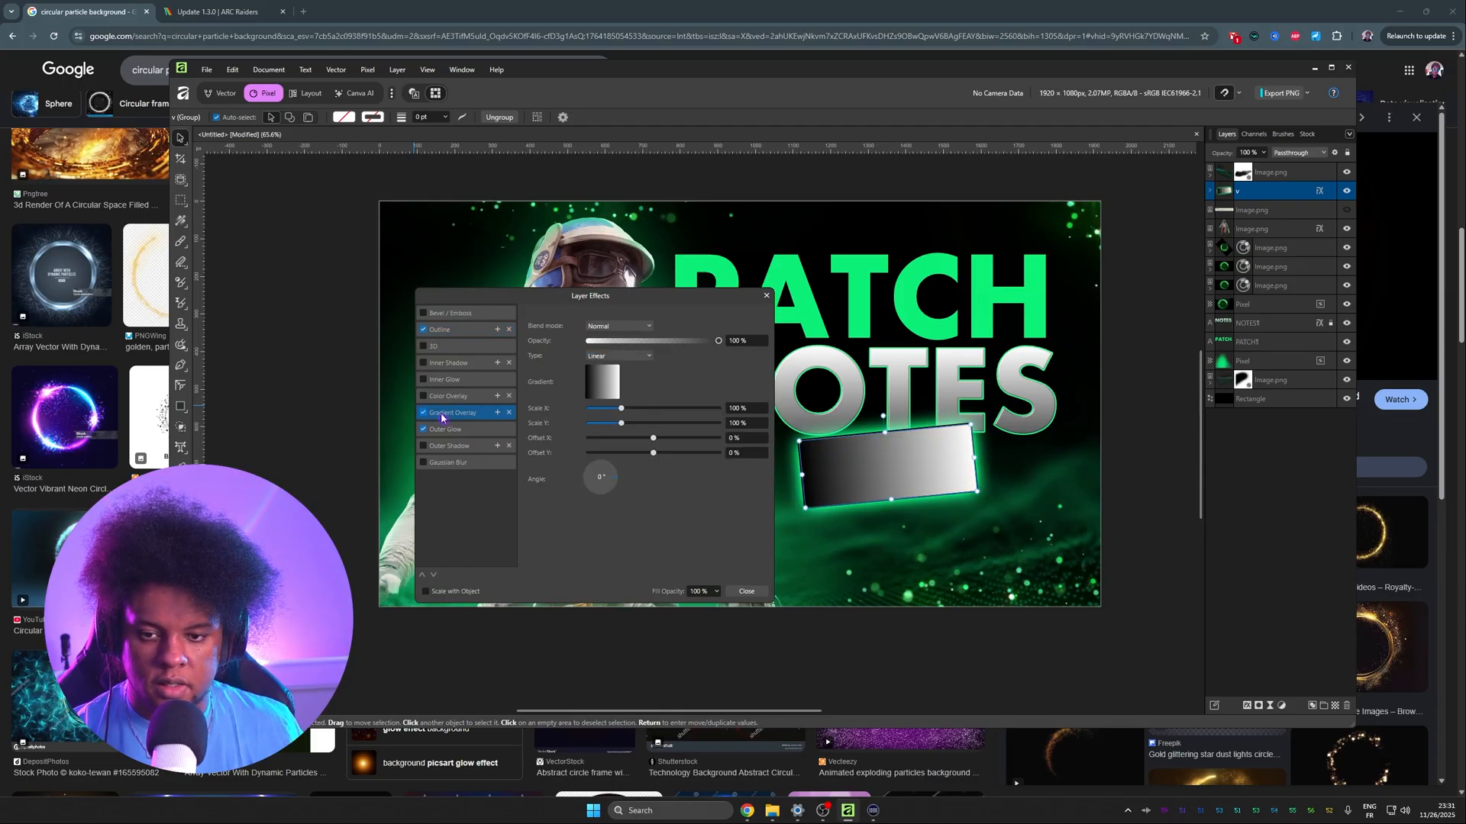
{"action": "left_click", "coordinate": [617, 325]}
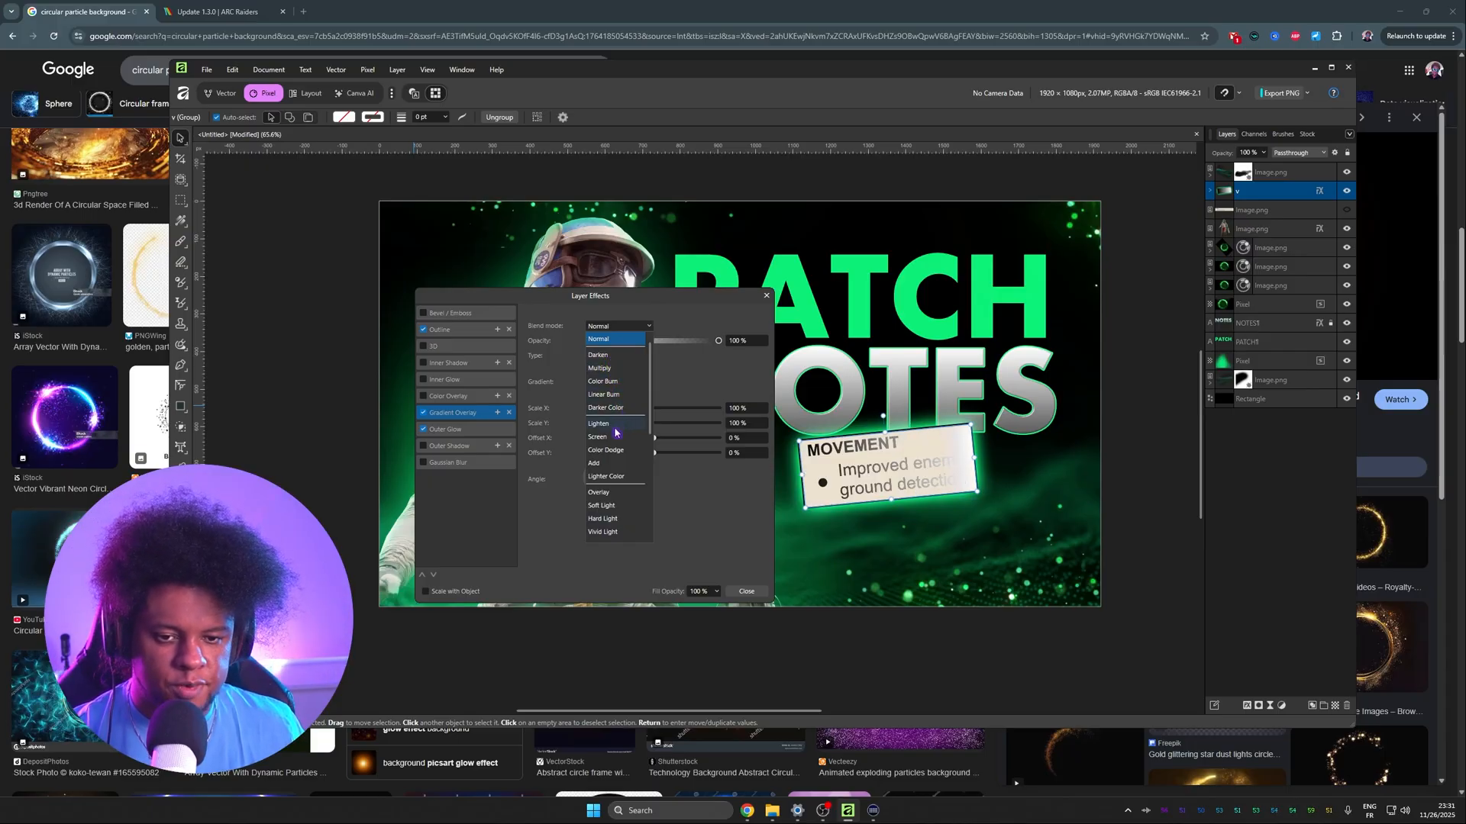
{"action": "mouse_move", "coordinate": [594, 464]}
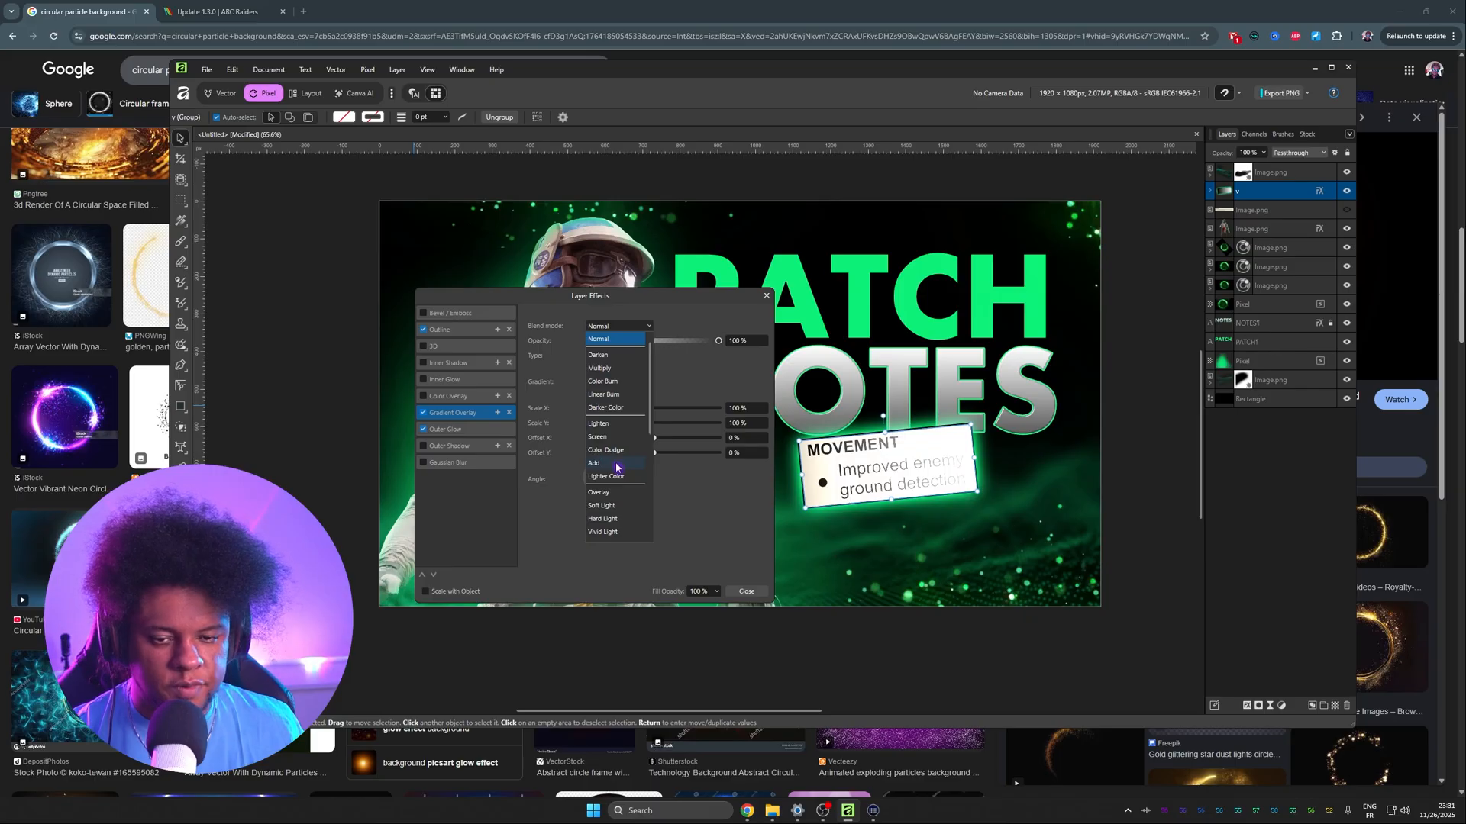
{"action": "left_click", "coordinate": [604, 393]}
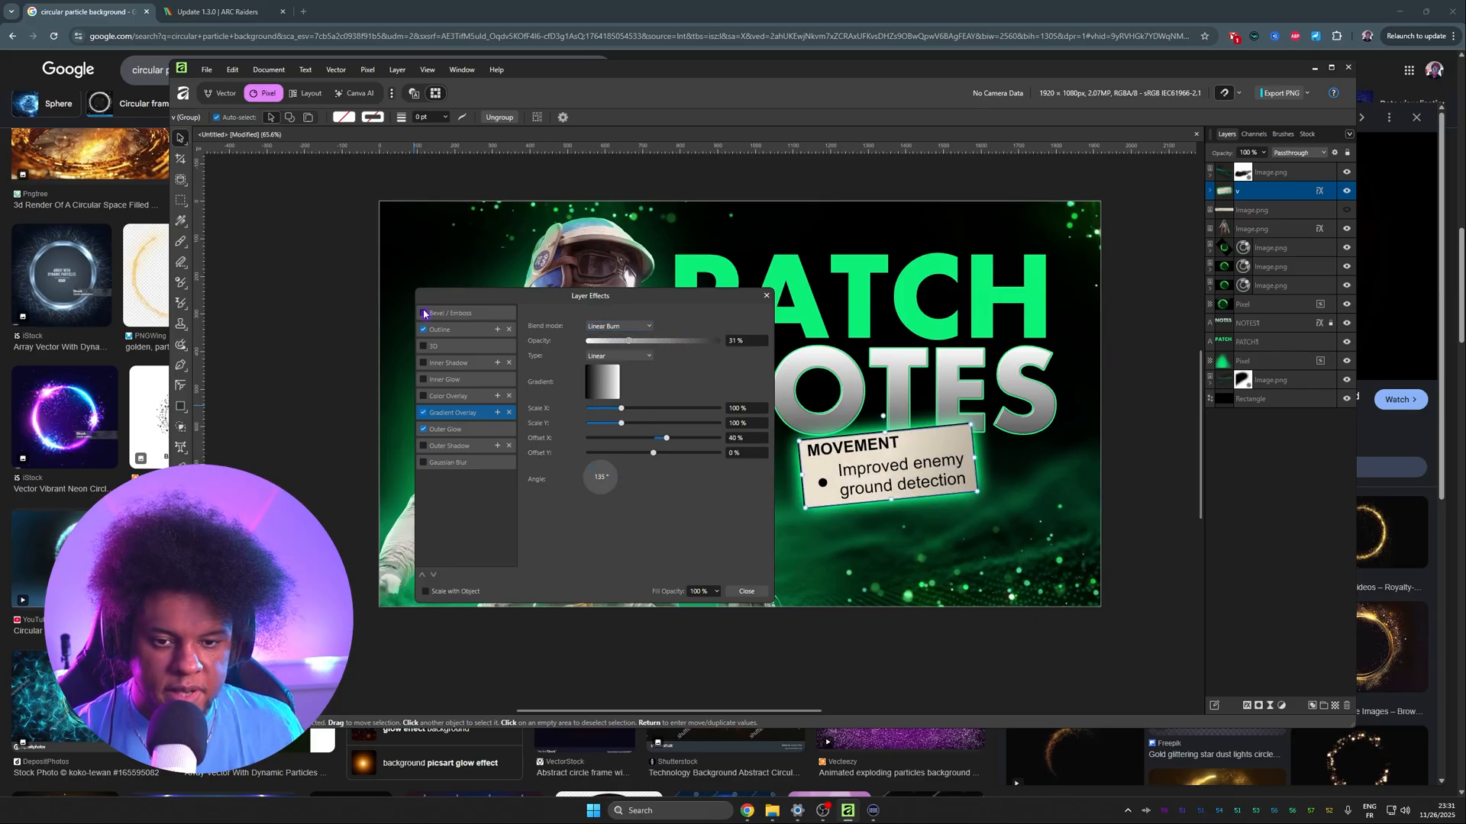
Add a Bevel/Emboss with 0.2 px radius, keeping the Pillow style.
{"action": "left_click", "coordinate": [452, 313]}
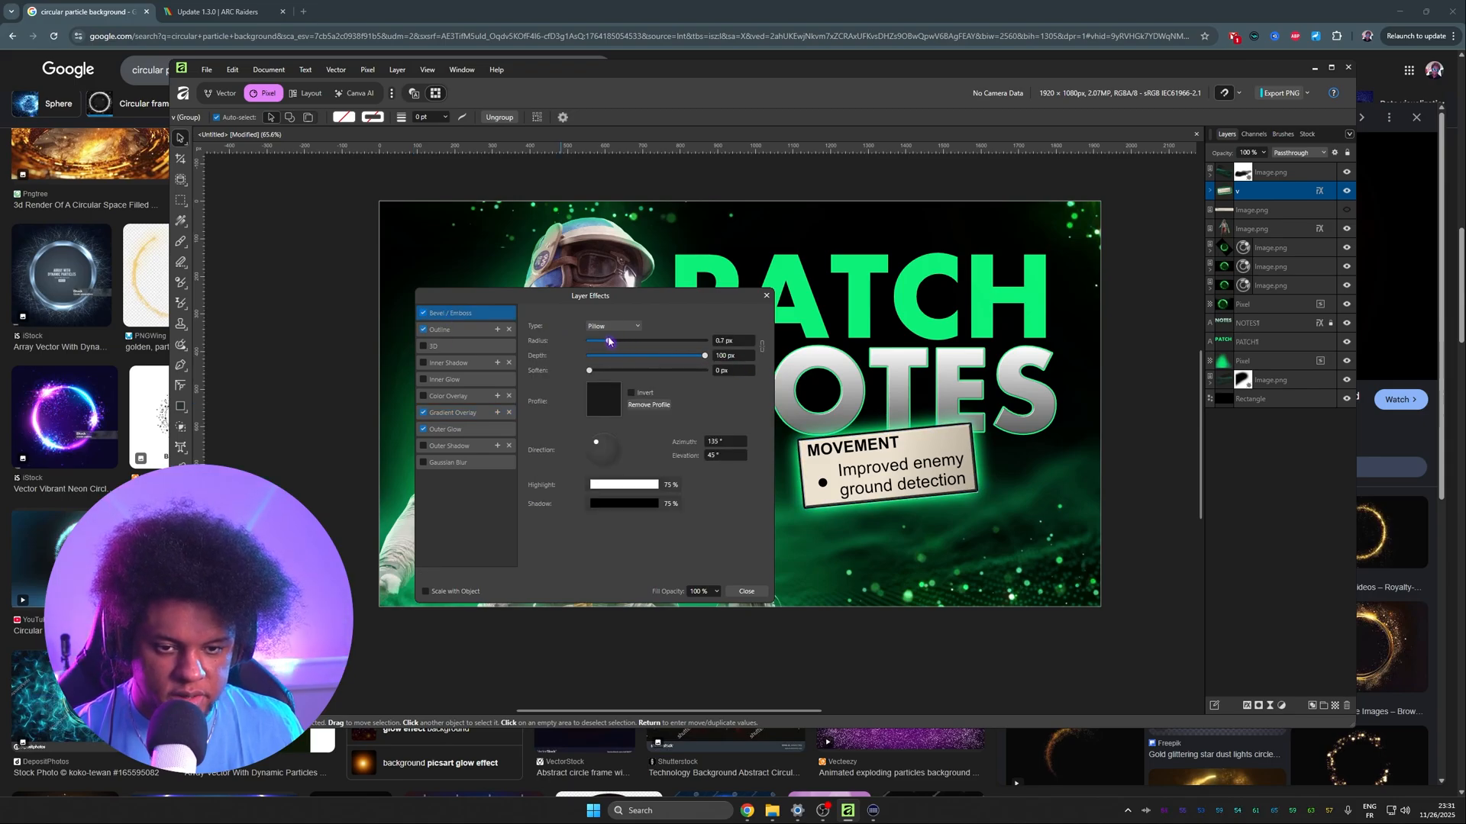
{"action": "left_click", "coordinate": [612, 325]}
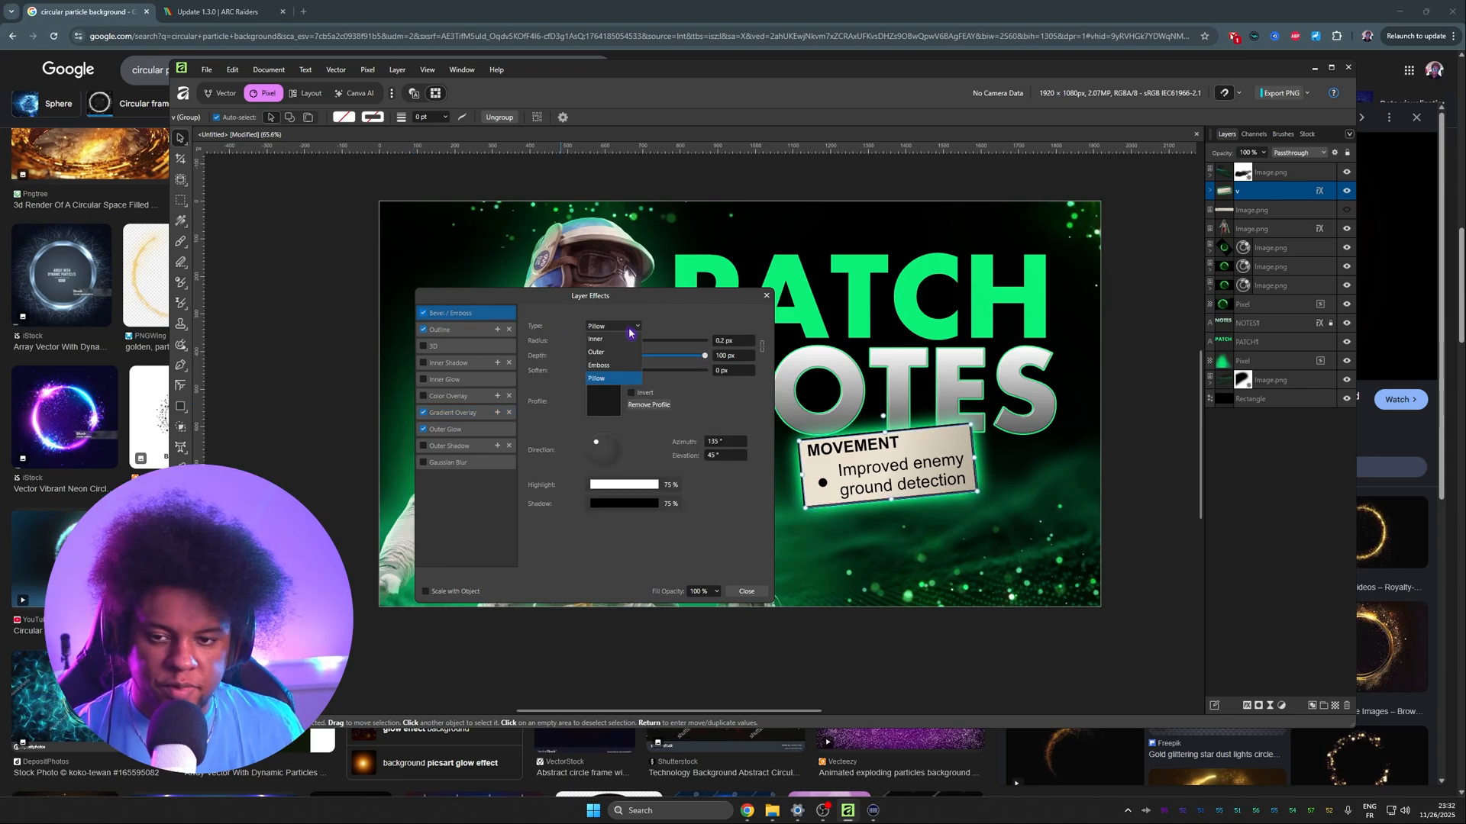
{"action": "left_click", "coordinate": [597, 379]}
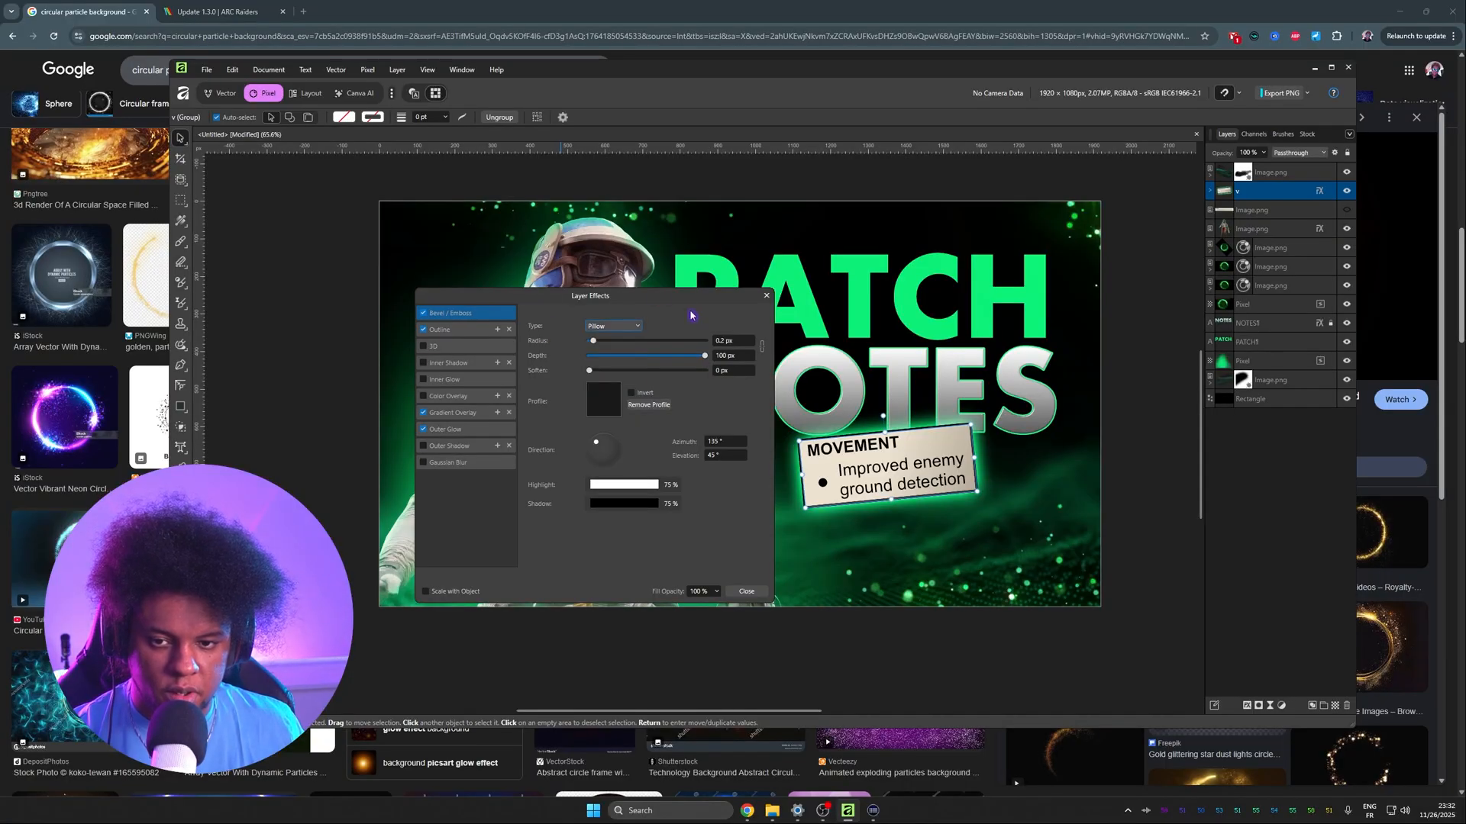
{"action": "left_click", "coordinate": [745, 591]}
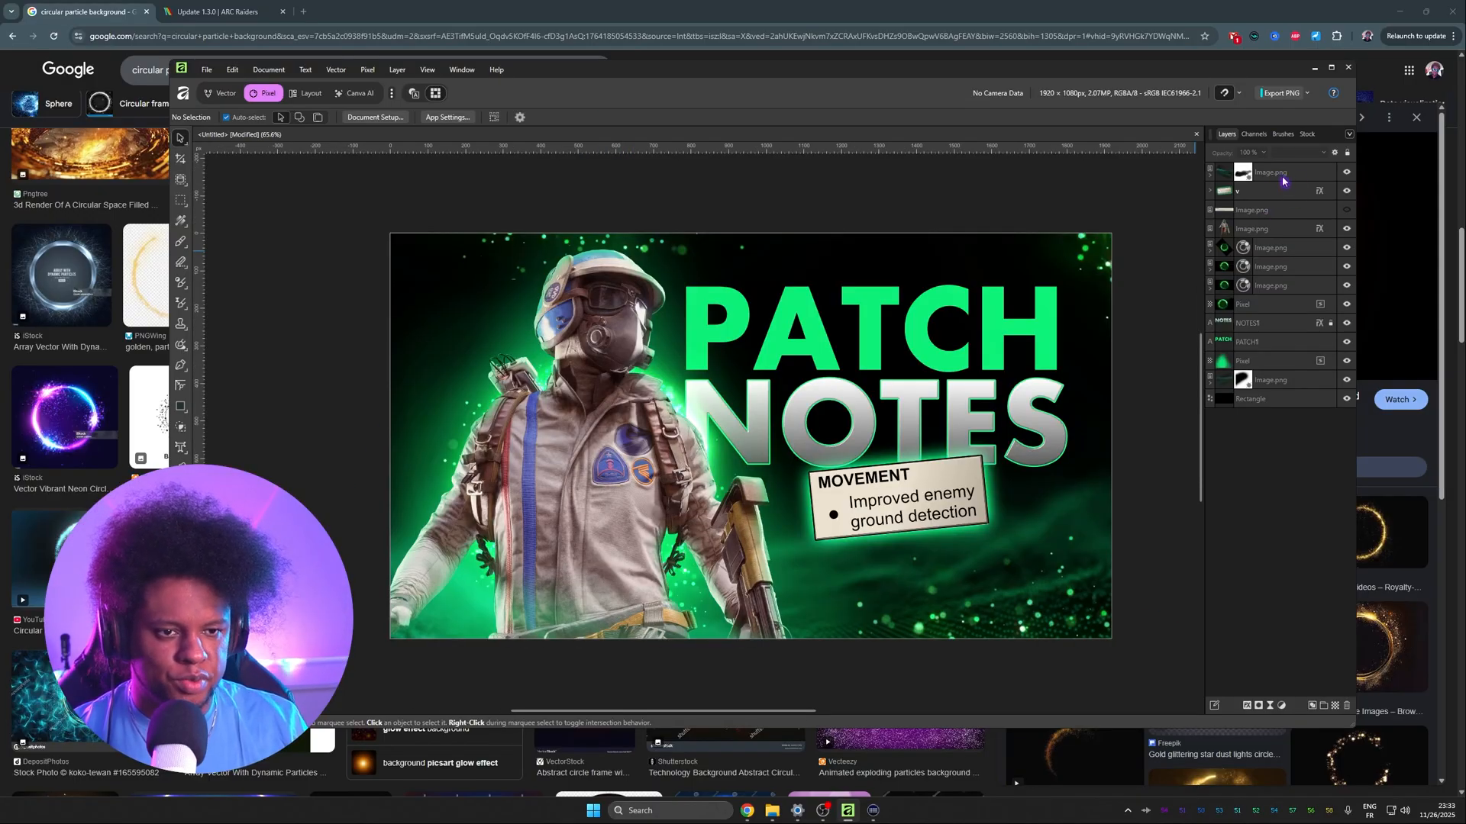
Close Layer Effects, leaving the ticket card shaded and beveled.
{"action": "left_click", "coordinate": [1269, 172]}
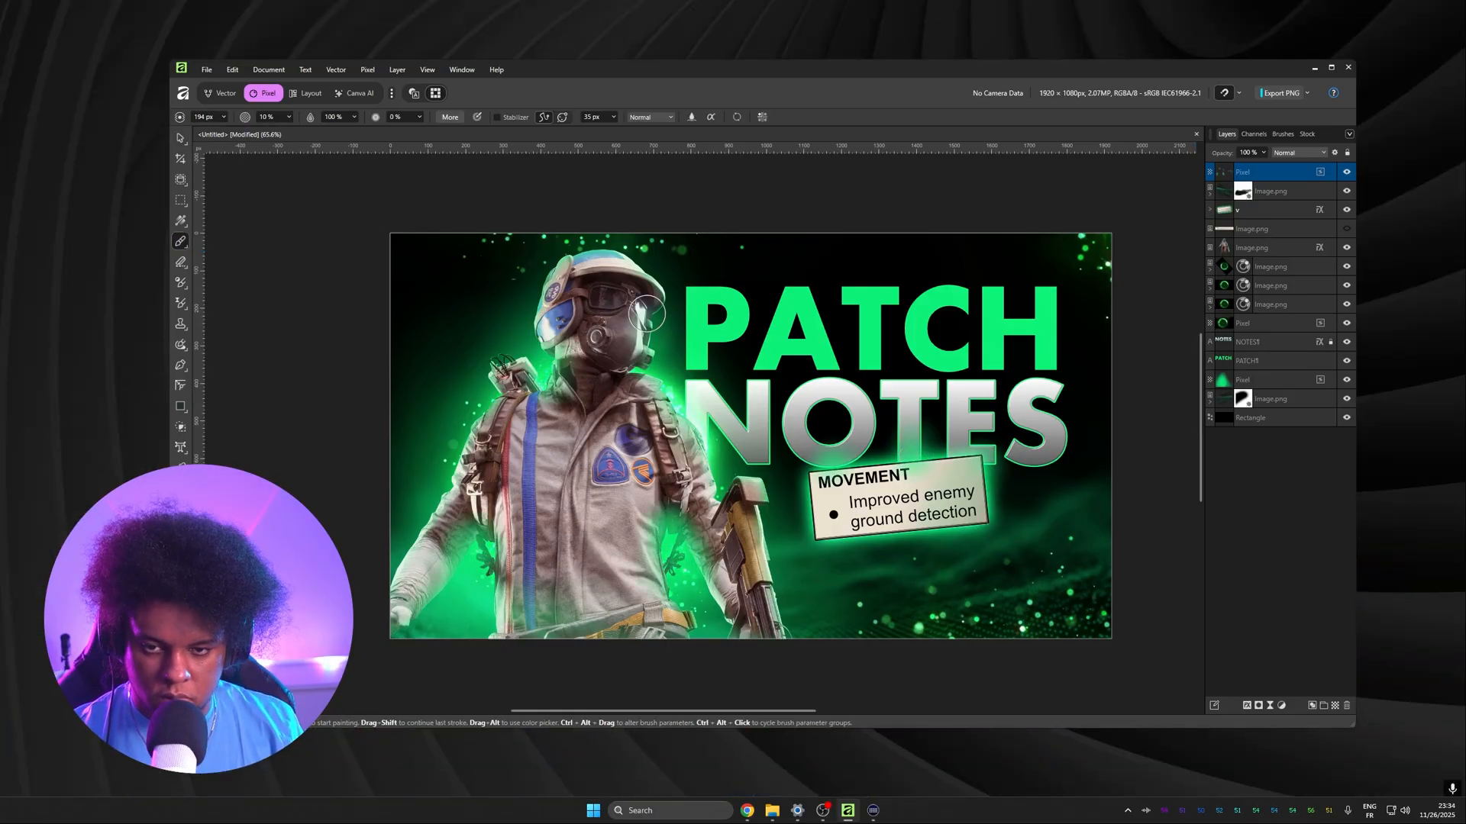
Set the top green glow layer to Lighter Color, then select the PATCH text layer.
{"action": "left_click", "coordinate": [1294, 152]}
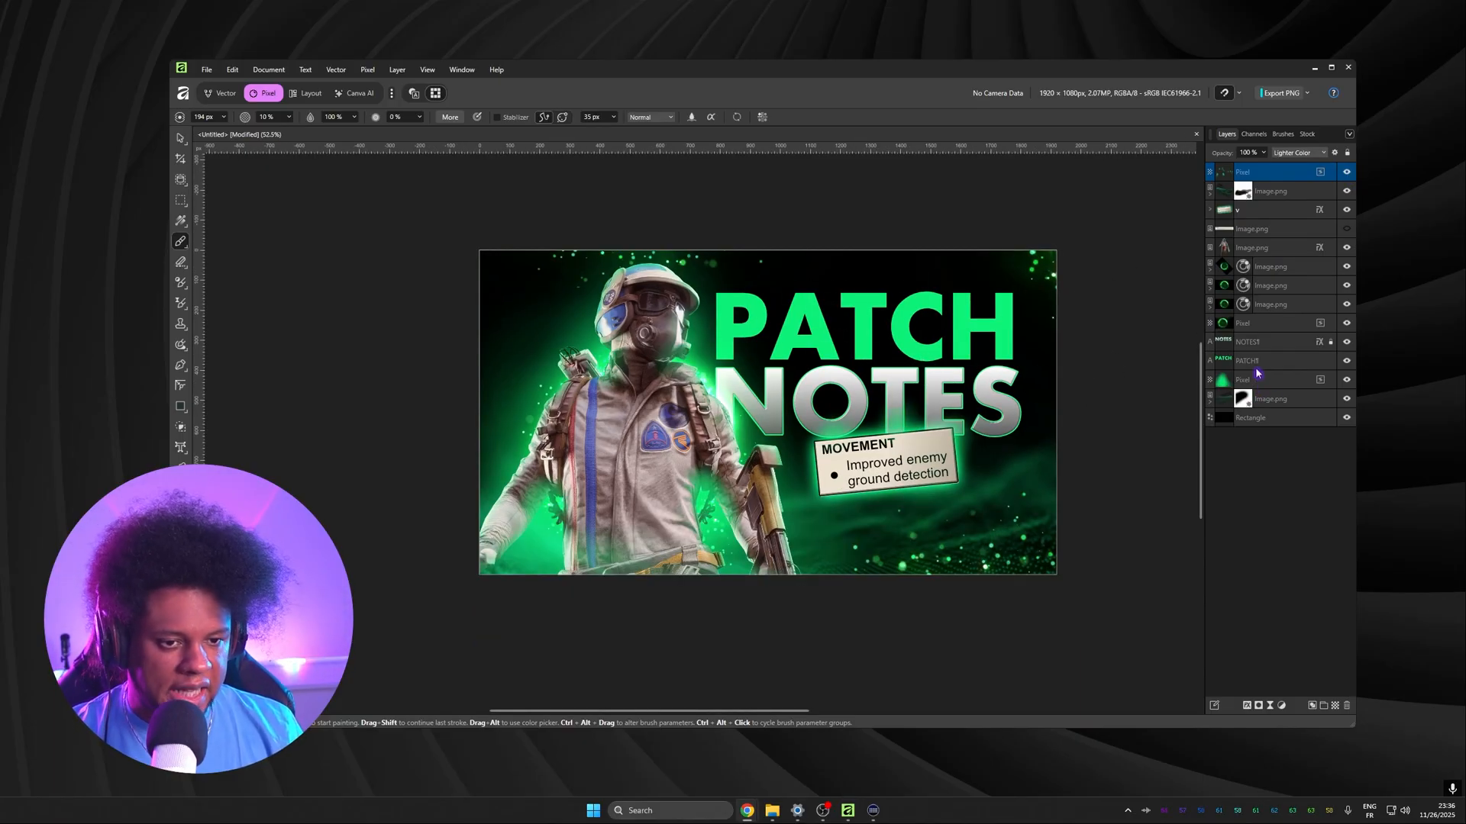
{"action": "left_click", "coordinate": [1272, 361]}
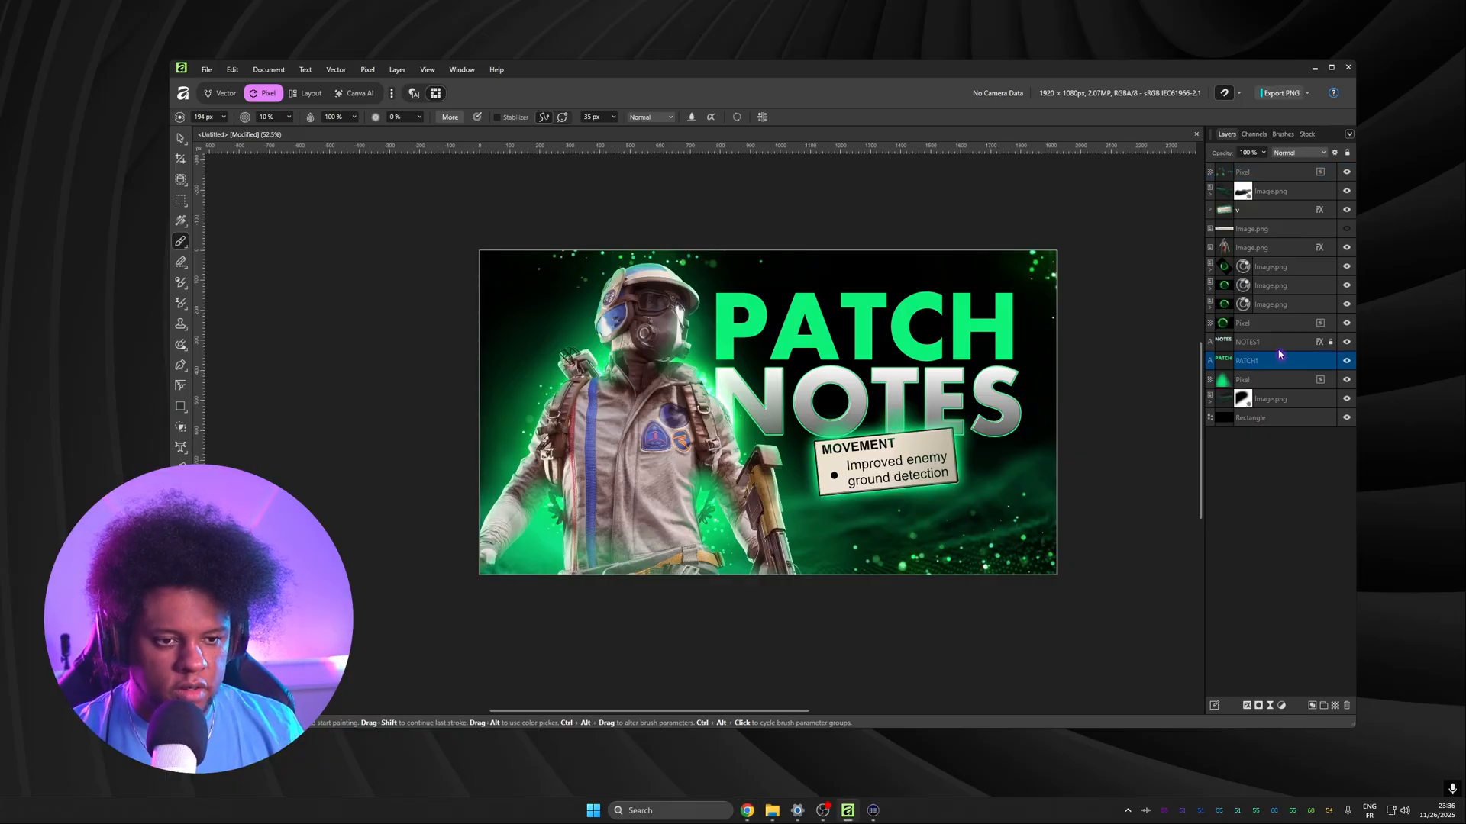
{"action": "mouse_move", "coordinate": [1306, 384]}
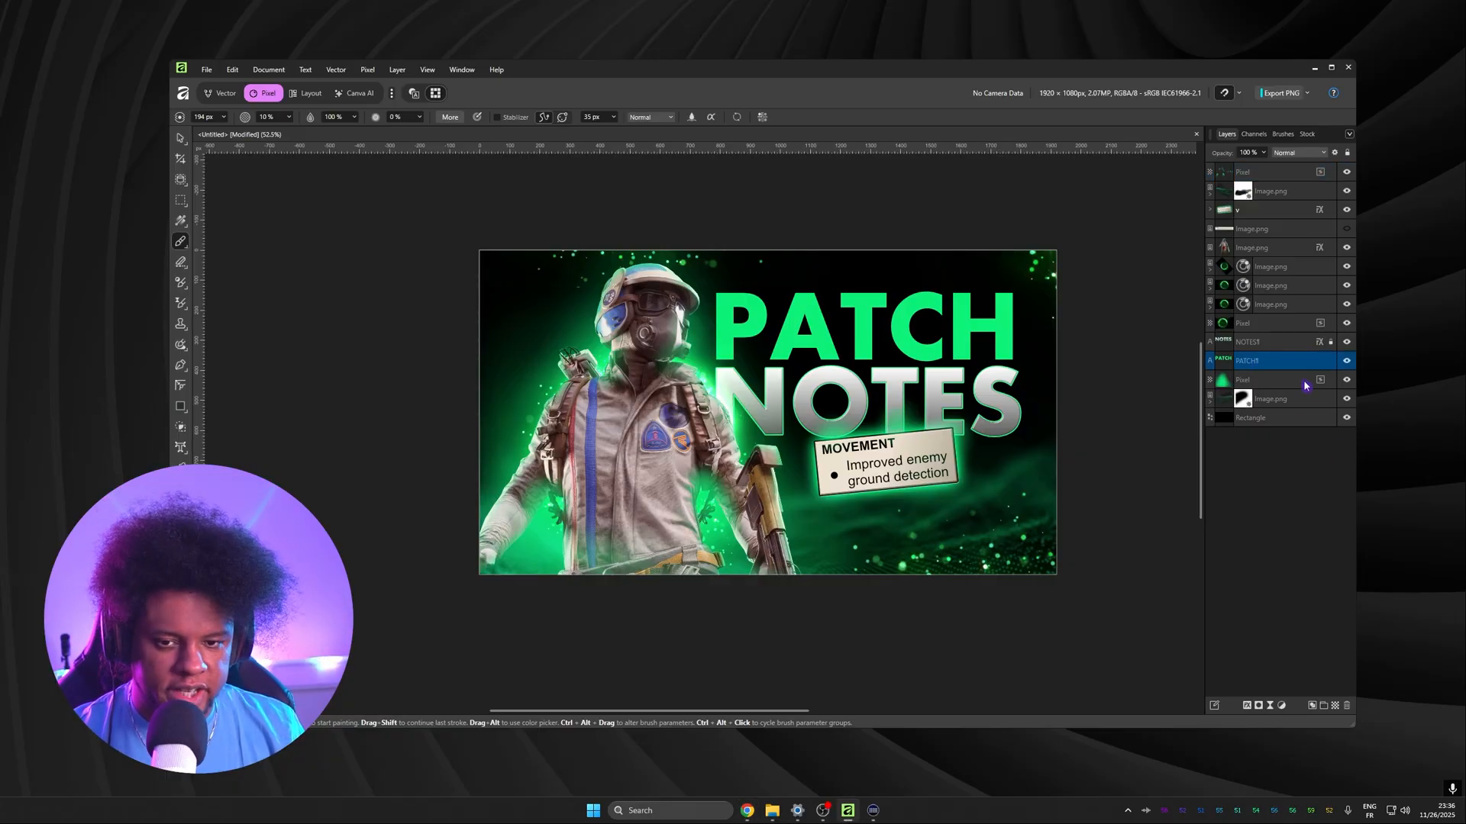
{"action": "mouse_move", "coordinate": [1228, 706]}
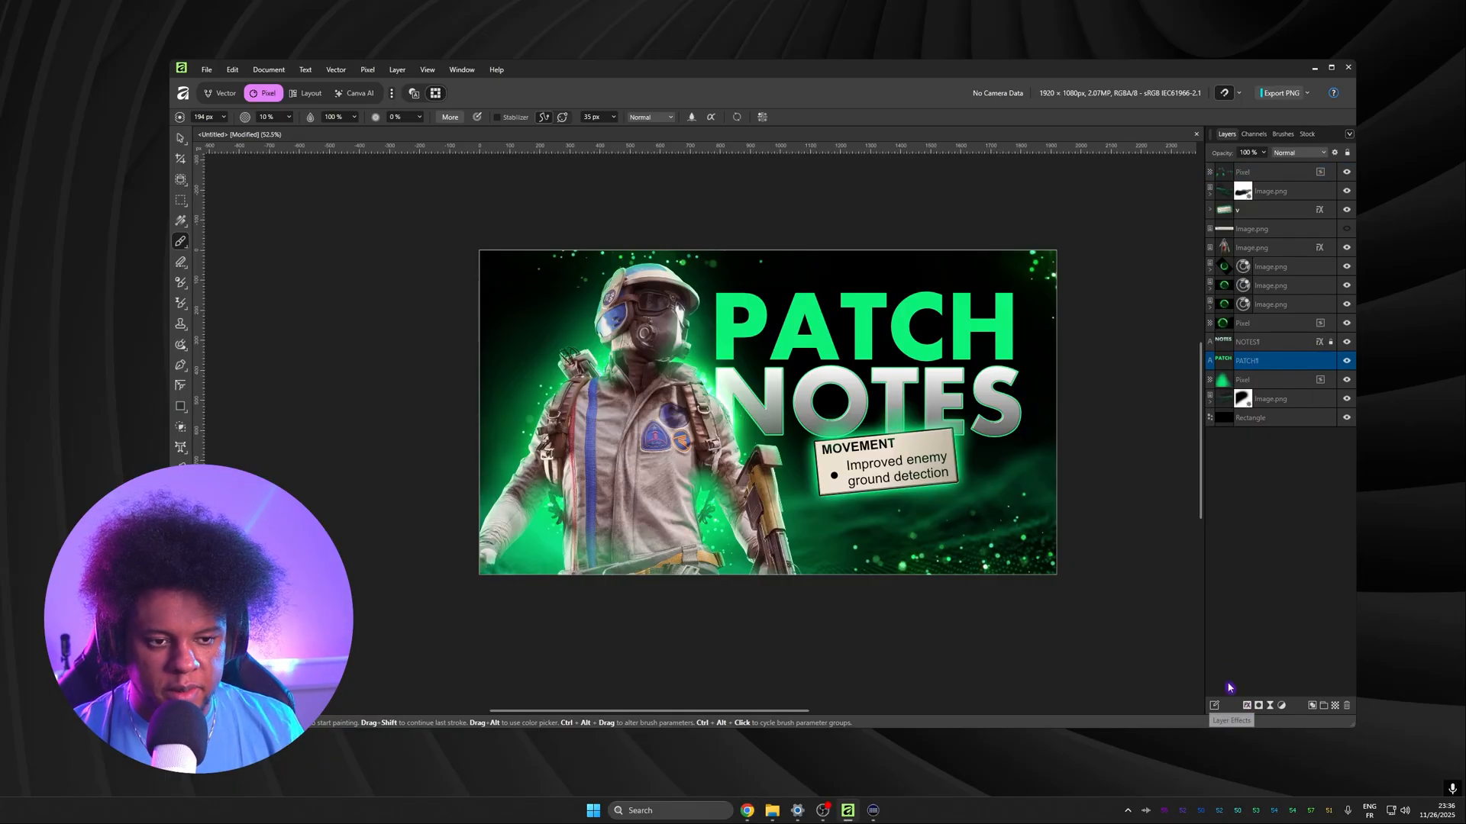
{"action": "mouse_move", "coordinate": [1347, 341]}
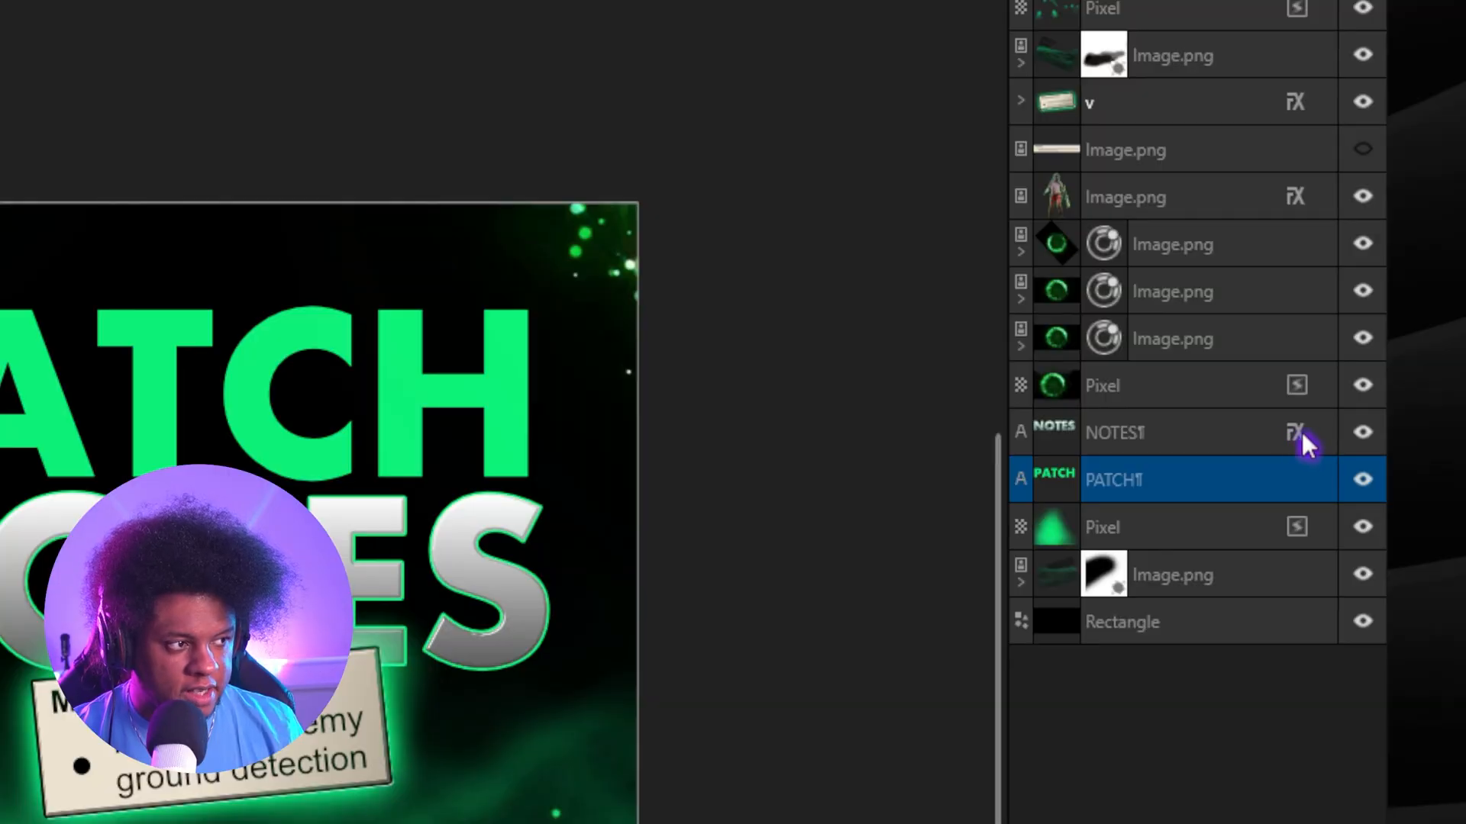
{"action": "mouse_move", "coordinate": [1299, 453]}
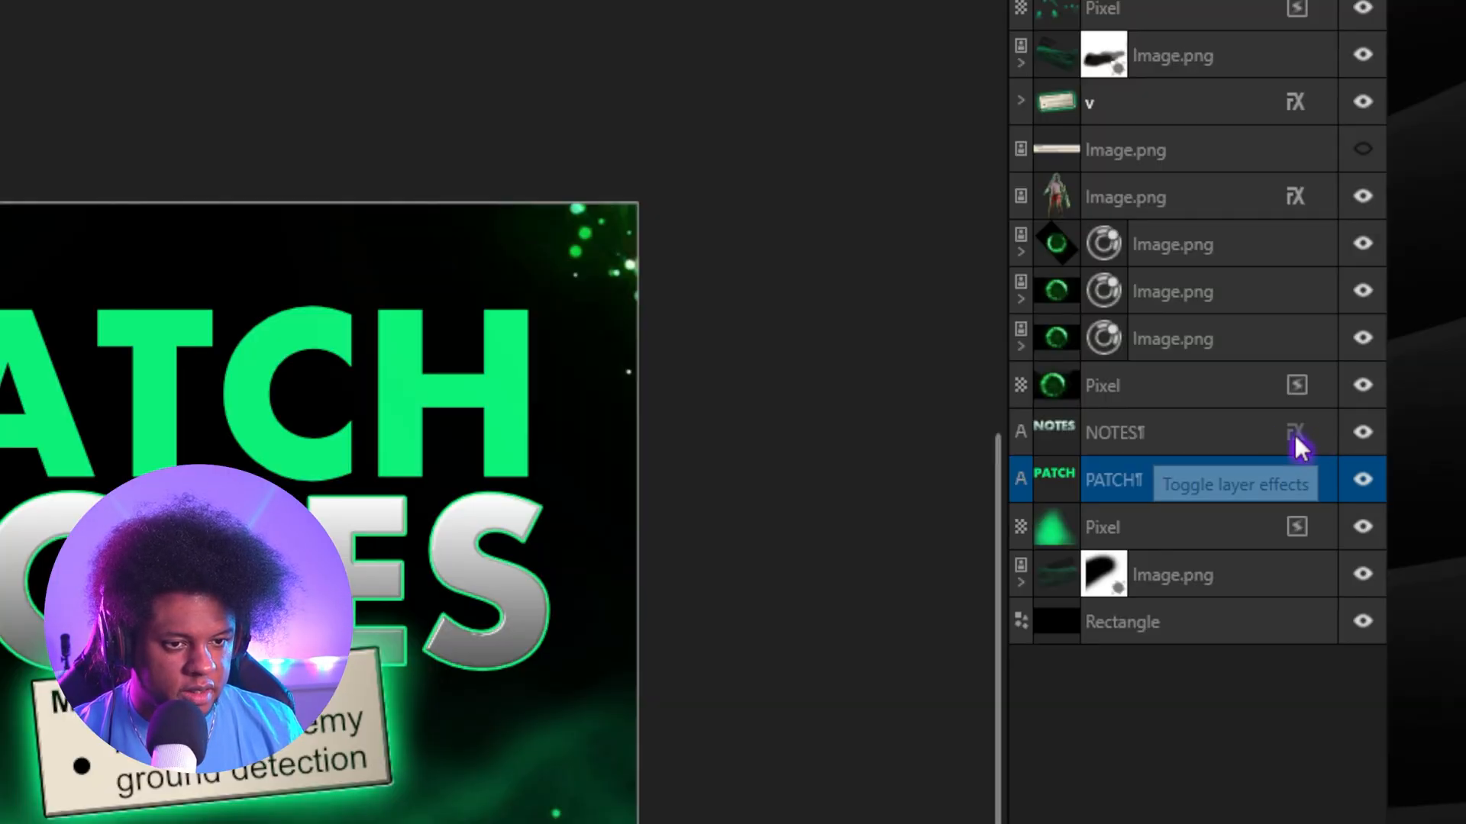
Copy the NOTES layer's effects onto the PATCH headline: bevel, outline, inner glow, gradient overlay.
{"action": "left_click", "coordinate": [1115, 432]}
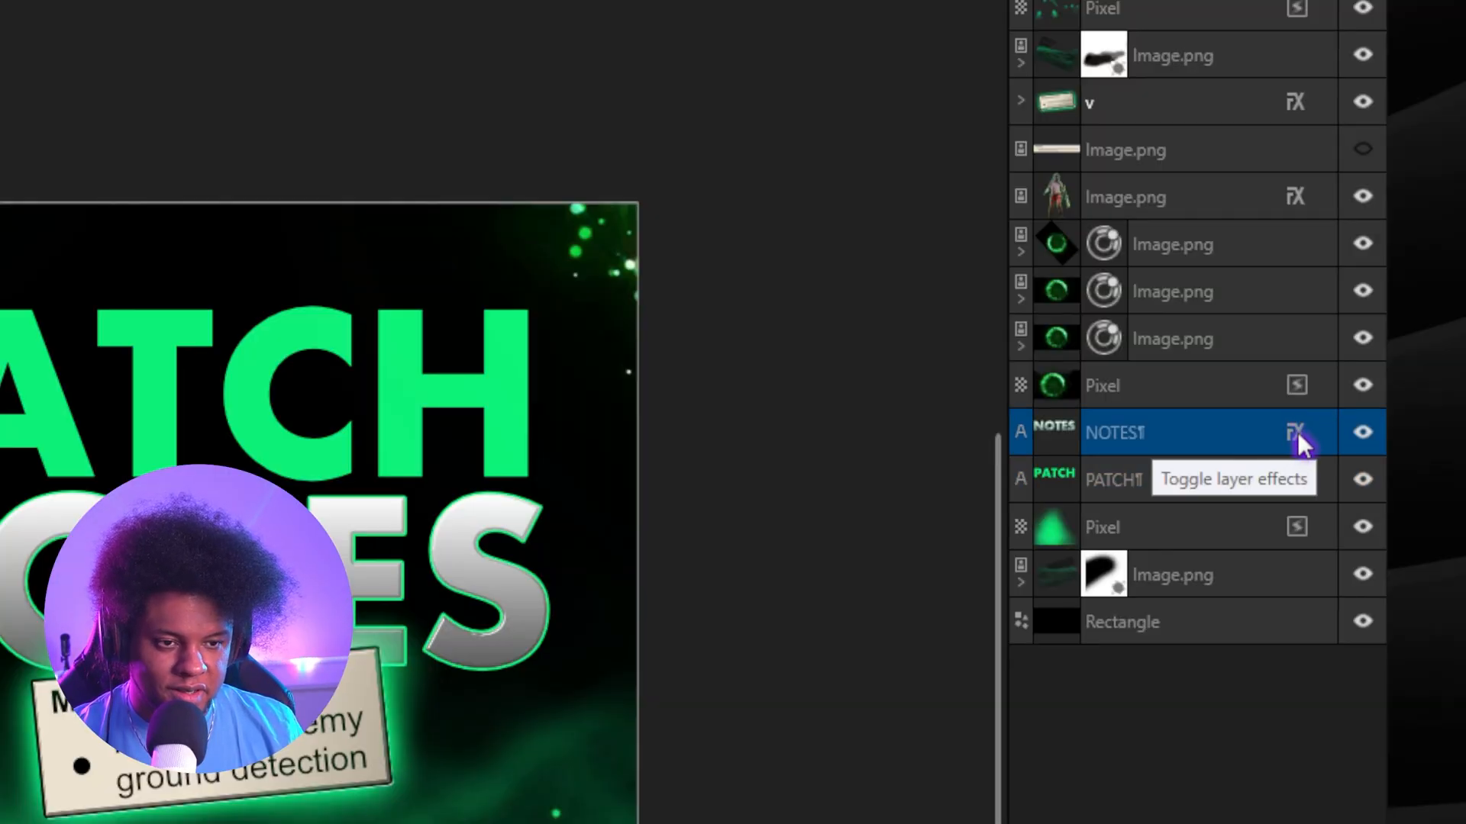
{"action": "left_click", "coordinate": [1293, 430]}
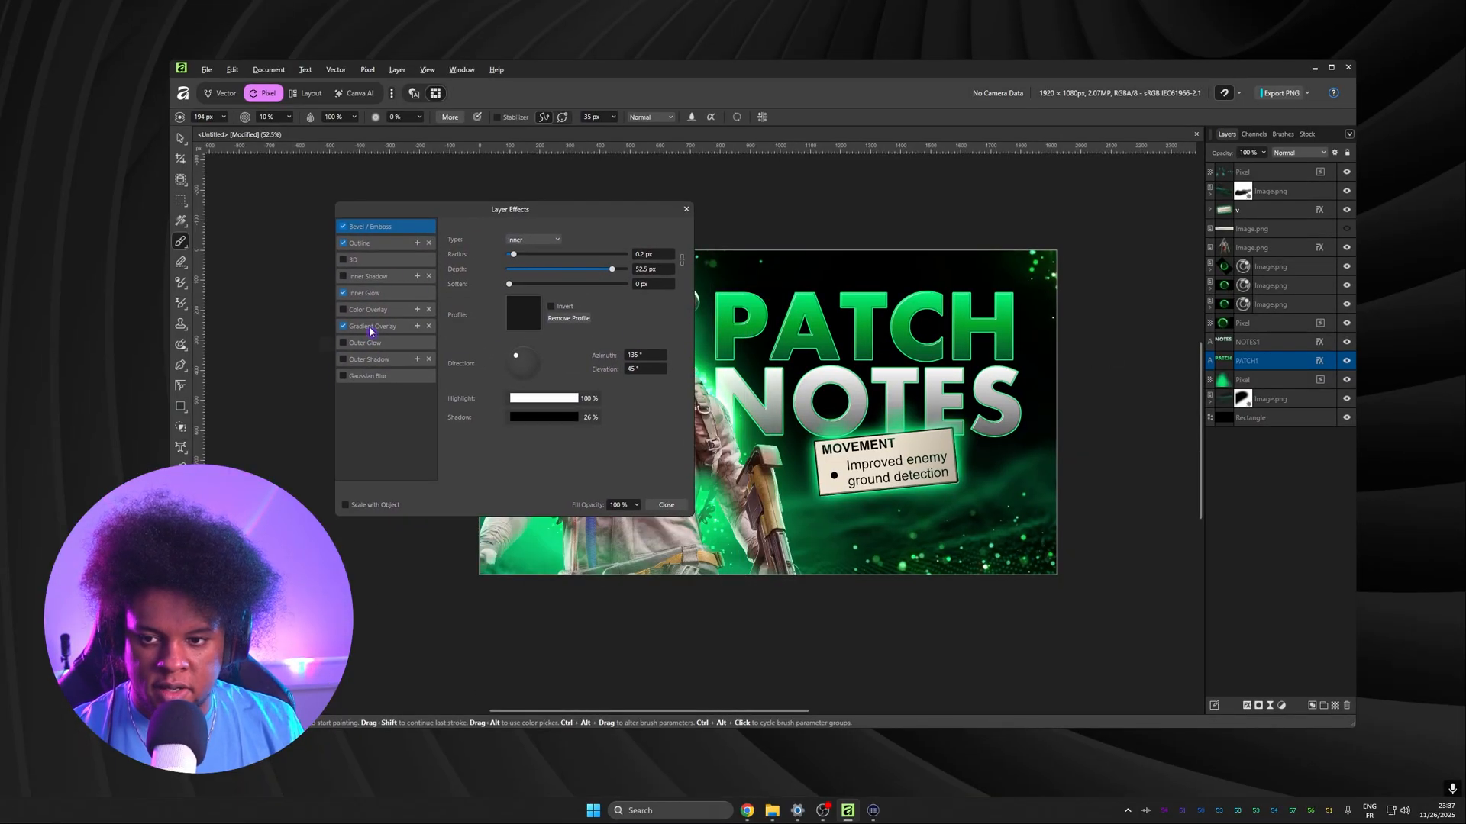
Set PATCH's Gradient Overlay to Scale X 82%, Offset X 4% and Offset Y 31%.
{"action": "left_click", "coordinate": [371, 325]}
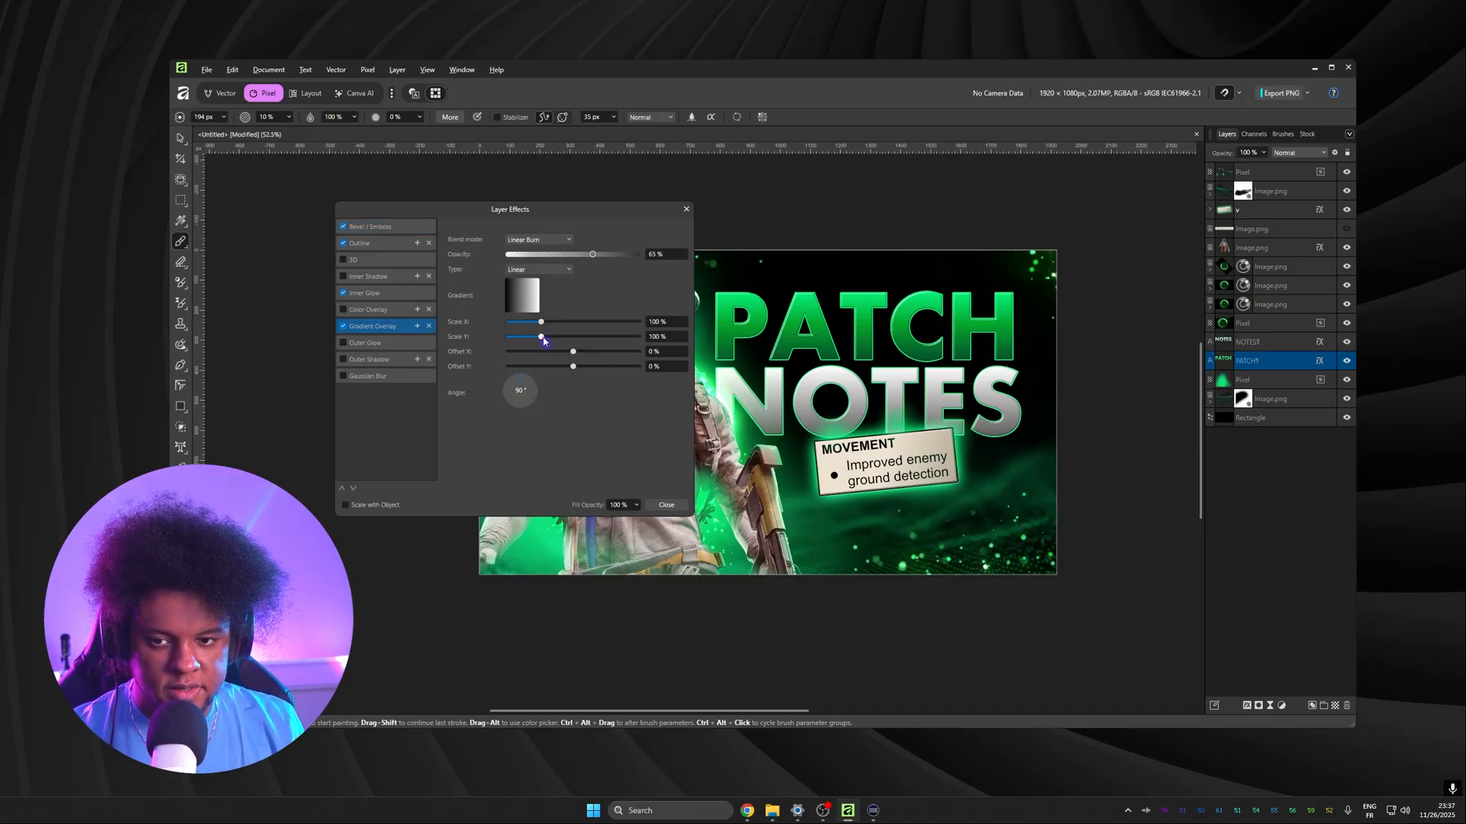
{"action": "left_click_drag", "start_coordinate": [539, 336], "coordinate": [544, 336]}
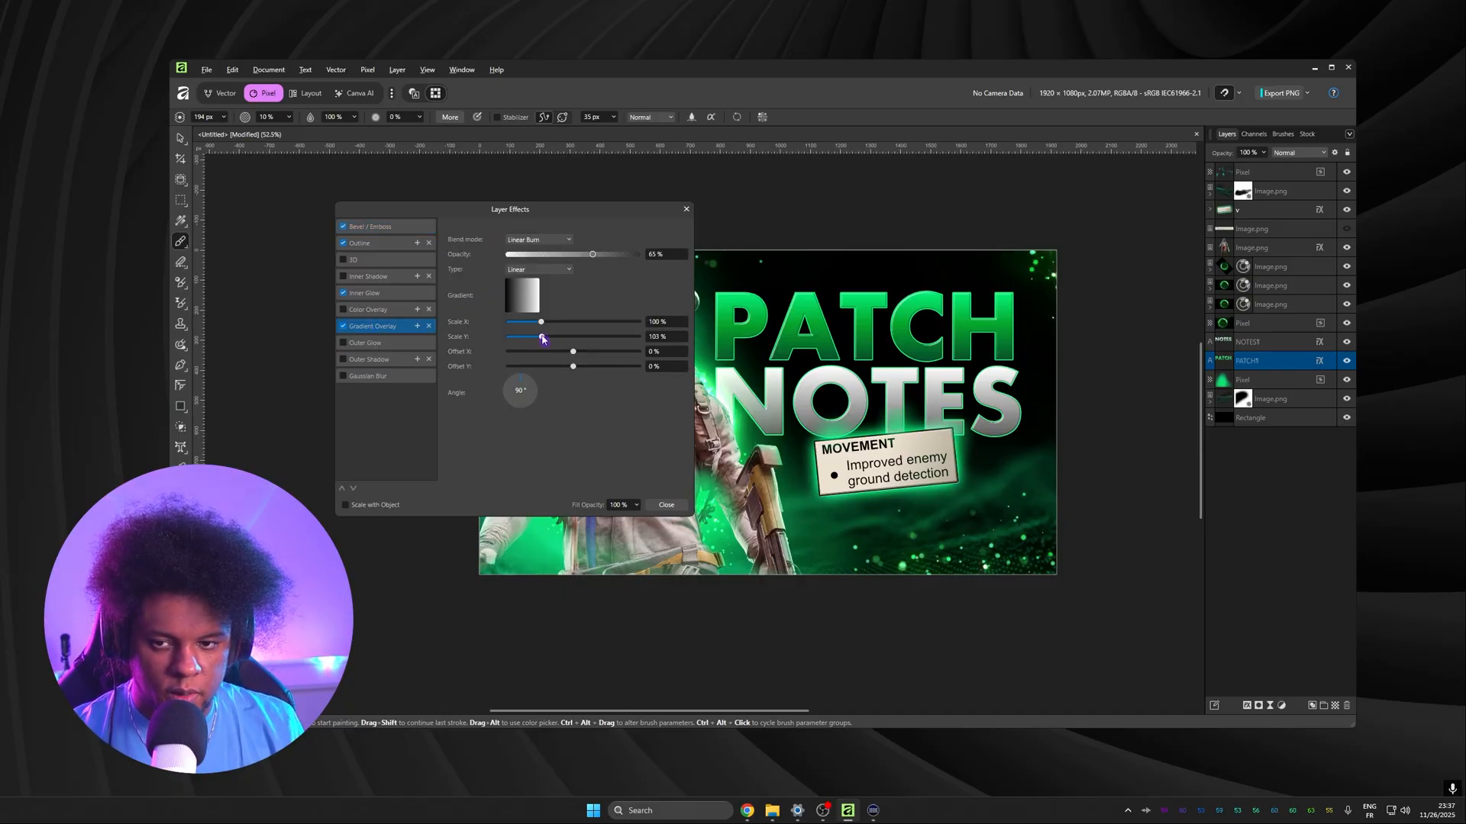
{"action": "left_click_drag", "start_coordinate": [539, 322], "coordinate": [528, 322]}
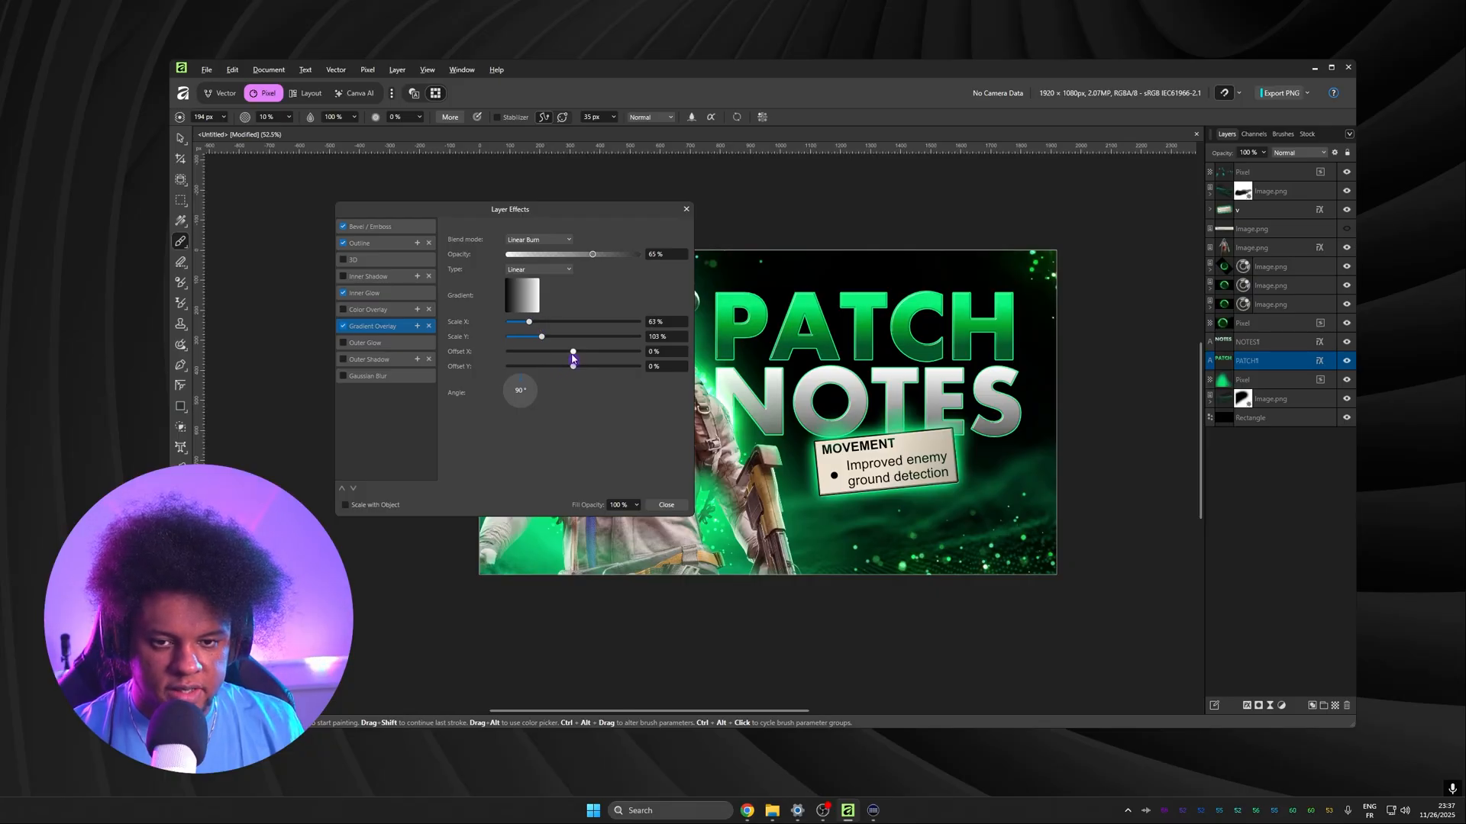
{"action": "left_click_drag", "start_coordinate": [572, 357], "coordinate": [575, 365]}
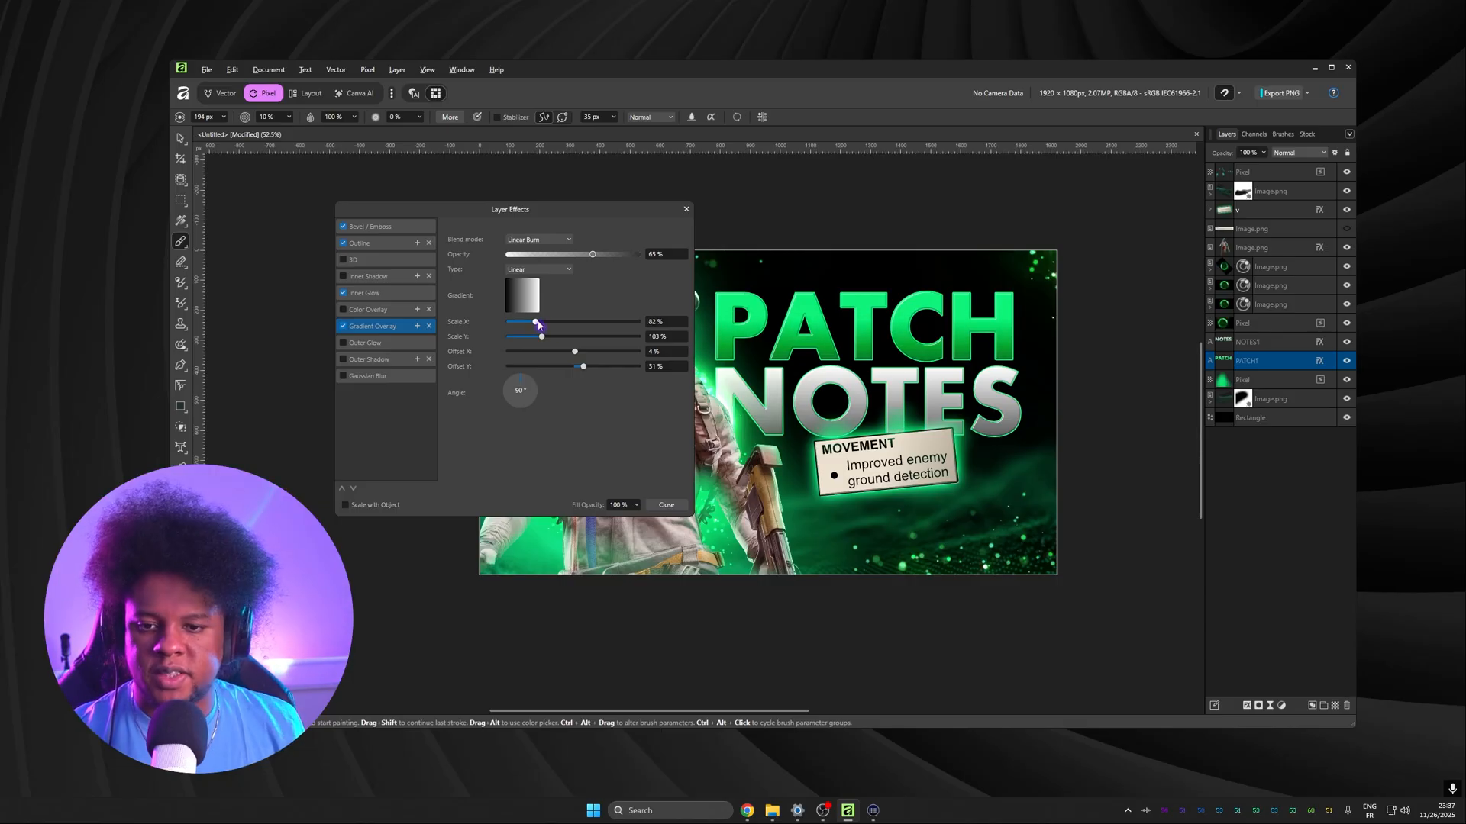
{"action": "left_click", "coordinate": [666, 506]}
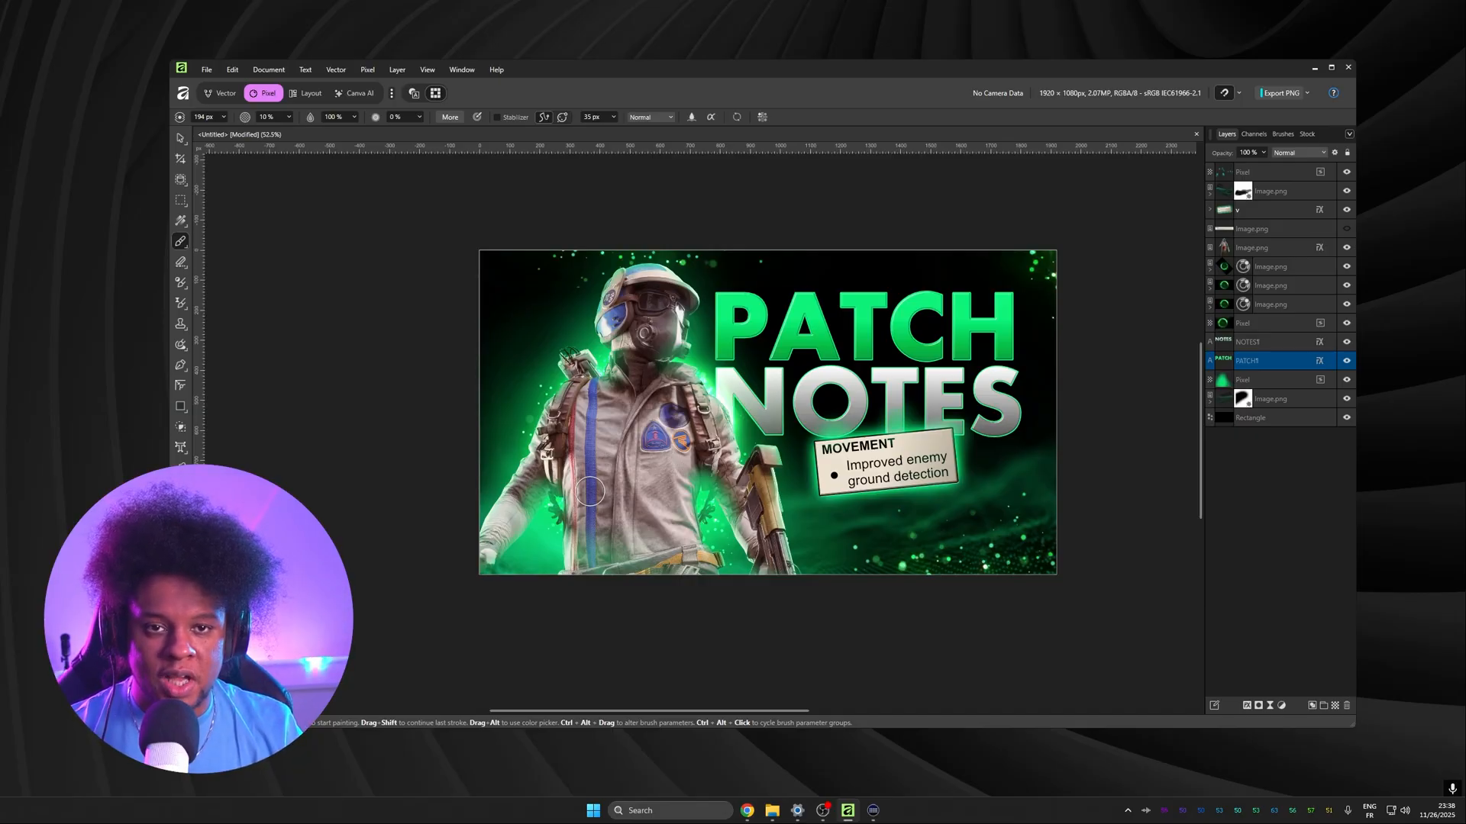
{"action": "mouse_move", "coordinate": [589, 406]}
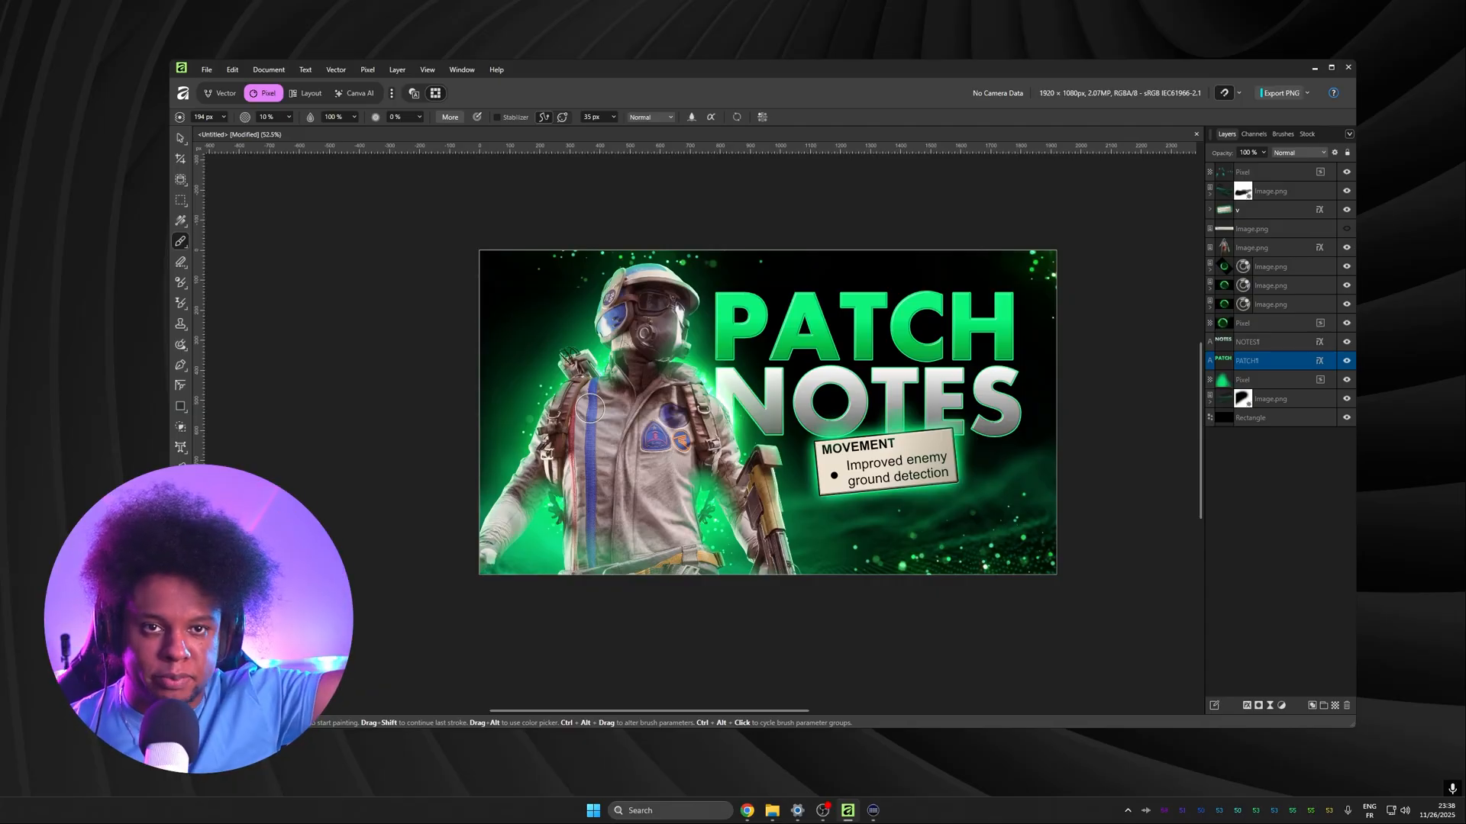
{"action": "mouse_move", "coordinate": [972, 494]}
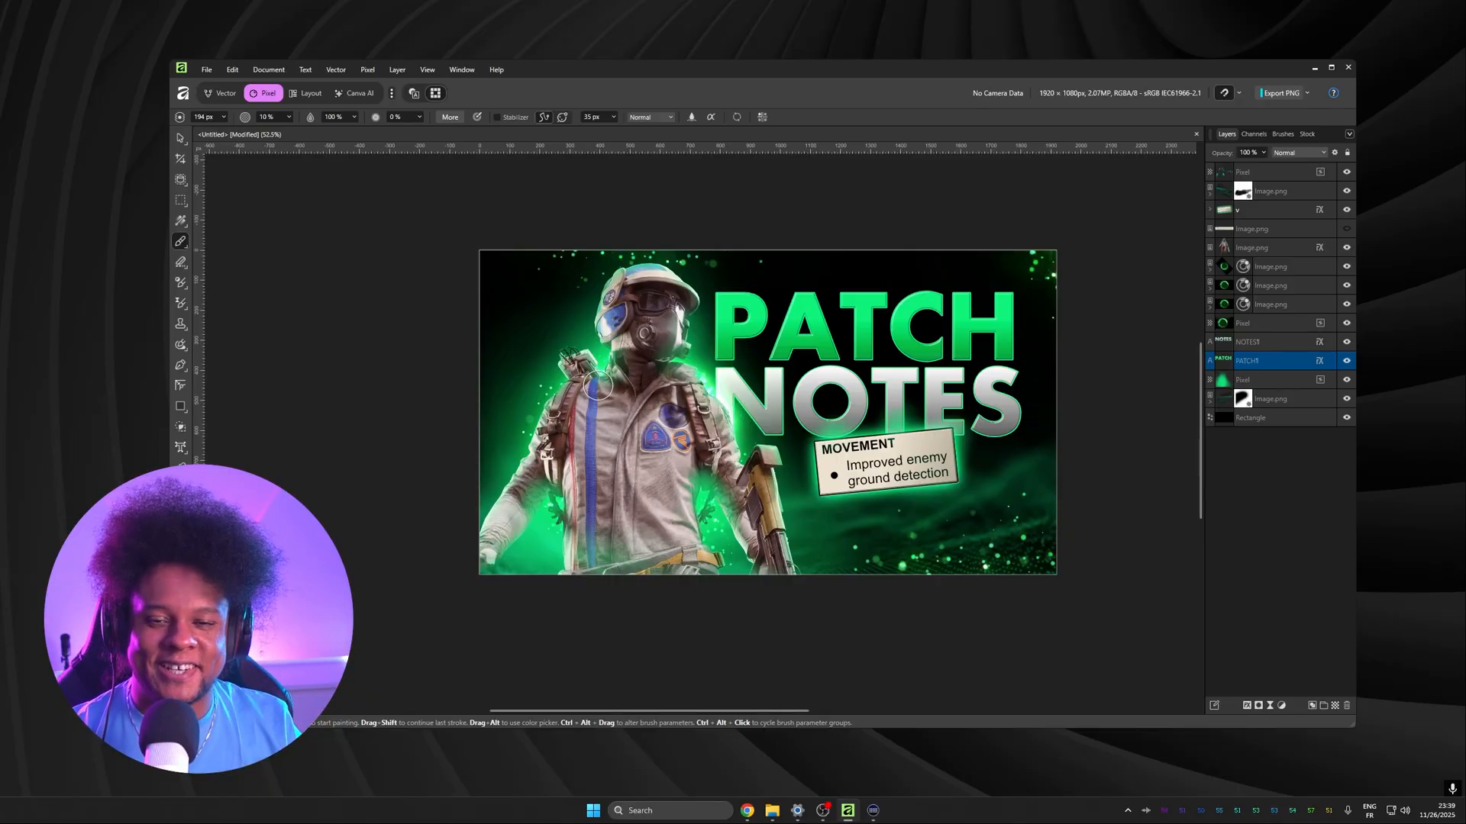
{"action": "mouse_move", "coordinate": [398, 475]}
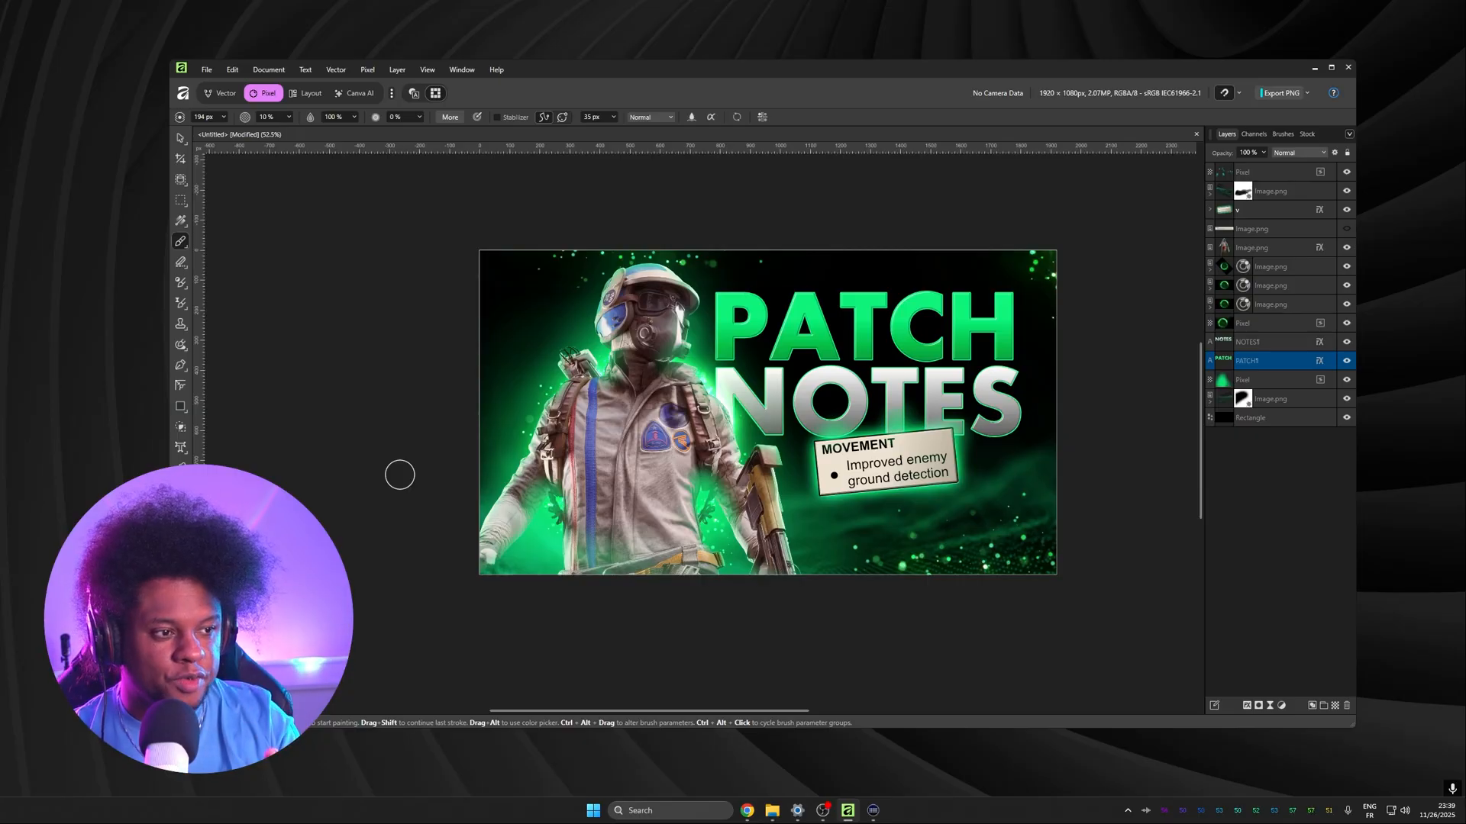